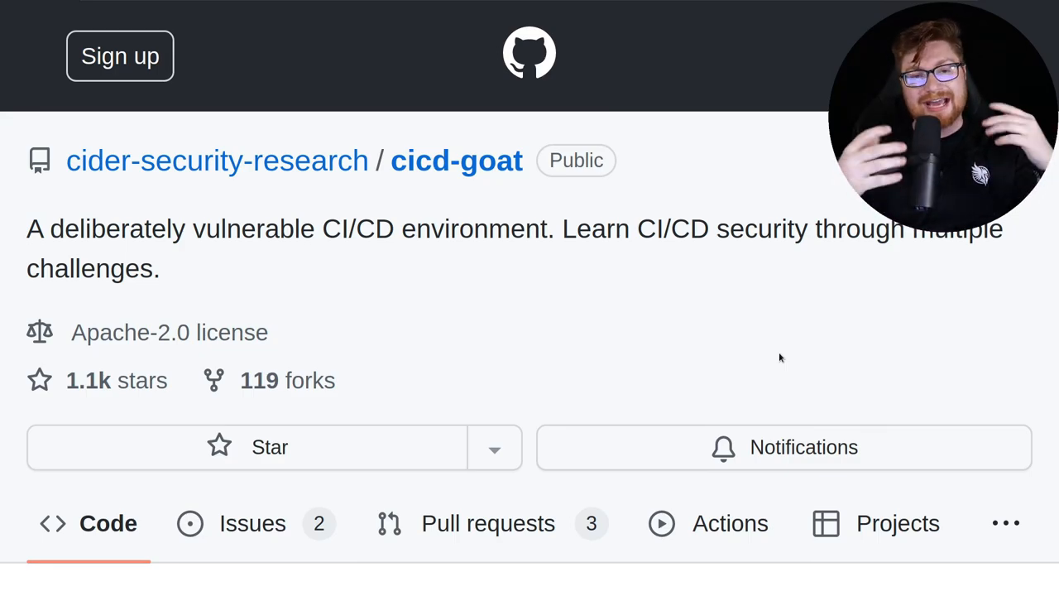
mouse_move(702, 334)
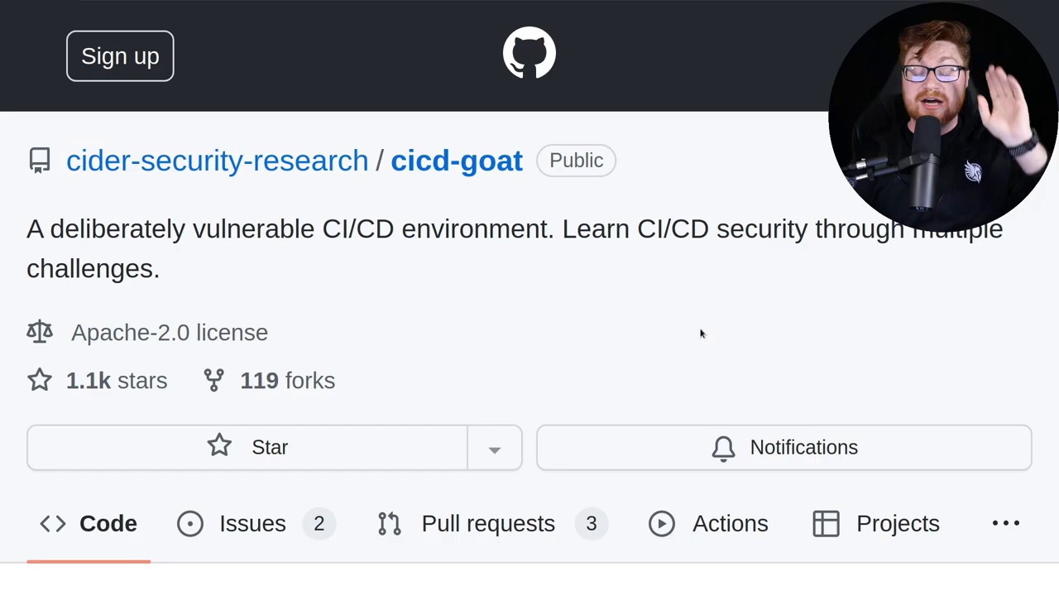
mouse_move(126, 254)
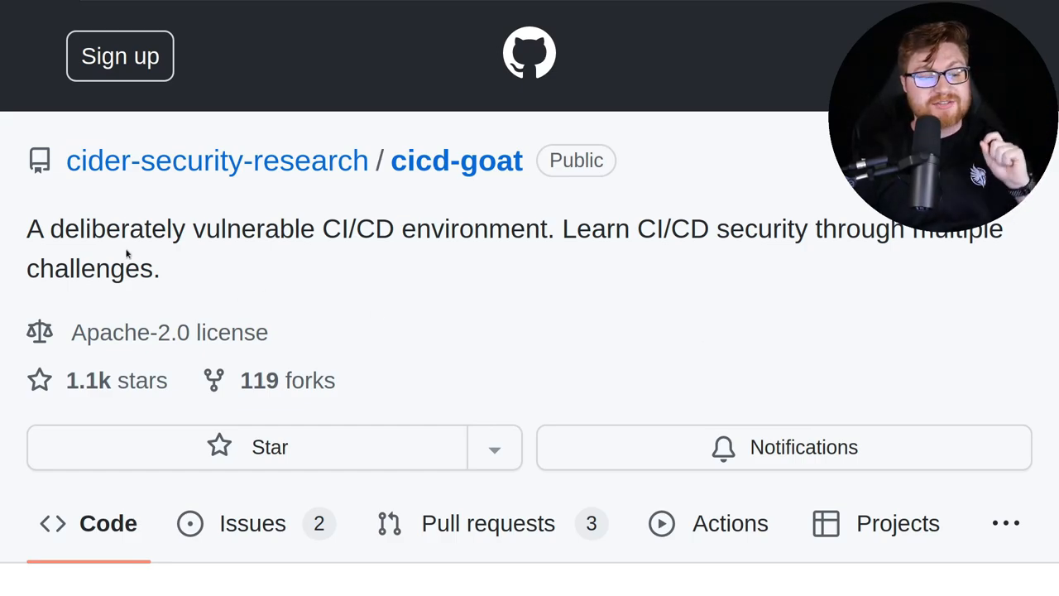
mouse_move(30, 234)
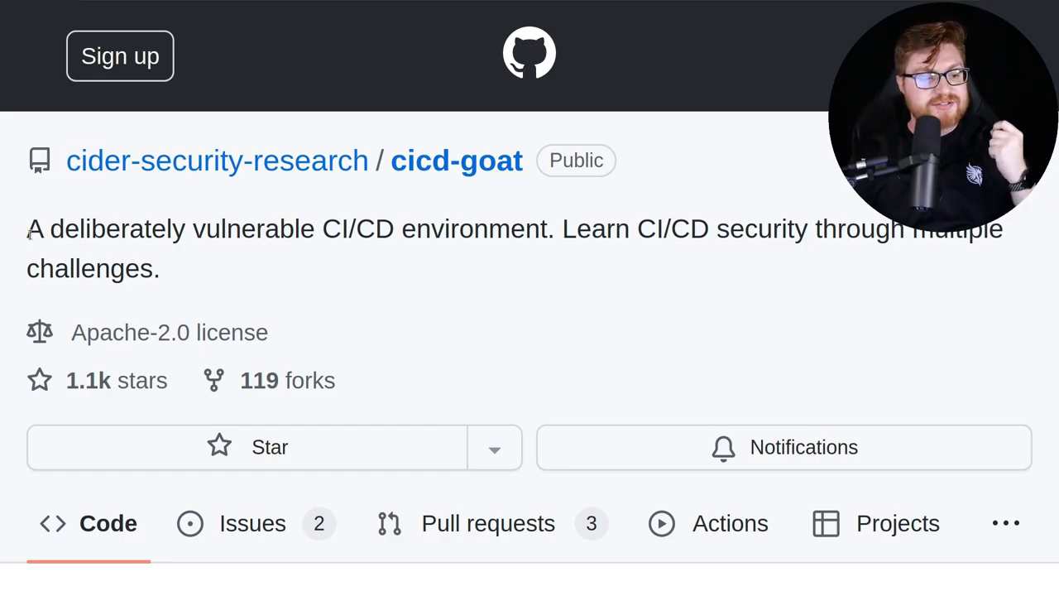
Highlight the CI/CD Goat repository description, then scroll down the README.
left_click_drag(27, 229, 538, 228)
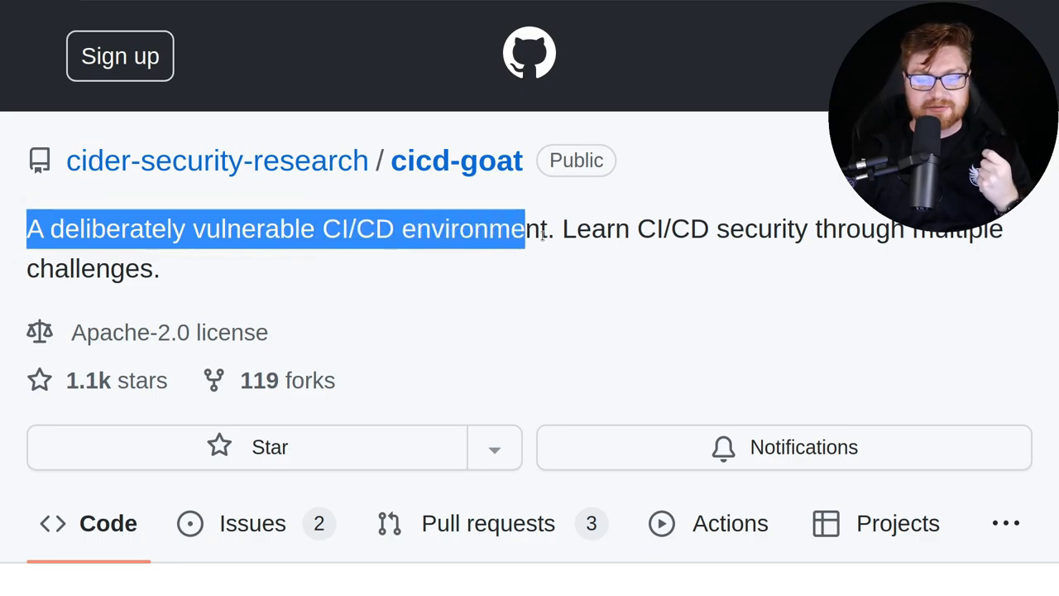
left_click_drag(525, 229, 844, 229)
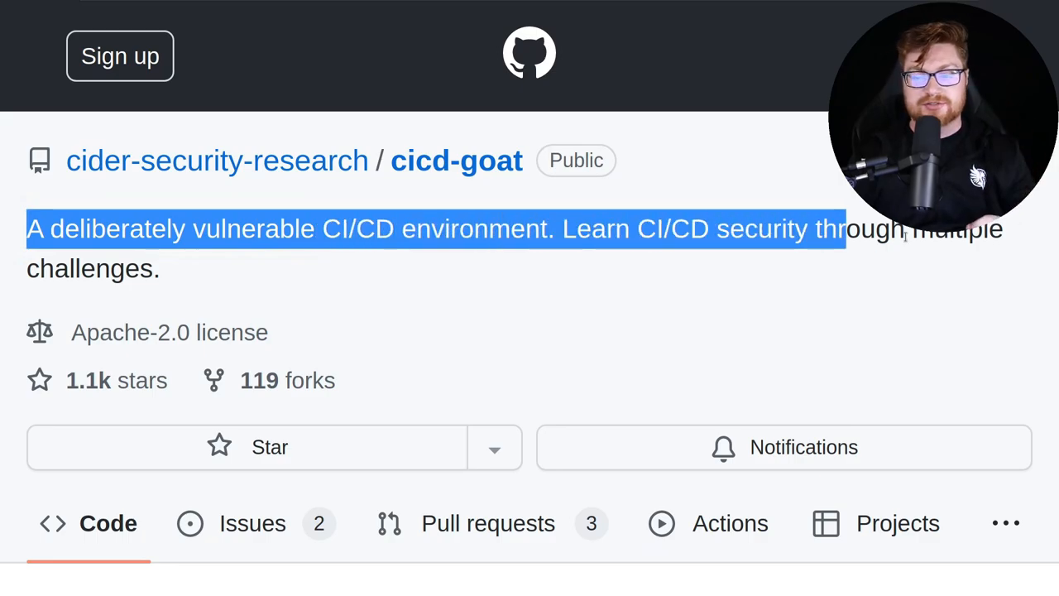
left_click(951, 337)
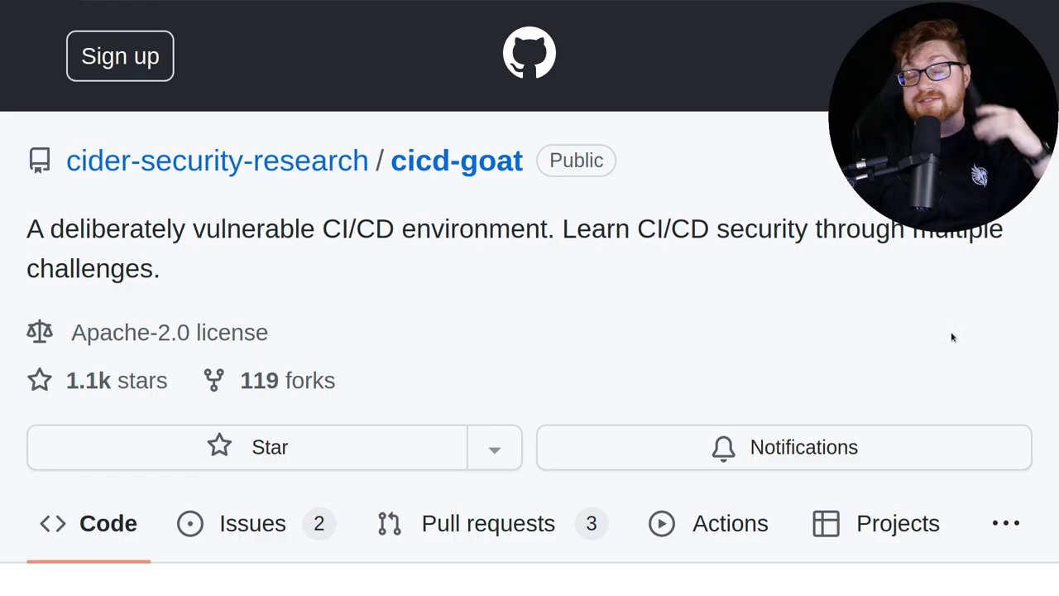
scroll("down", 3)
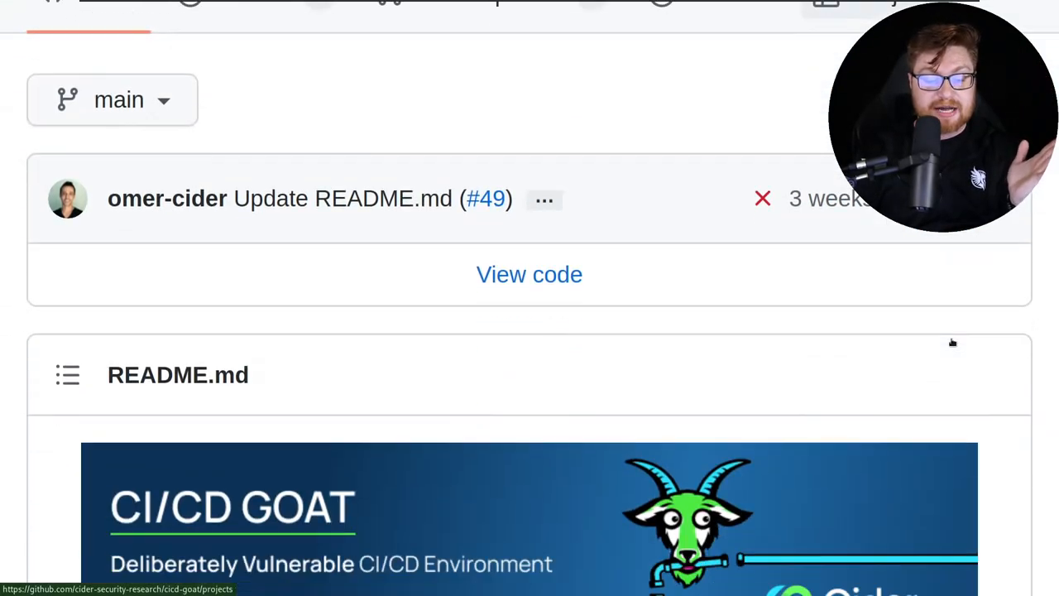
scroll("down", 3)
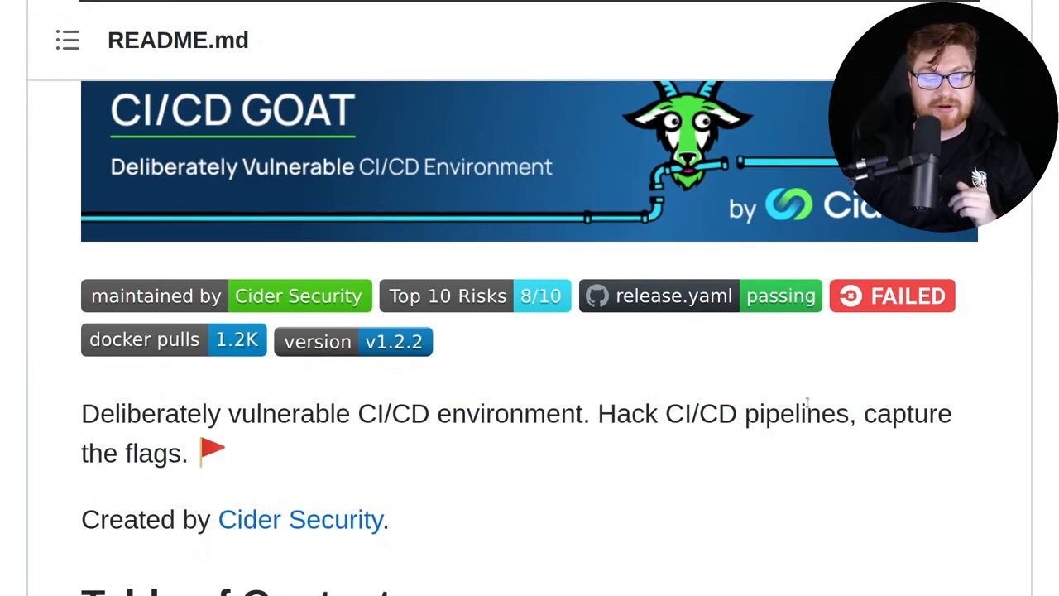
scroll("down", 3)
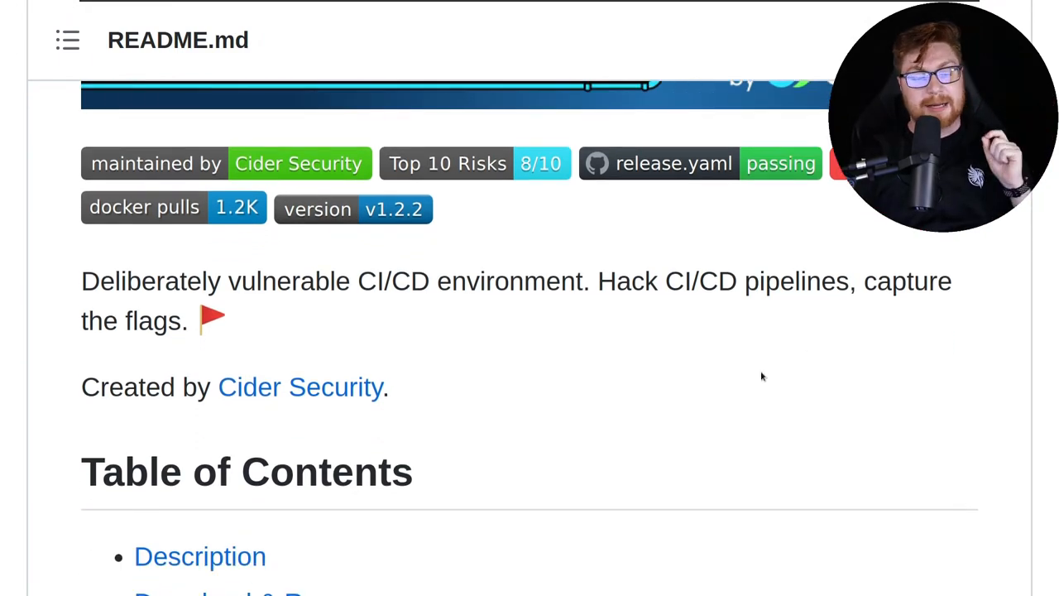
scroll("down", 3)
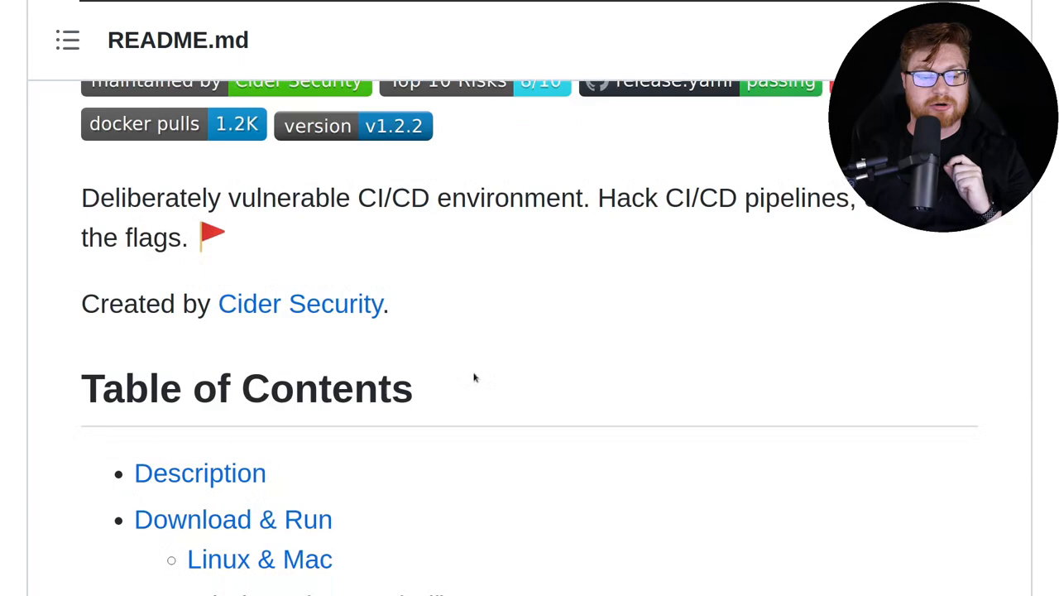
scroll("down", 3)
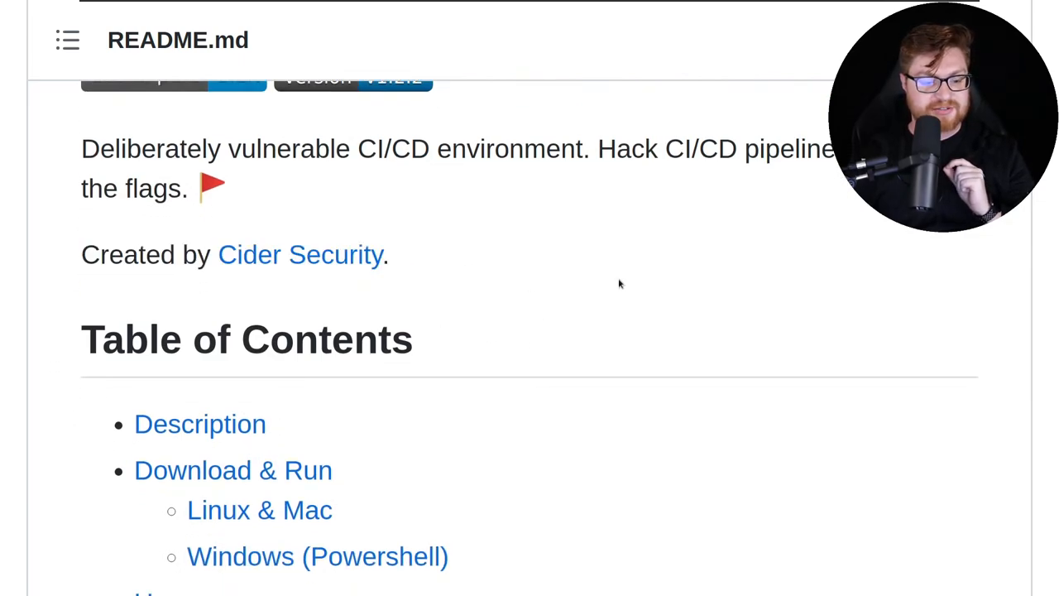
scroll("down", 3)
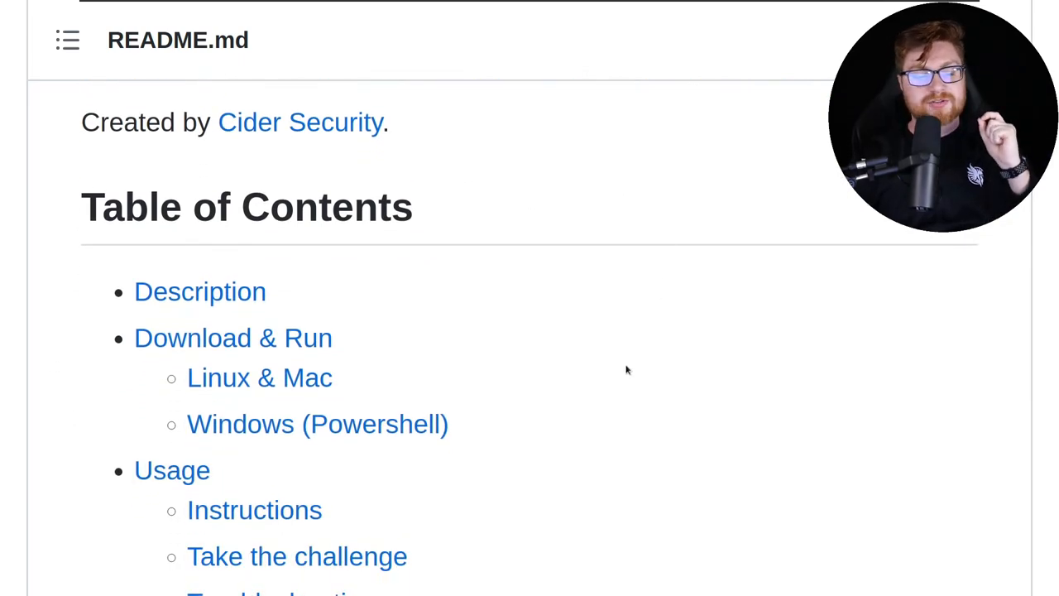
scroll("down", 3)
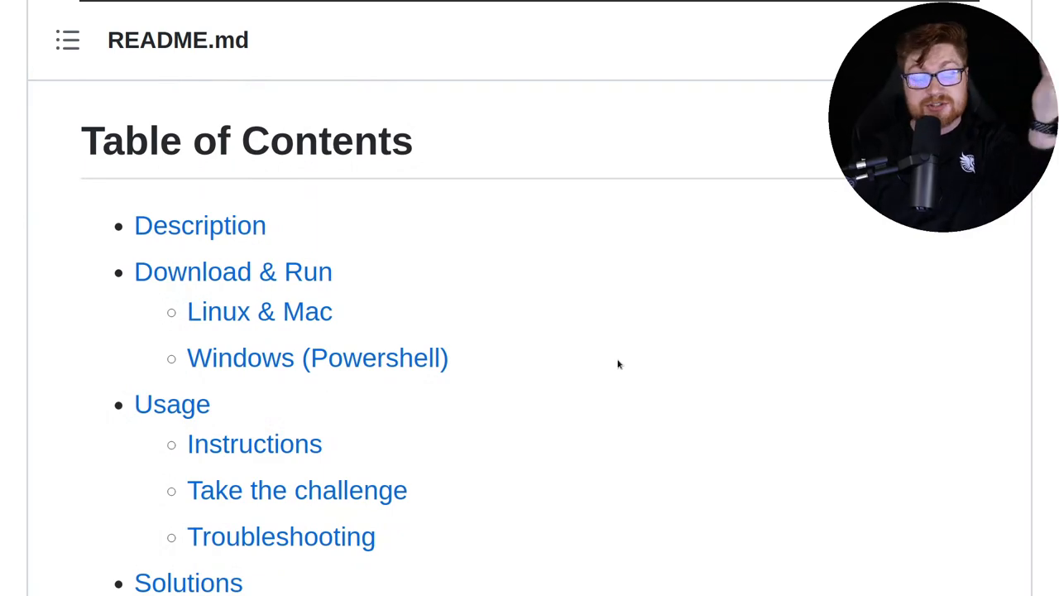
scroll("down", 3)
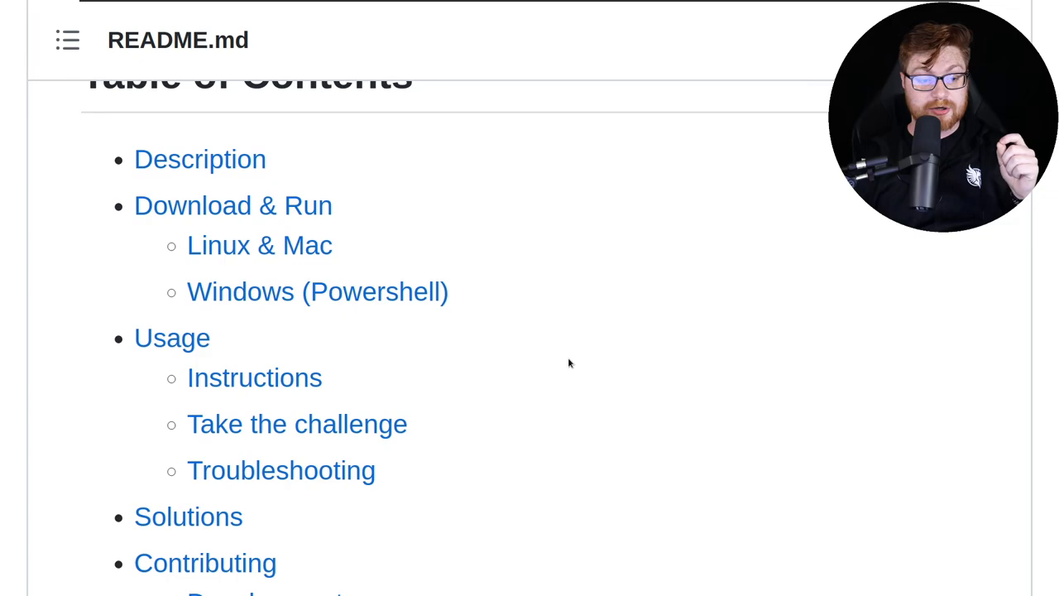
mouse_move(556, 361)
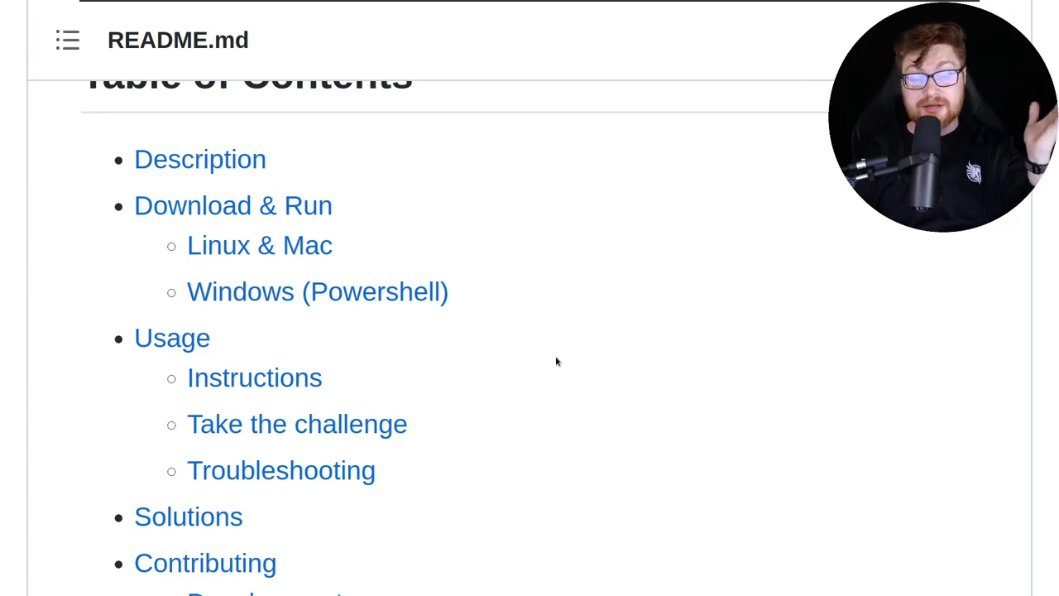
Highlight the Windows (Powershell) entry and the sentence on who the project is for.
double_click(317, 291)
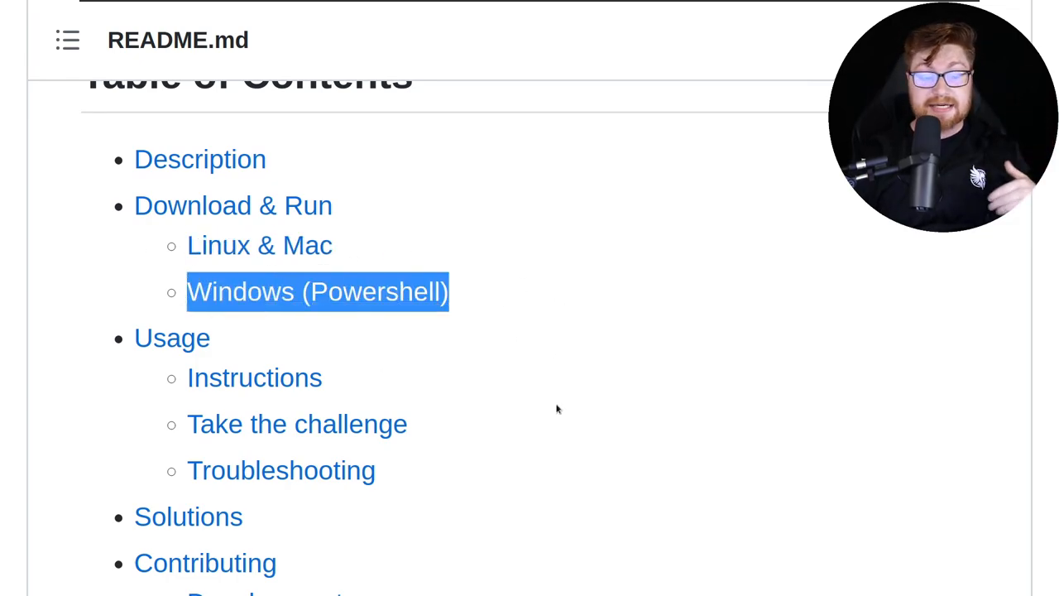
scroll("down", 3)
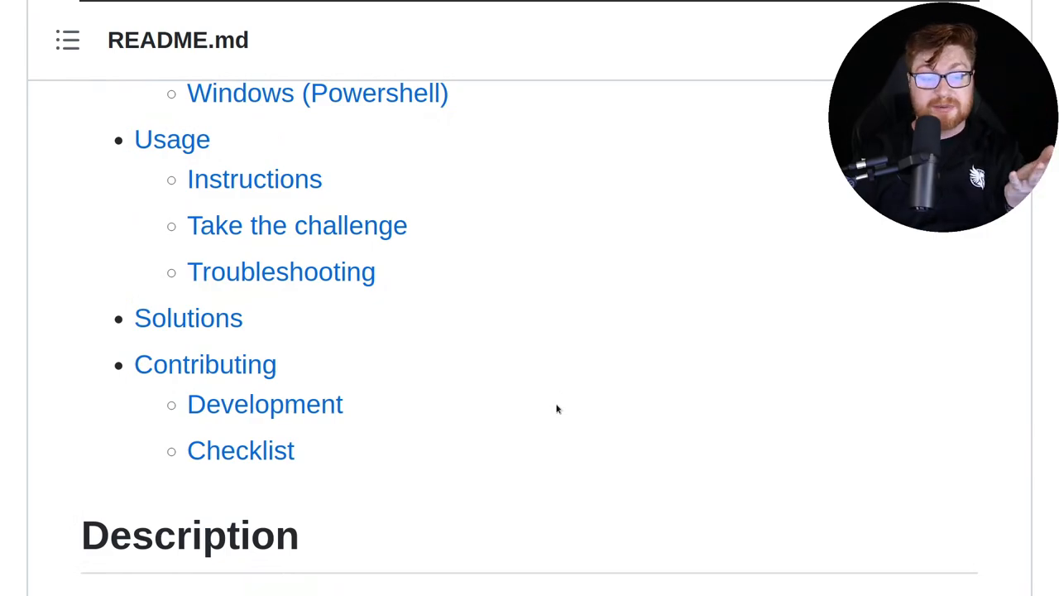
scroll("down", 3)
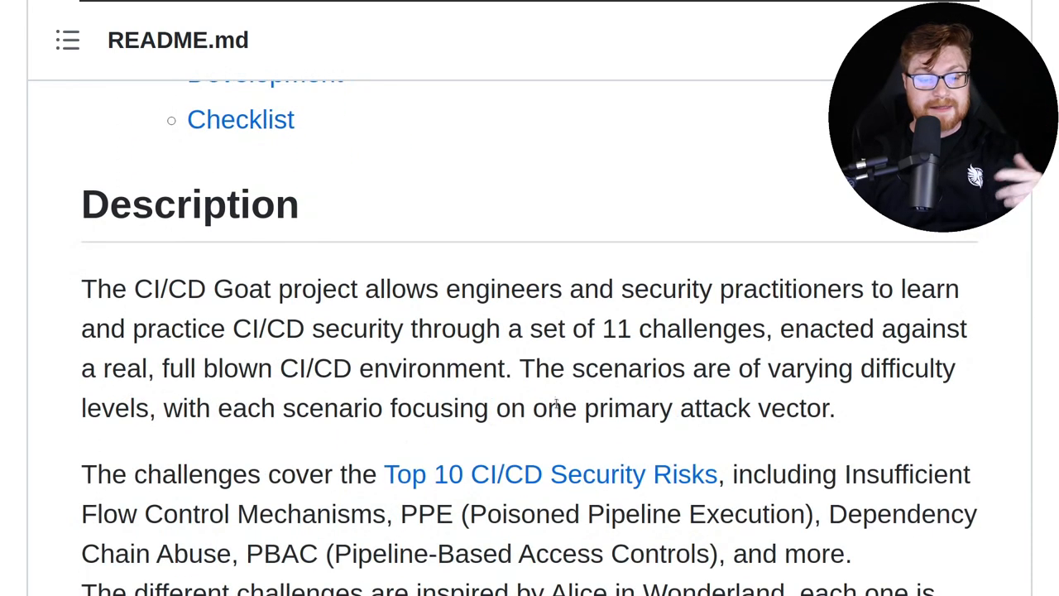
left_click_drag(445, 289, 951, 288)
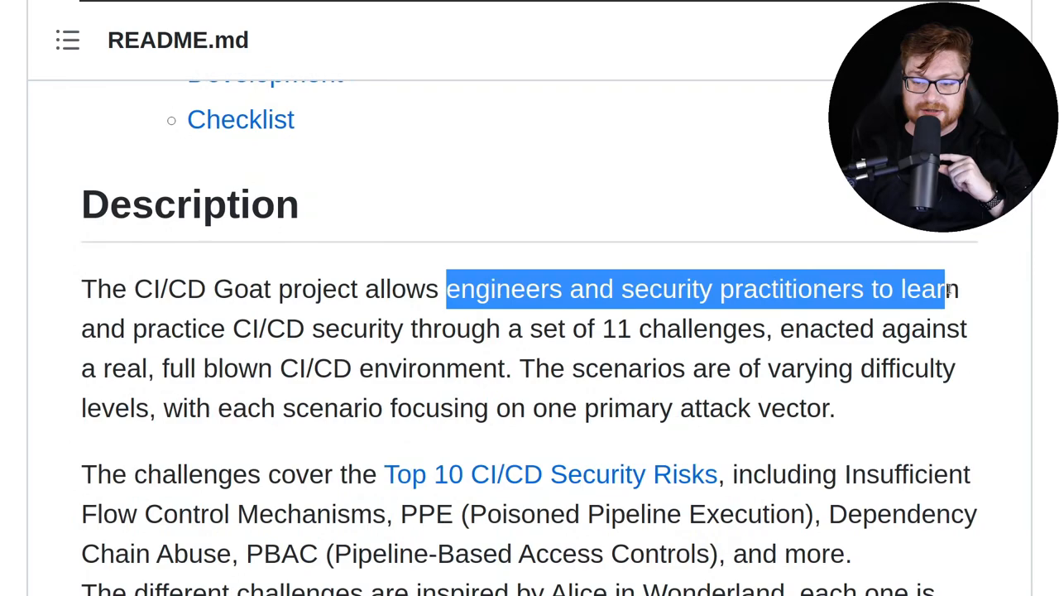
left_click_drag(952, 289, 641, 368)
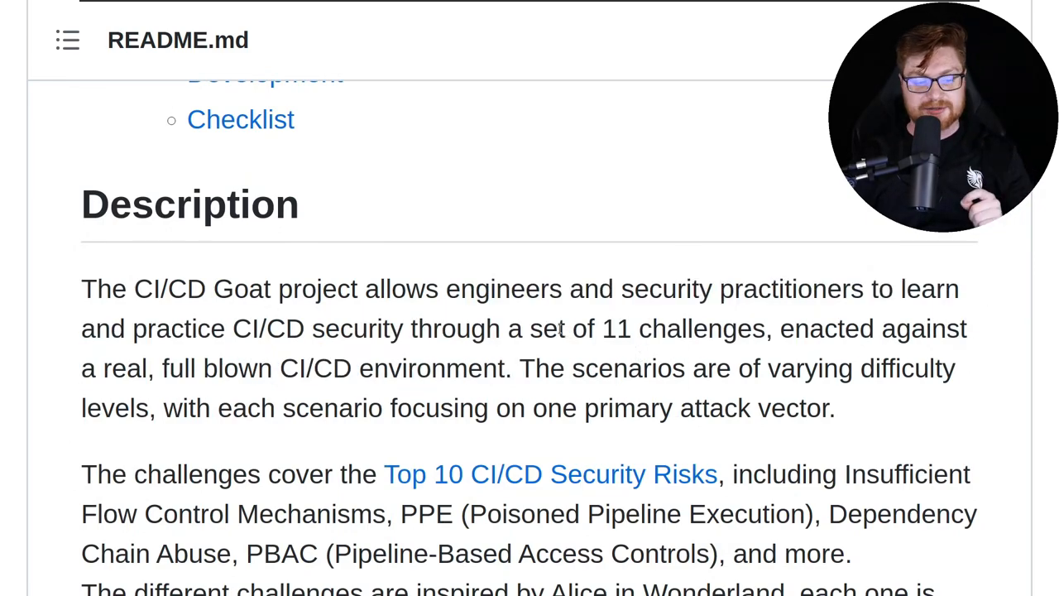
scroll("down", 3)
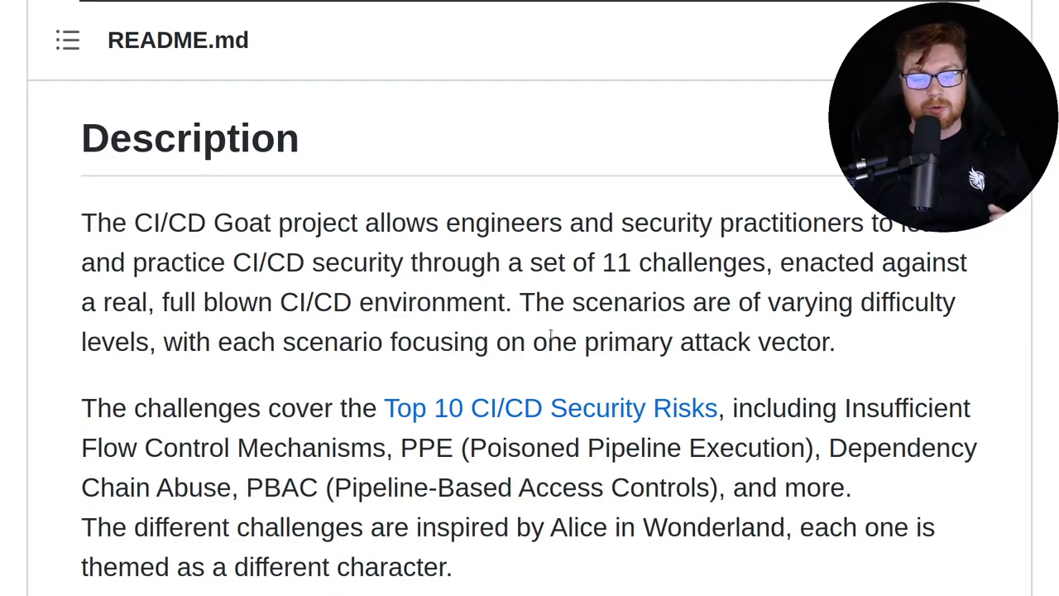
left_click_drag(536, 302, 828, 302)
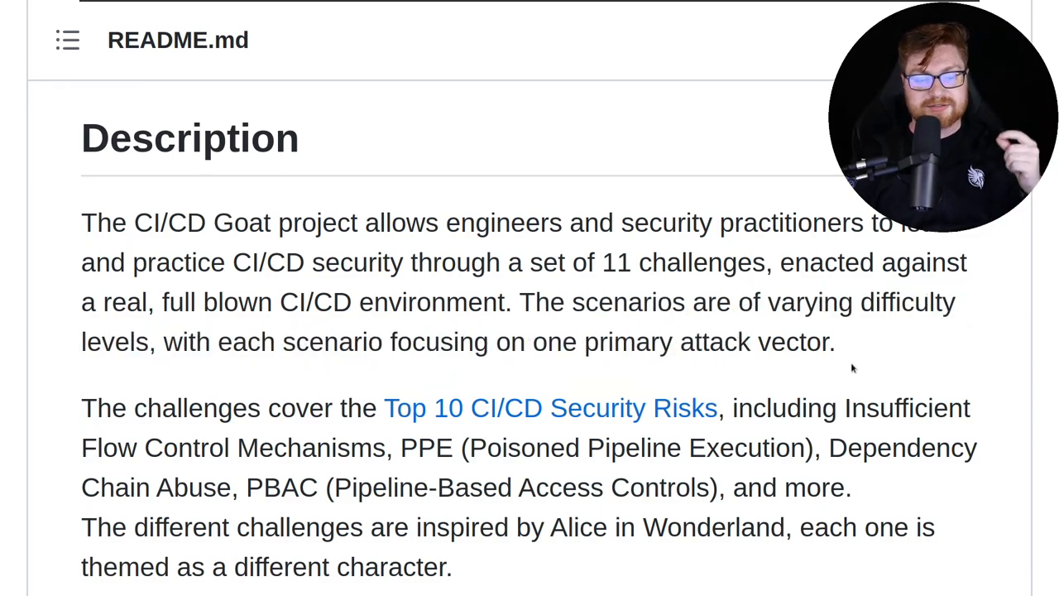
Highlight the Top 10 CI/CD Security Risks phrase and the Flow Control Mechanisms risk.
scroll("down", 3)
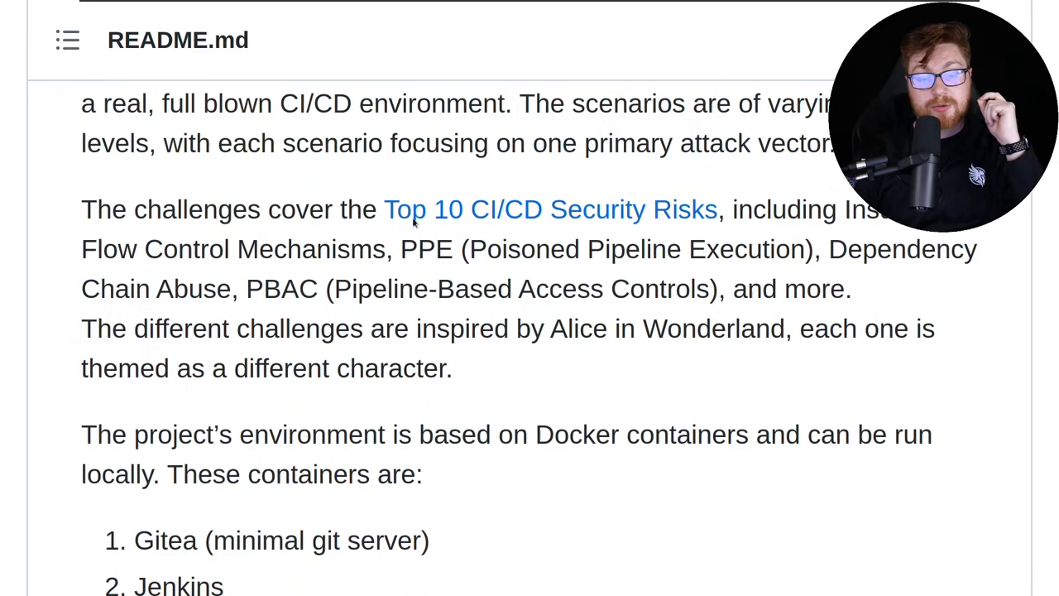
left_click_drag(311, 208, 629, 208)
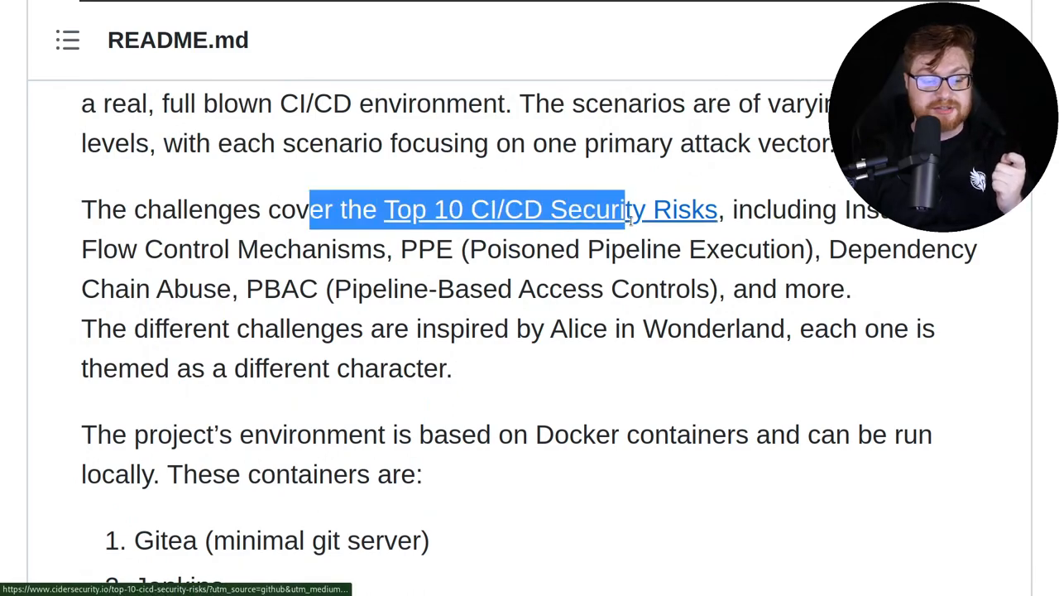
scroll("up", 3)
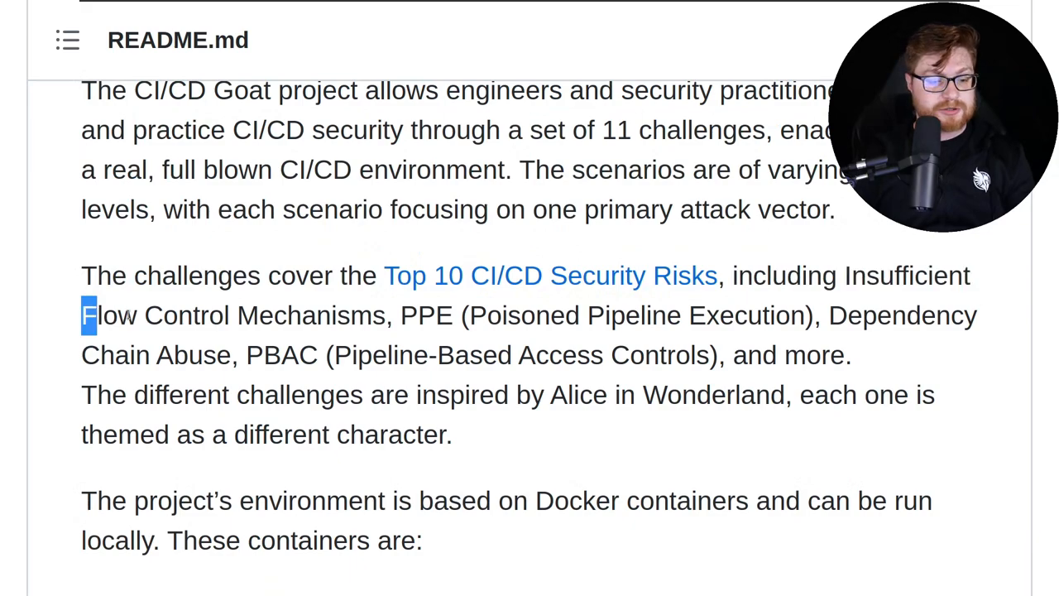
left_click_drag(91, 316, 653, 315)
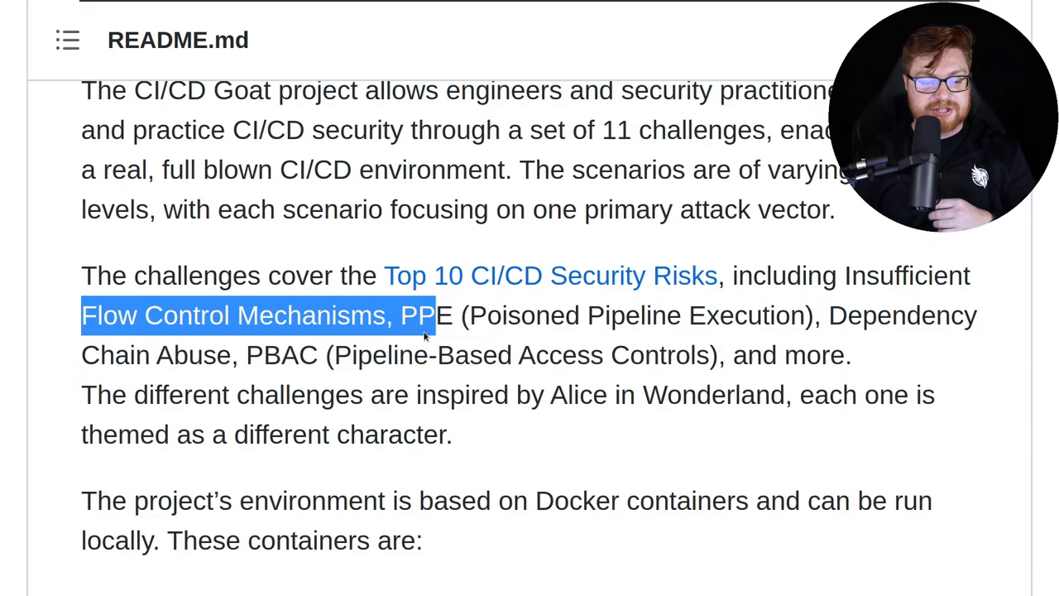
scroll("down", 3)
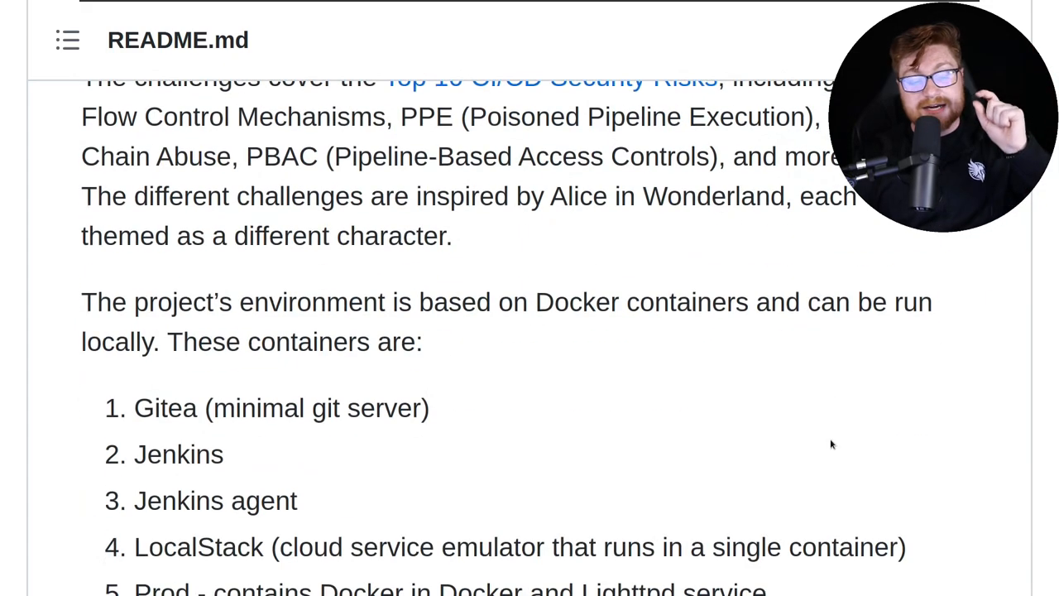
scroll("down", 3)
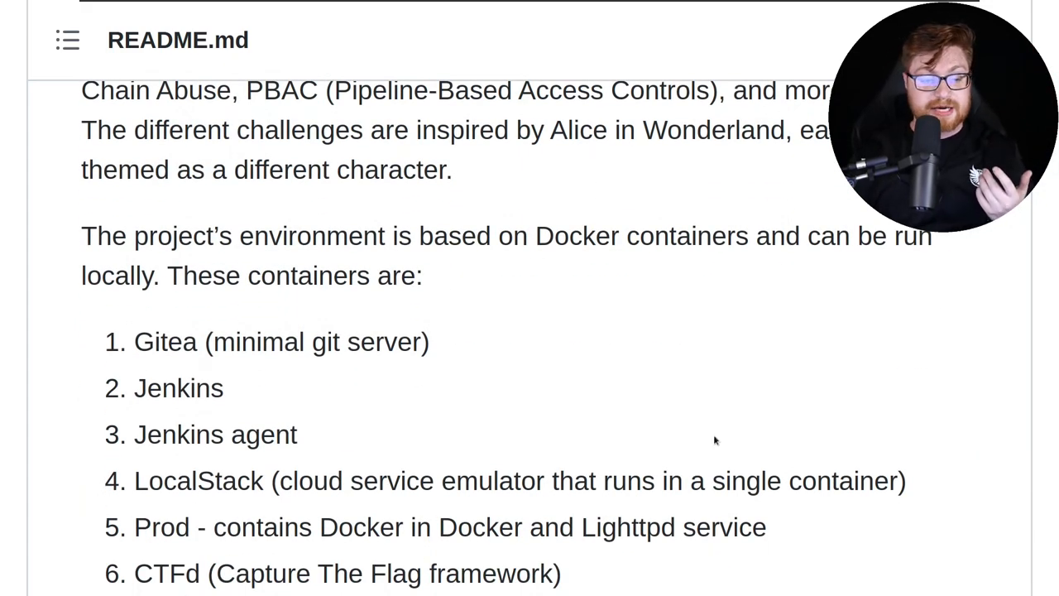
scroll("down", 3)
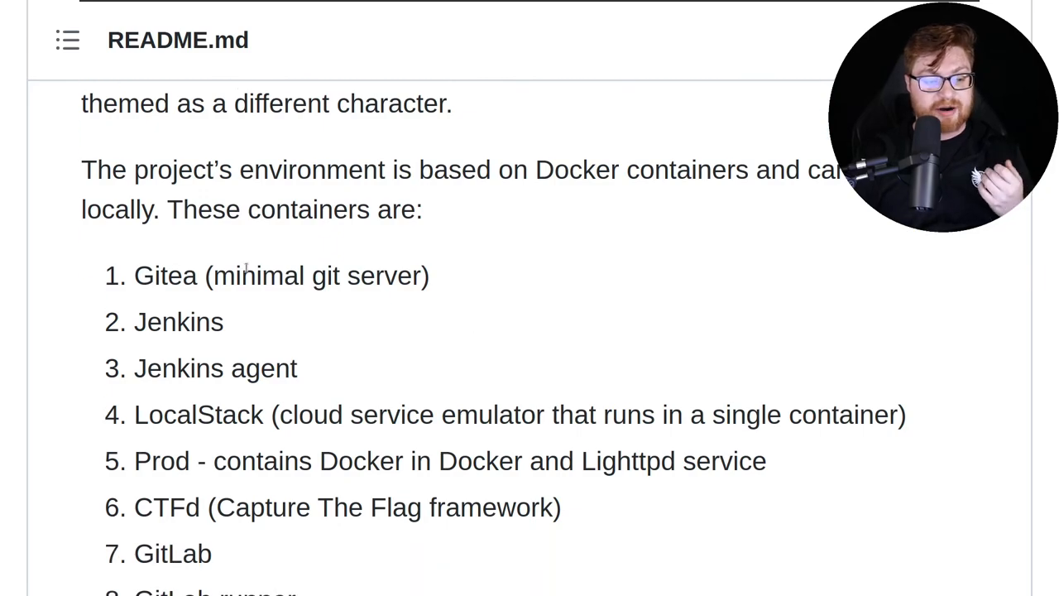
mouse_move(459, 295)
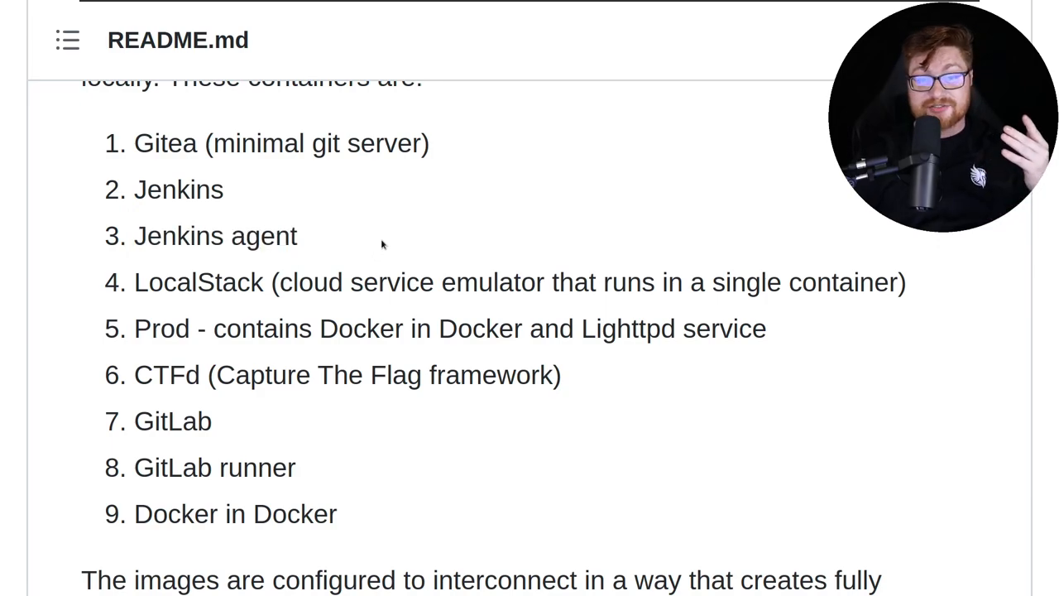
mouse_move(373, 241)
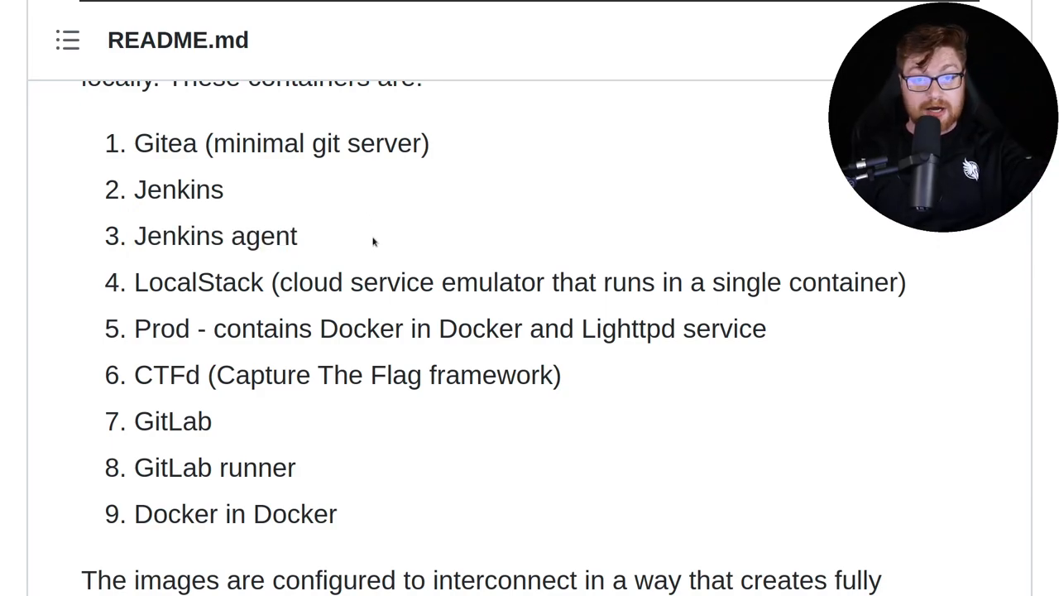
mouse_move(144, 282)
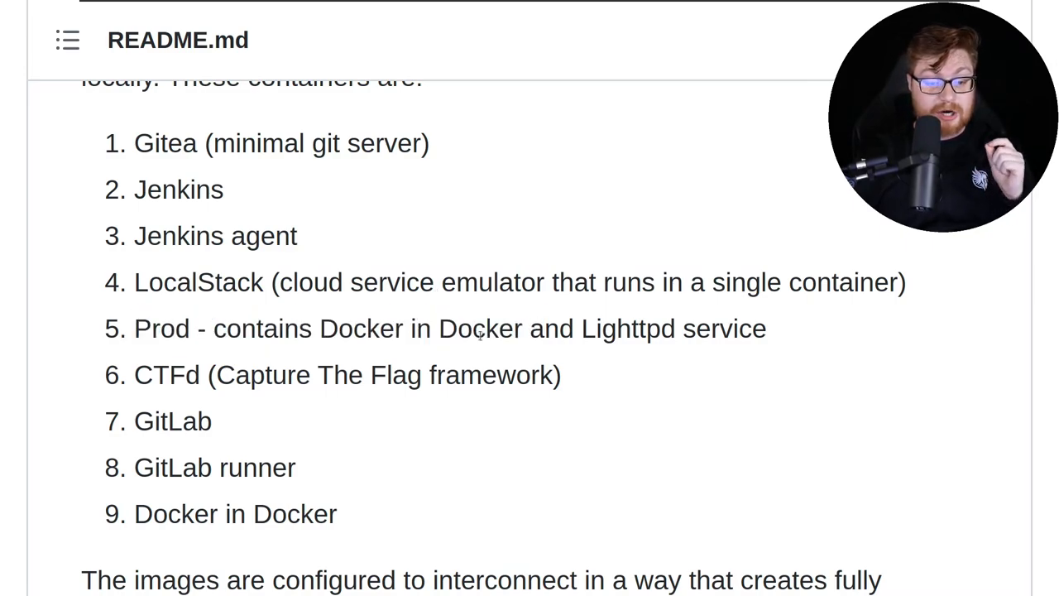
Scroll further and mark the spoiler warning about browsing repository files.
scroll("down", 3)
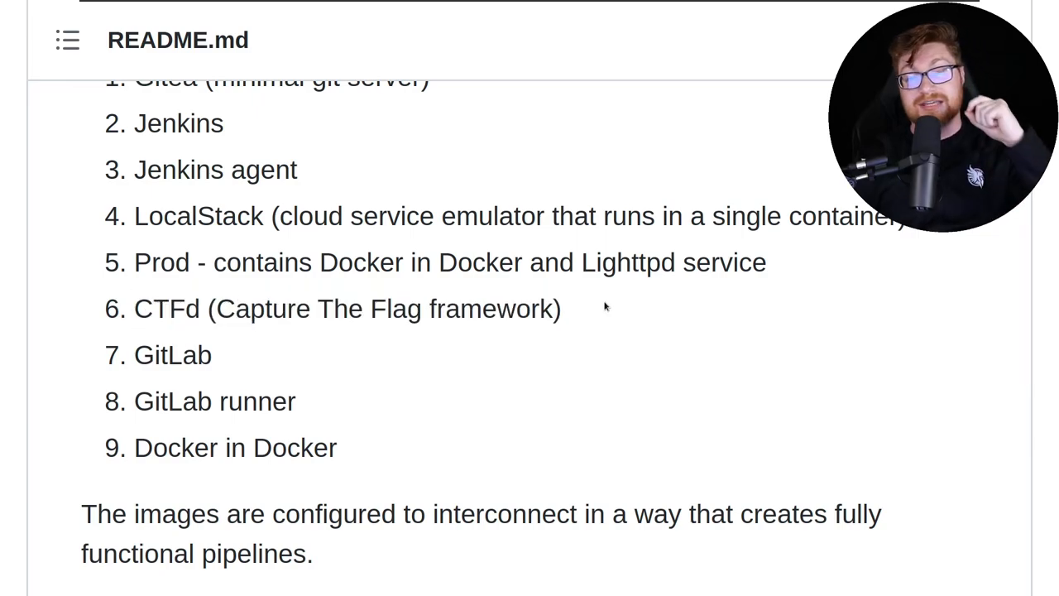
mouse_move(255, 352)
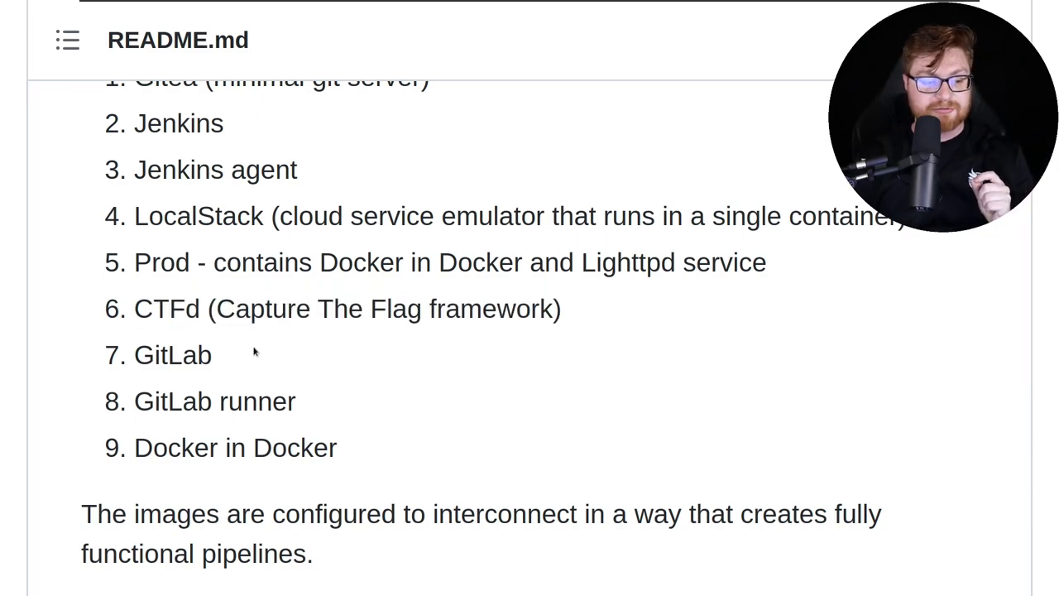
scroll("down", 3)
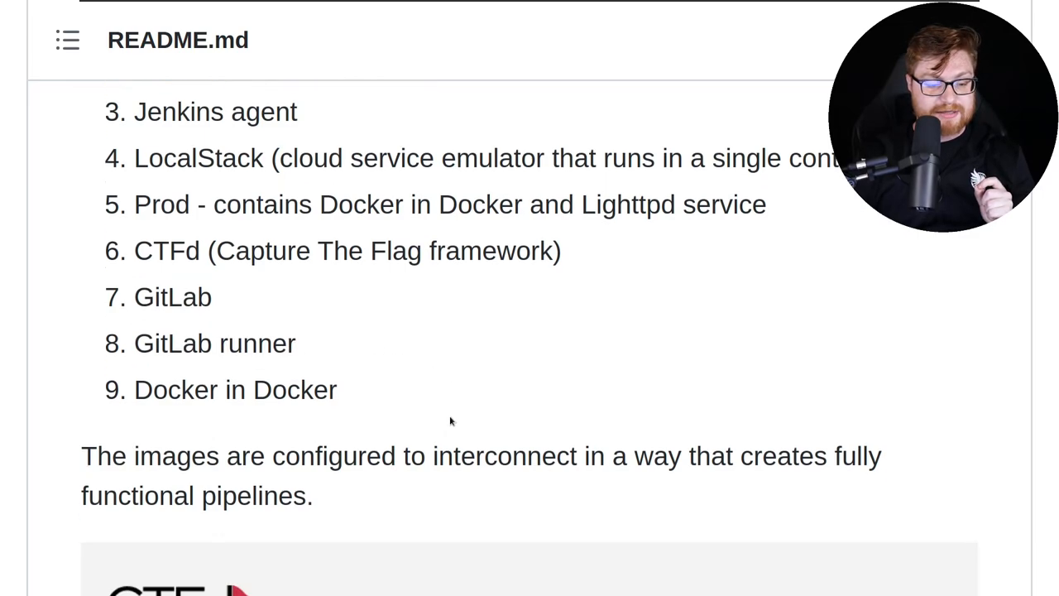
scroll("down", 3)
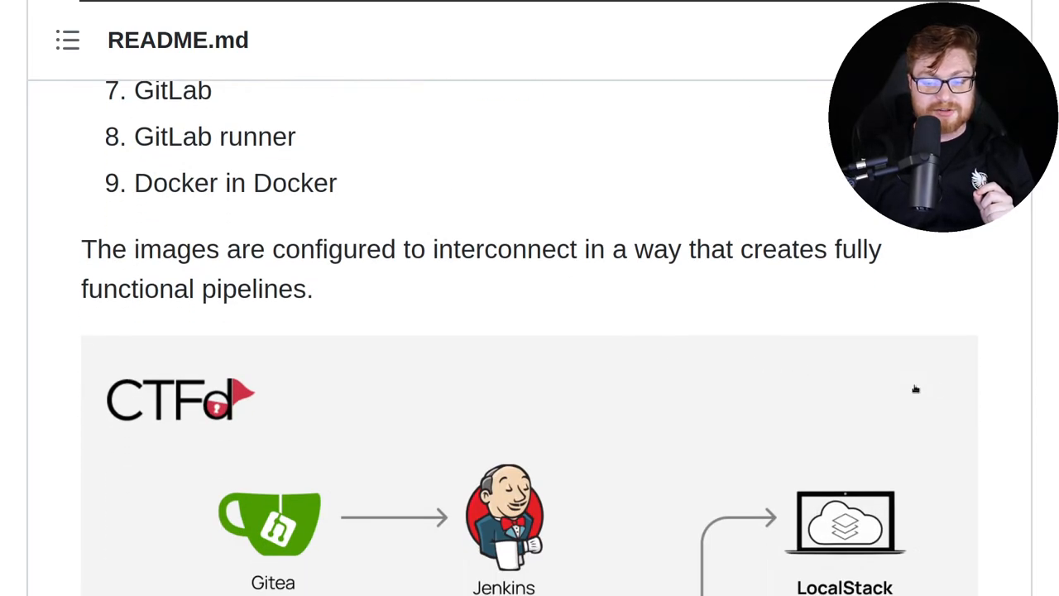
scroll("down", 3)
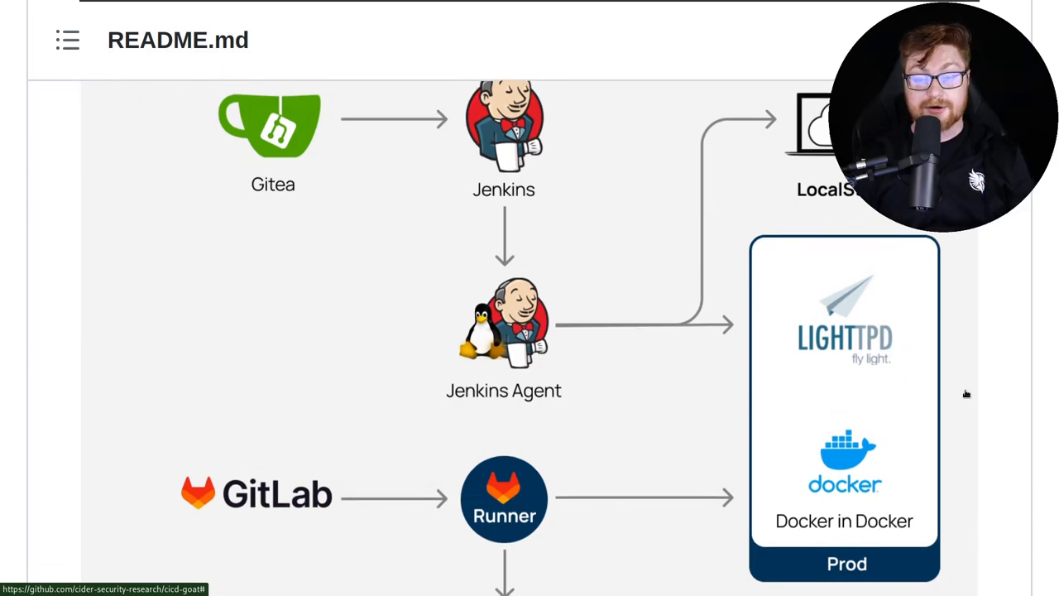
scroll("down", 3)
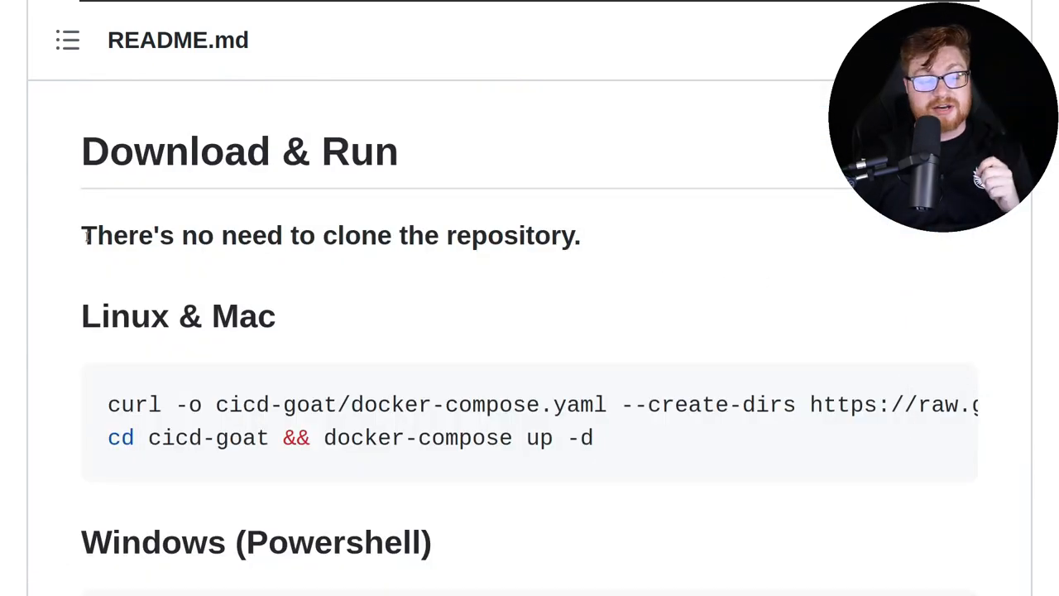
mouse_move(648, 246)
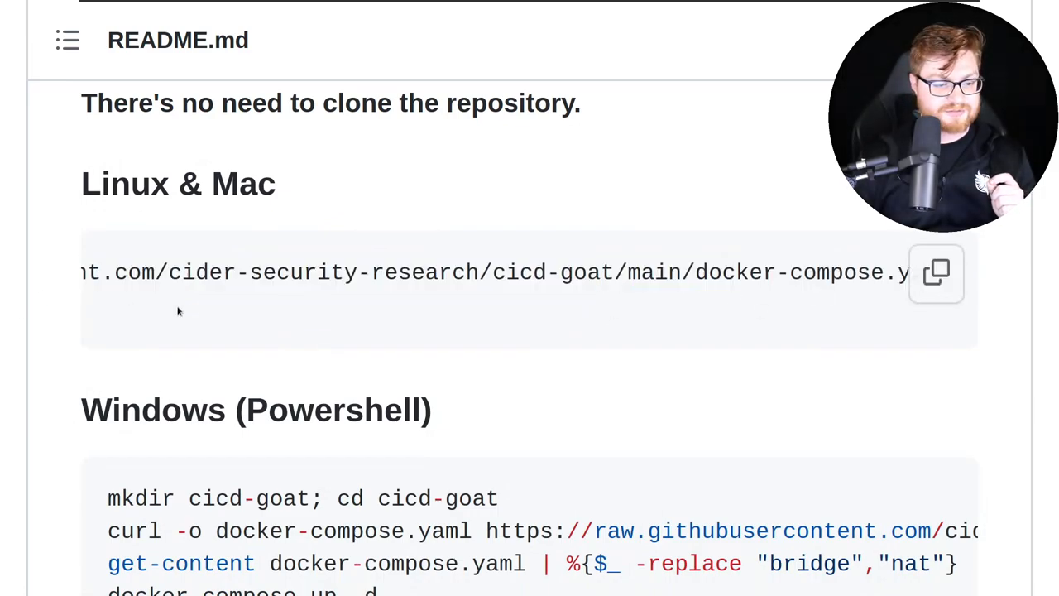
scroll("up", 3)
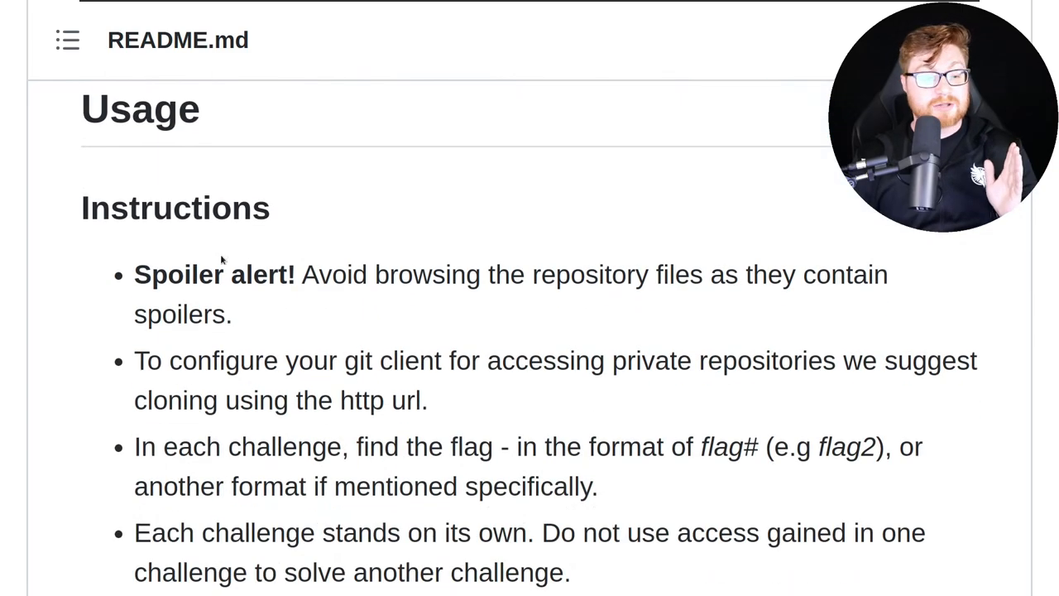
left_click_drag(134, 273, 796, 274)
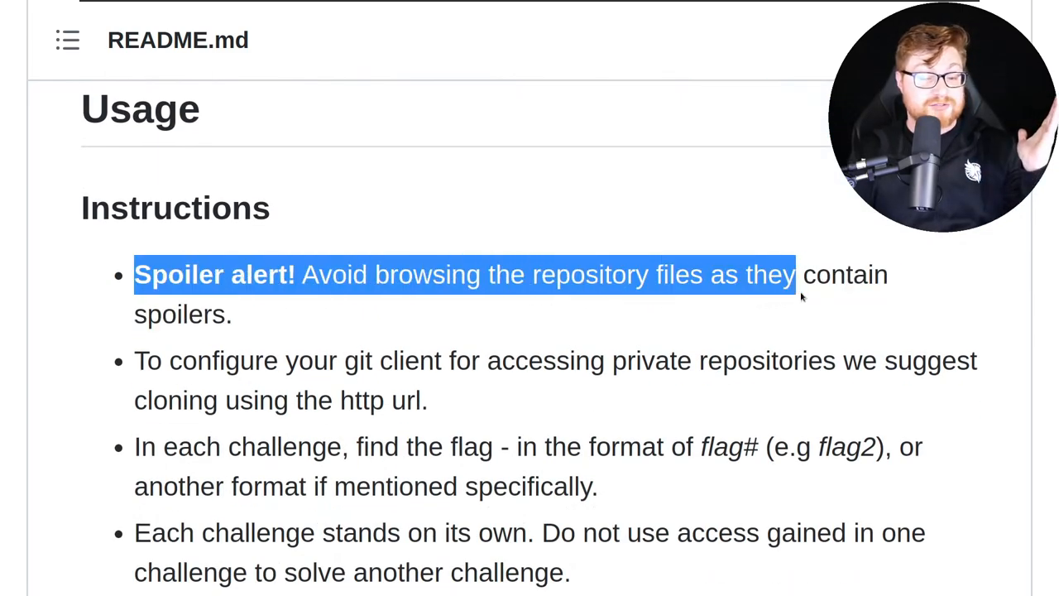
left_click(844, 308)
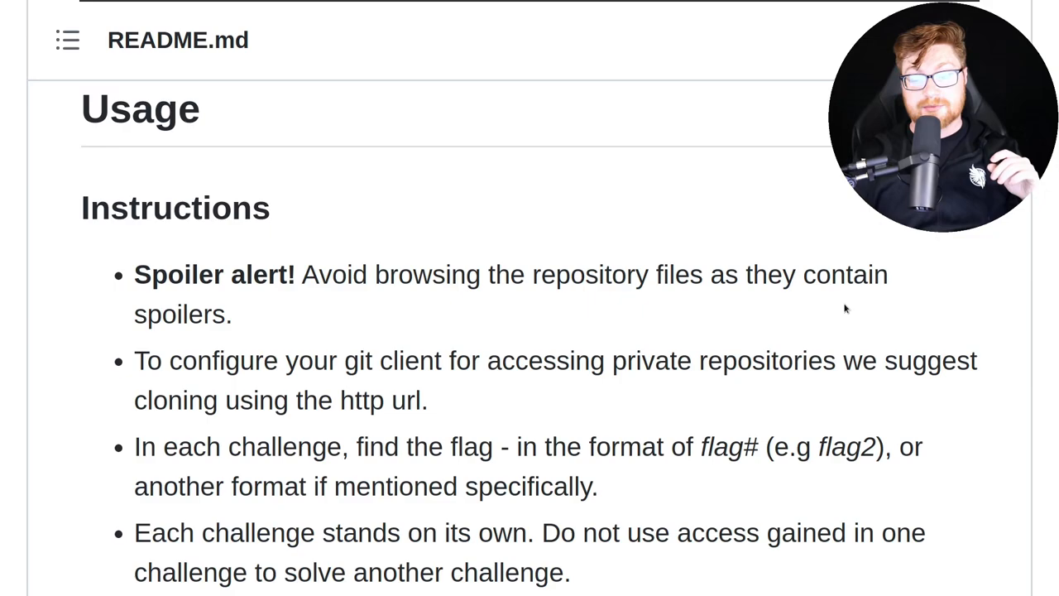
Scroll on and select several further README passages.
scroll("down", 3)
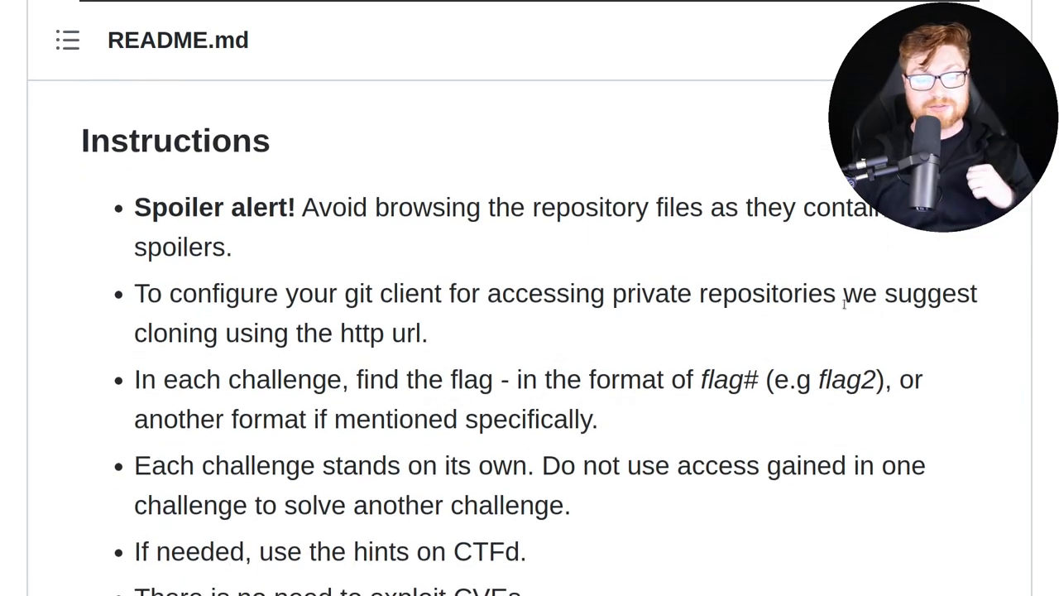
scroll("down", 3)
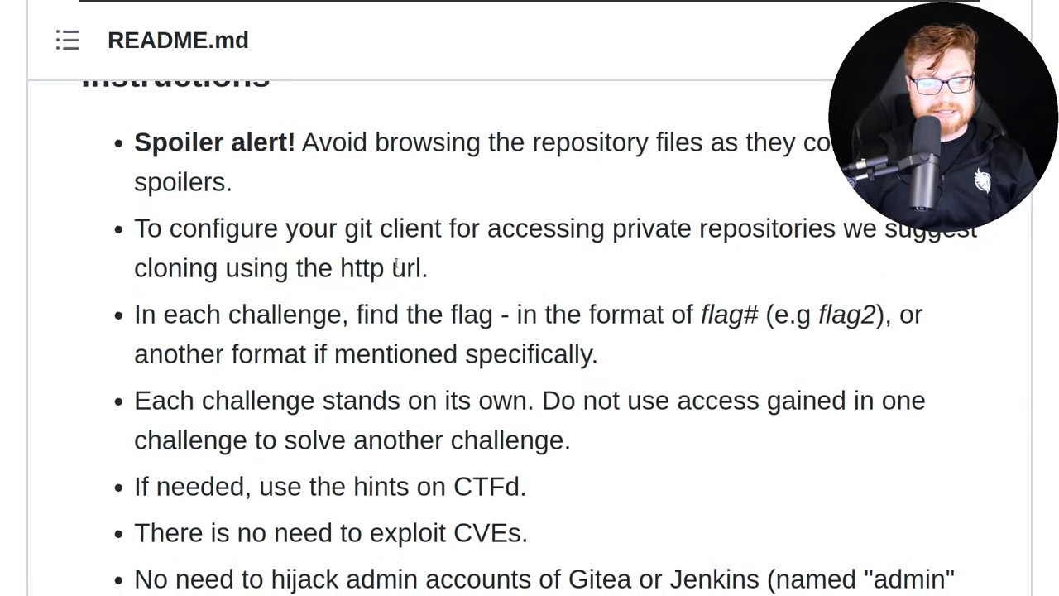
scroll("down", 3)
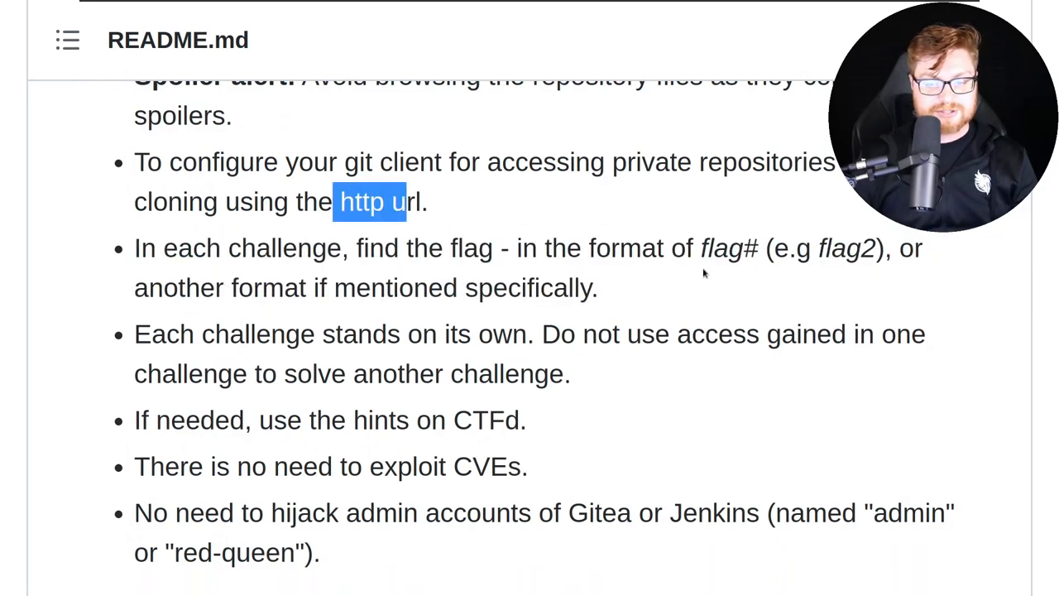
left_click(703, 273)
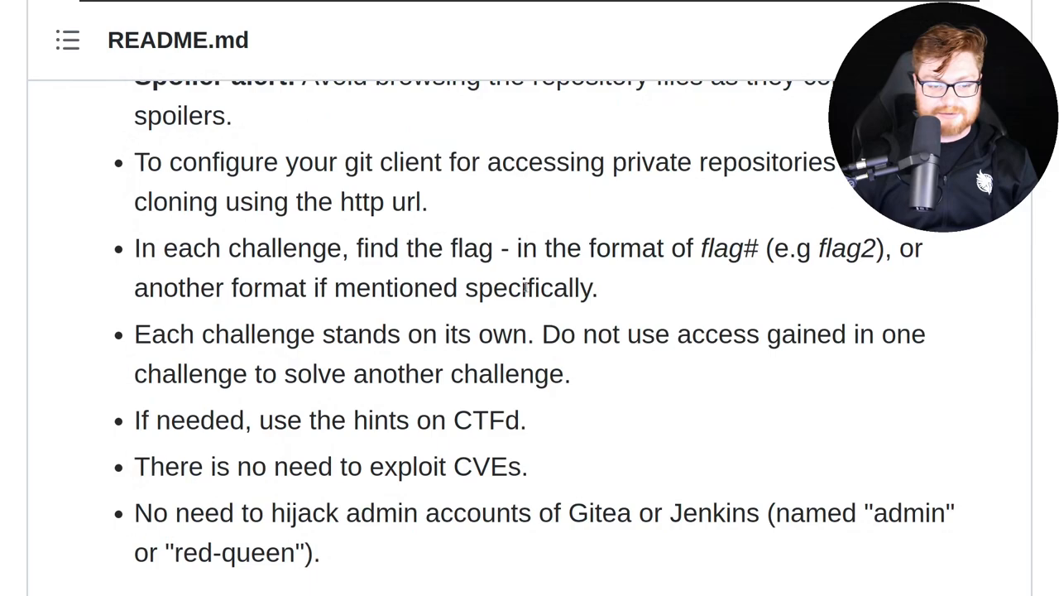
left_click_drag(134, 334, 463, 334)
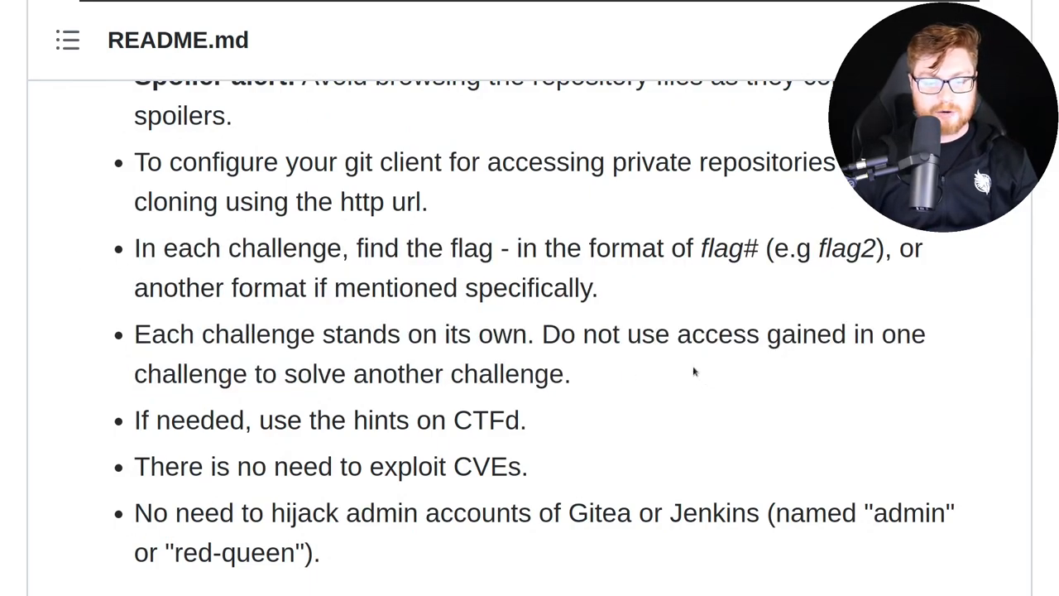
left_click_drag(134, 332, 568, 374)
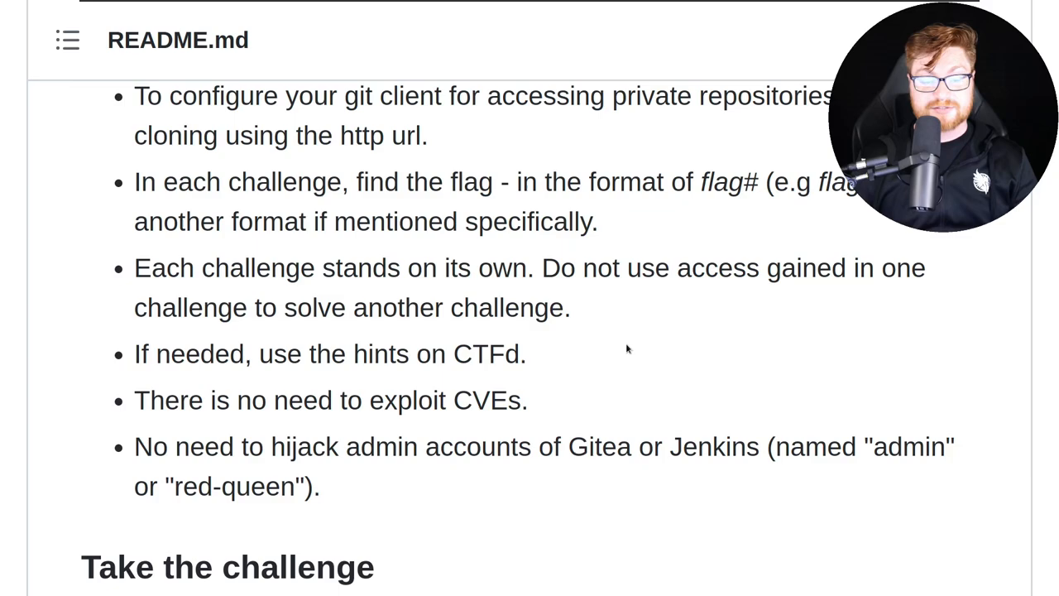
double_click(490, 401)
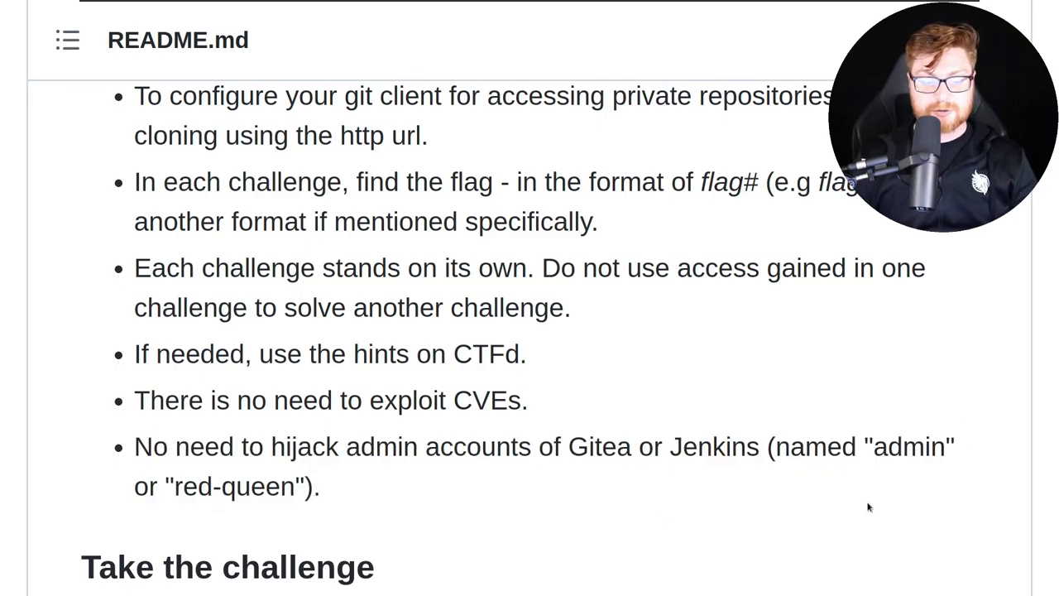
Scroll down and open the folder of challenge solutions.
scroll("down", 3)
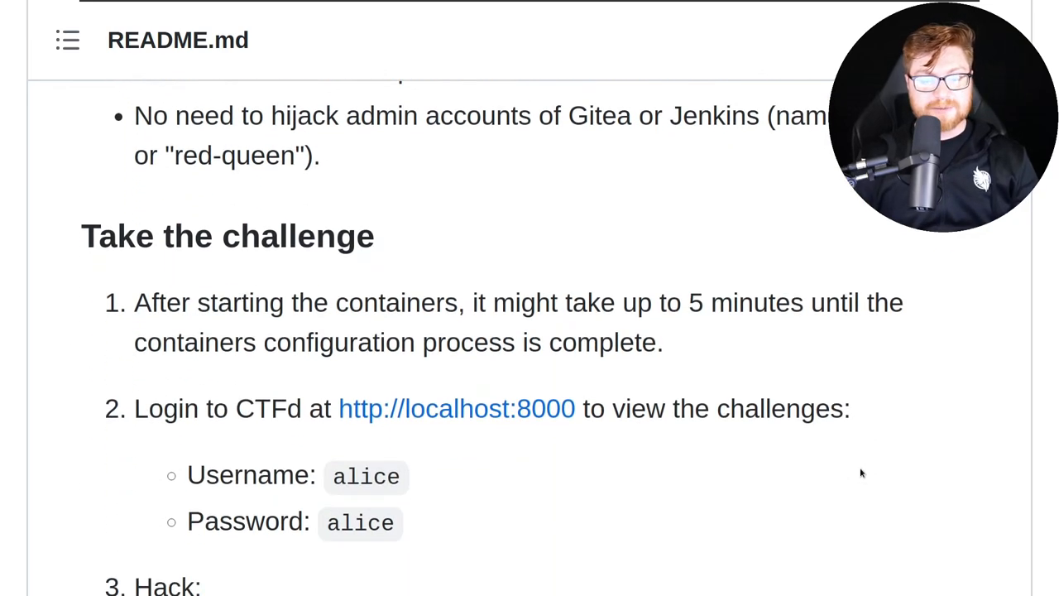
scroll("down", 3)
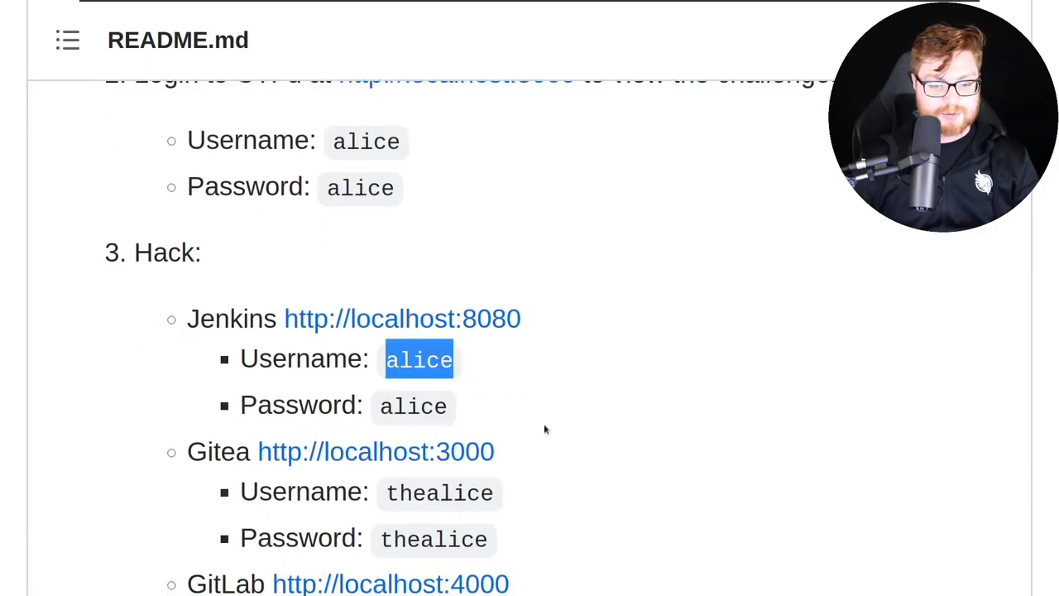
scroll("down", 3)
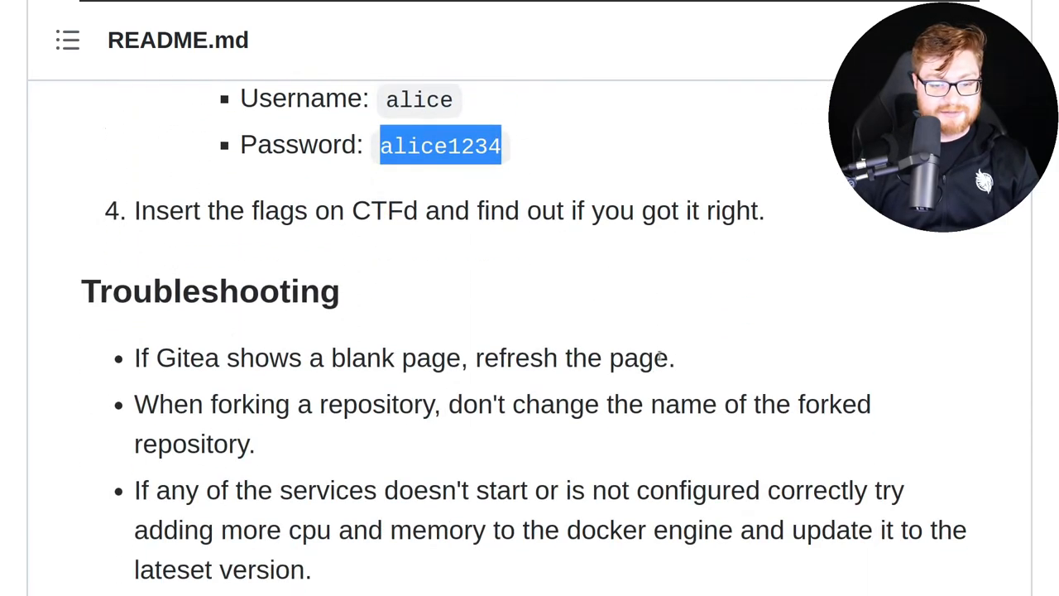
scroll("down", 3)
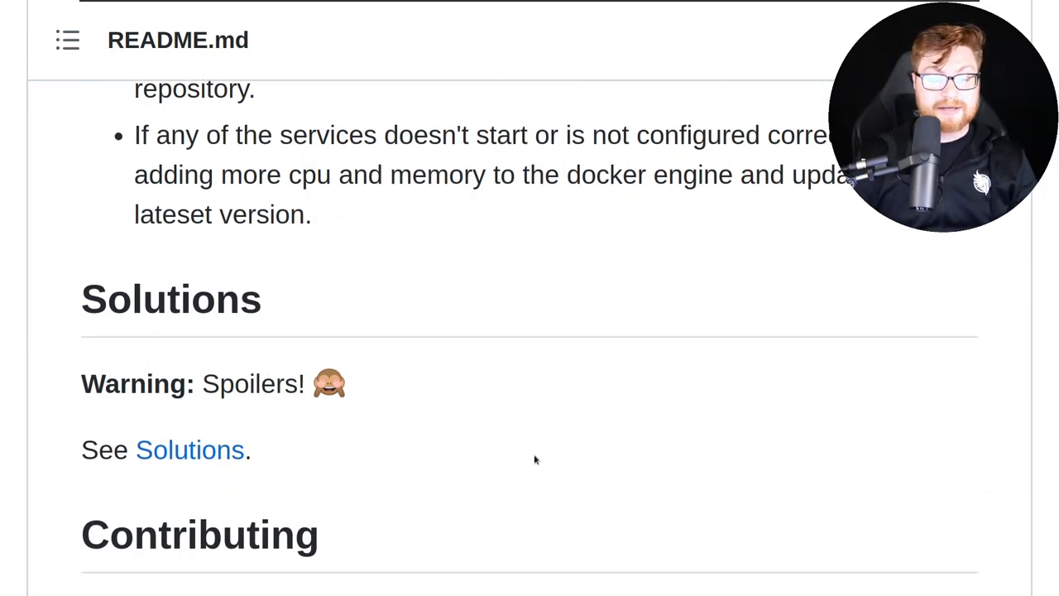
scroll("down", 3)
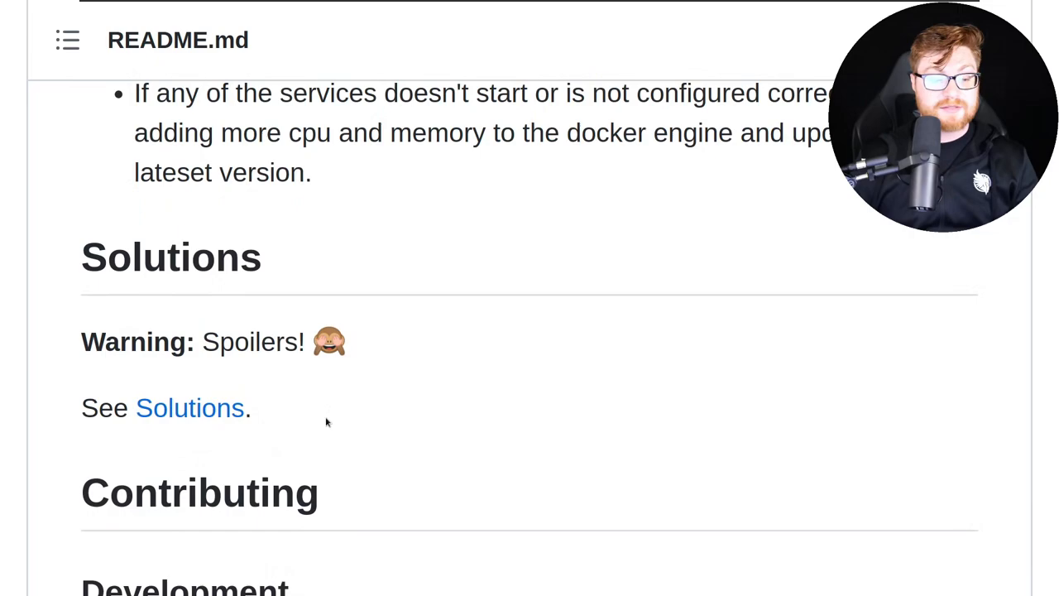
mouse_move(190, 408)
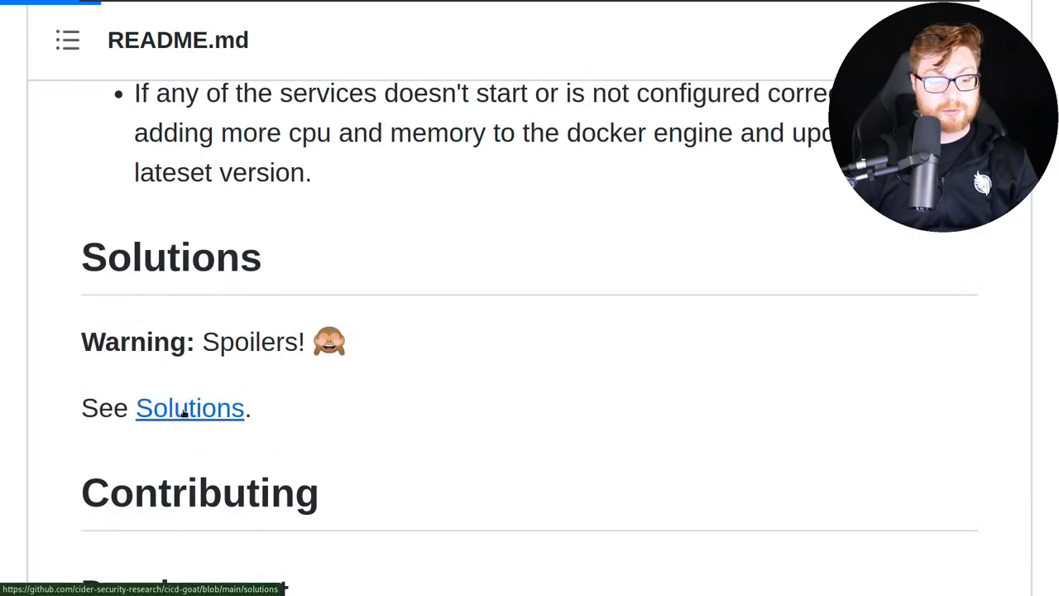
left_click(189, 407)
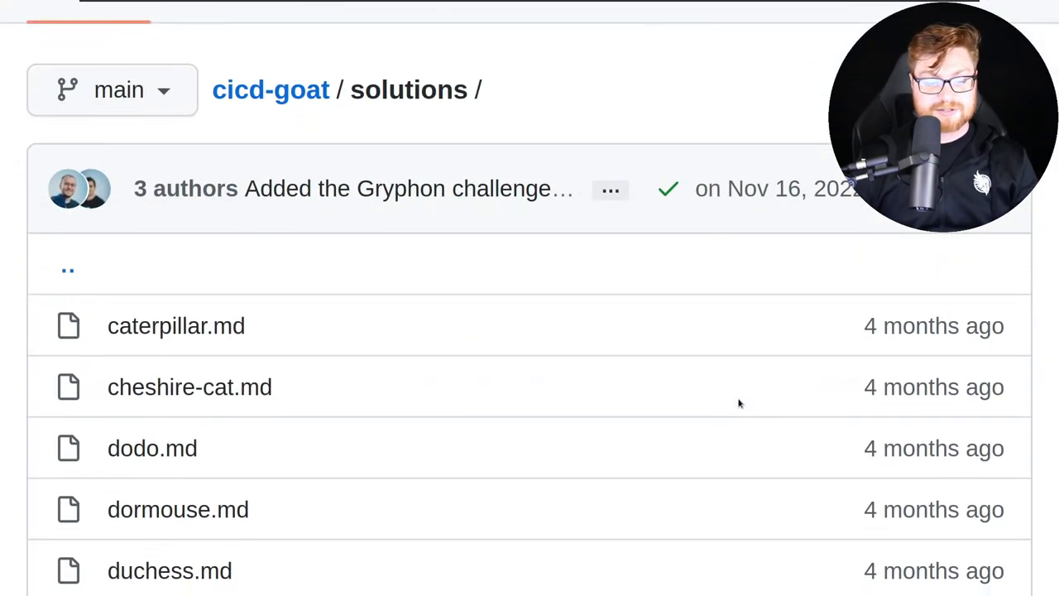
Run the Linux/Mac download-and-start commands and wait for all containers to be created.
scroll("down", 3)
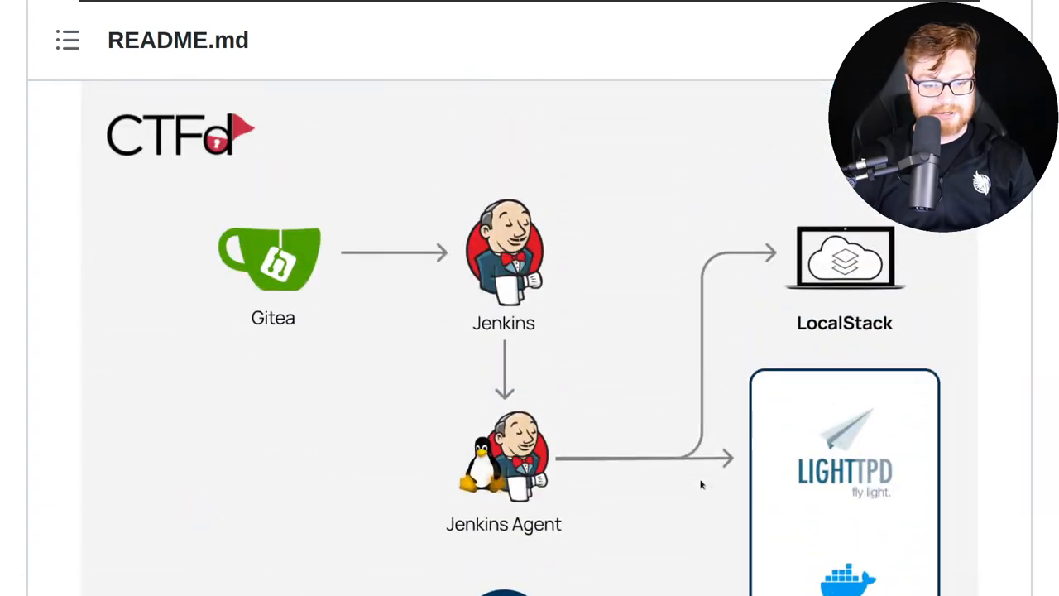
scroll("down", 3)
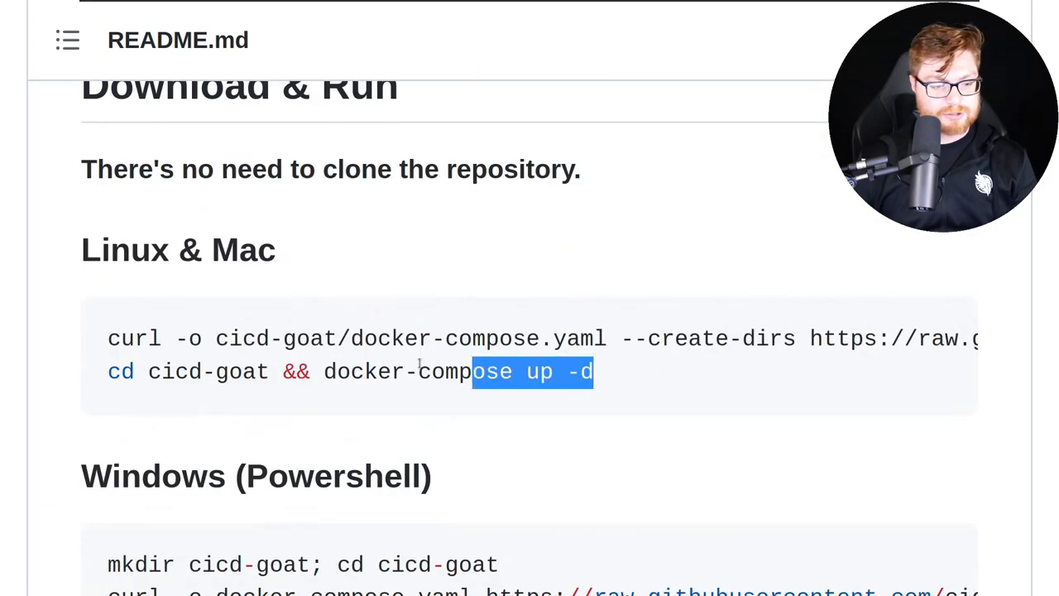
left_click_drag(492, 372, 107, 339)
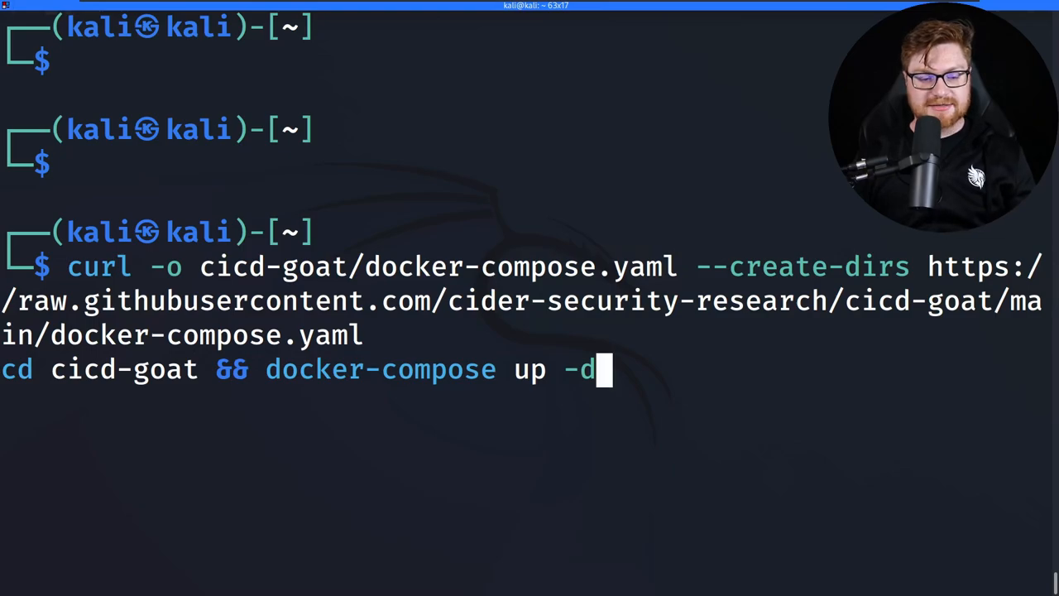
key("Return")
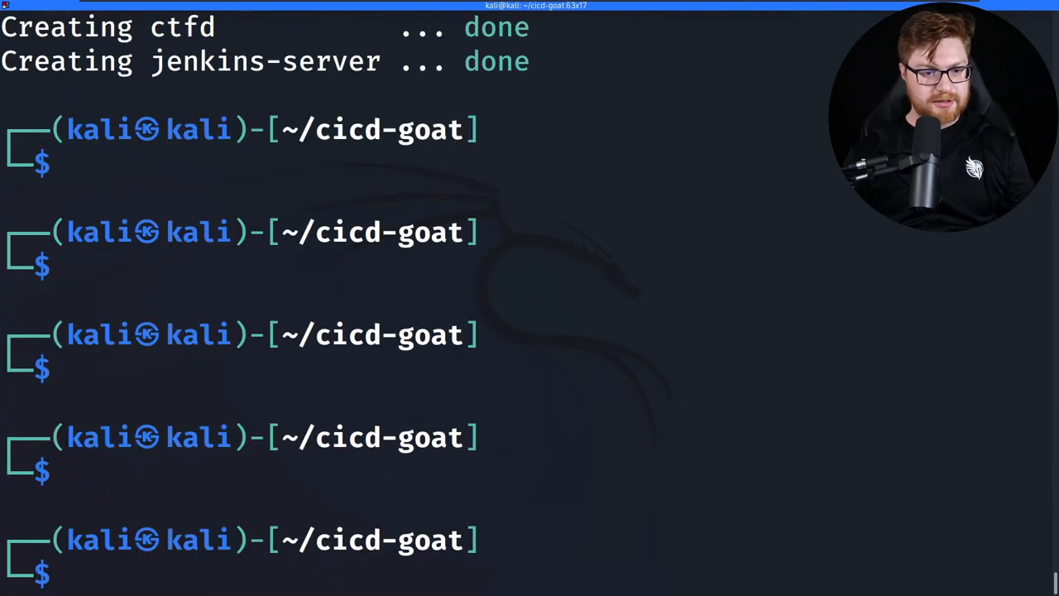
scroll("up", 3)
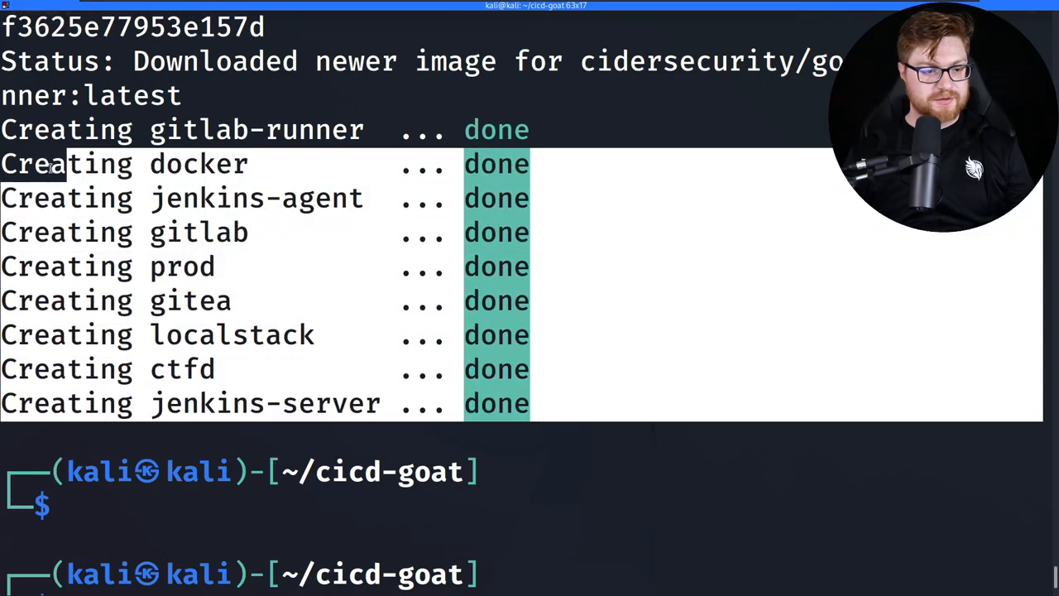
scroll("down", 3)
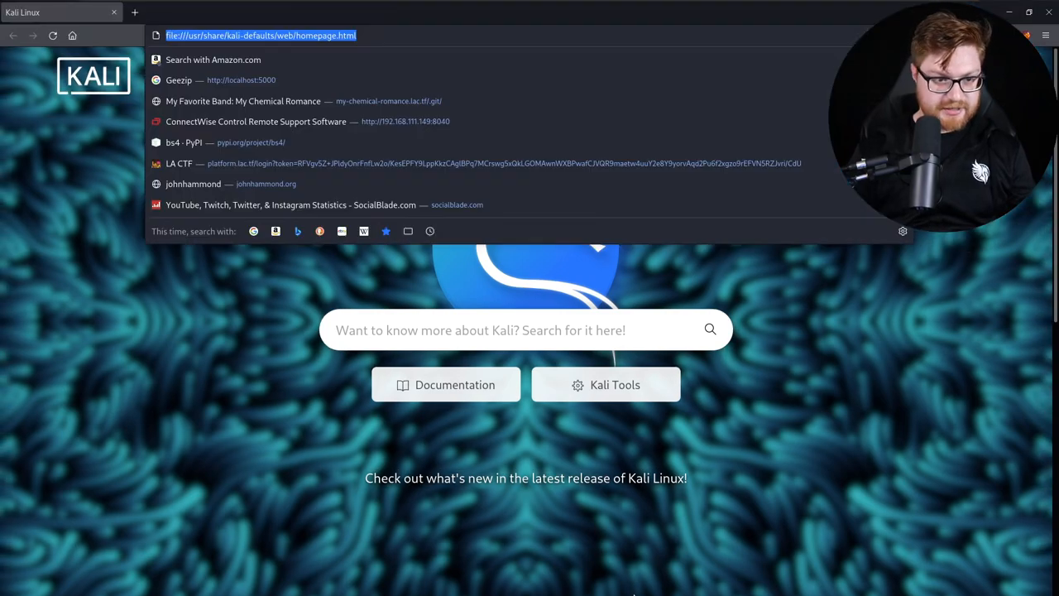
Load the CI/CD Goat site at localhost:5000 and scroll down to the login link.
type("localhost:5000")
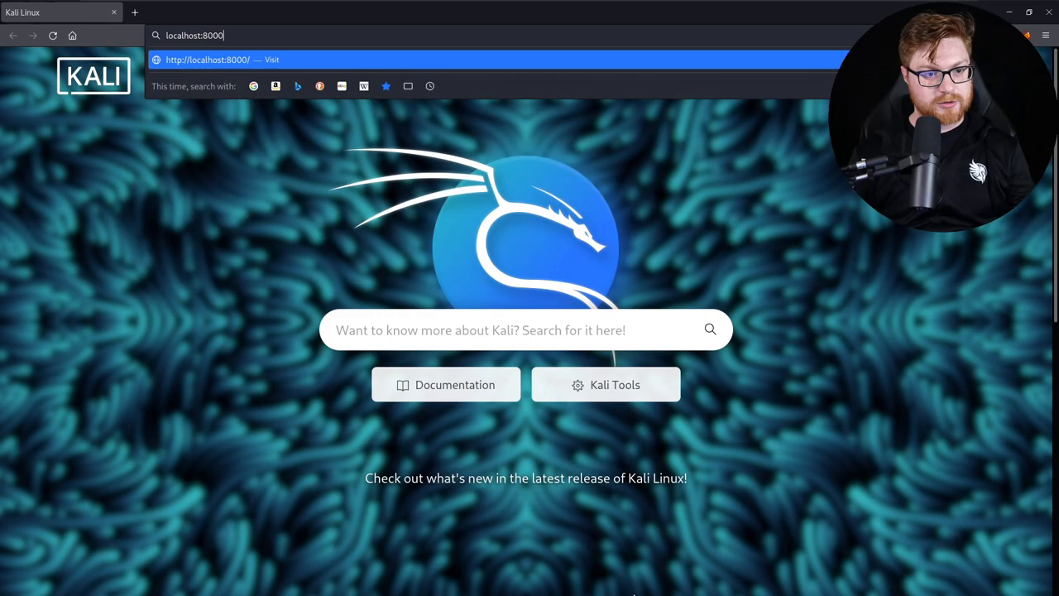
key("Return")
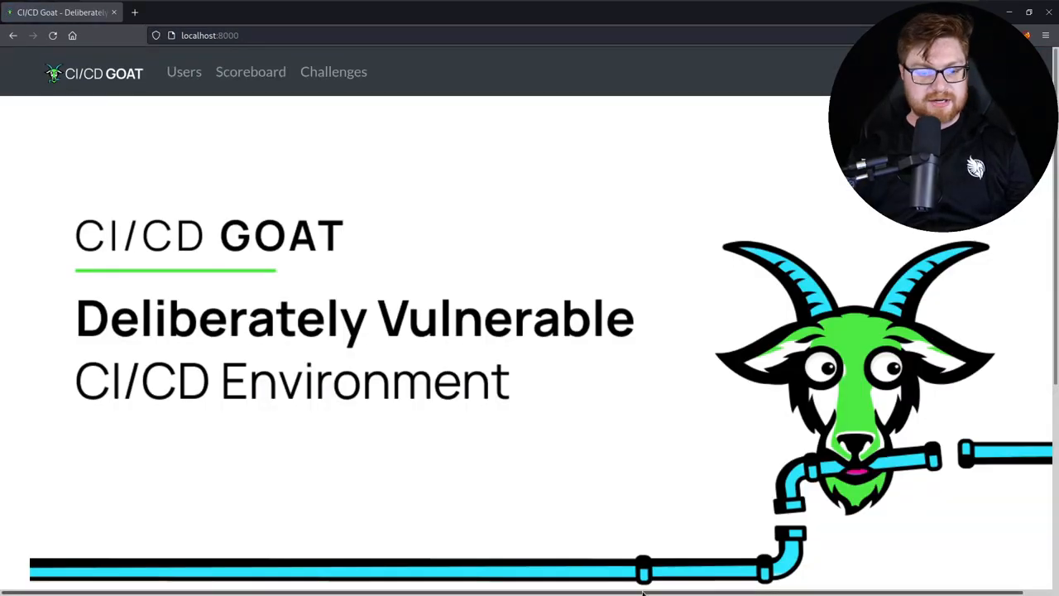
scroll("down", 3)
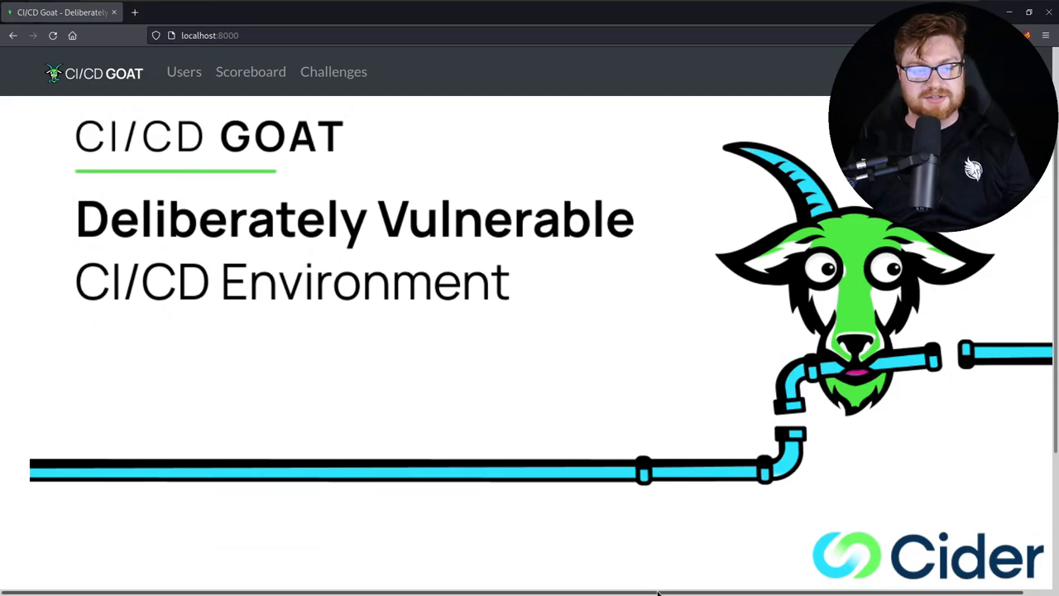
scroll("down", 3)
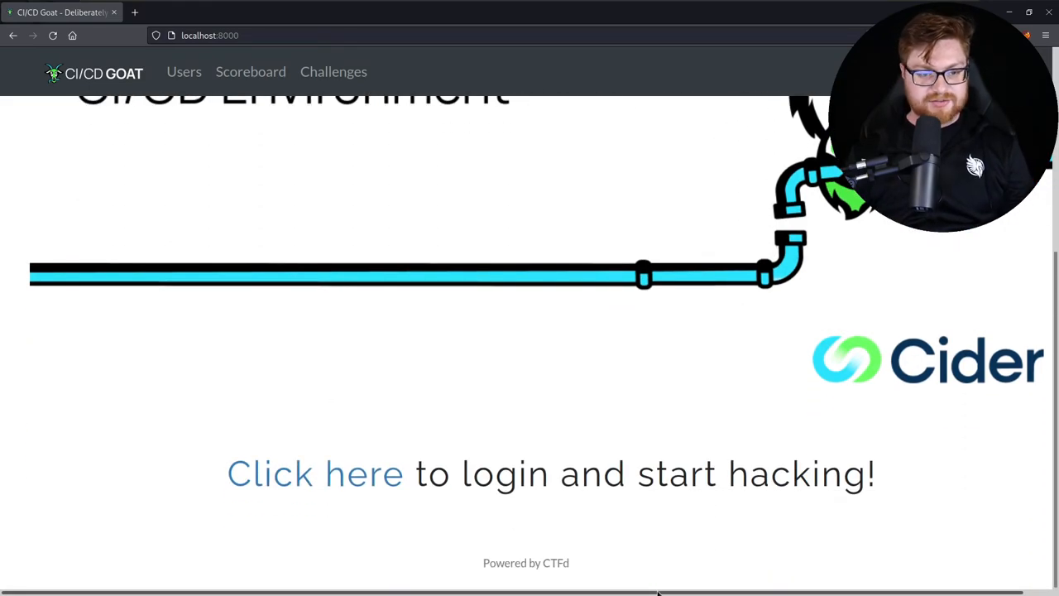
mouse_move(316, 473)
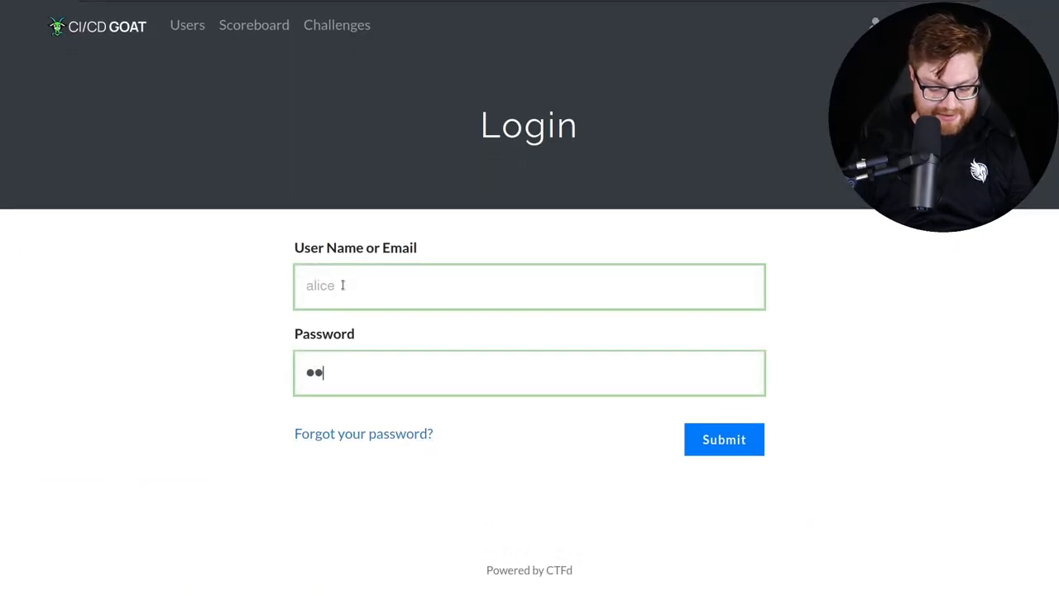
Submit the CTFd login, decline saving it, and scroll the challenges to Easy.
left_click(724, 439)
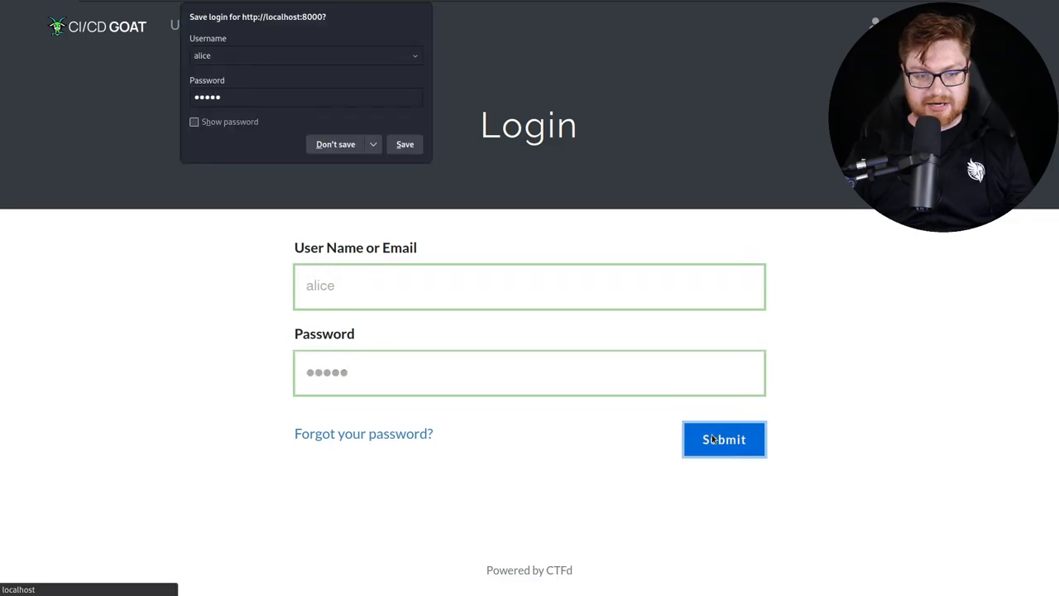
left_click(724, 439)
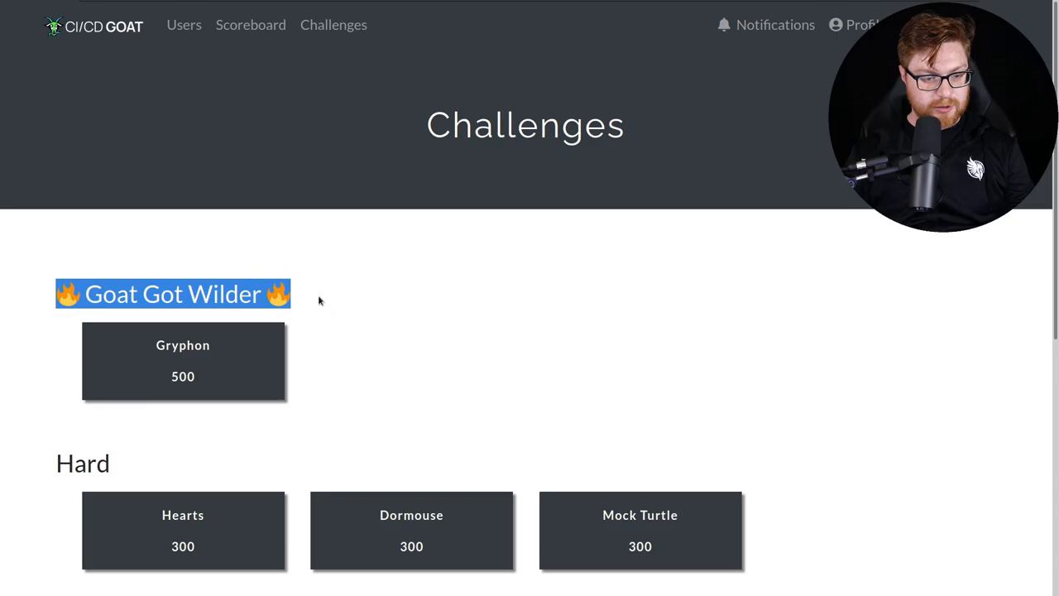
scroll("down", 3)
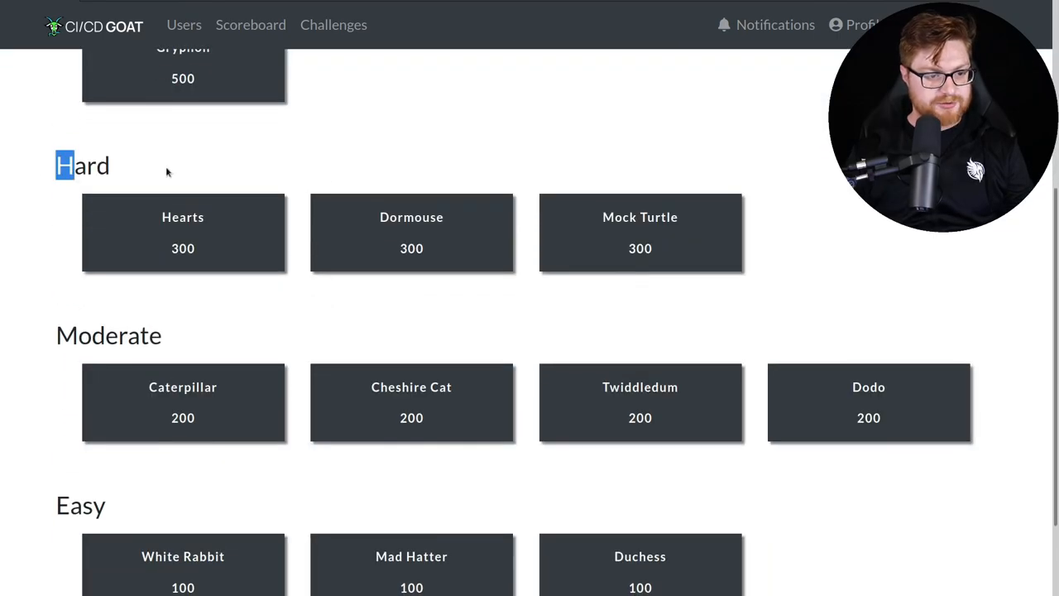
scroll("down", 3)
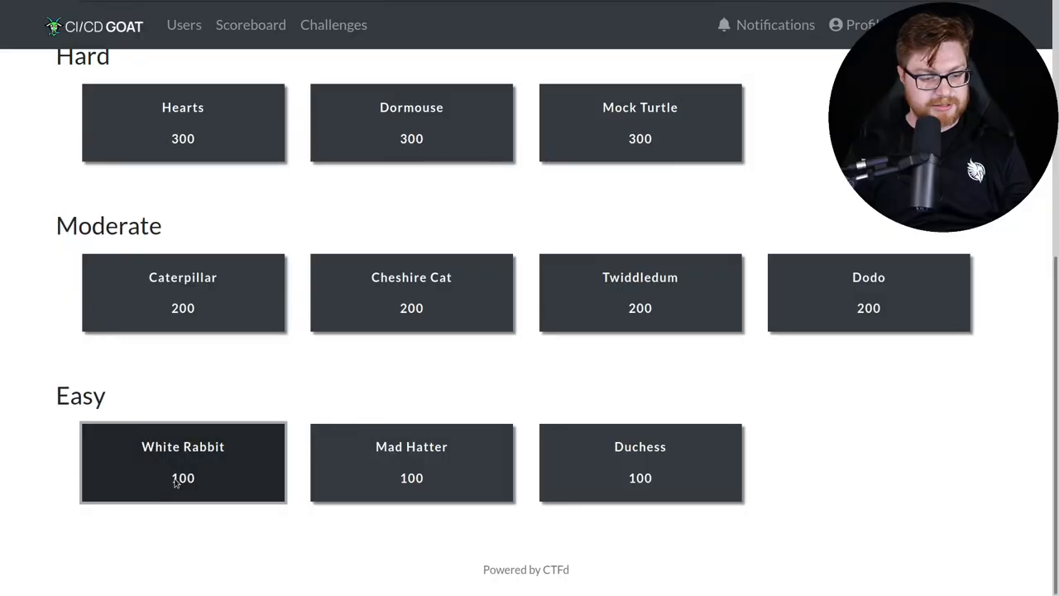
left_click(182, 462)
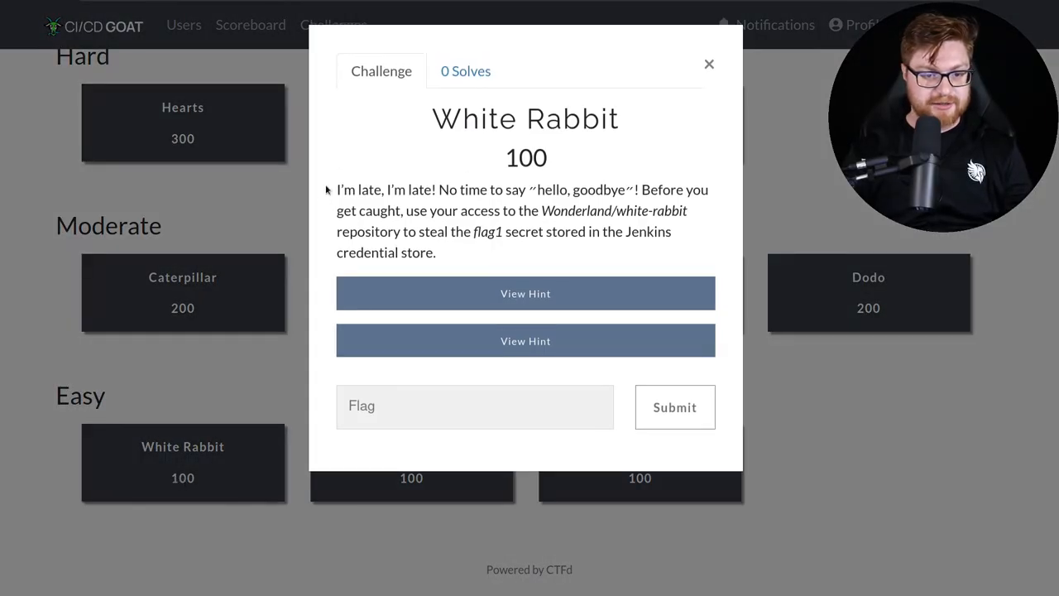
left_click_drag(337, 189, 634, 189)
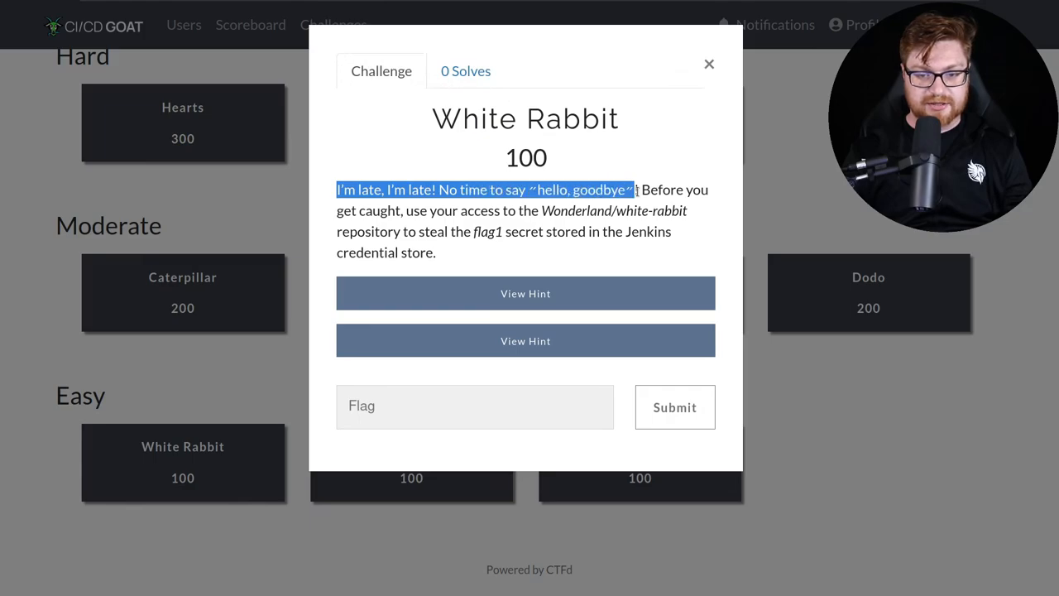
left_click_drag(634, 190, 513, 210)
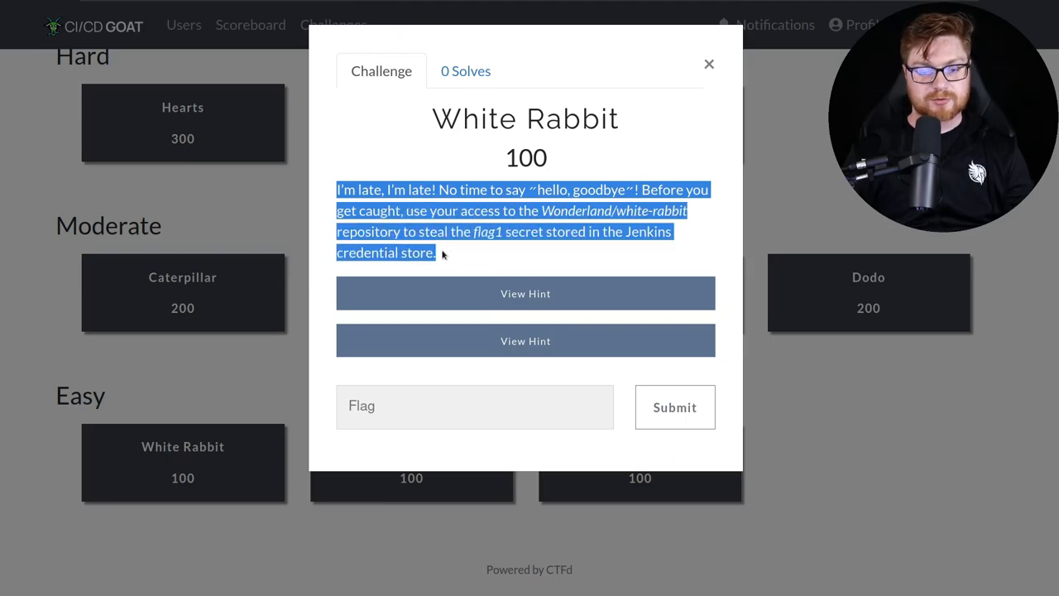
left_click(442, 252)
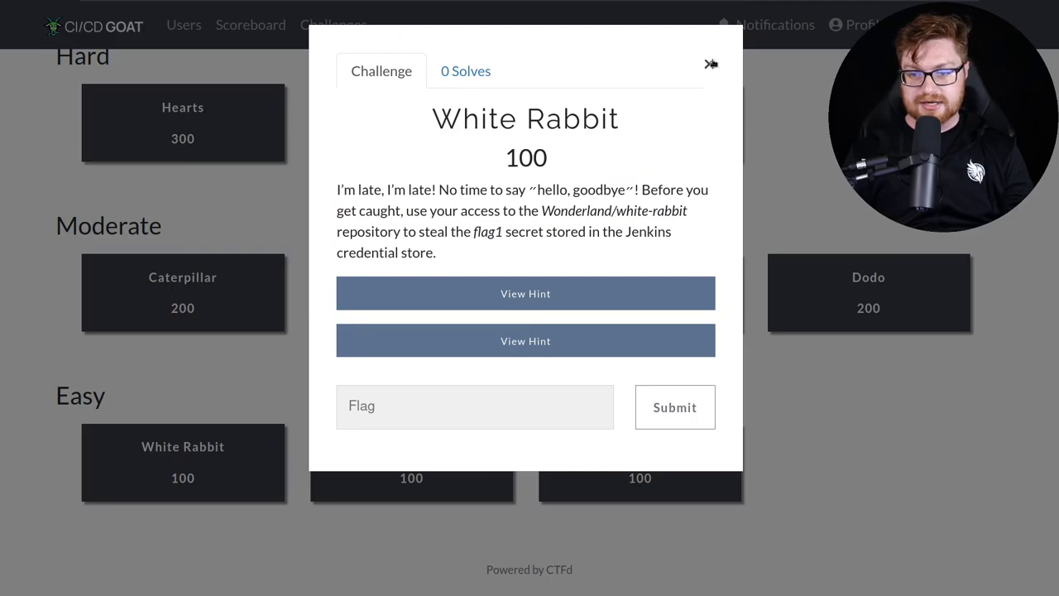
left_click(710, 64)
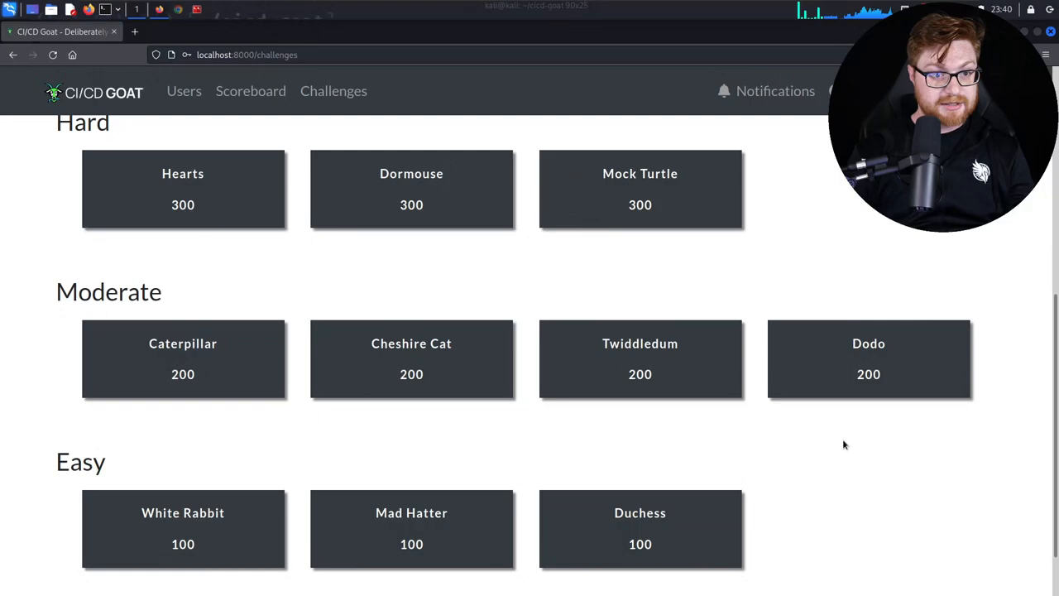
In a new tab, change the address port to reach Jenkins at localhost:8080.
left_click(247, 55)
type("http://localhost:8000/")
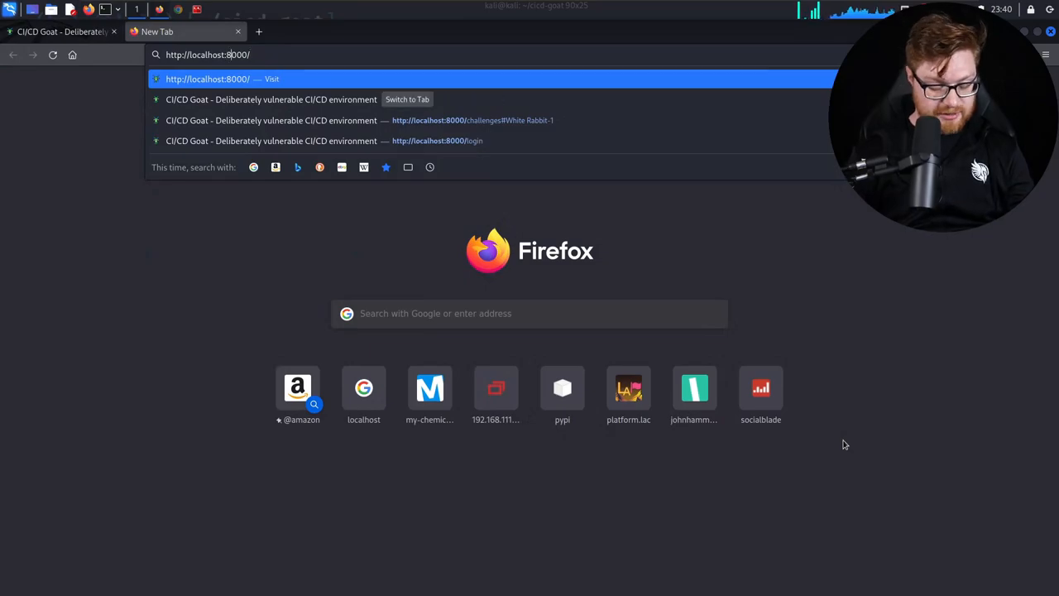
key("Backspace")
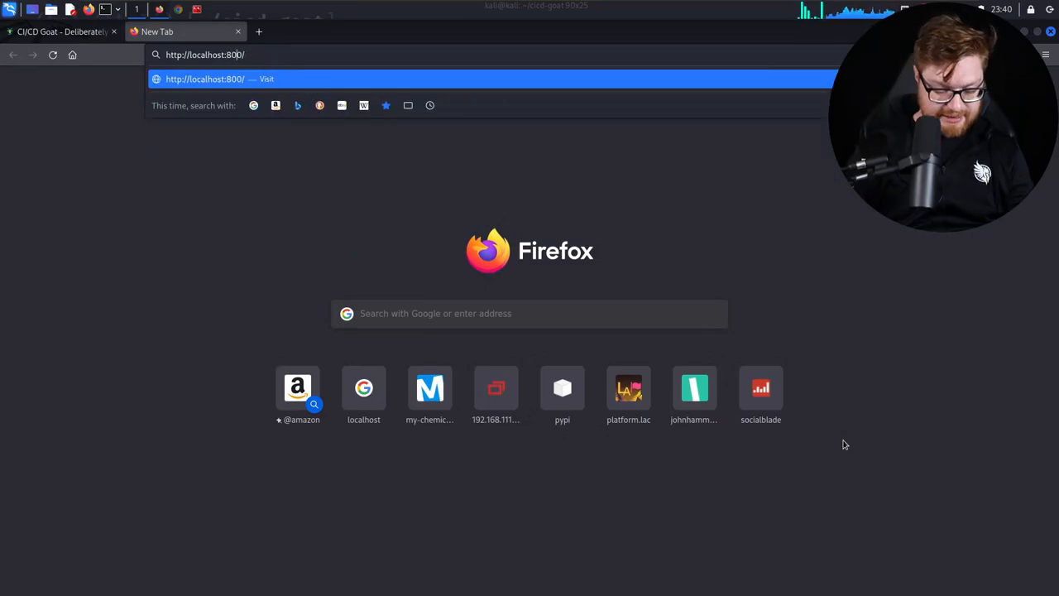
key("Return")
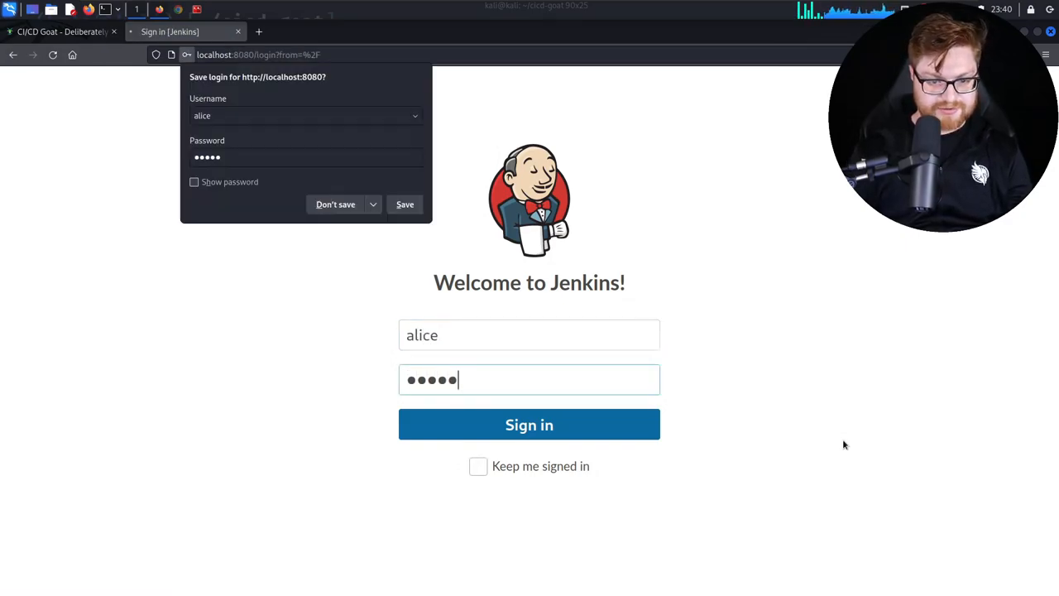
Sign in to Jenkins, decline saving the password, browse the wonderland jobs, and start a new tab.
left_click(529, 424)
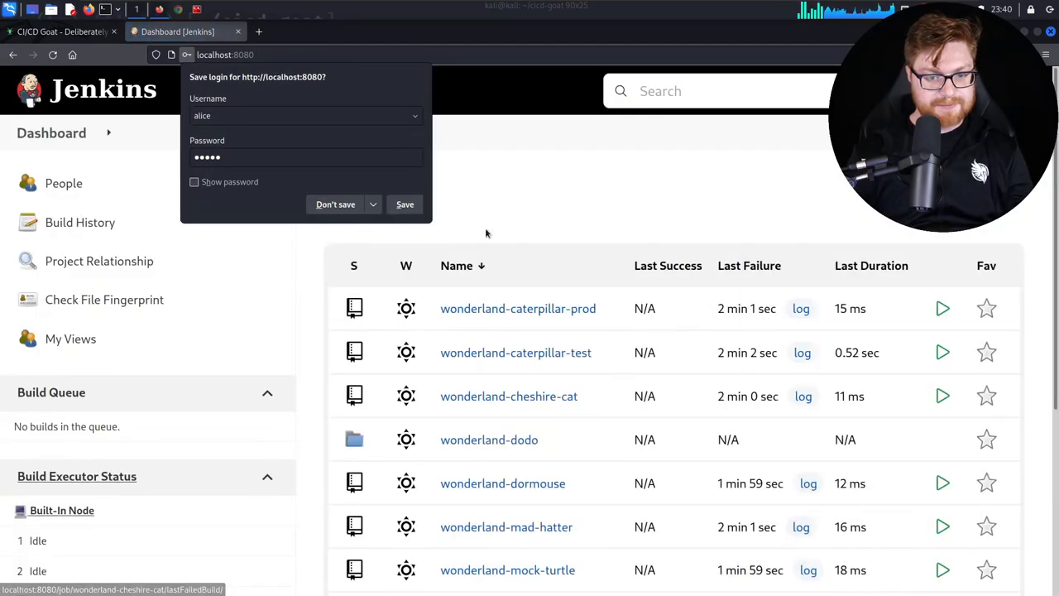
left_click(335, 204)
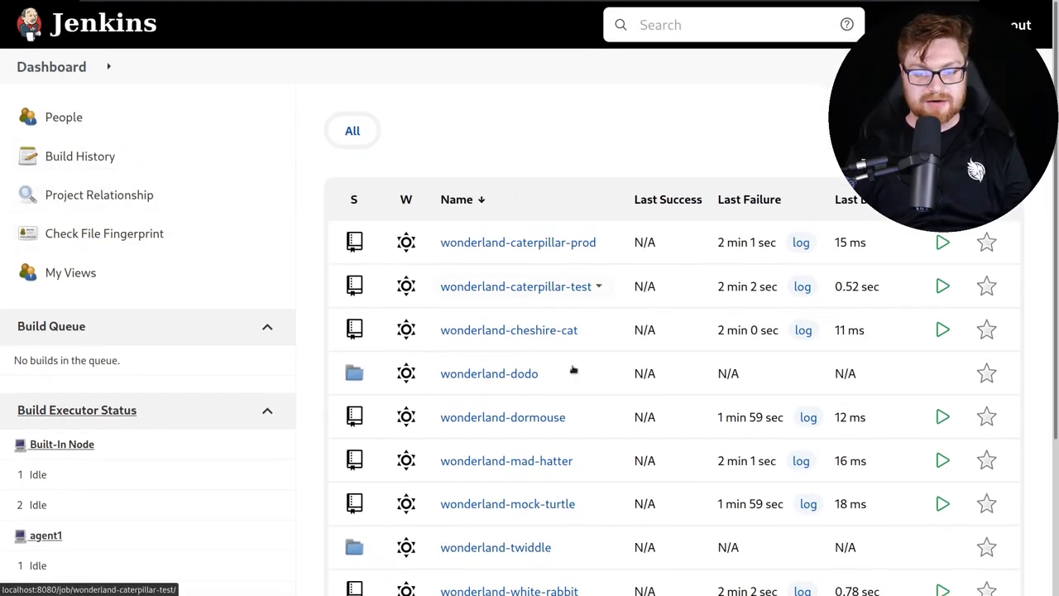
scroll("down", 3)
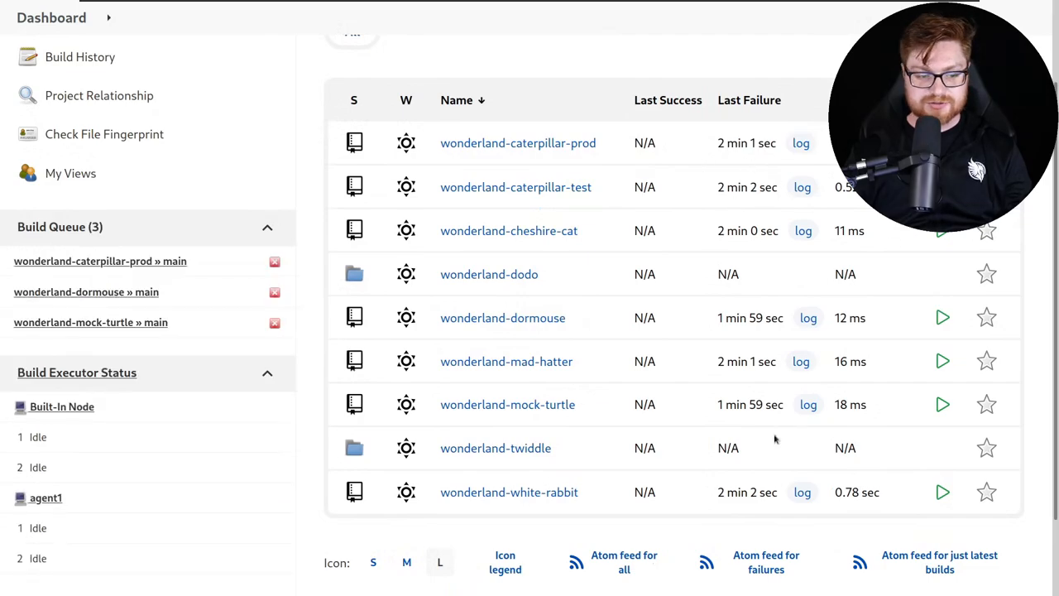
scroll("down", 3)
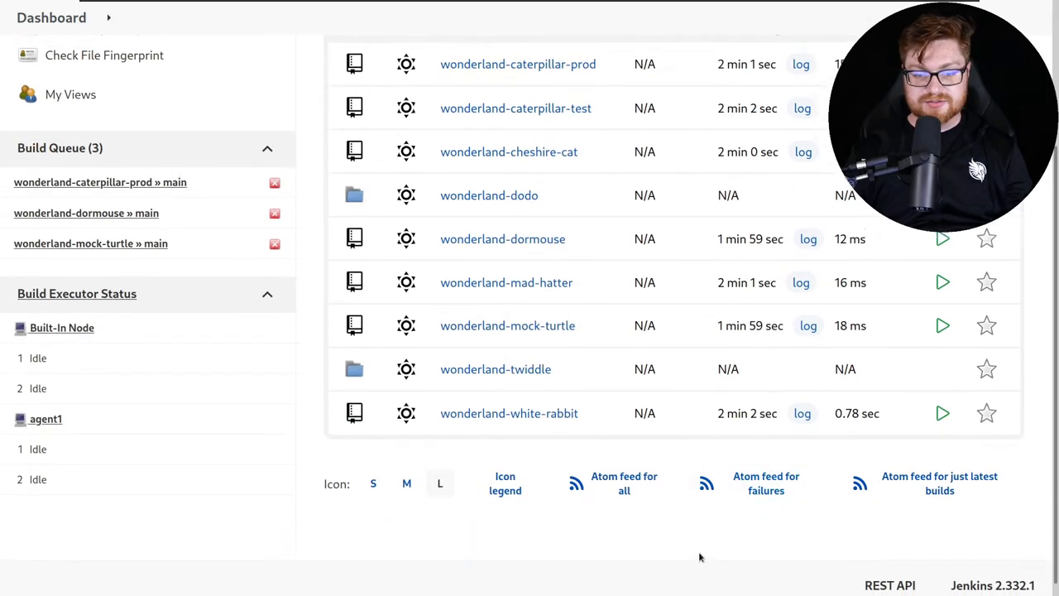
scroll("up", 3)
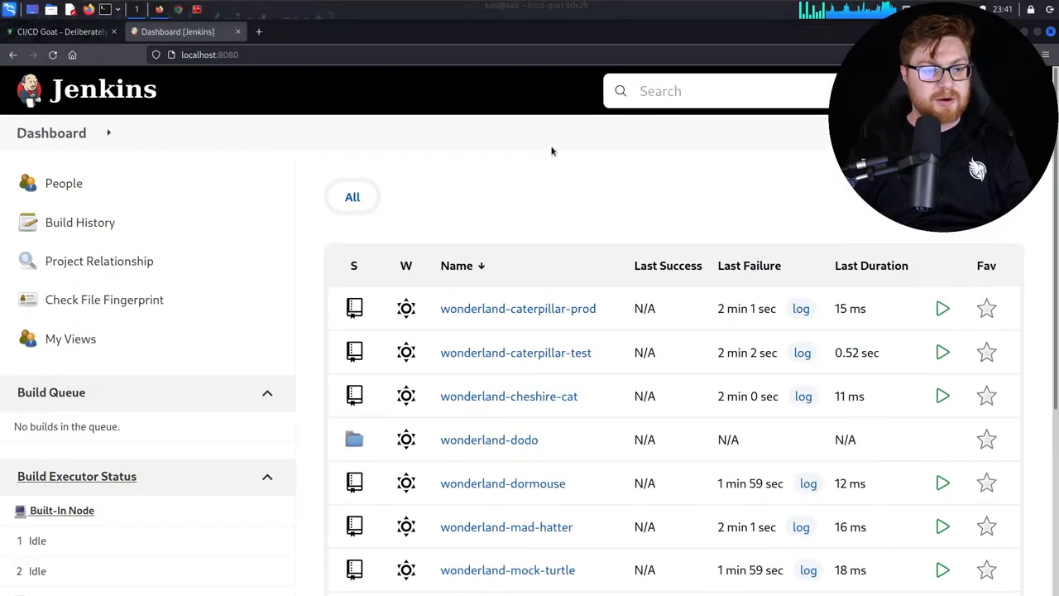
mouse_move(259, 32)
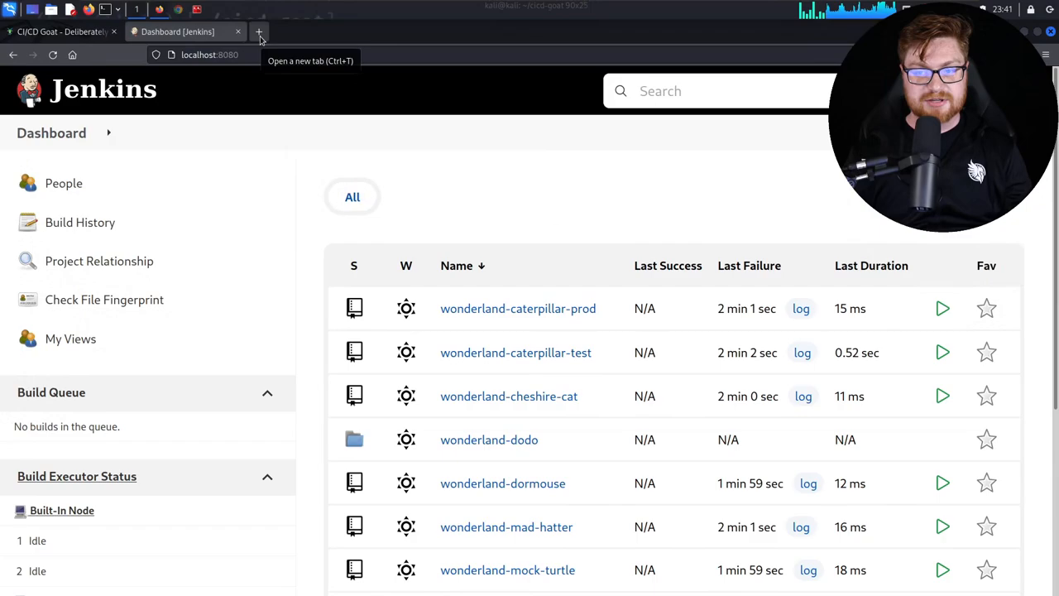
left_click(259, 31)
type("localhost:5000")
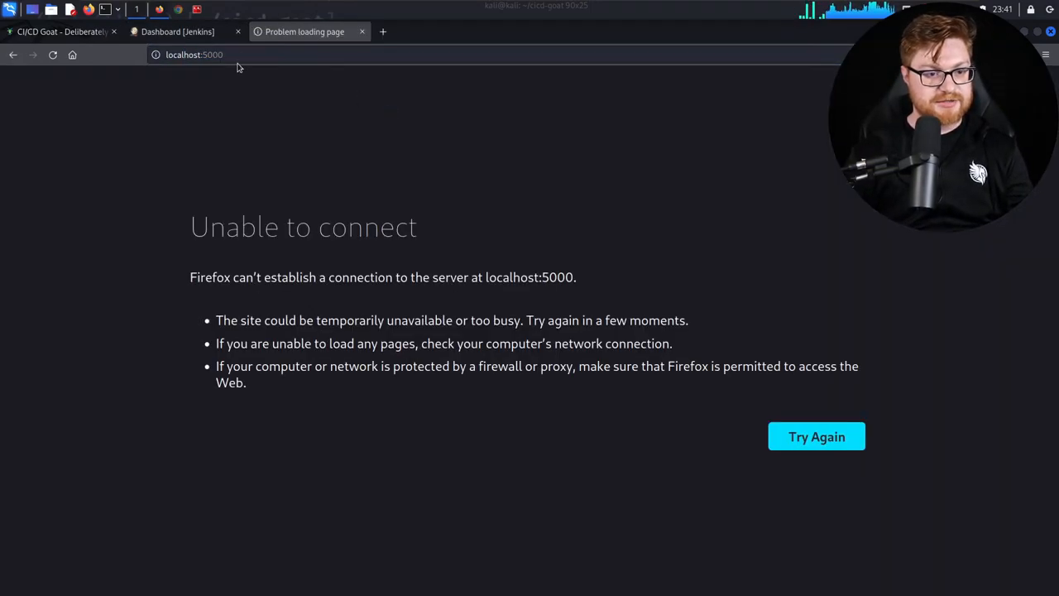
Go to the Gitea server and sign in as thealice.
left_click(194, 54)
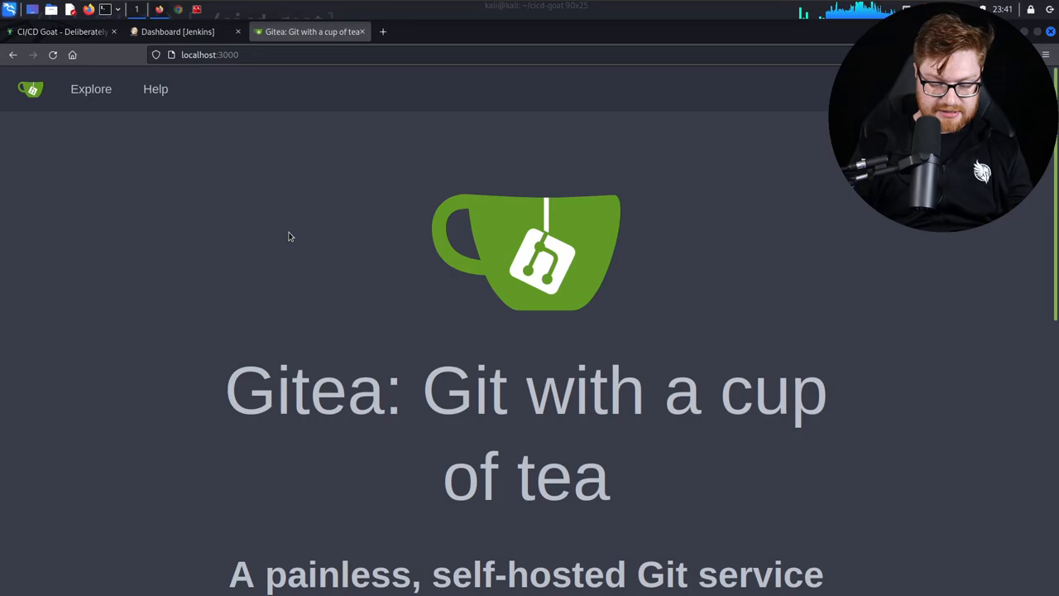
scroll("down", 3)
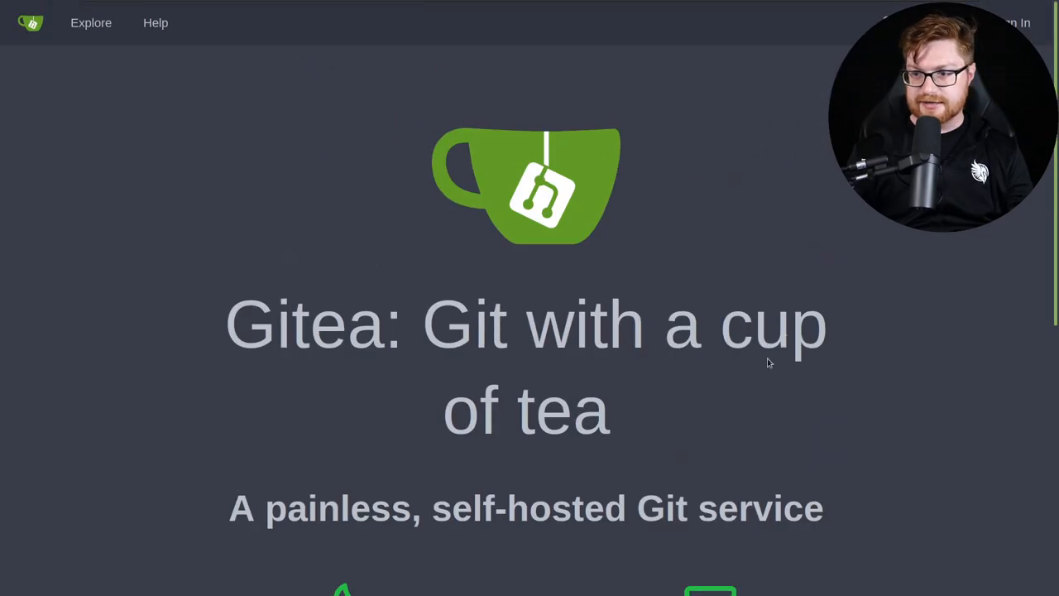
left_click(1019, 22)
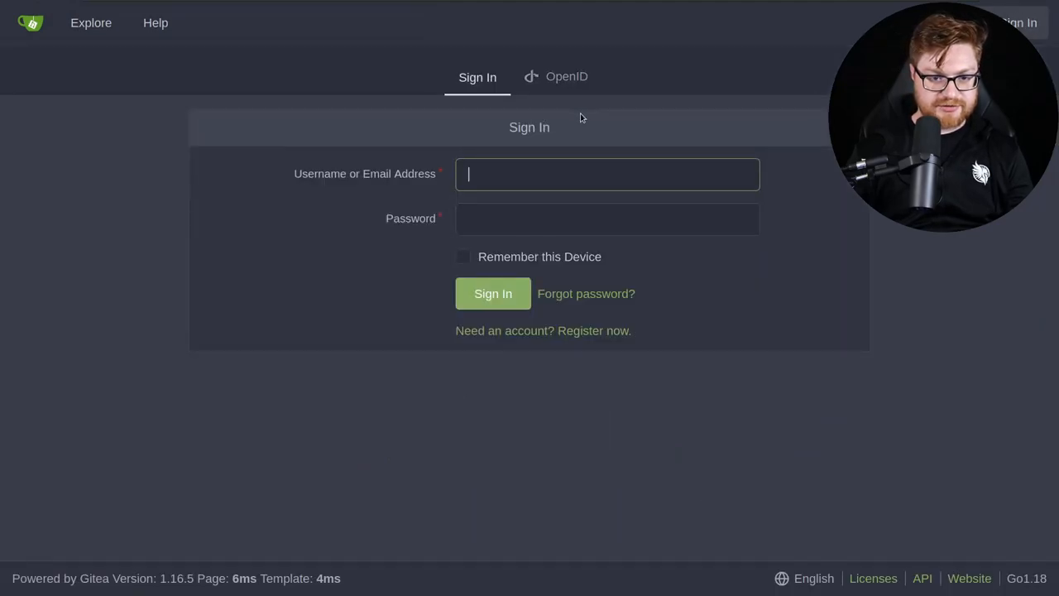
type("thealice")
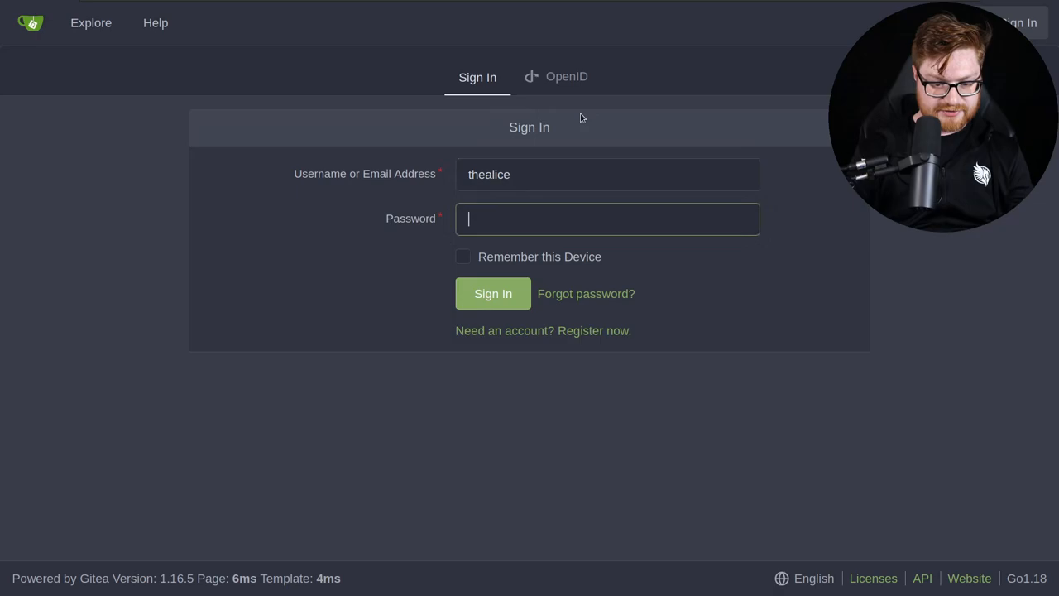
left_click(493, 294)
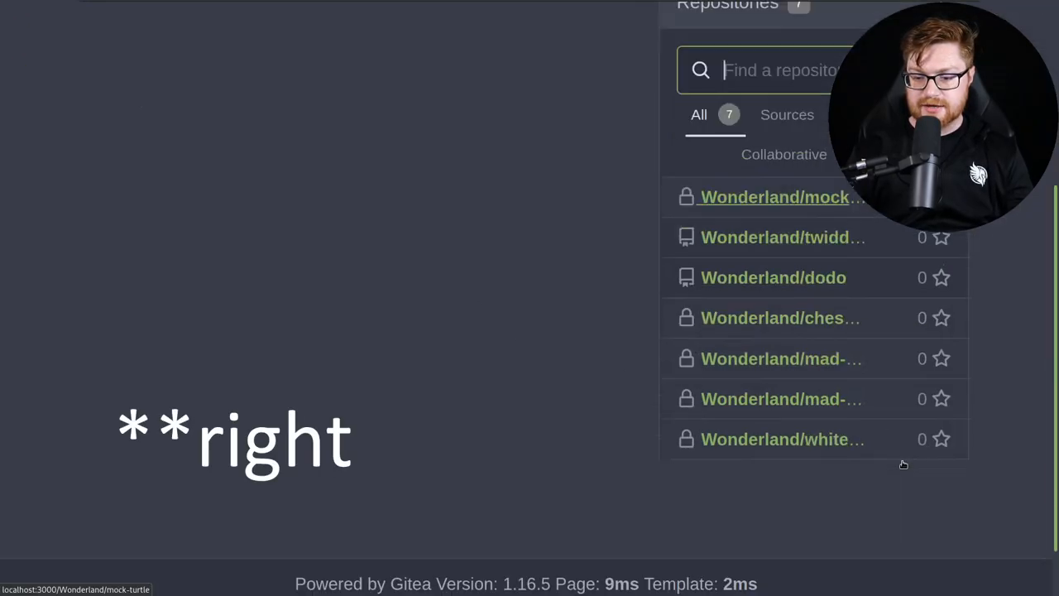
Scroll the Gitea dashboard and open the Wonderland/white-rabbit repository.
scroll("up", 3)
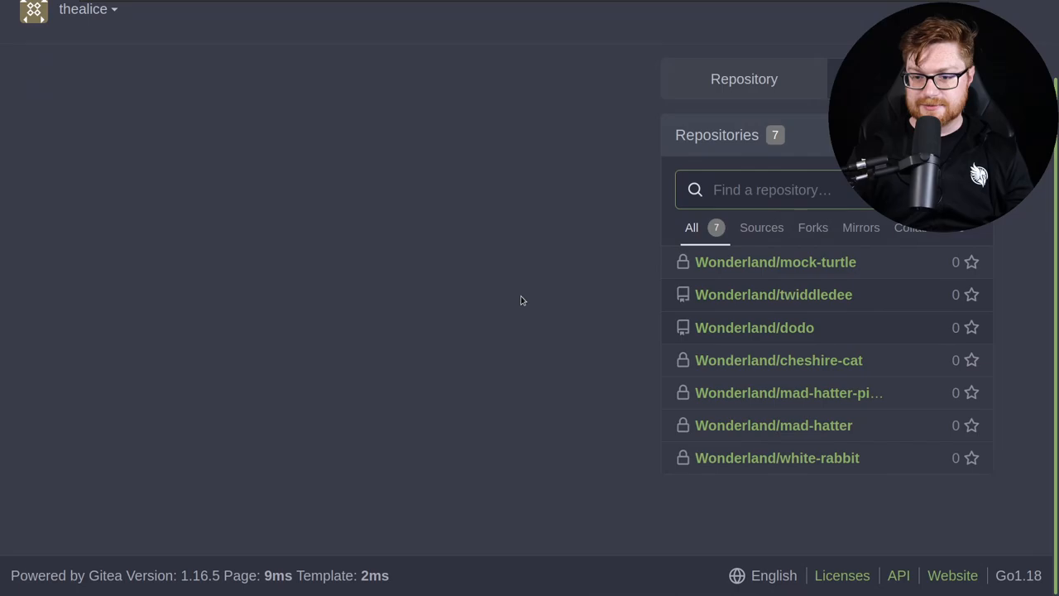
scroll("up", 3)
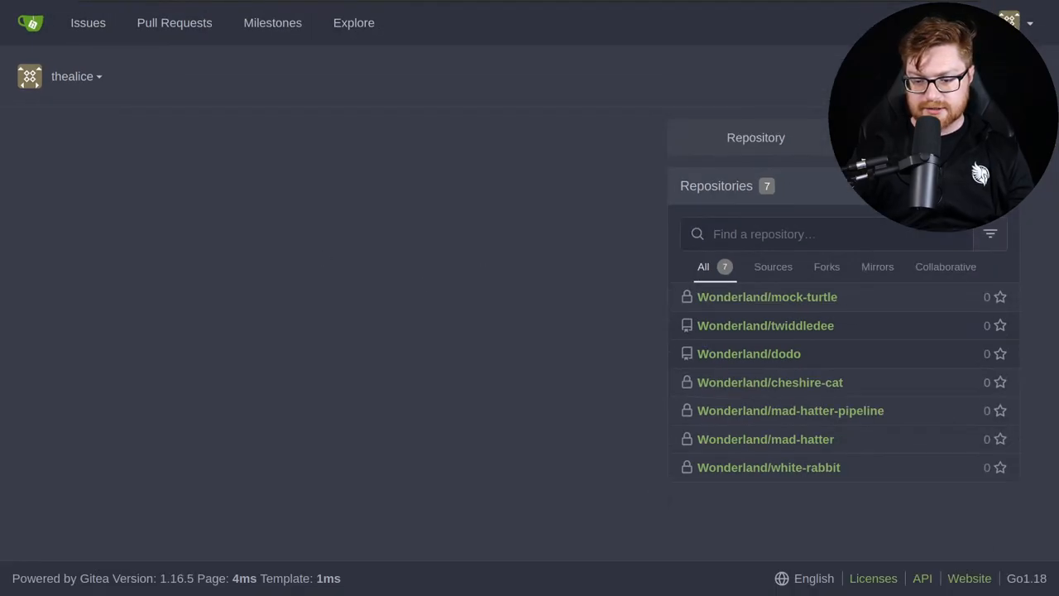
left_click(767, 466)
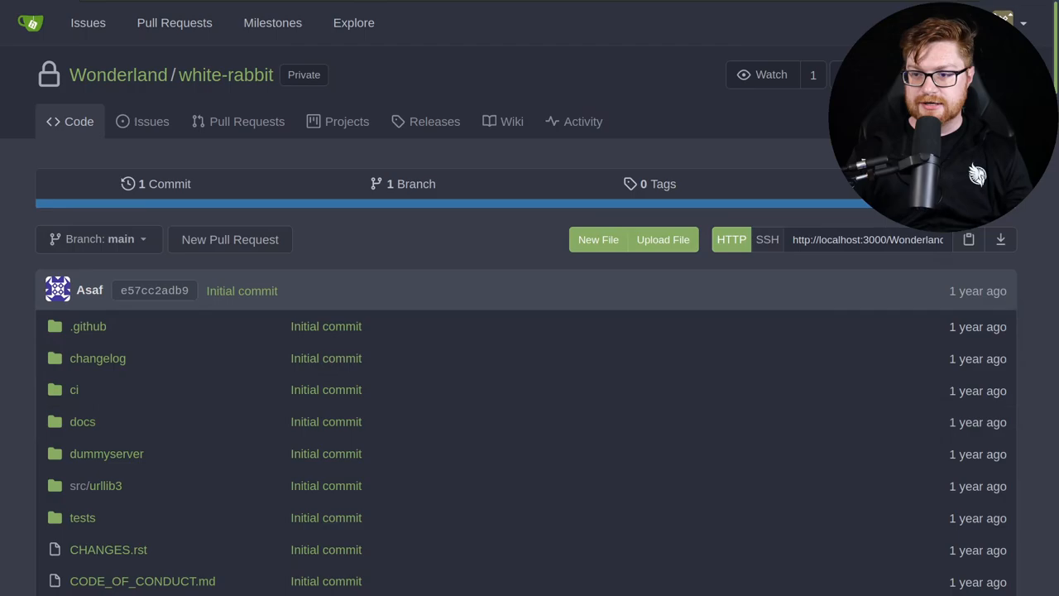
mouse_move(1013, 300)
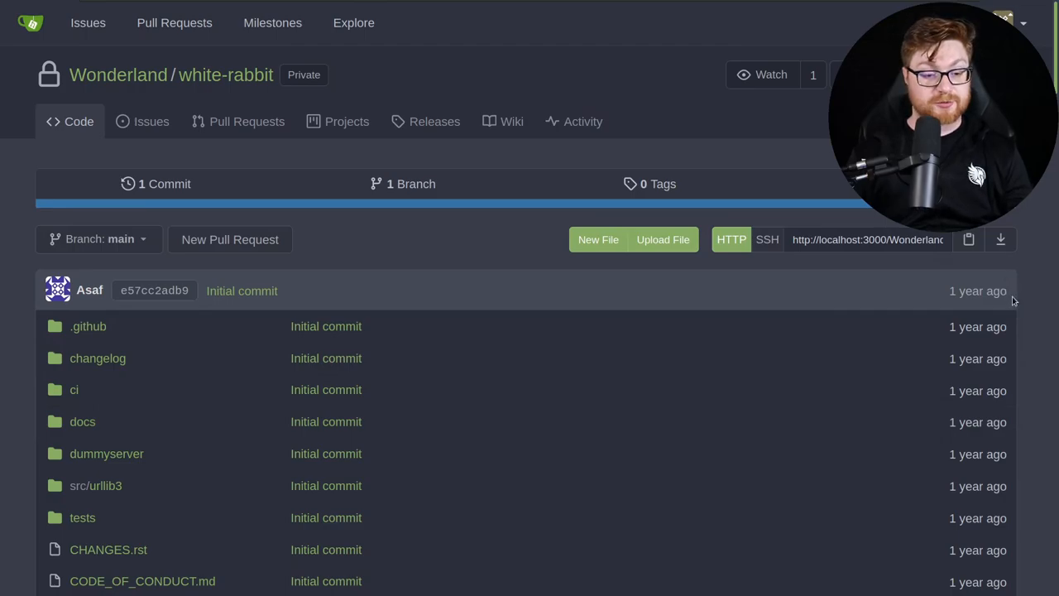
Scroll through the white-rabbit files and README, then view the Jenkinsfile.
scroll("down", 3)
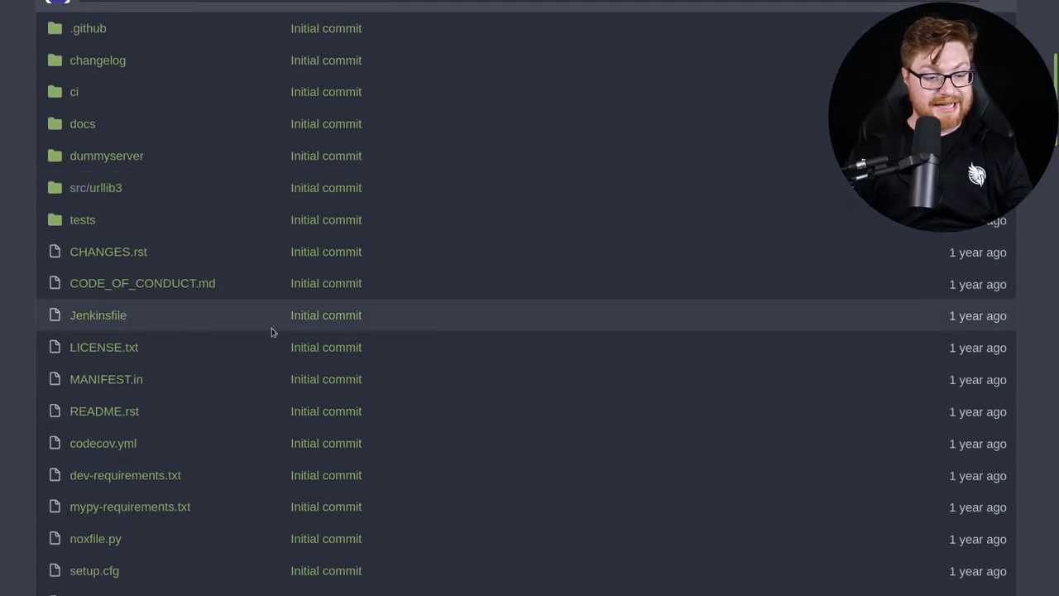
mouse_move(24, 305)
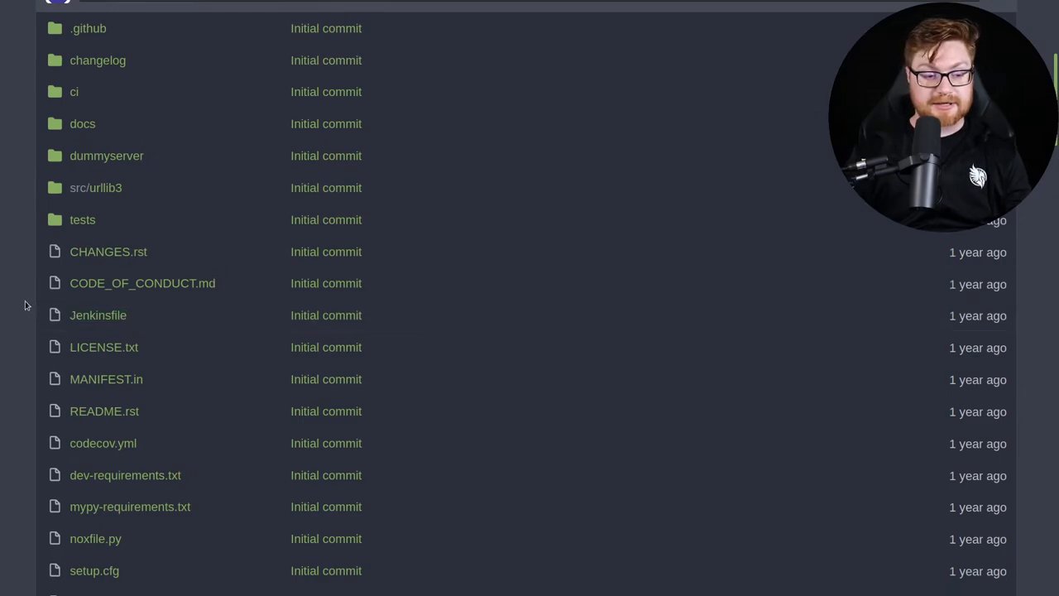
scroll("down", 3)
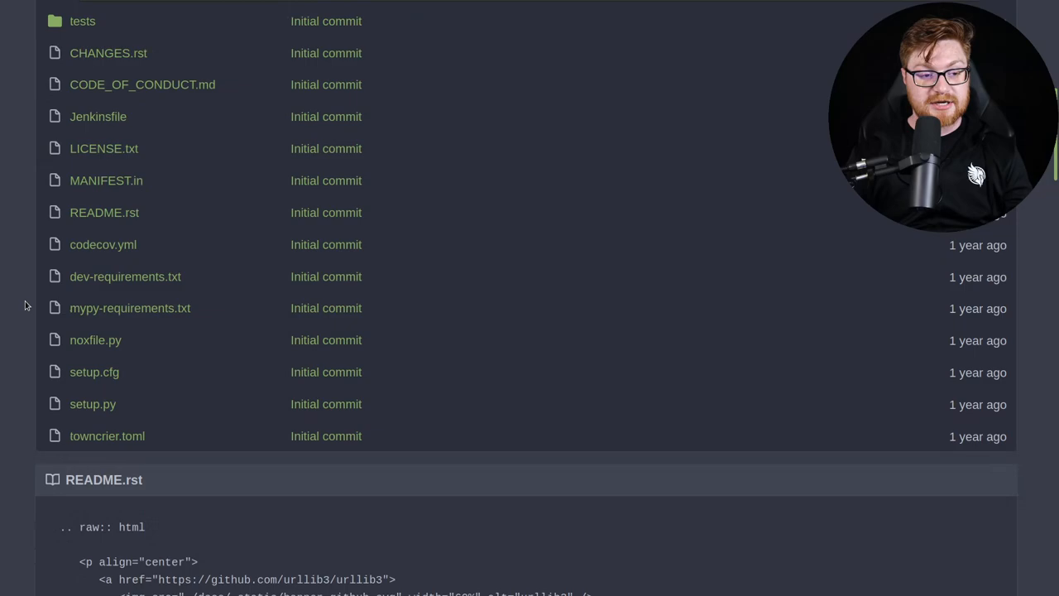
scroll("down", 3)
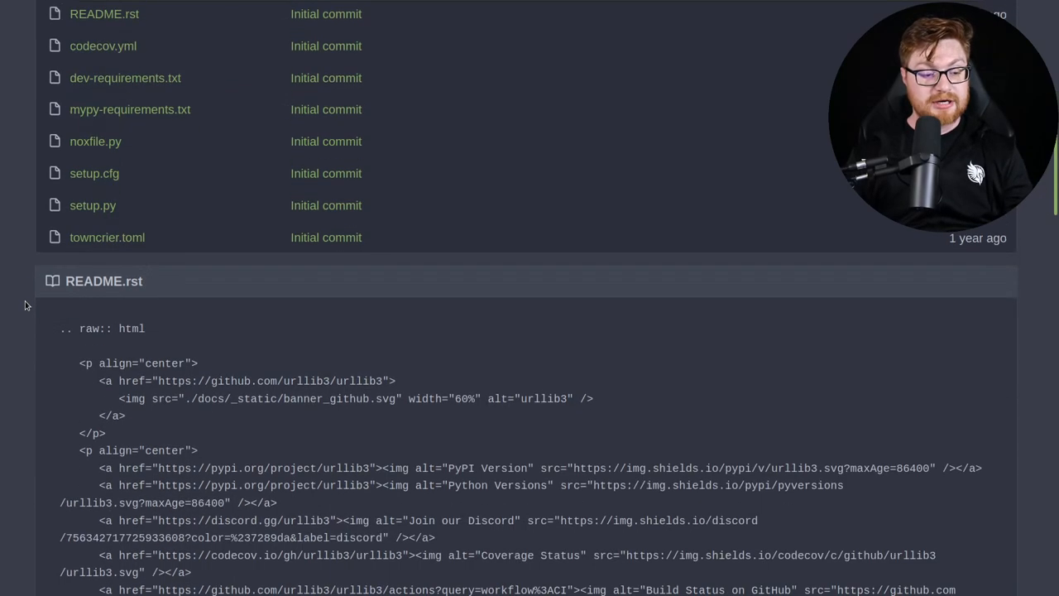
scroll("down", 3)
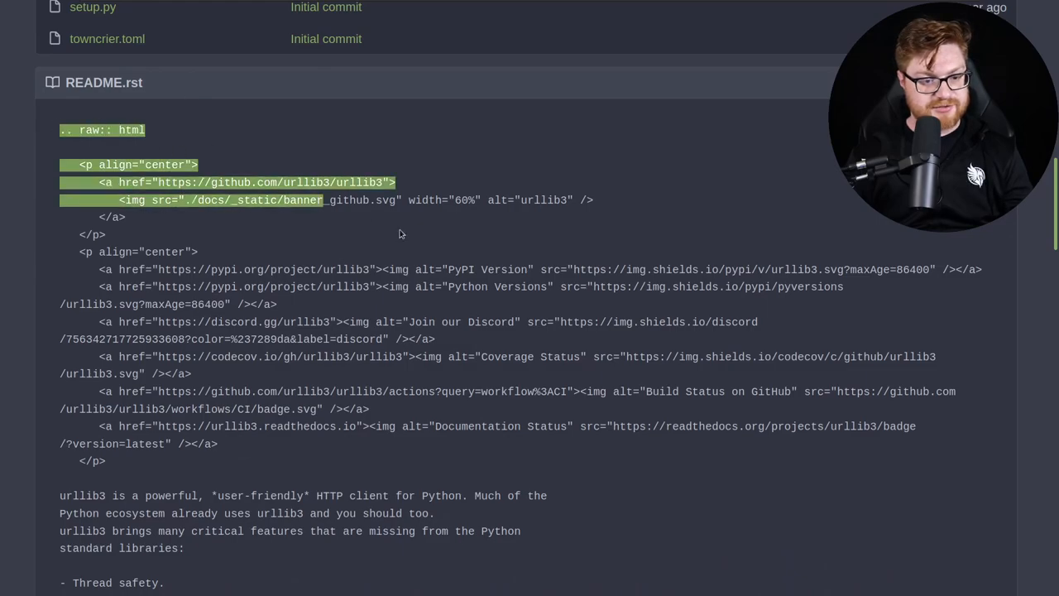
scroll("down", 3)
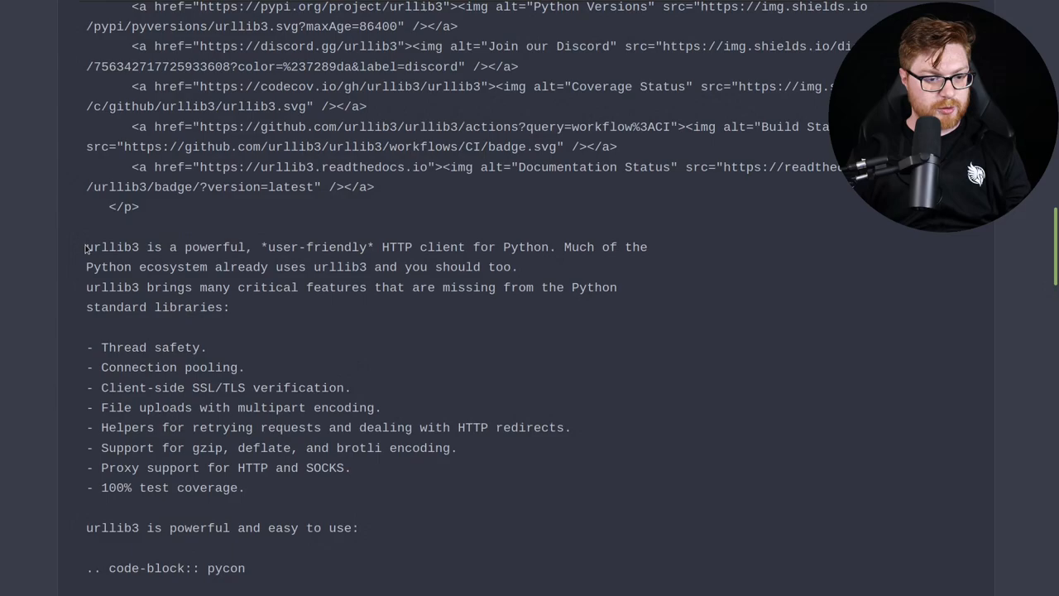
scroll("down", 3)
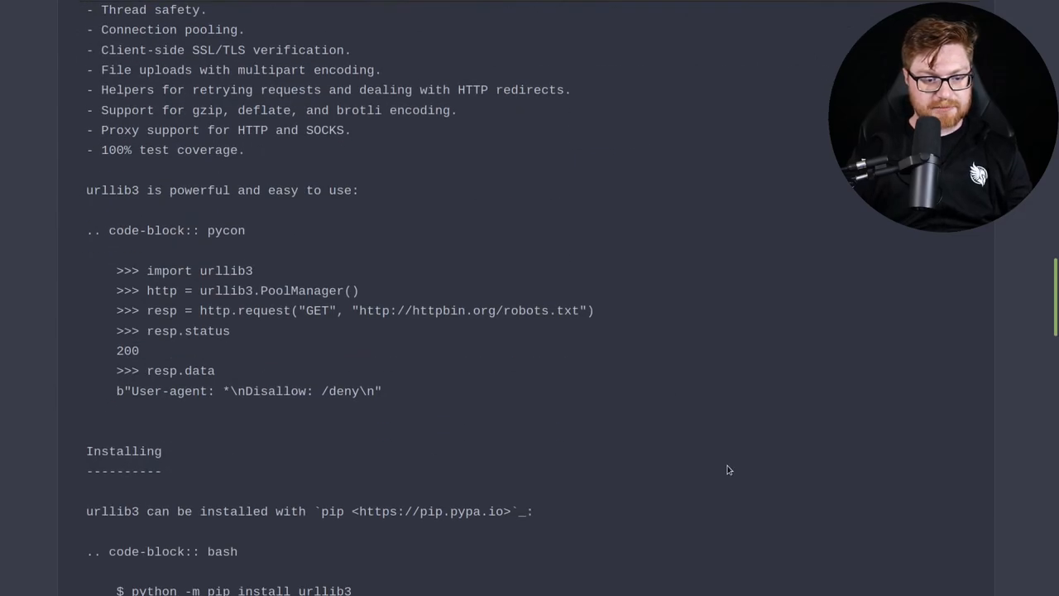
scroll("down", 3)
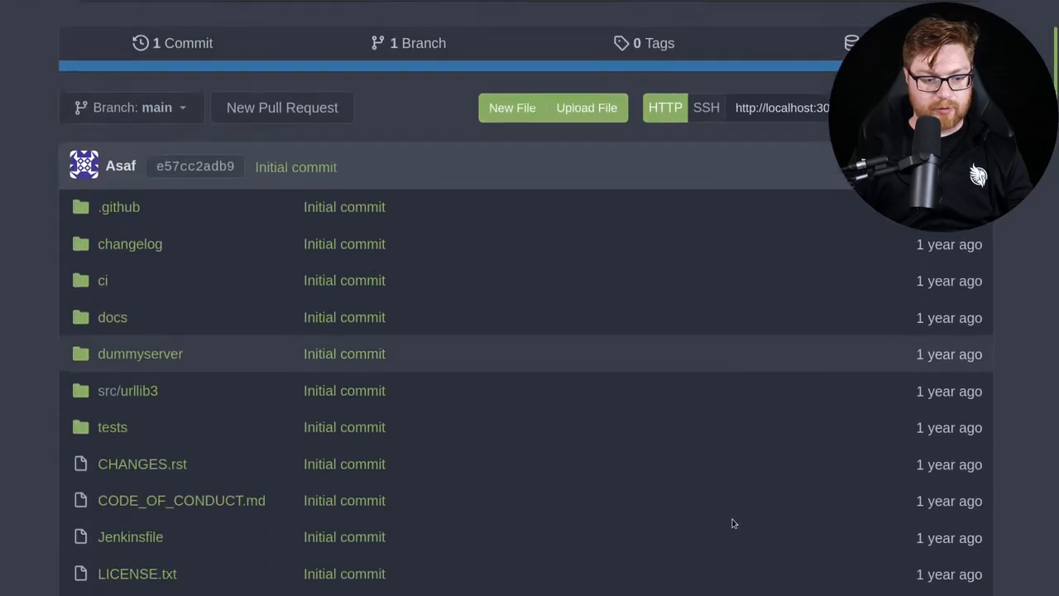
scroll("down", 3)
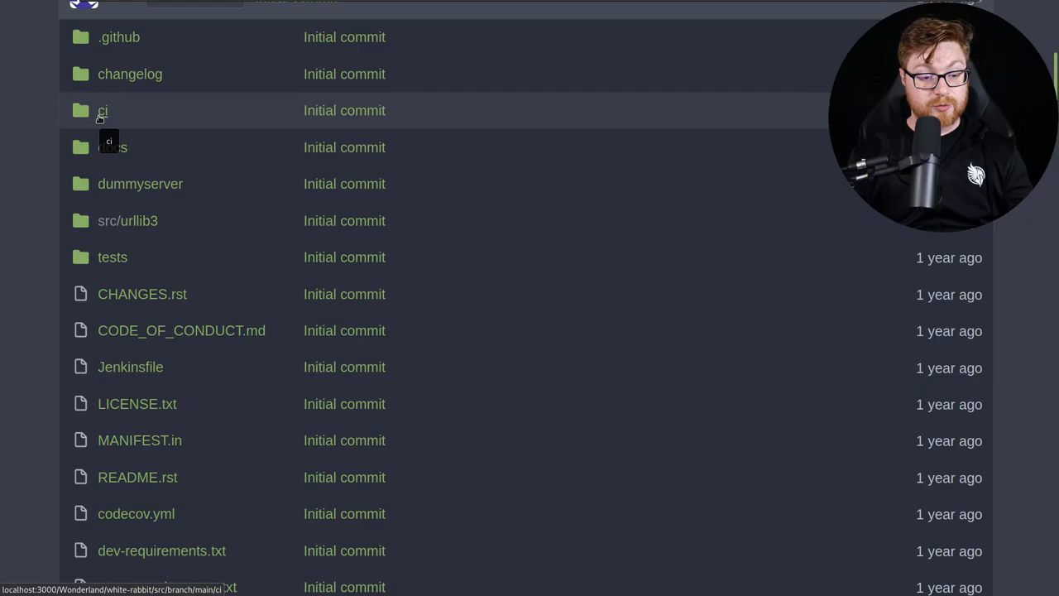
scroll("down", 3)
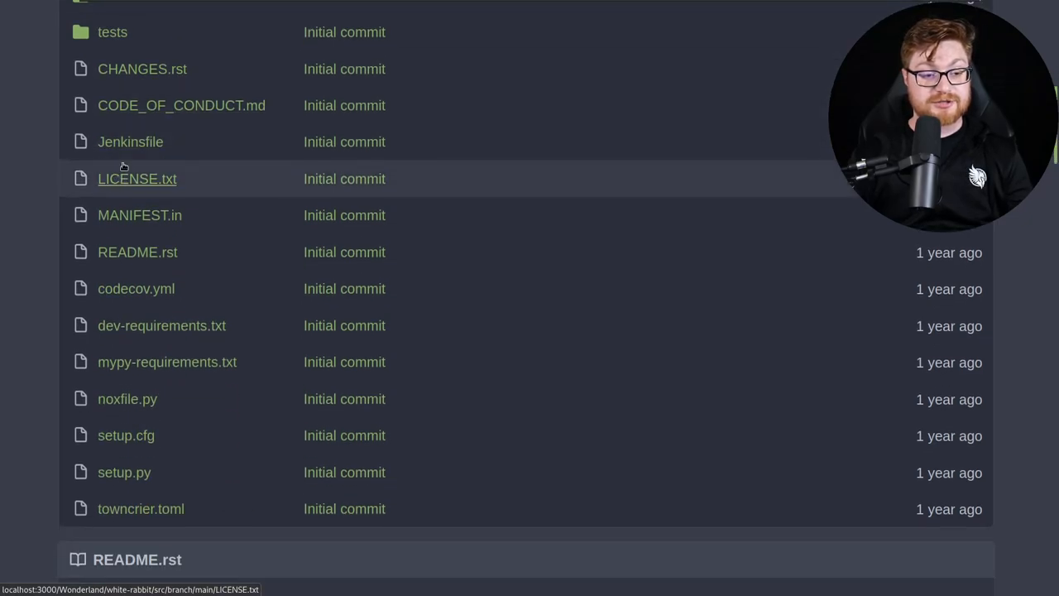
mouse_move(129, 142)
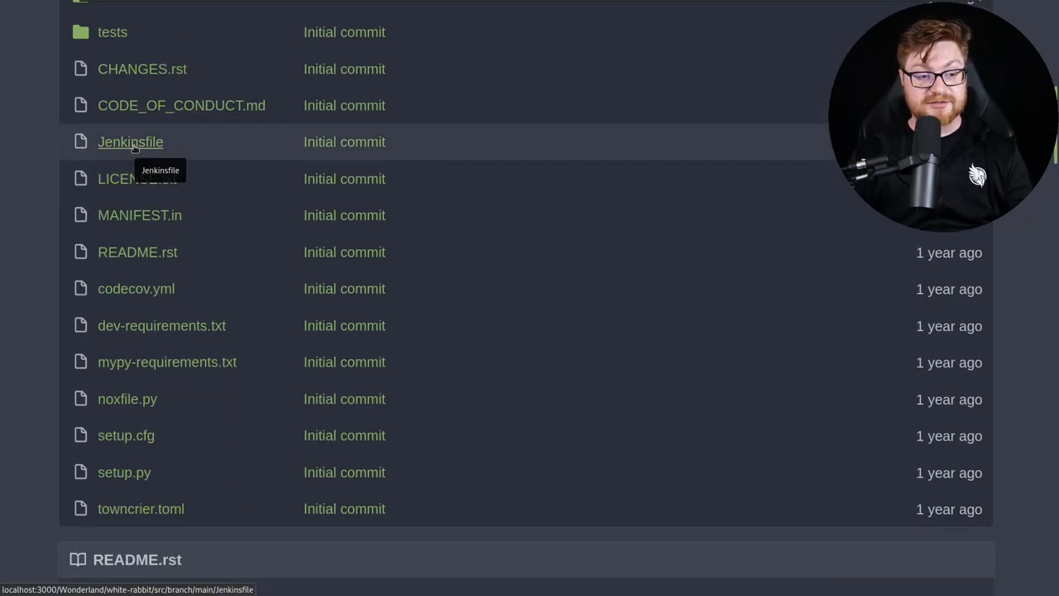
left_click(130, 142)
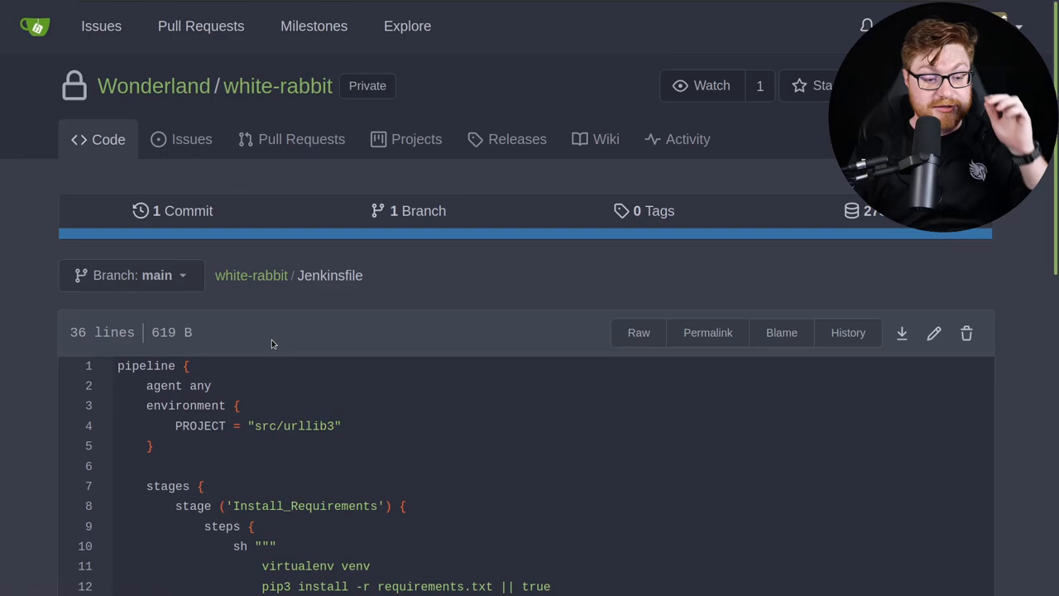
scroll("down", 3)
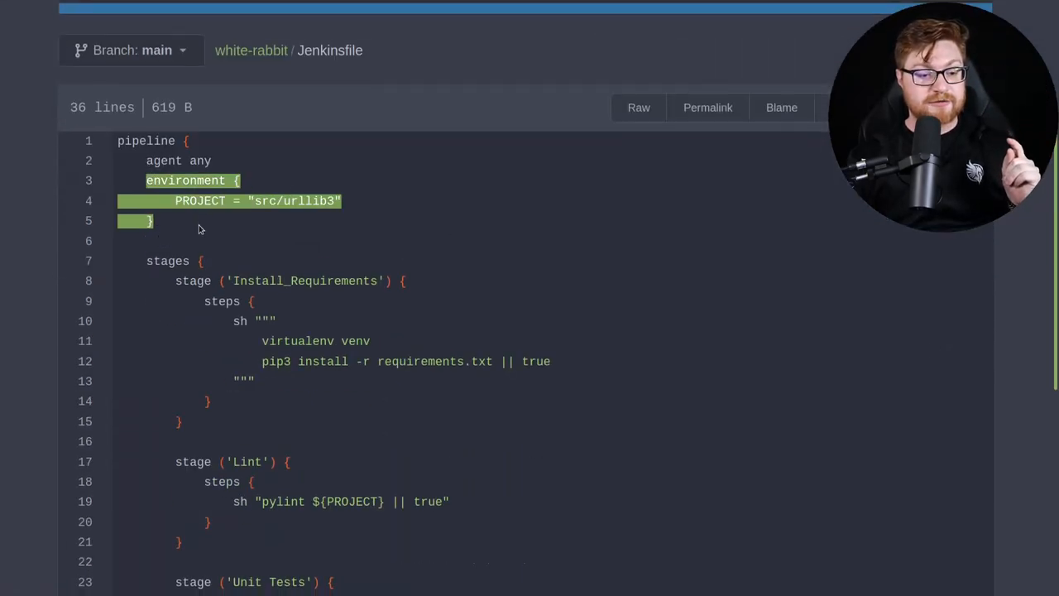
left_click(228, 140)
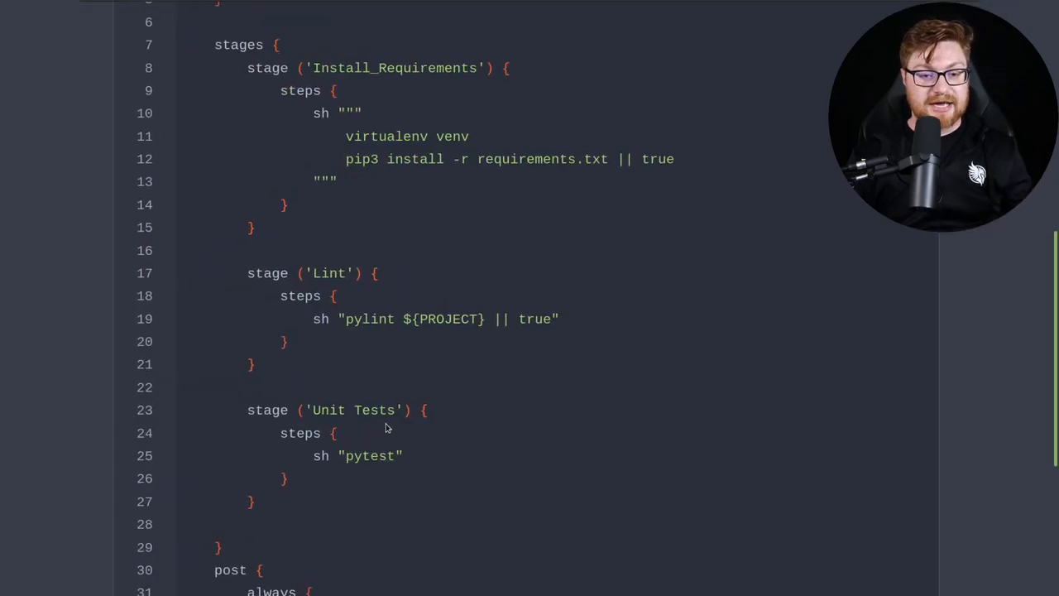
scroll("up", 3)
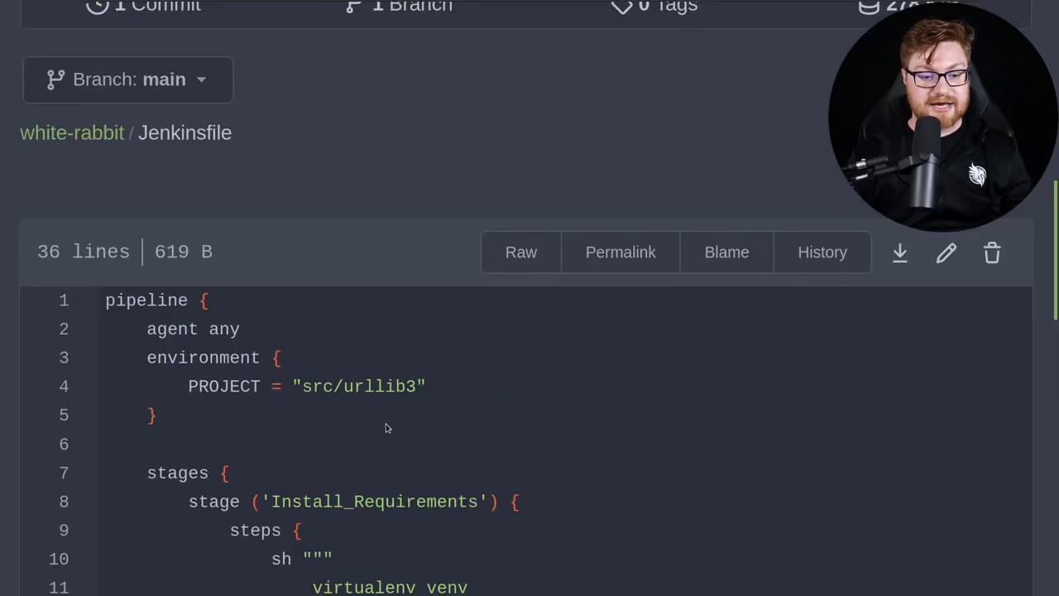
scroll("down", 3)
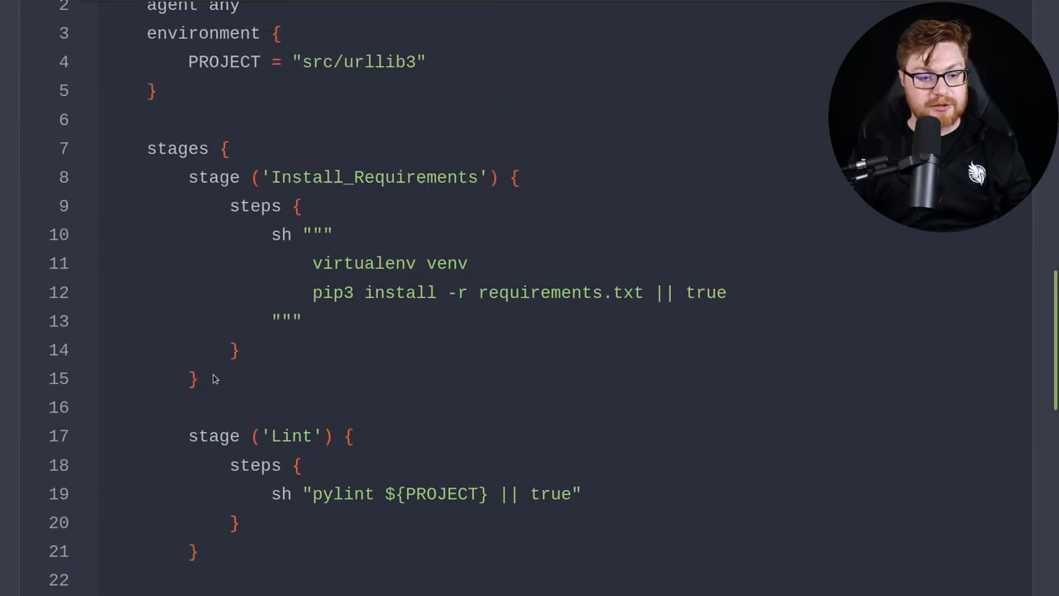
left_click_drag(189, 177, 197, 378)
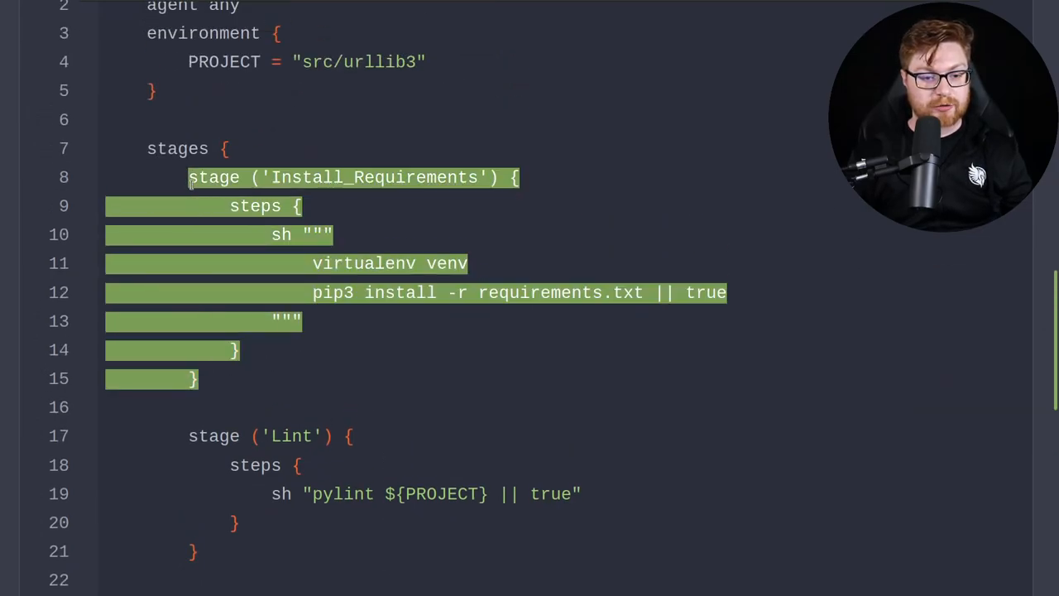
scroll("down", 3)
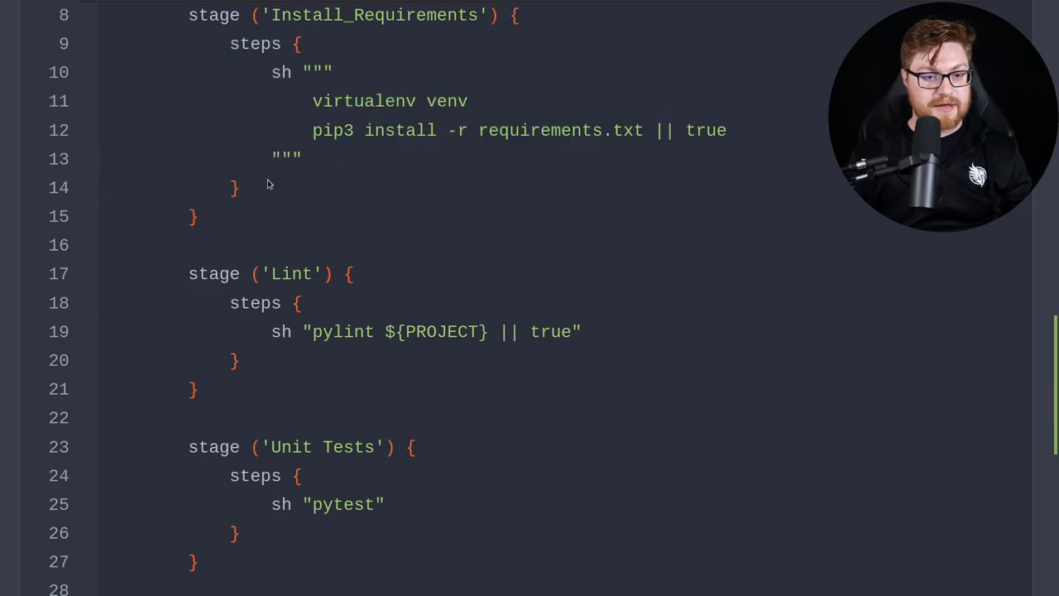
left_click_drag(271, 72, 380, 130)
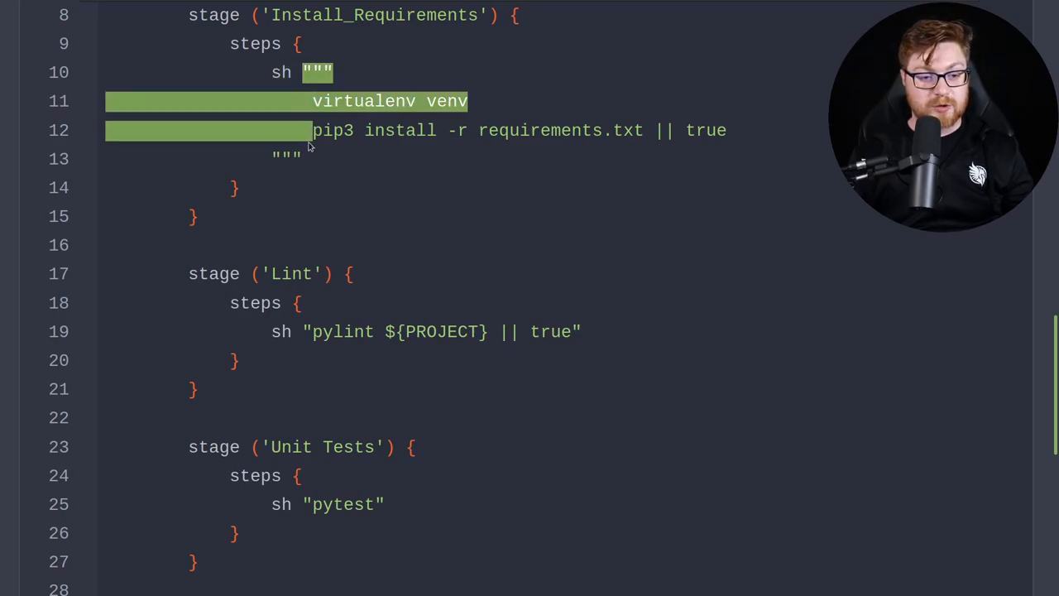
left_click(331, 101)
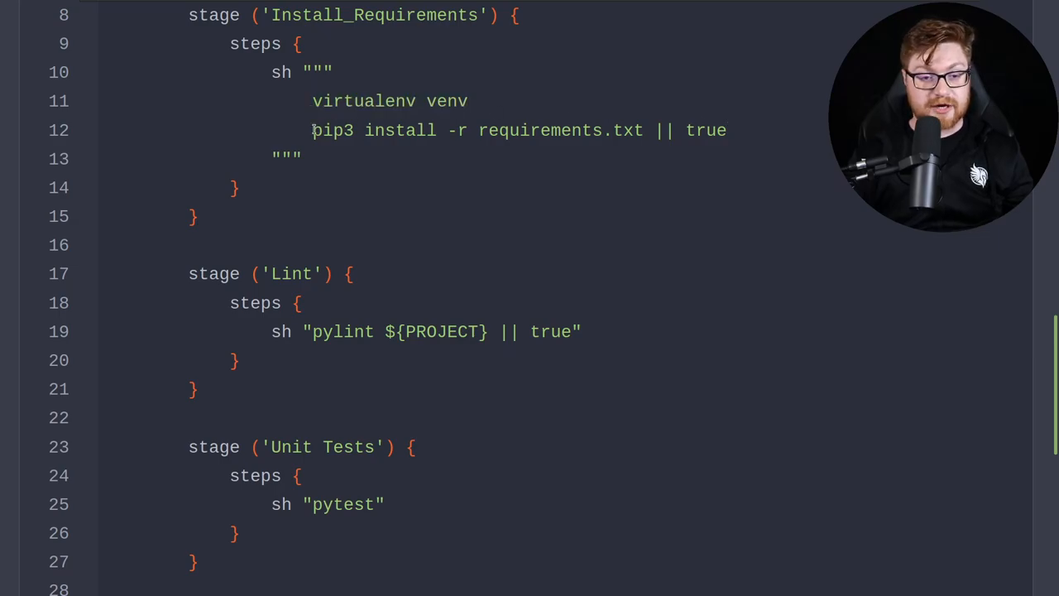
triple_click(519, 130)
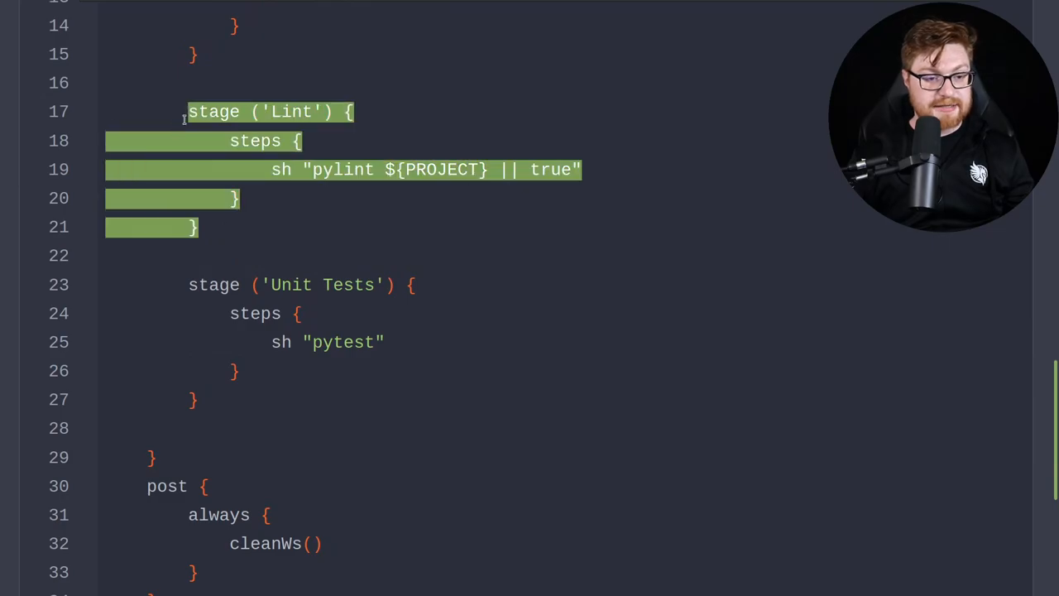
left_click(209, 385)
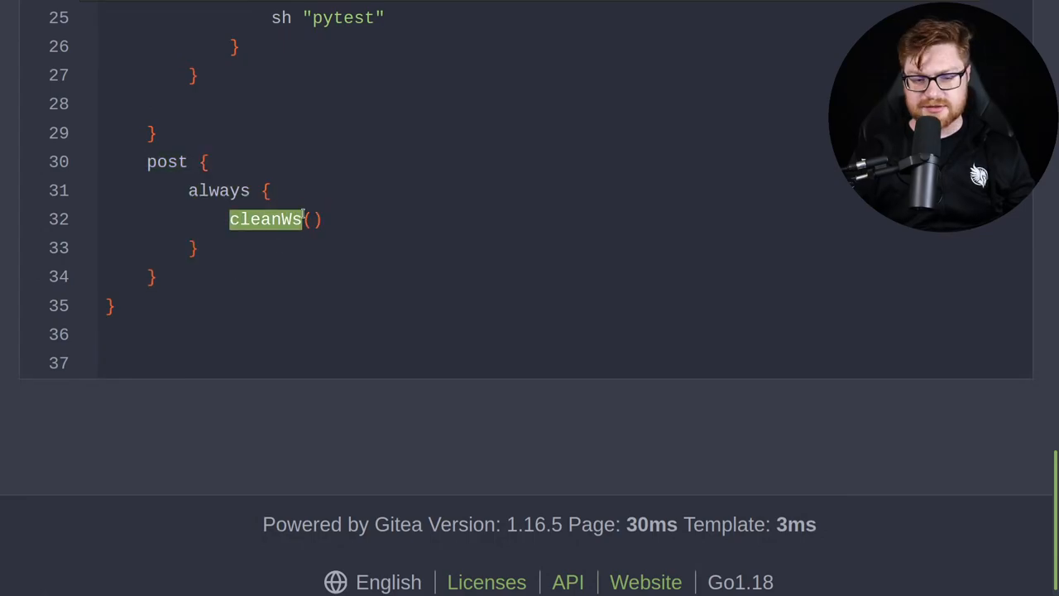
scroll("up", 3)
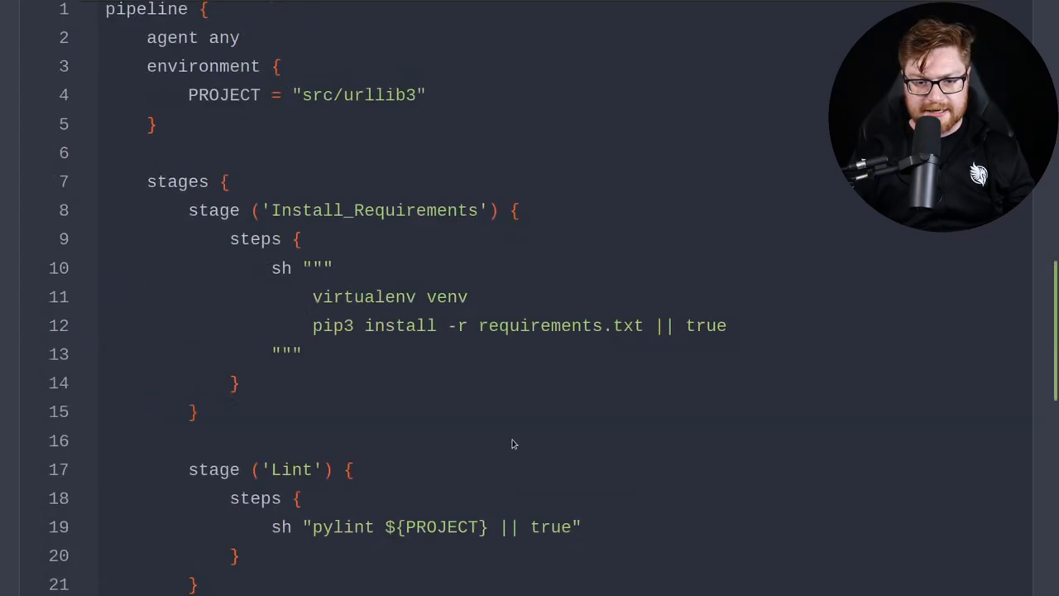
scroll("down", 3)
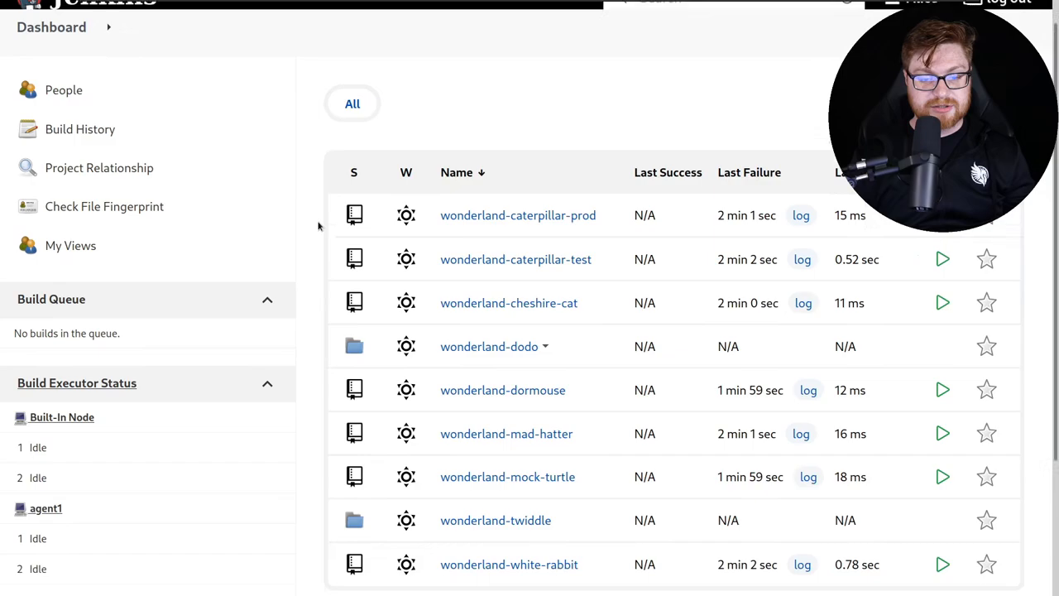
Scroll the Jenkins job list and open wonderland-white-rabbit.
scroll("down", 3)
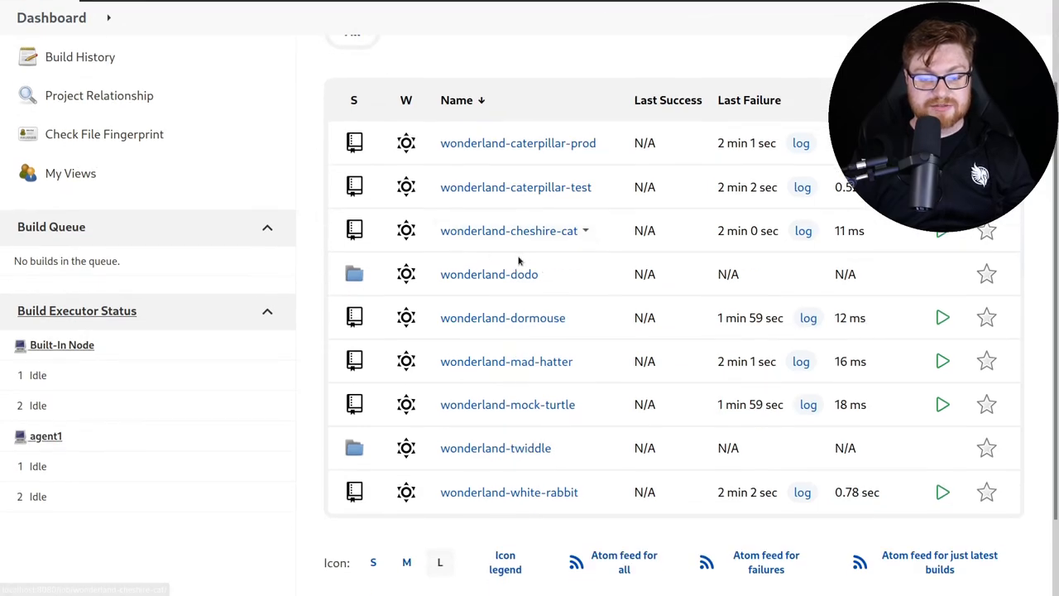
mouse_move(478, 143)
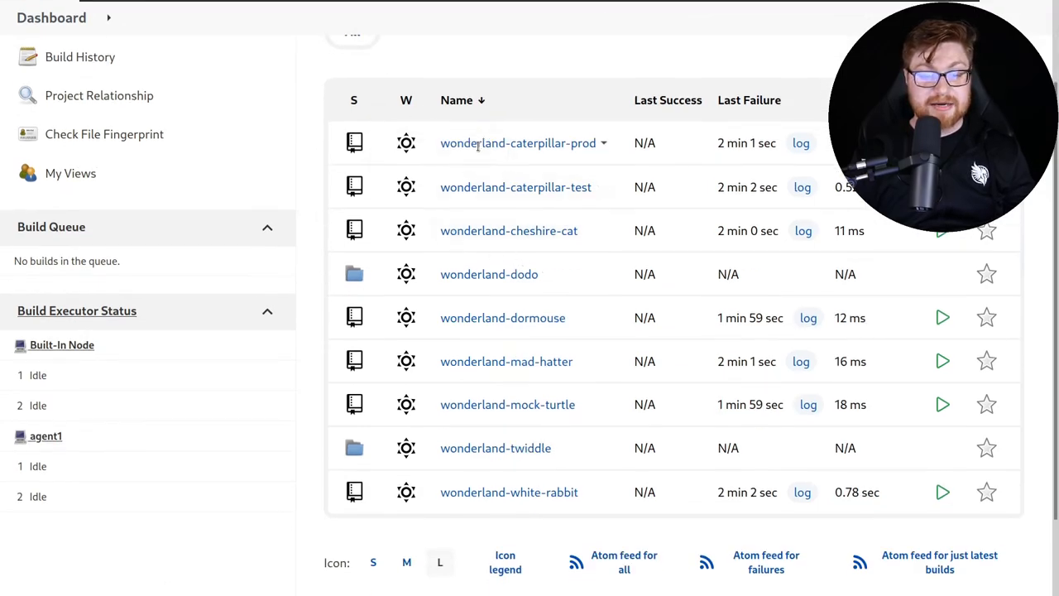
mouse_move(508, 230)
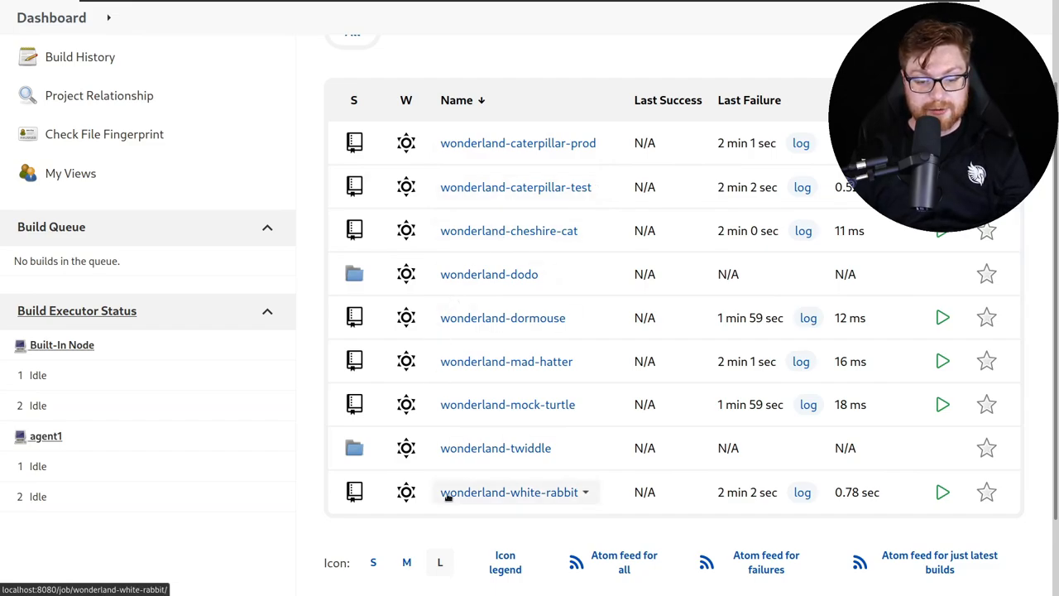
left_click(509, 492)
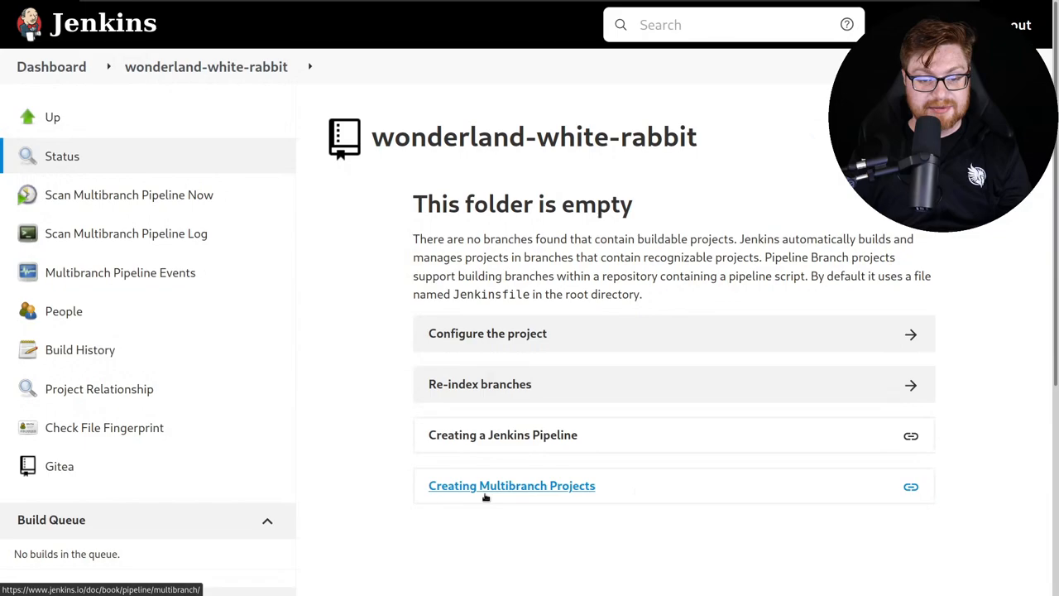
left_click(120, 272)
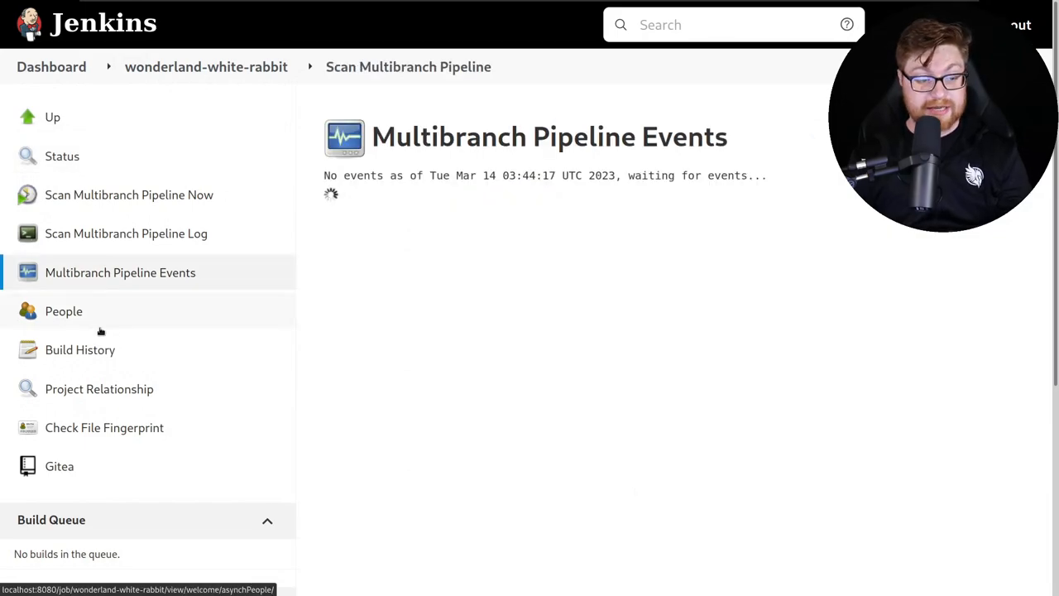
left_click(80, 349)
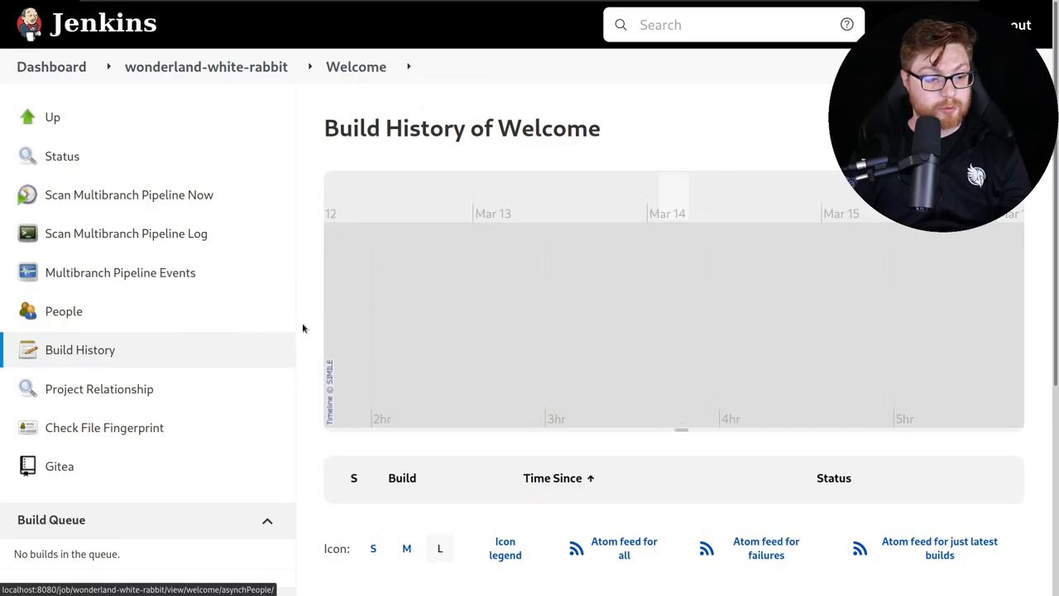
left_click(98, 389)
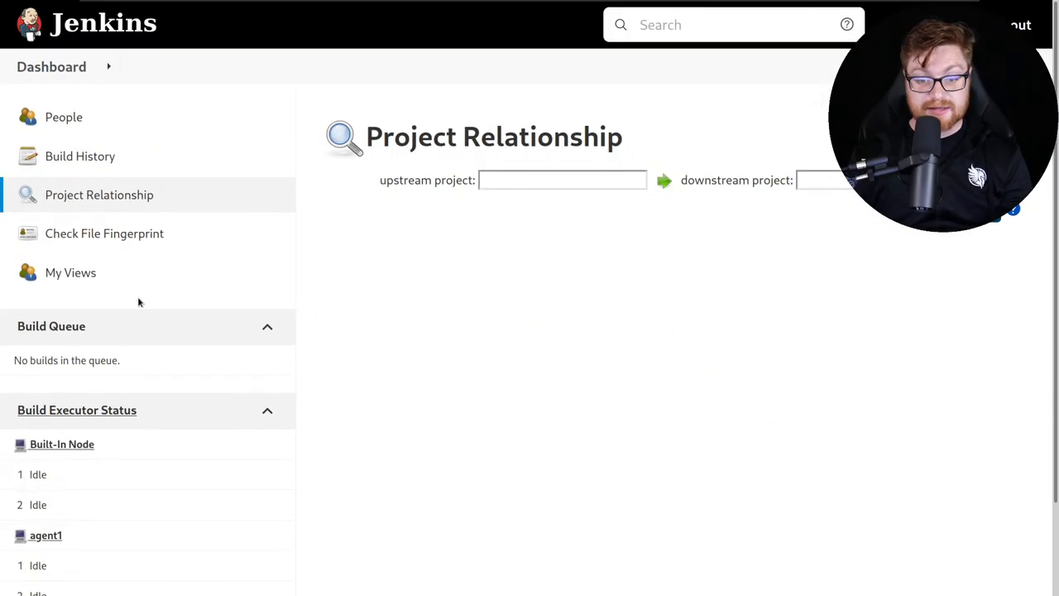
left_click(104, 233)
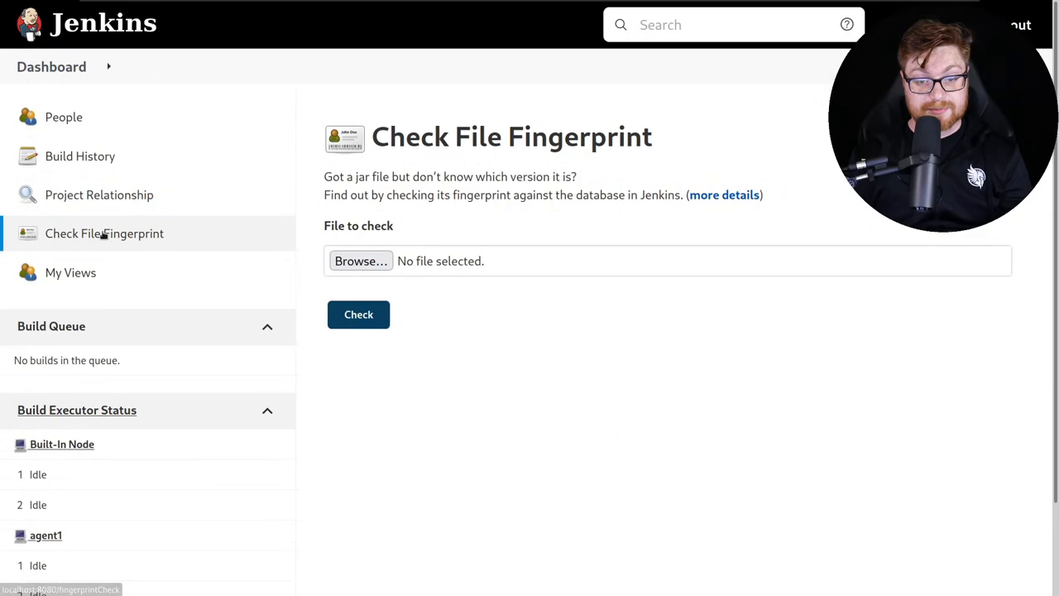
mouse_move(71, 272)
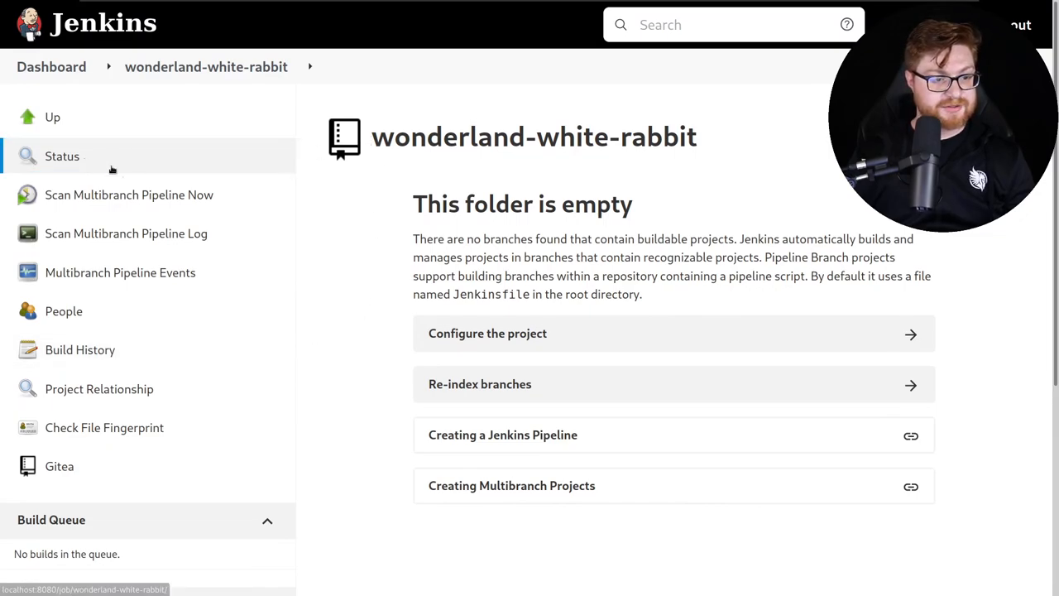
double_click(534, 136)
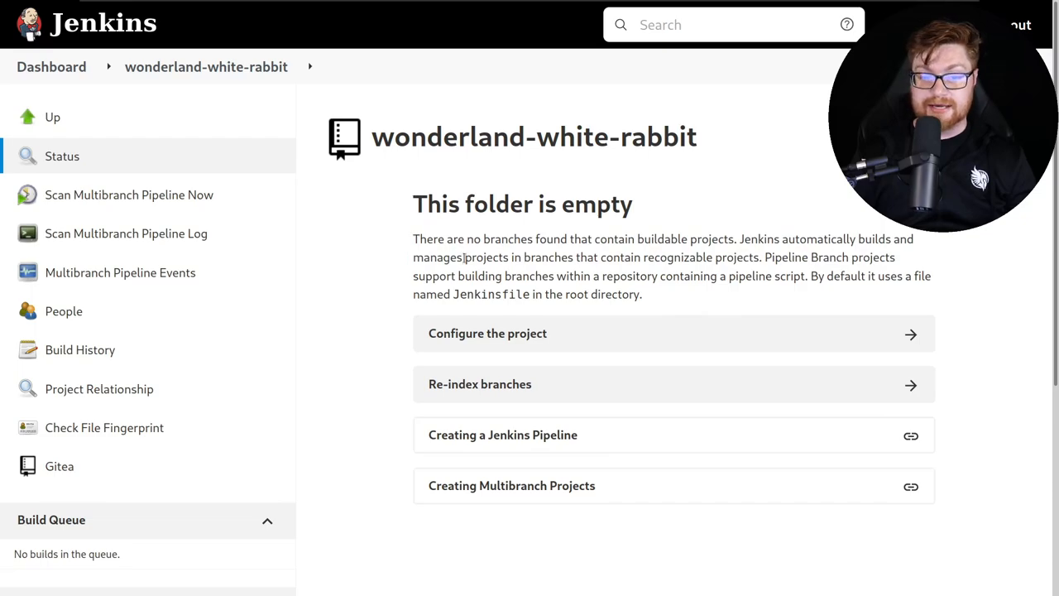
left_click_drag(413, 257, 674, 257)
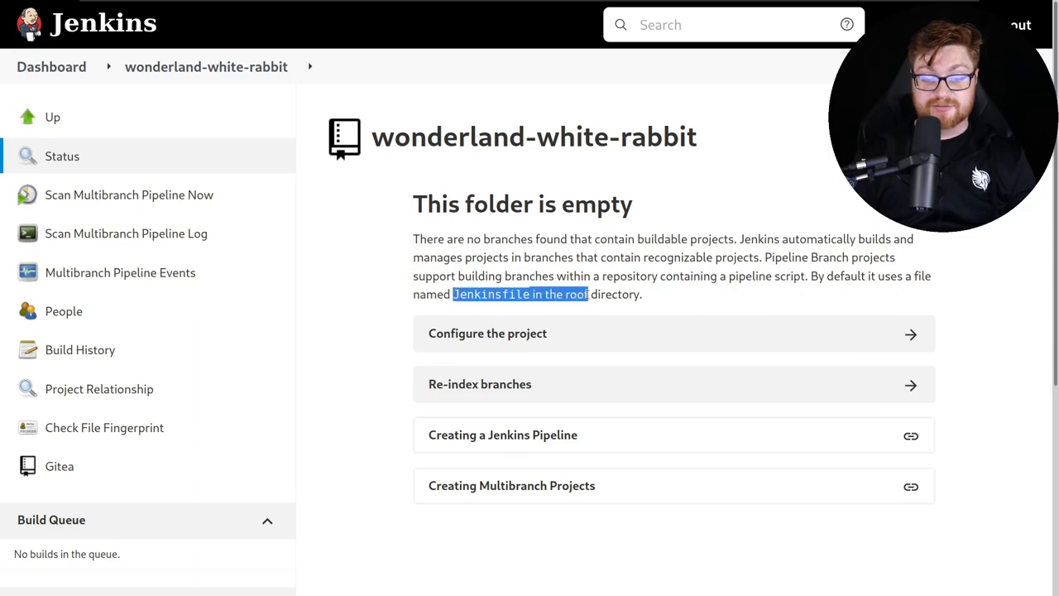
scroll("down", 3)
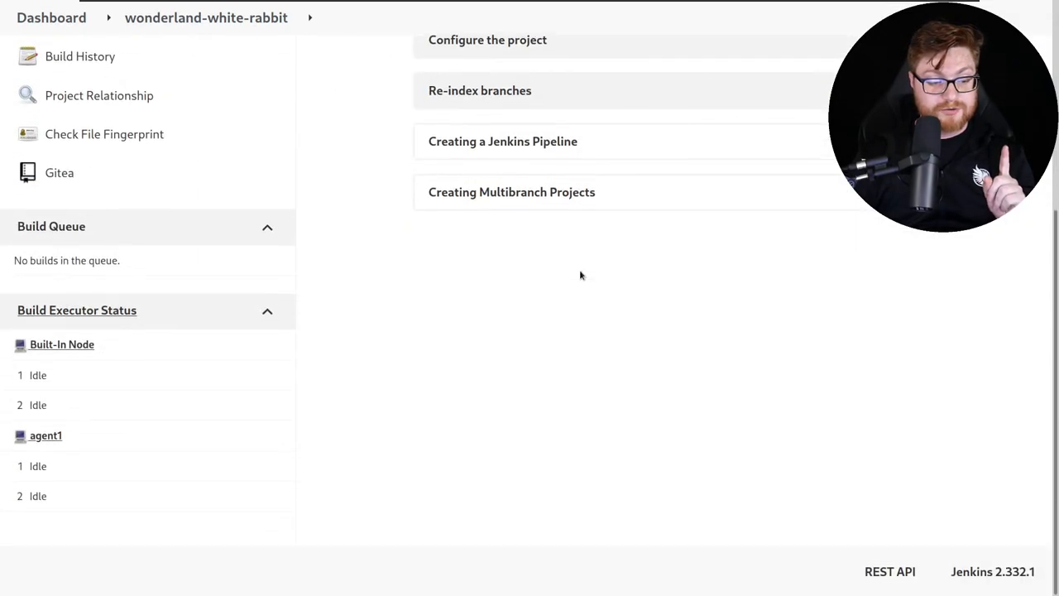
scroll("up", 3)
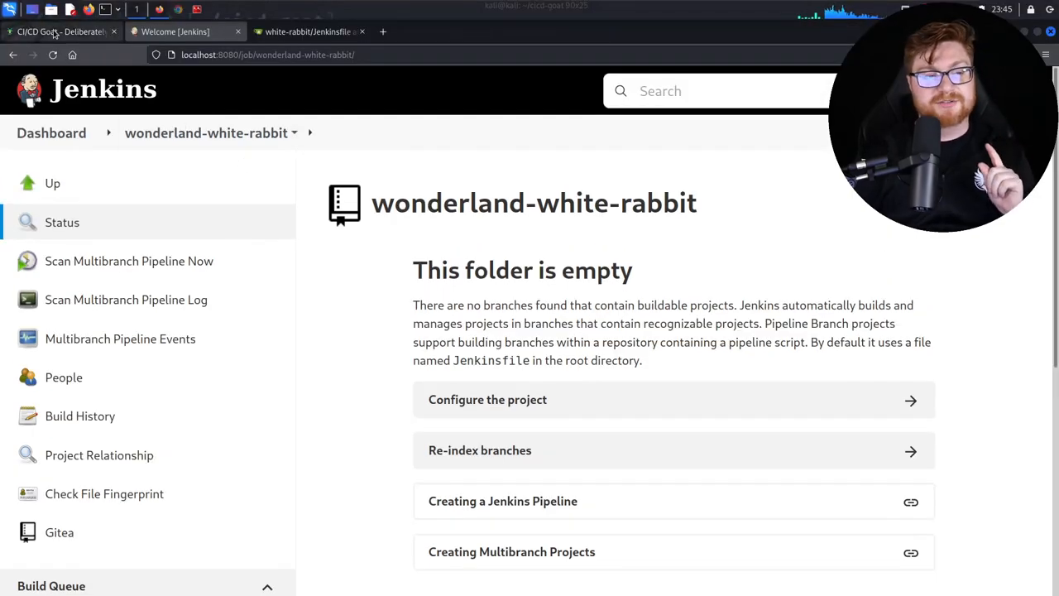
View the White Rabbit challenge brief in CI/CD Goat, then return to the Jenkinsfile tab.
left_click(58, 32)
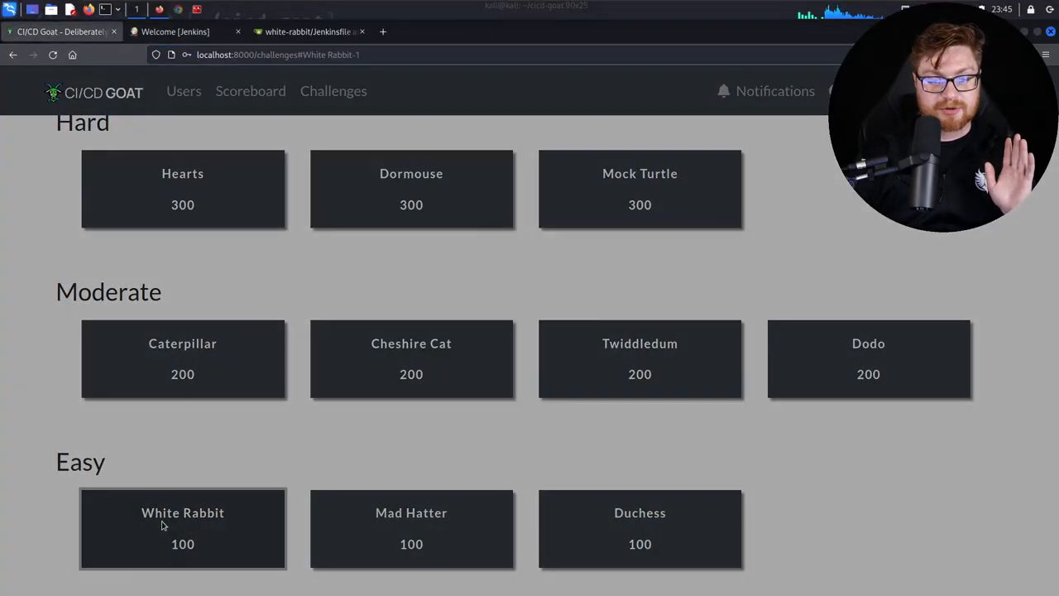
left_click(182, 528)
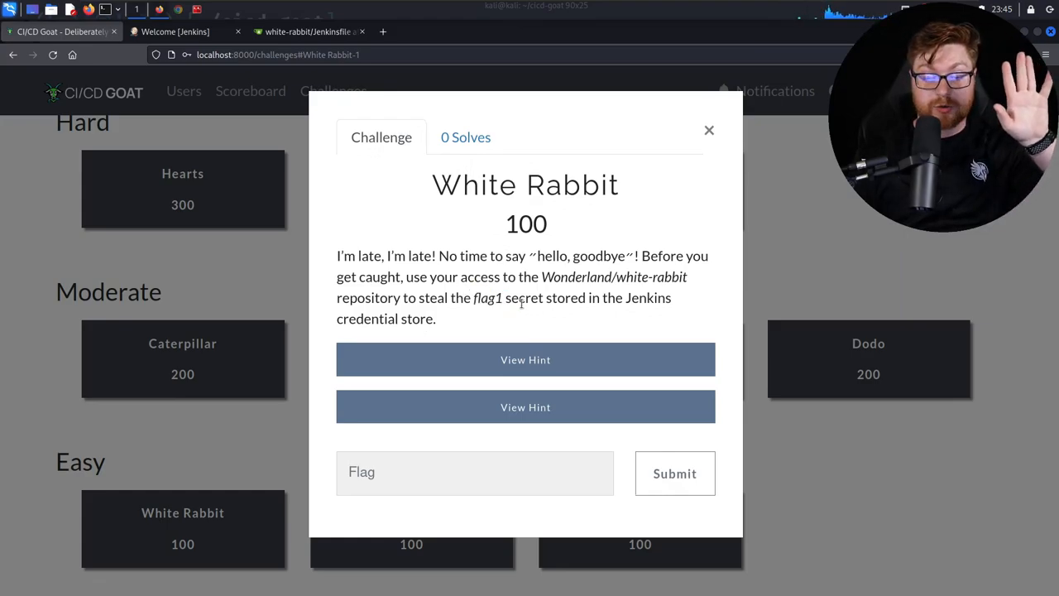
mouse_move(440, 327)
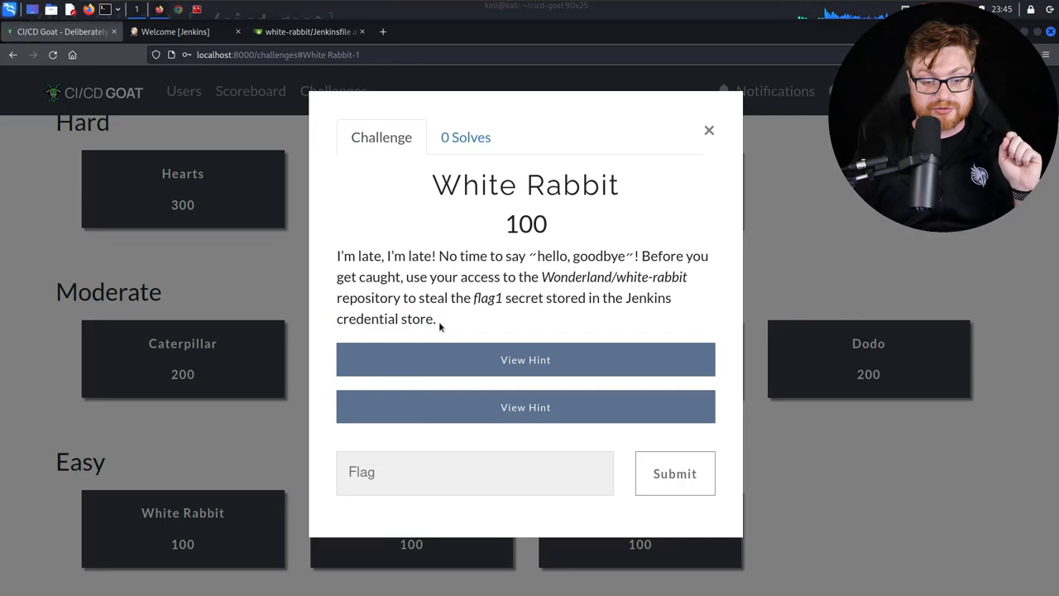
mouse_move(383, 32)
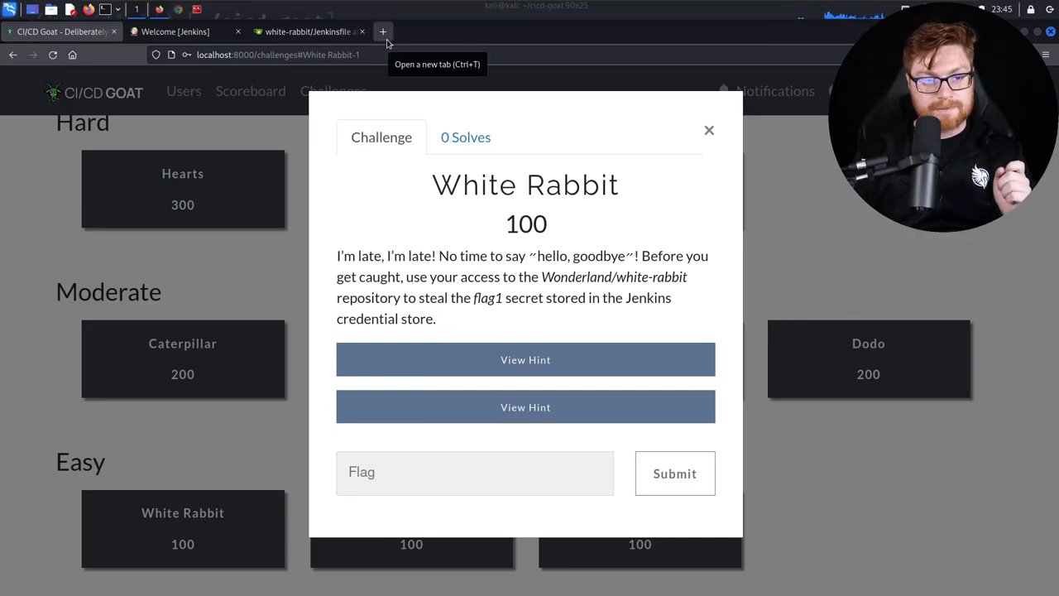
left_click(306, 31)
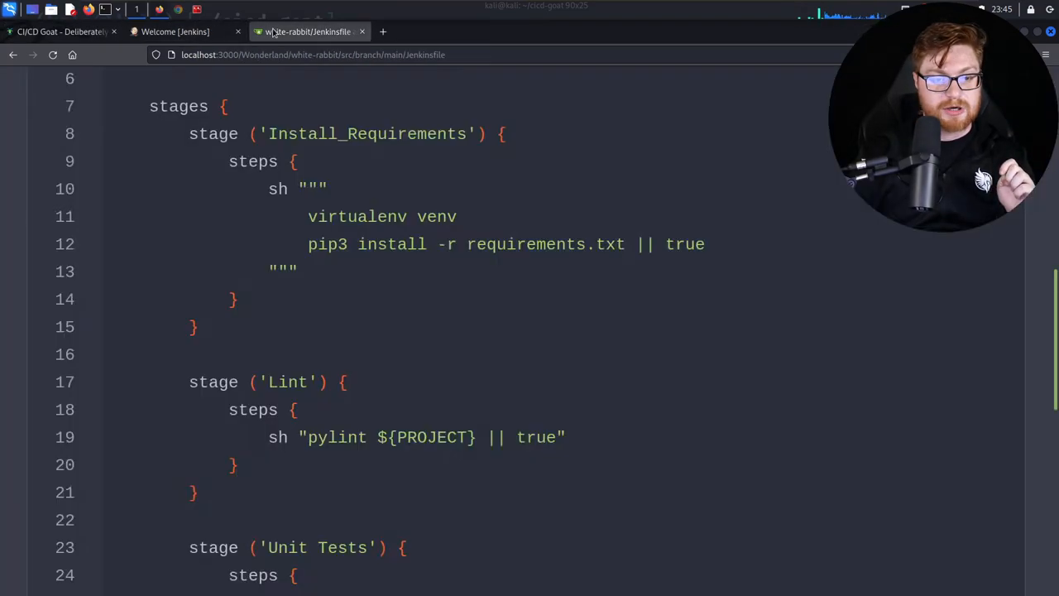
scroll("up", 3)
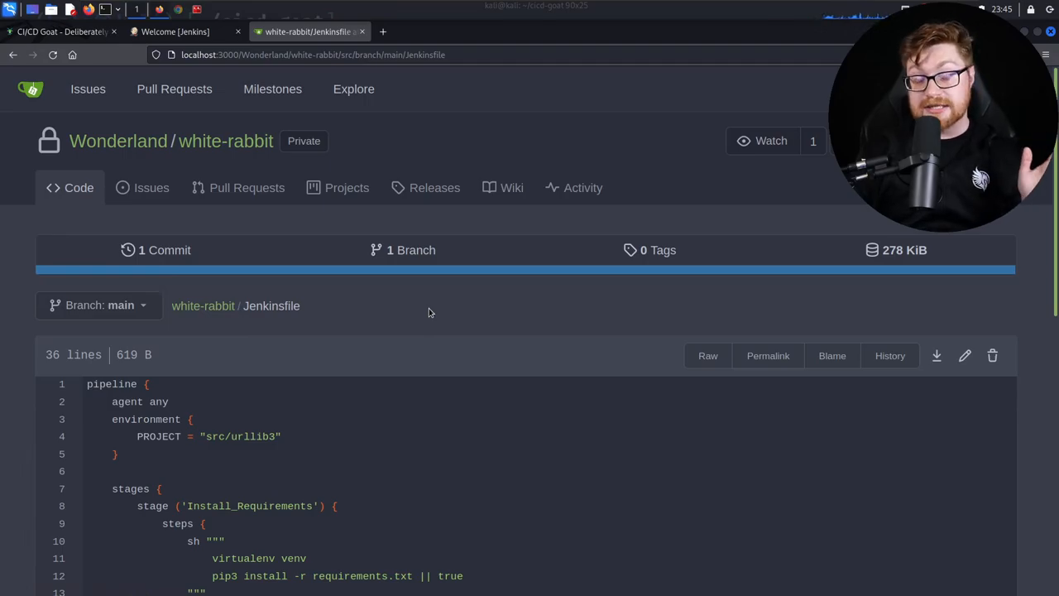
mouse_move(342, 242)
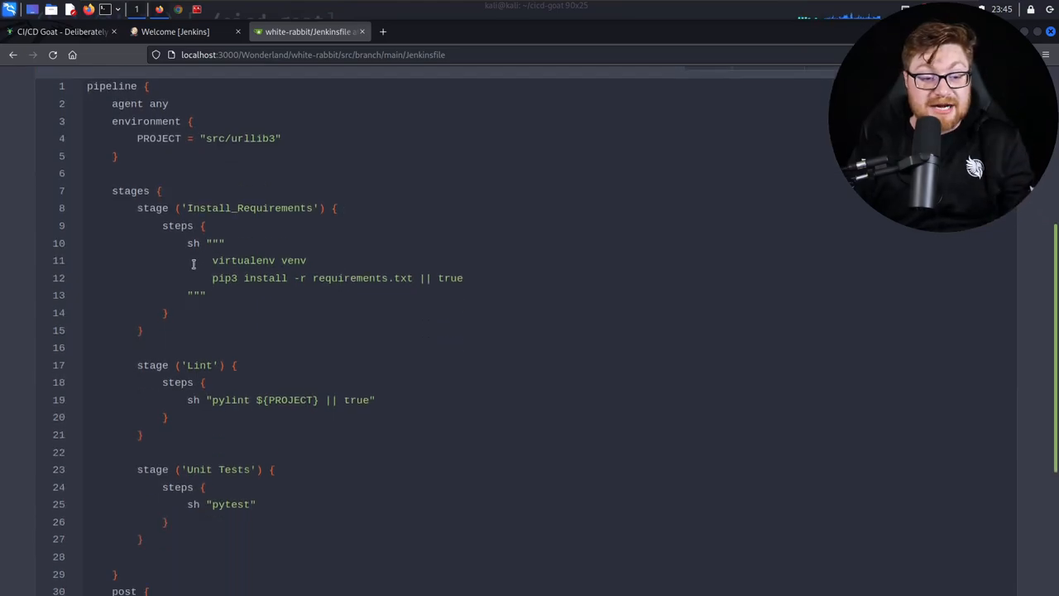
mouse_move(231, 295)
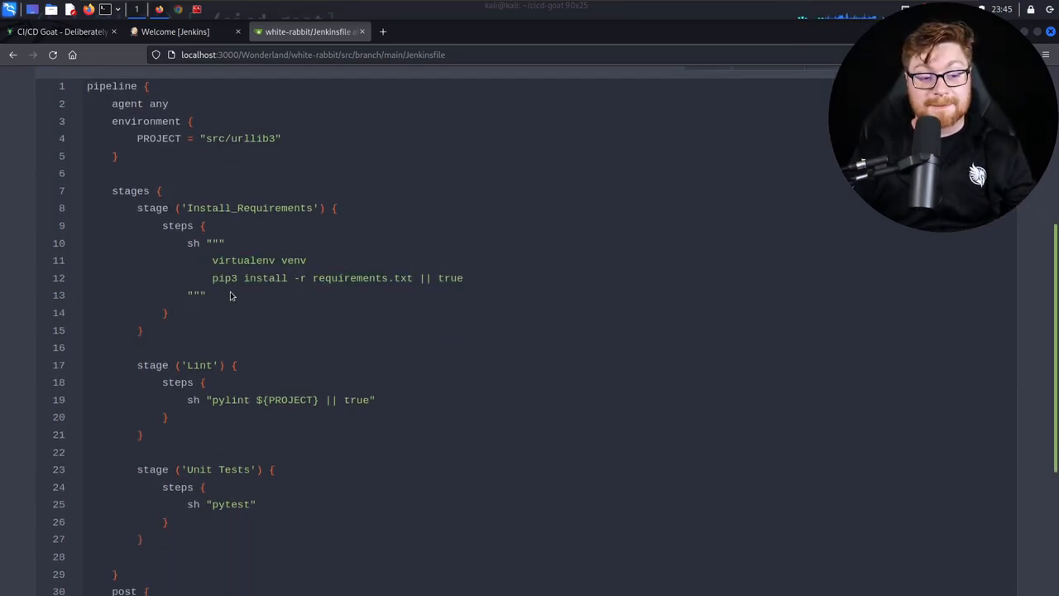
mouse_move(511, 527)
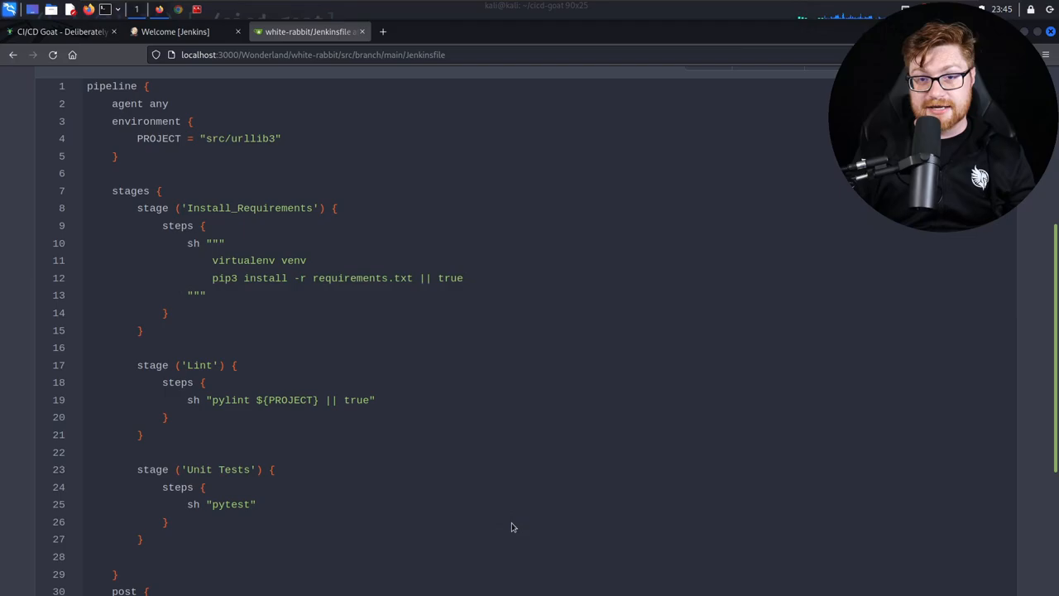
scroll("up", 3)
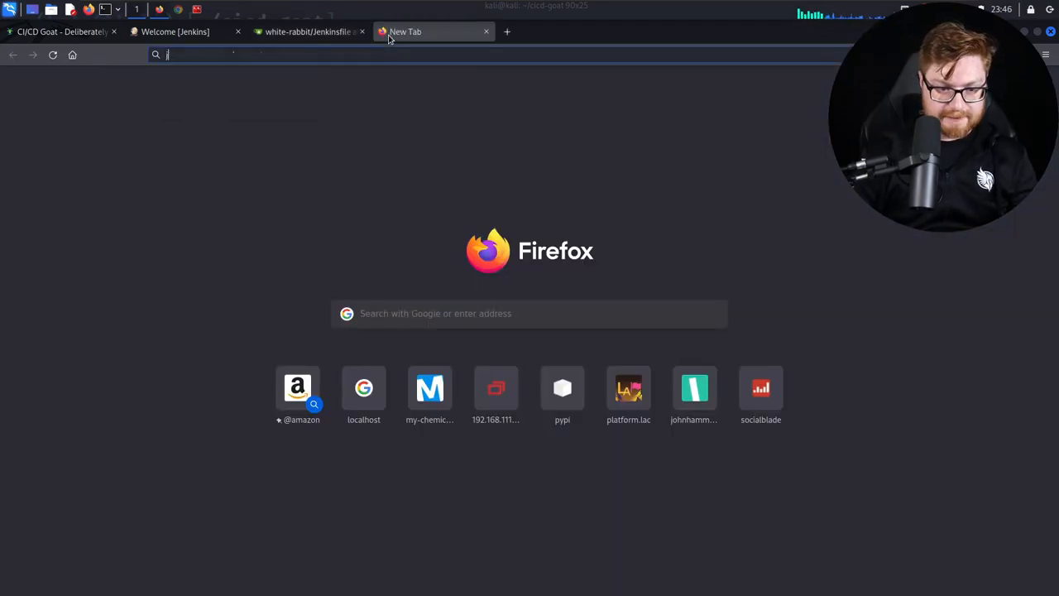
Google 'jenkins jenkinsfile credential storage' and open the Jenkins 'Using credentials' documentation.
type("jenkins")
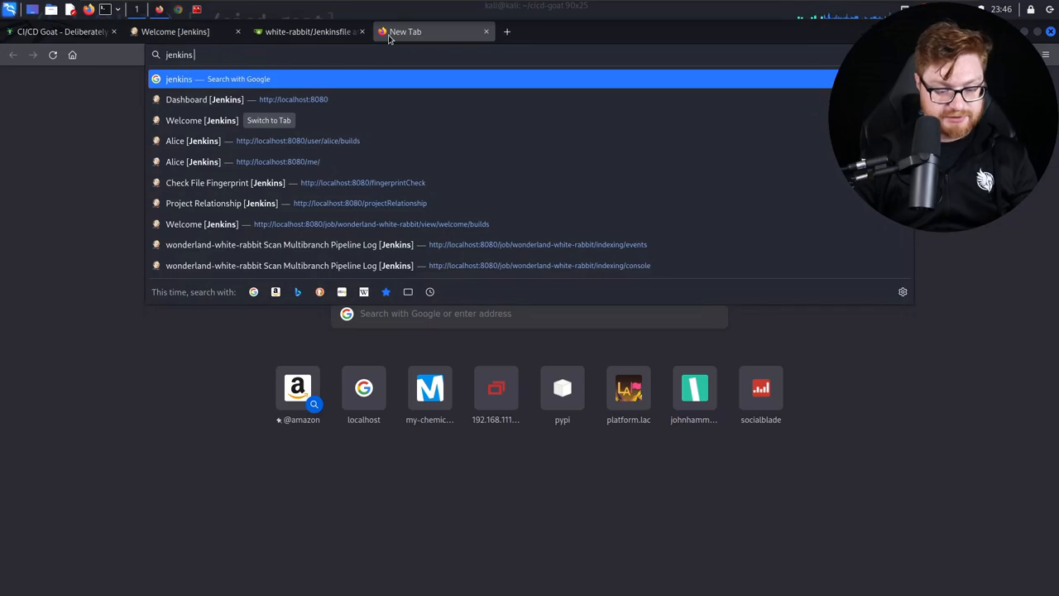
type("jenksinsfile+credential+storage")
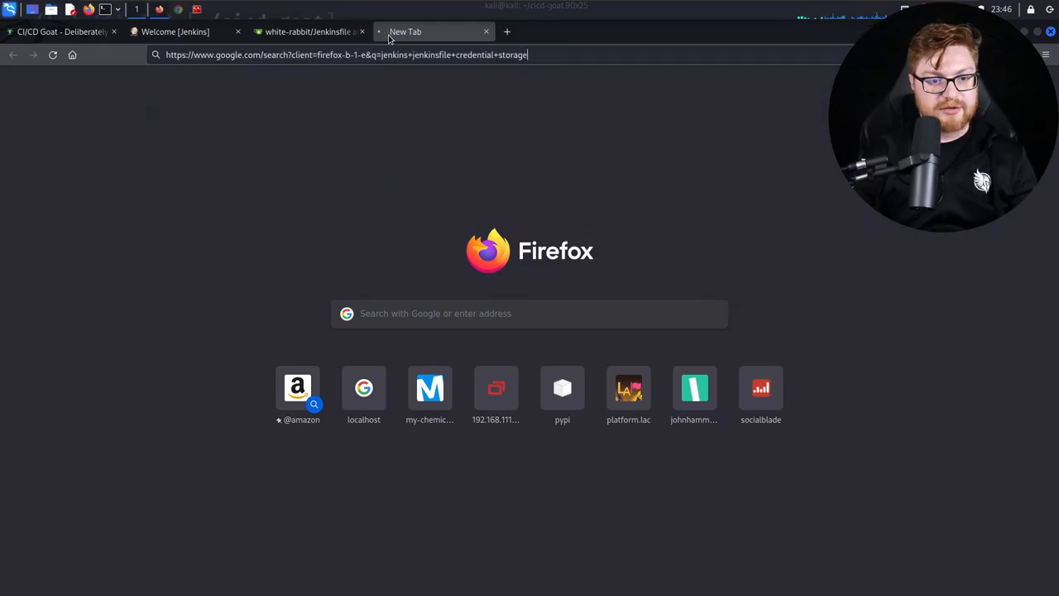
key("Return")
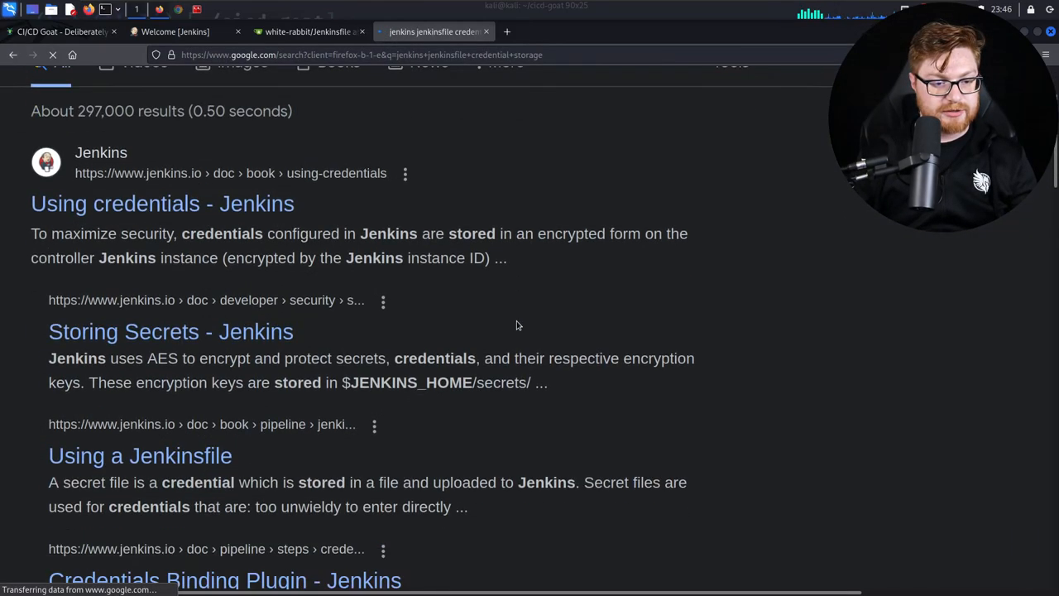
mouse_move(115, 203)
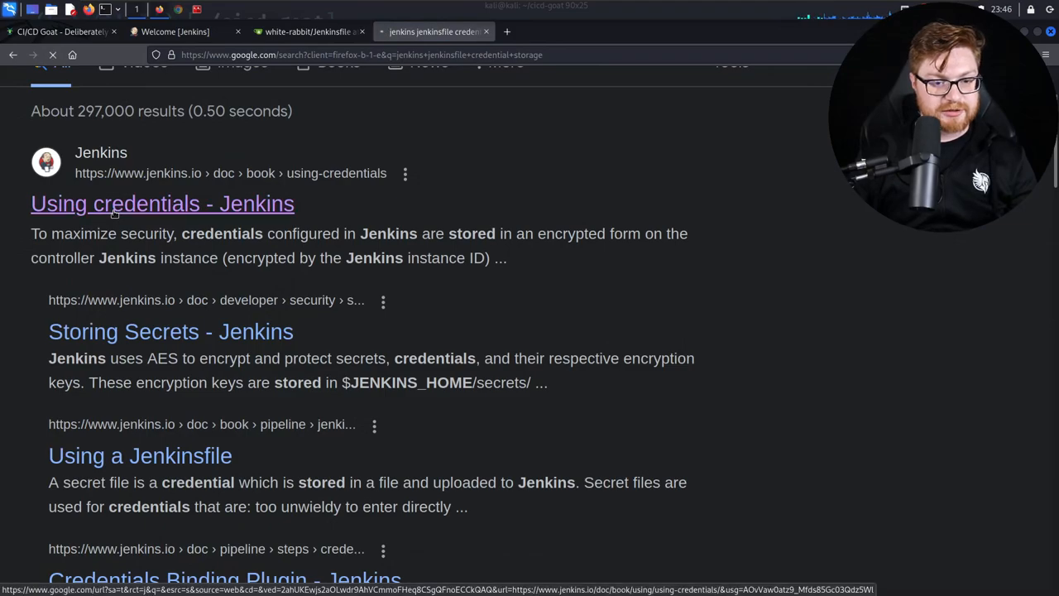
left_click(162, 204)
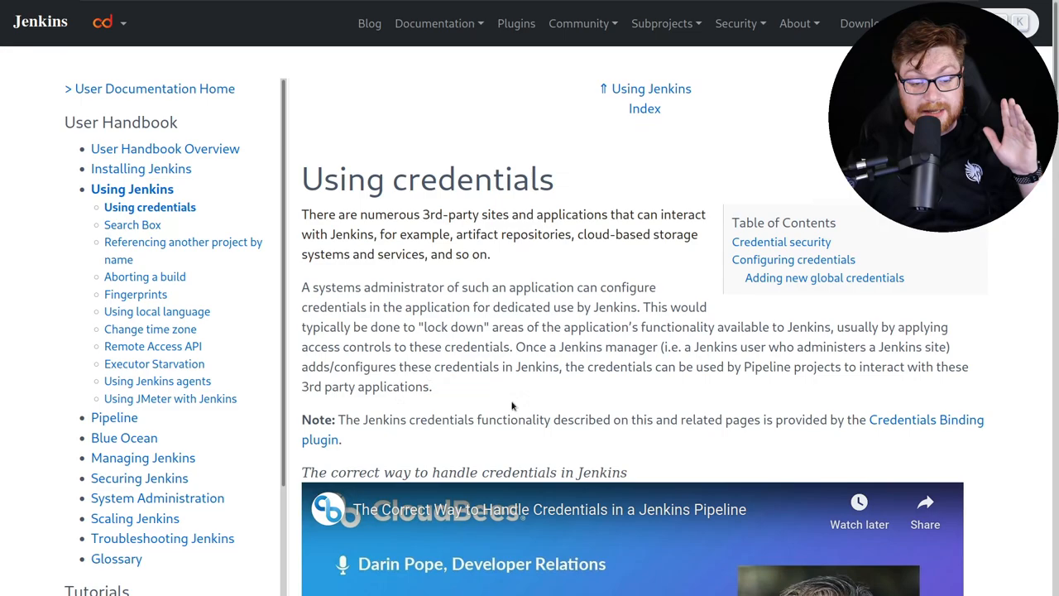
Skim the Using credentials guide and follow its link to the 'Using a Jenkinsfile' page.
scroll("down", 3)
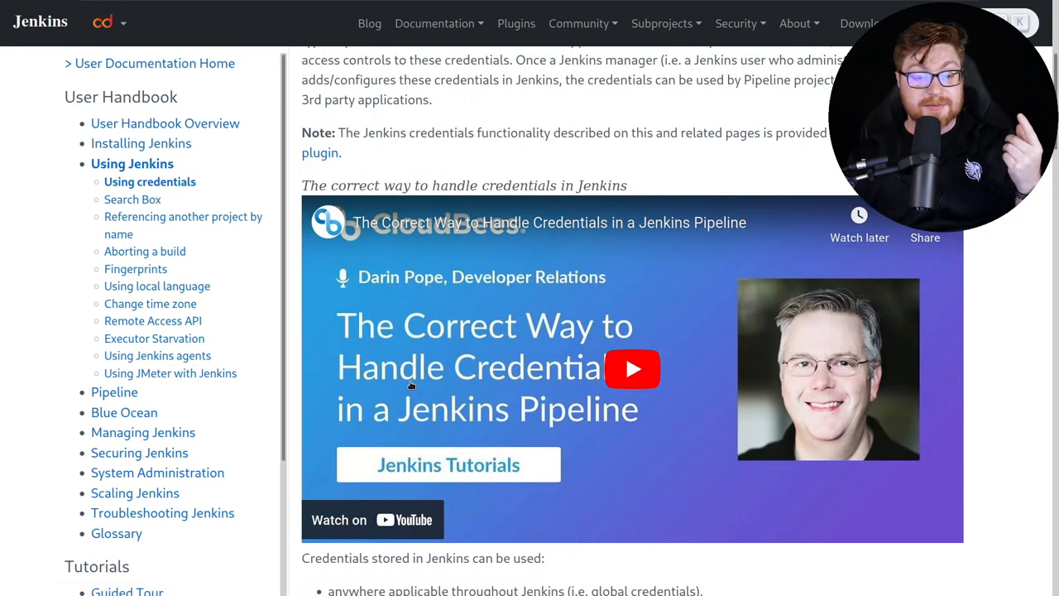
scroll("down", 3)
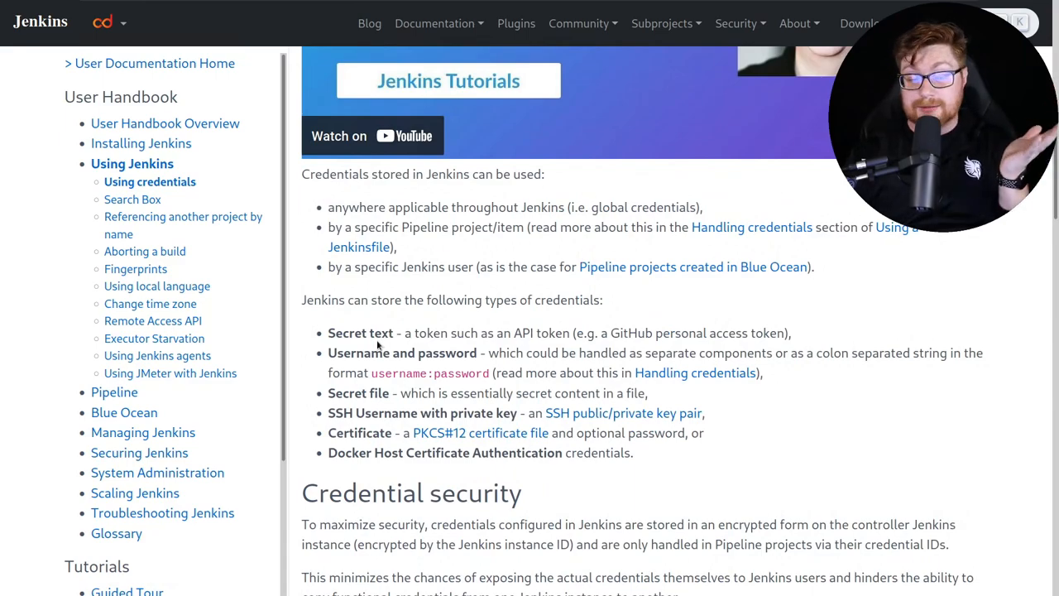
double_click(402, 353)
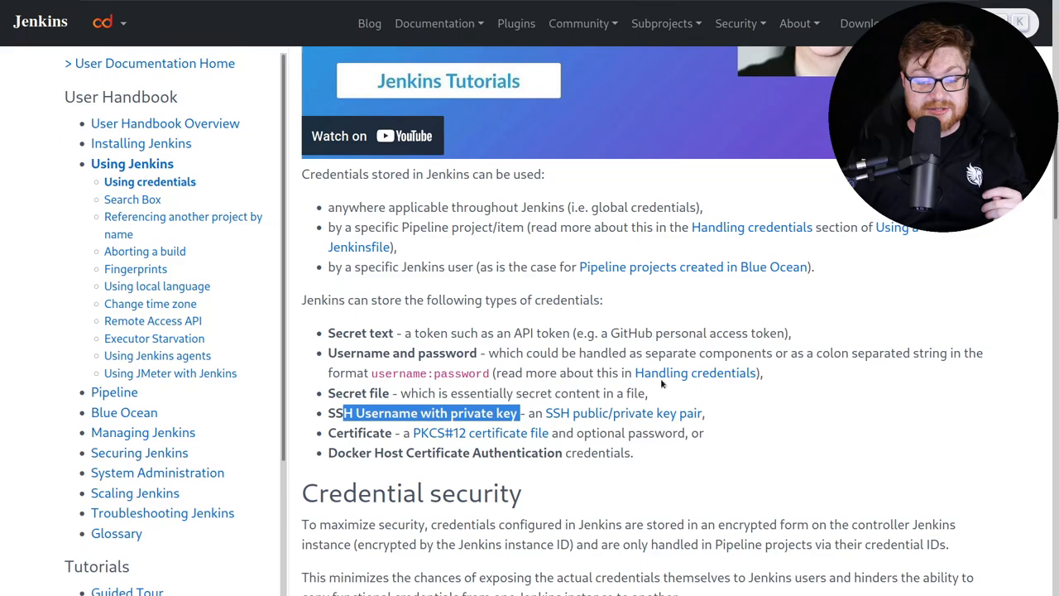
scroll("down", 3)
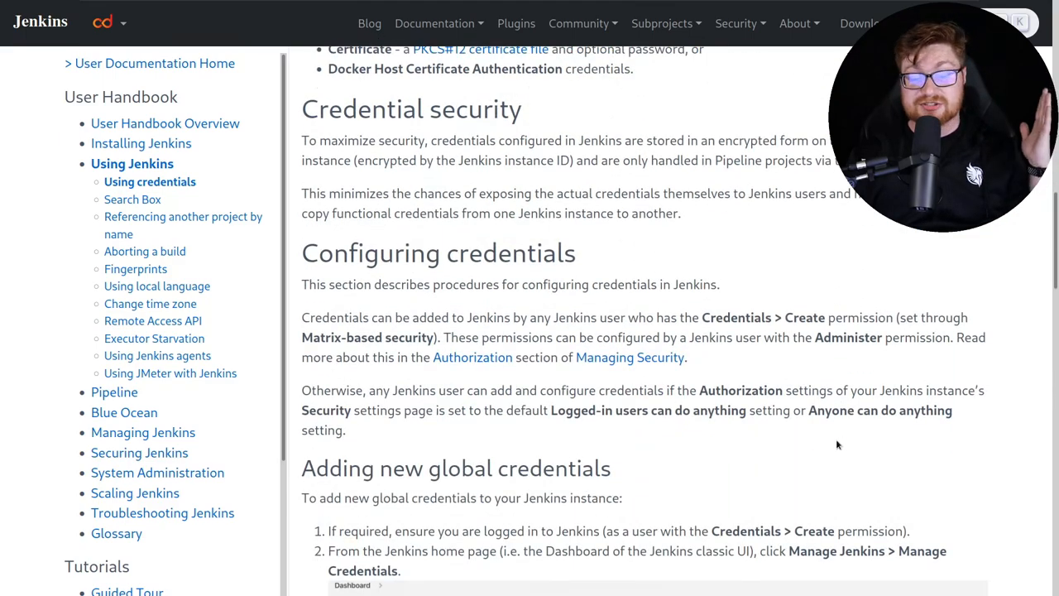
scroll("down", 3)
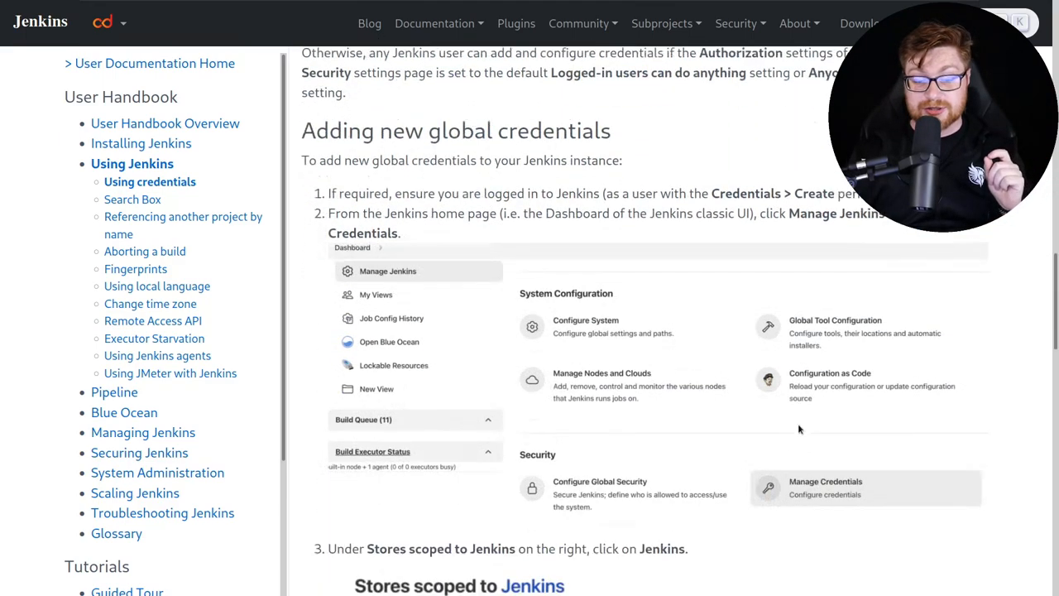
scroll("down", 3)
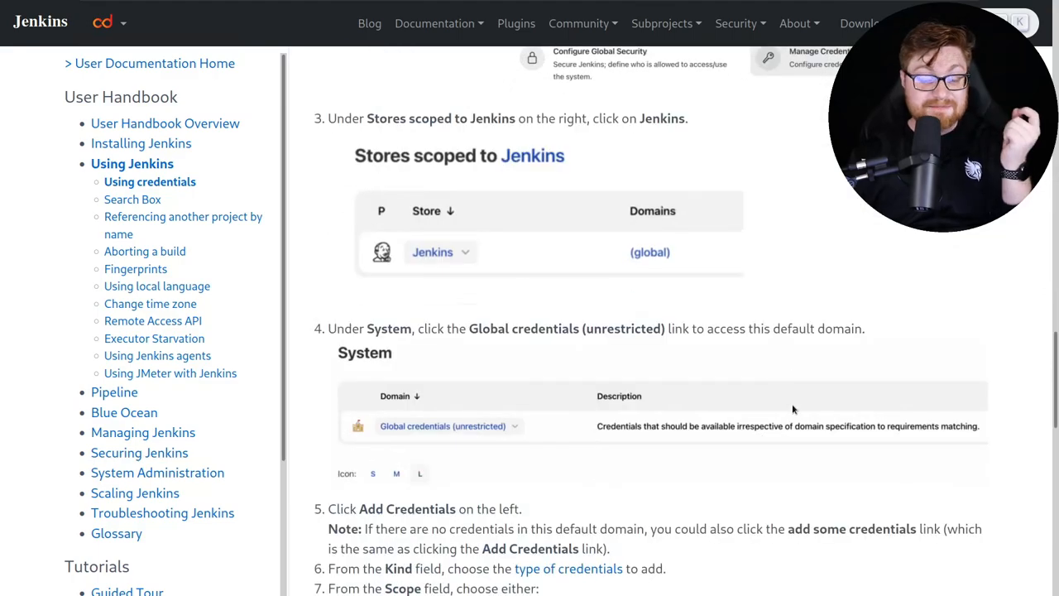
scroll("up", 3)
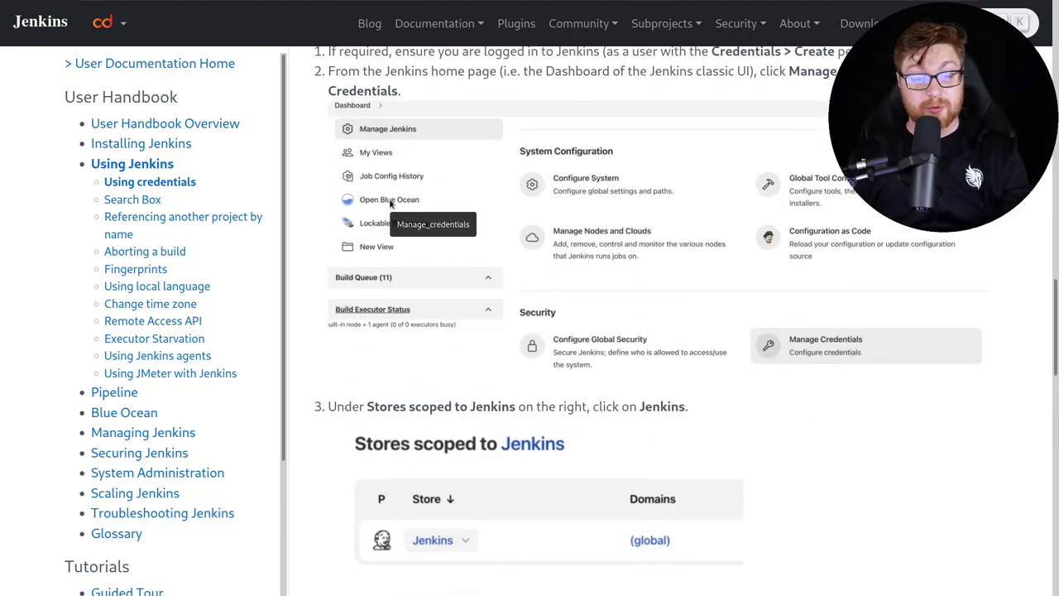
mouse_move(823, 475)
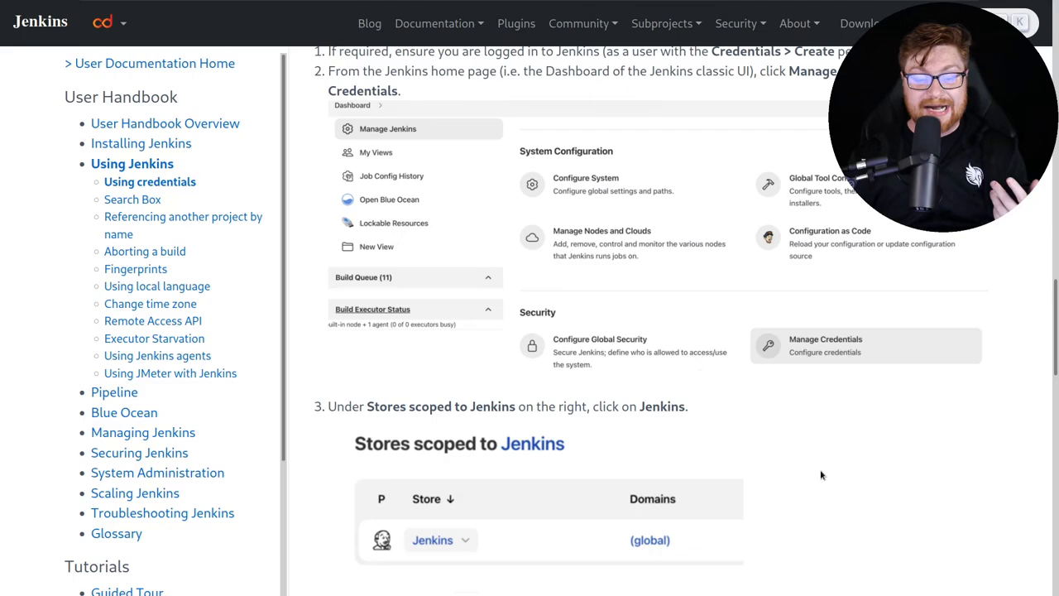
scroll("down", 3)
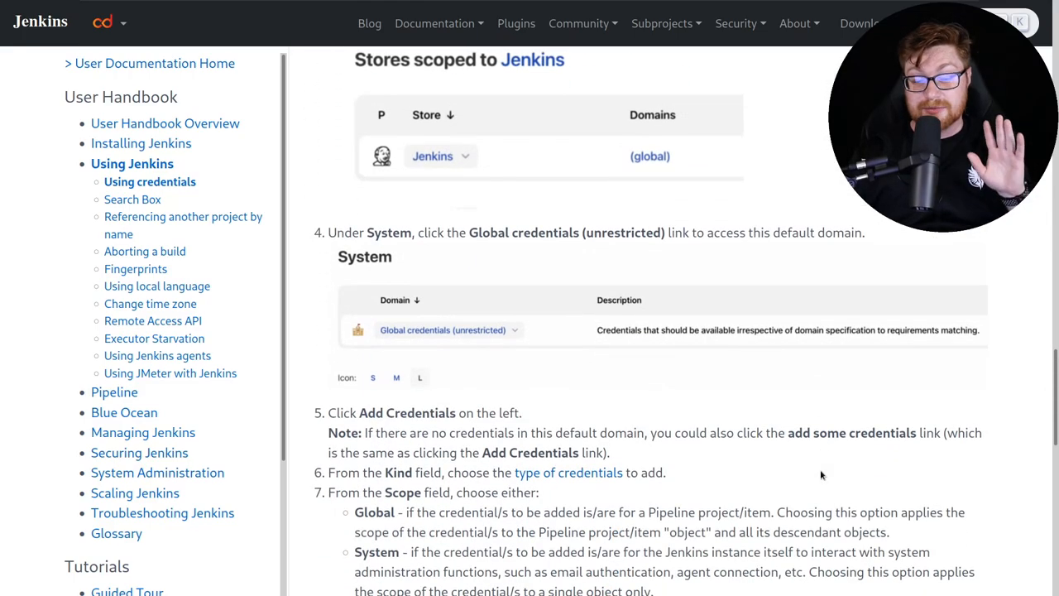
scroll("down", 3)
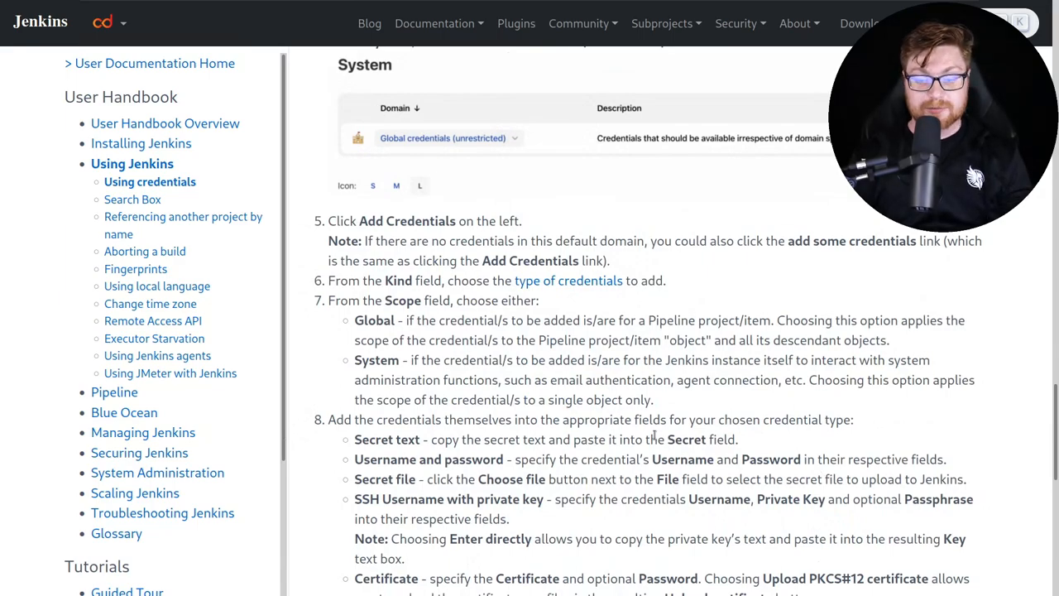
scroll("down", 3)
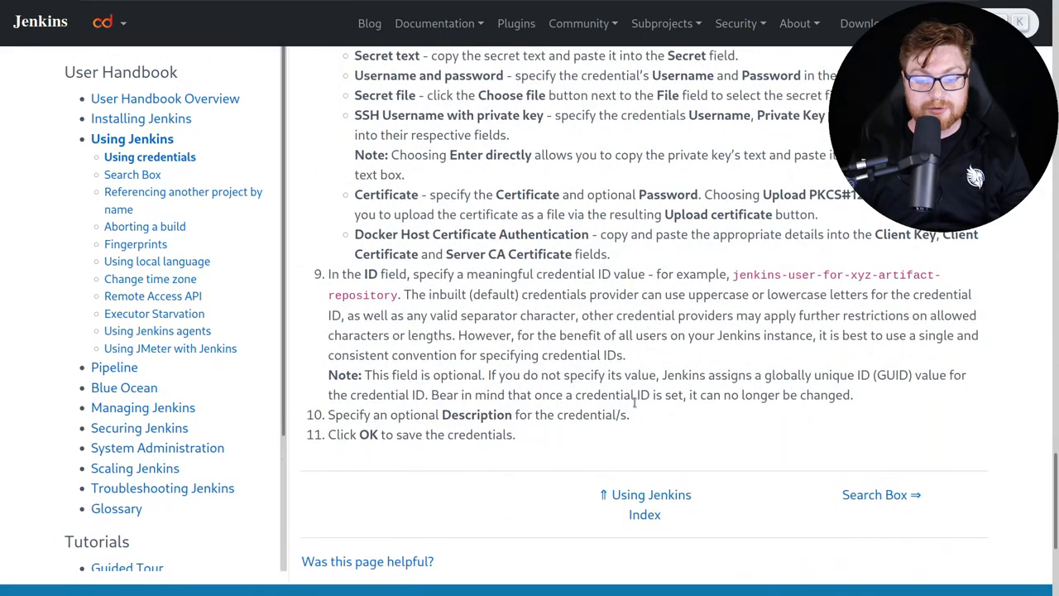
scroll("up", 3)
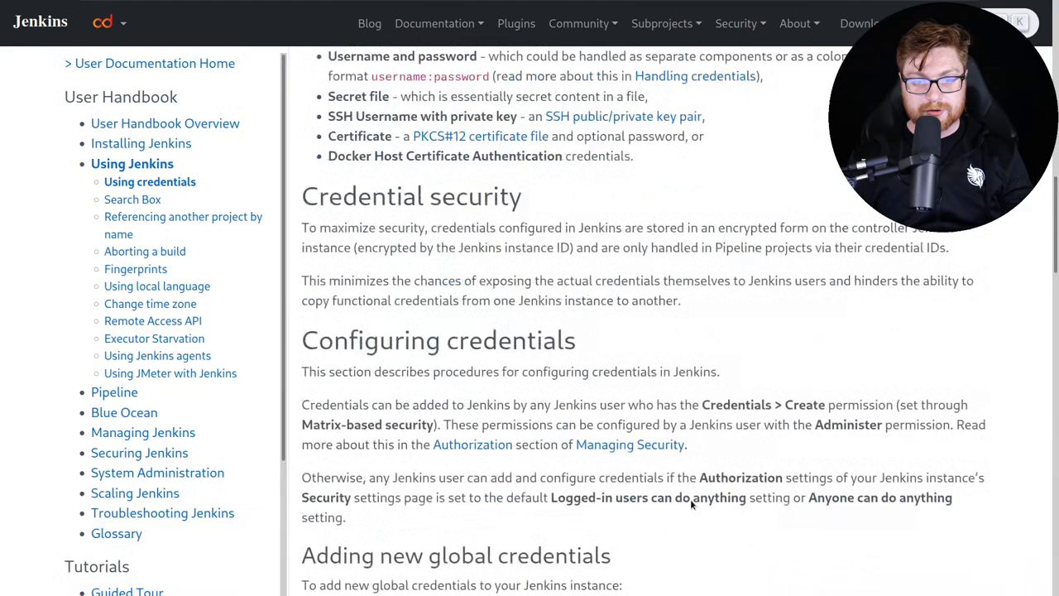
scroll("up", 3)
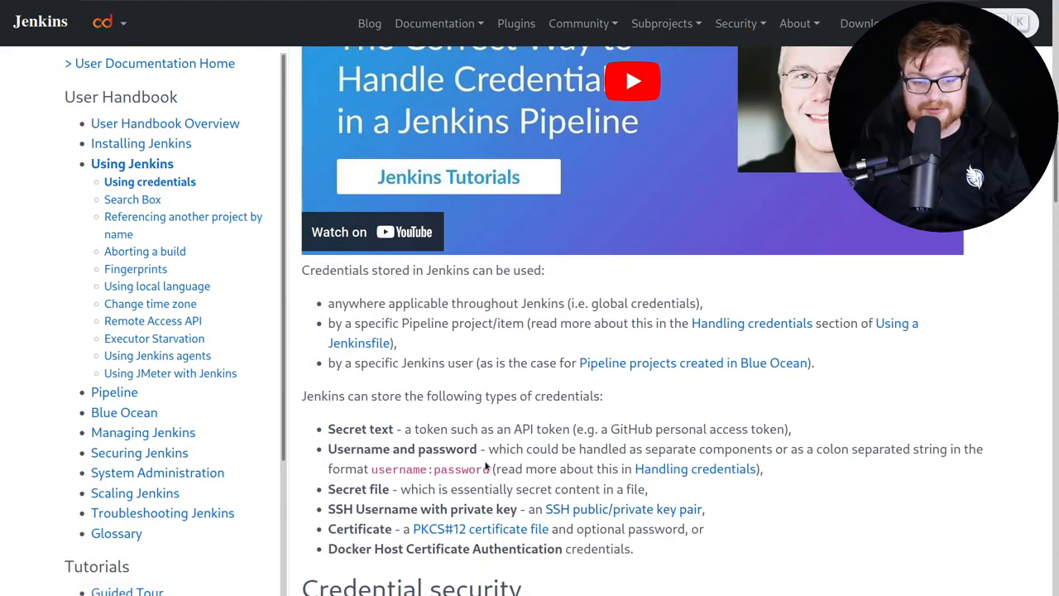
left_click_drag(301, 270, 453, 269)
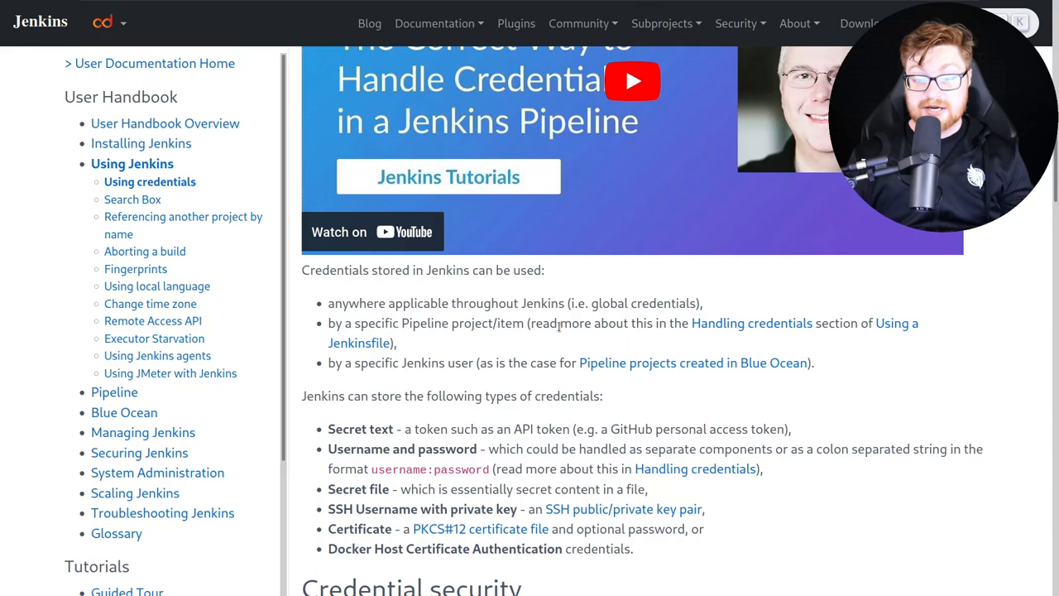
mouse_move(896, 323)
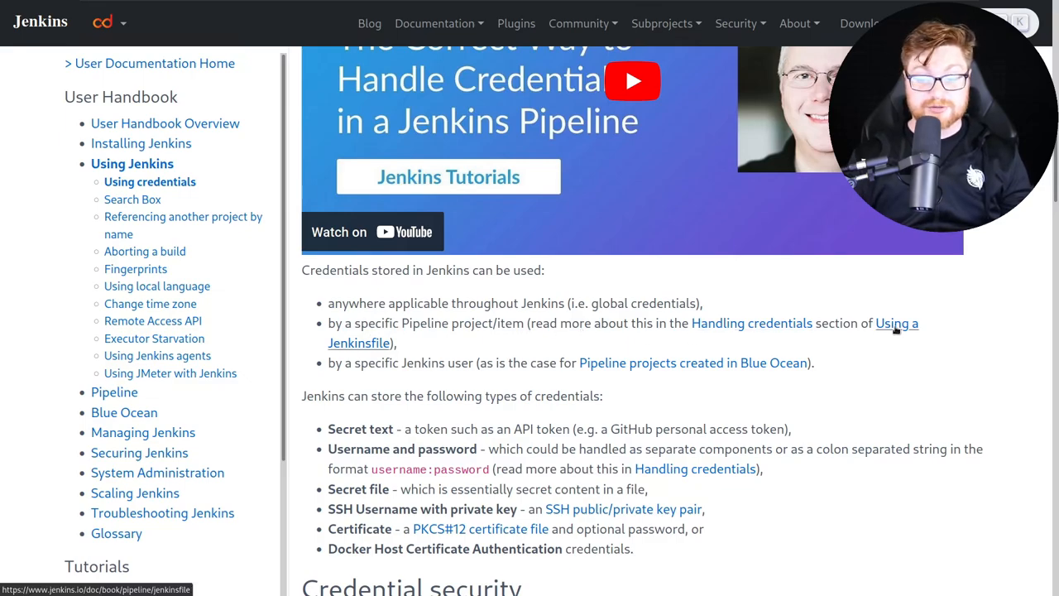
left_click(897, 322)
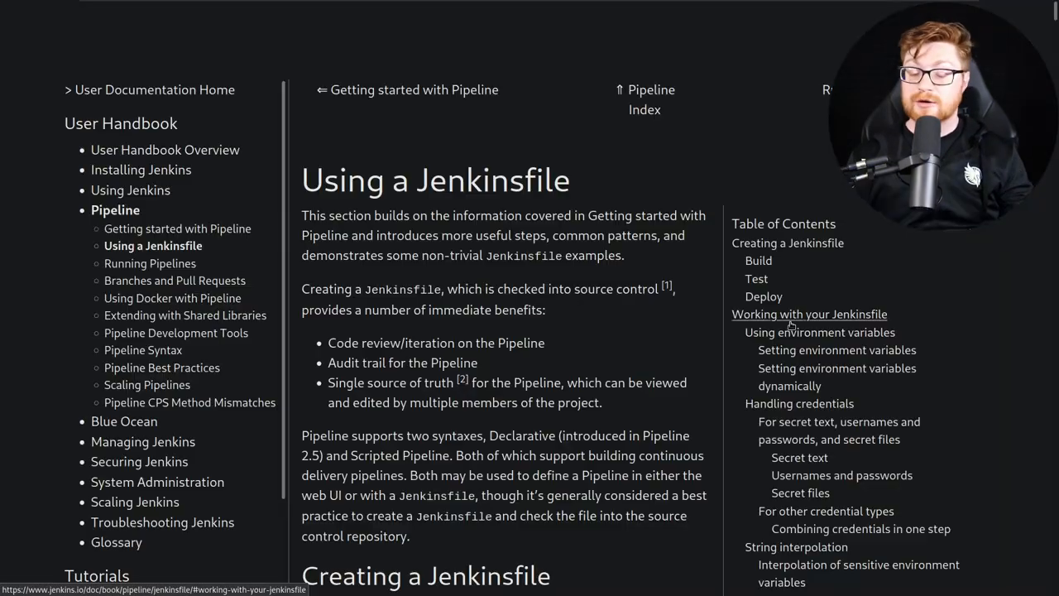
Study the Jenkinsfile credentials example, highlighting credentials() and the AWS_ACCESS_KEY_ID variable.
scroll("down", 3)
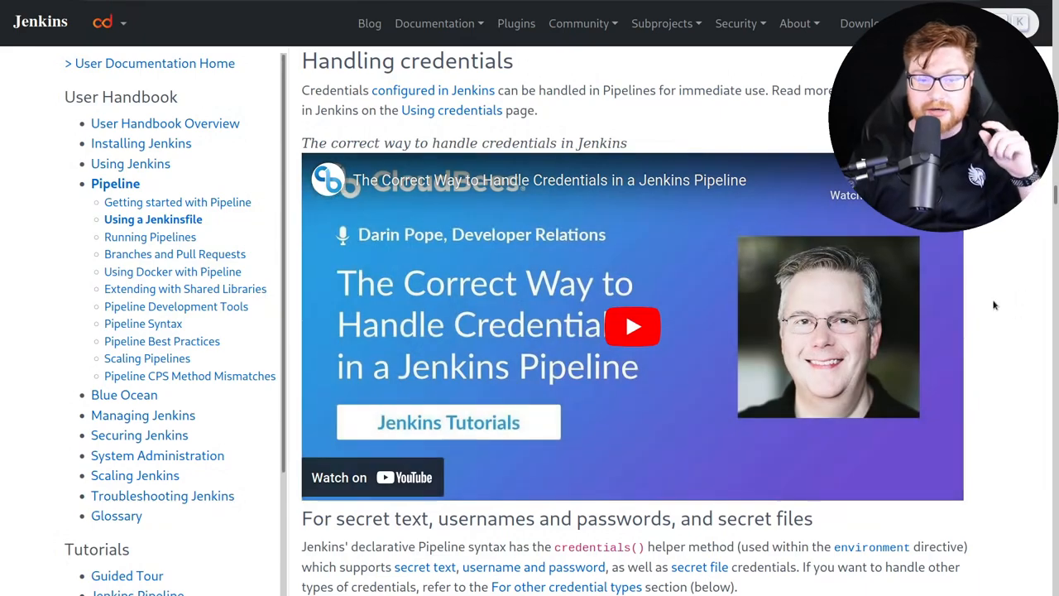
scroll("down", 3)
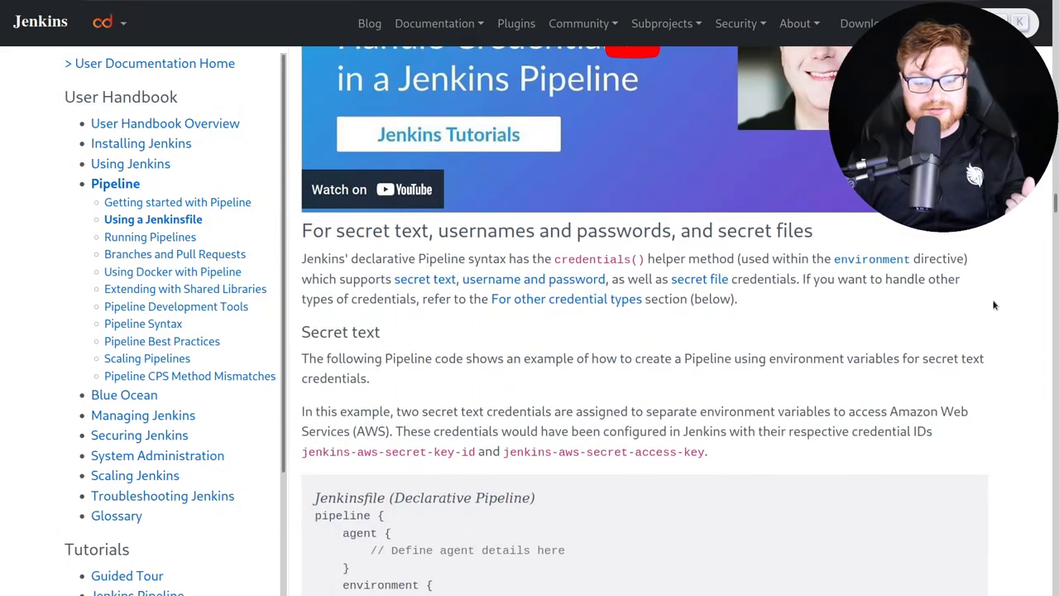
scroll("down", 3)
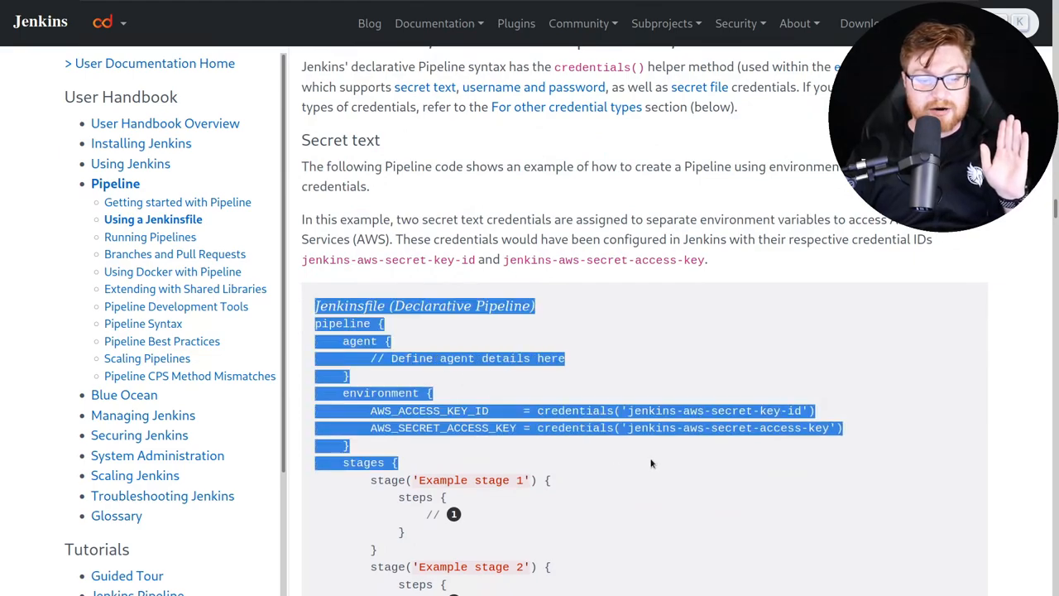
scroll("down", 3)
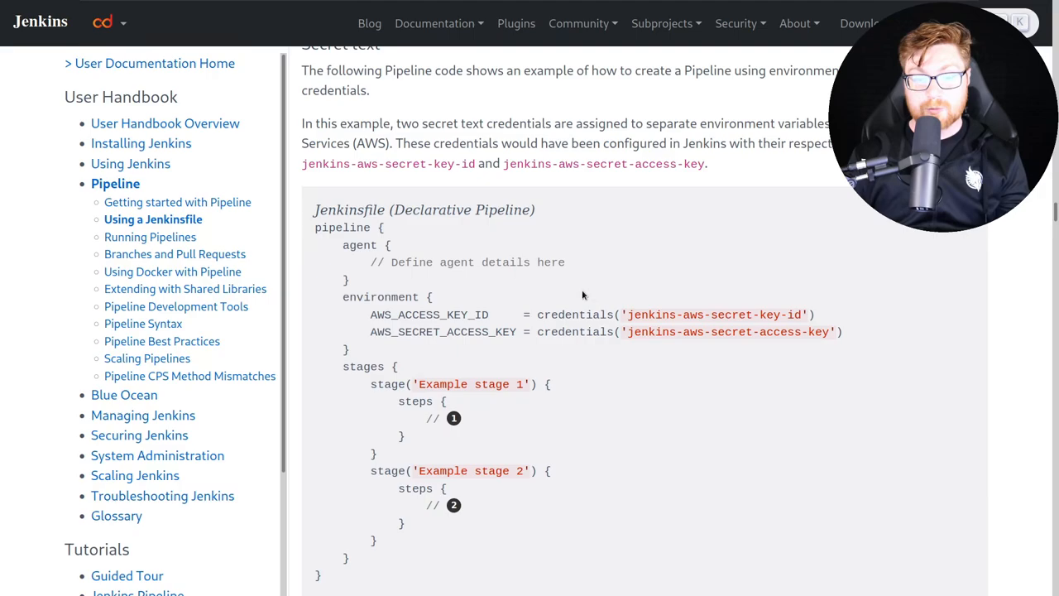
double_click(429, 314)
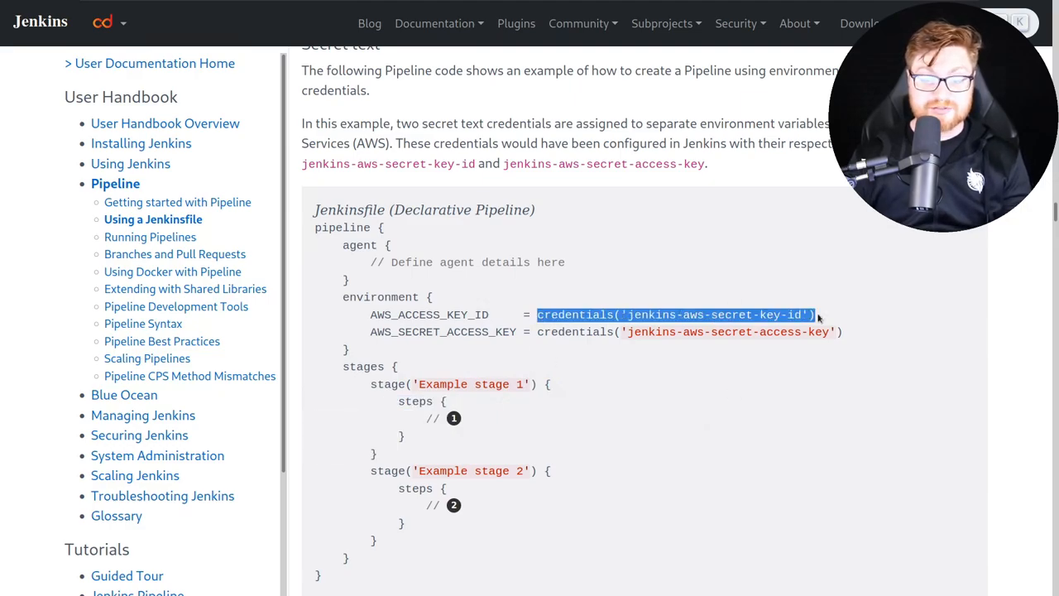
scroll("down", 3)
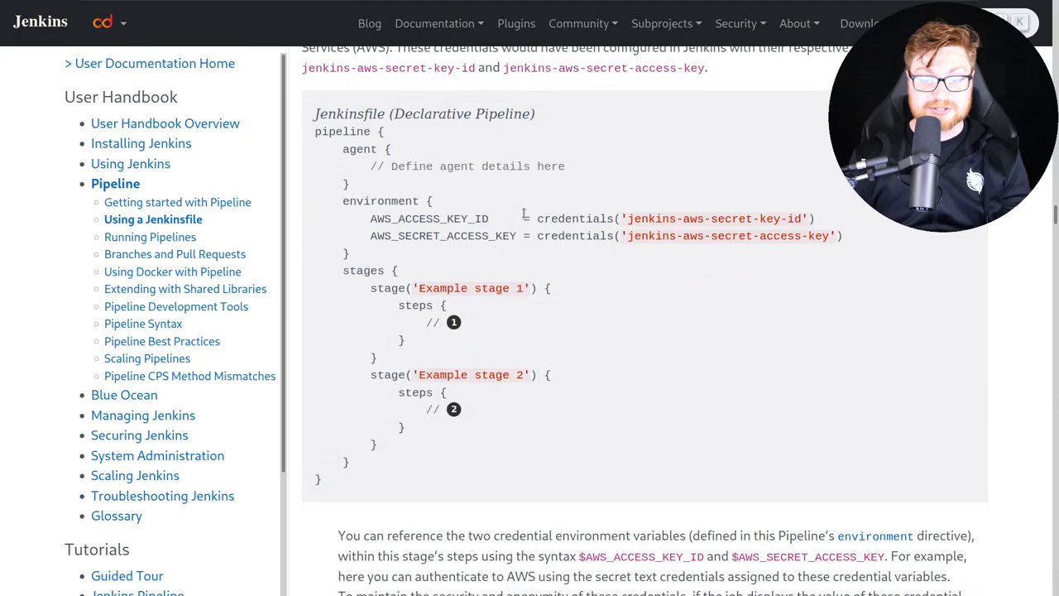
mouse_move(614, 370)
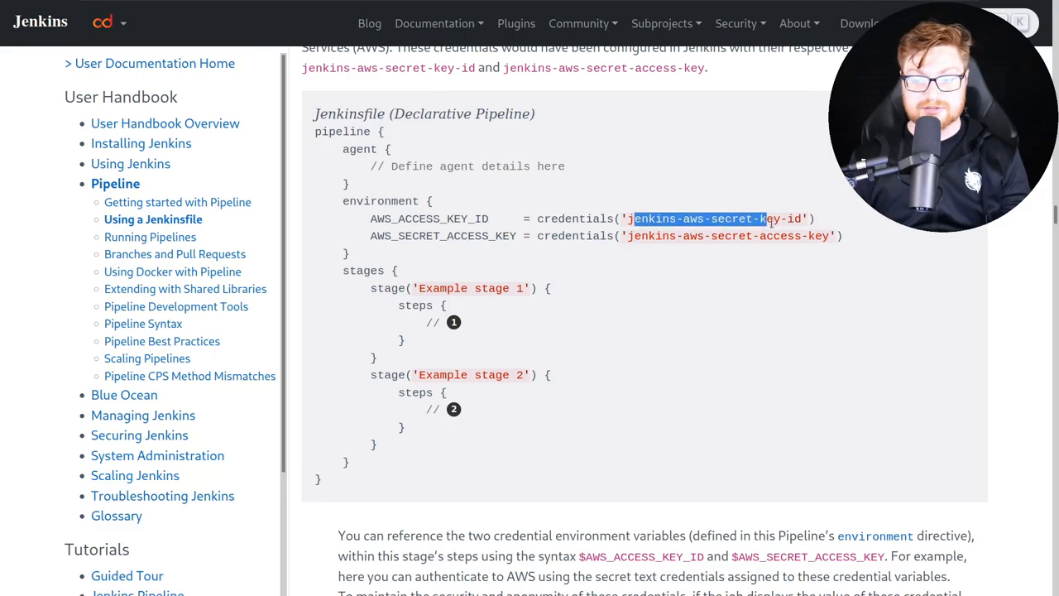
double_click(429, 218)
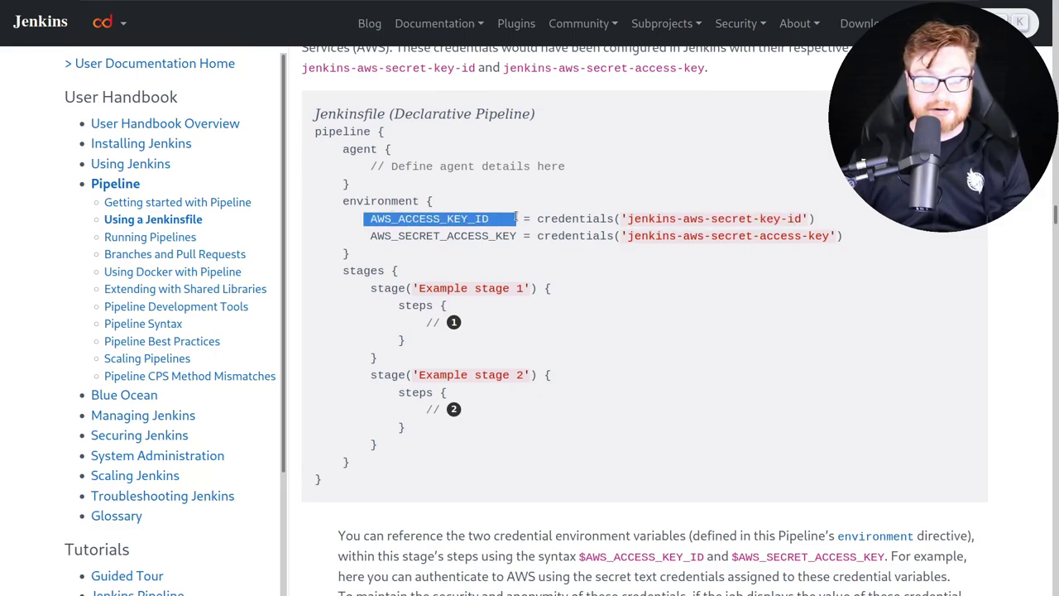
Read how credential values are masked in output, continuing to the returnStdout example.
scroll("down", 3)
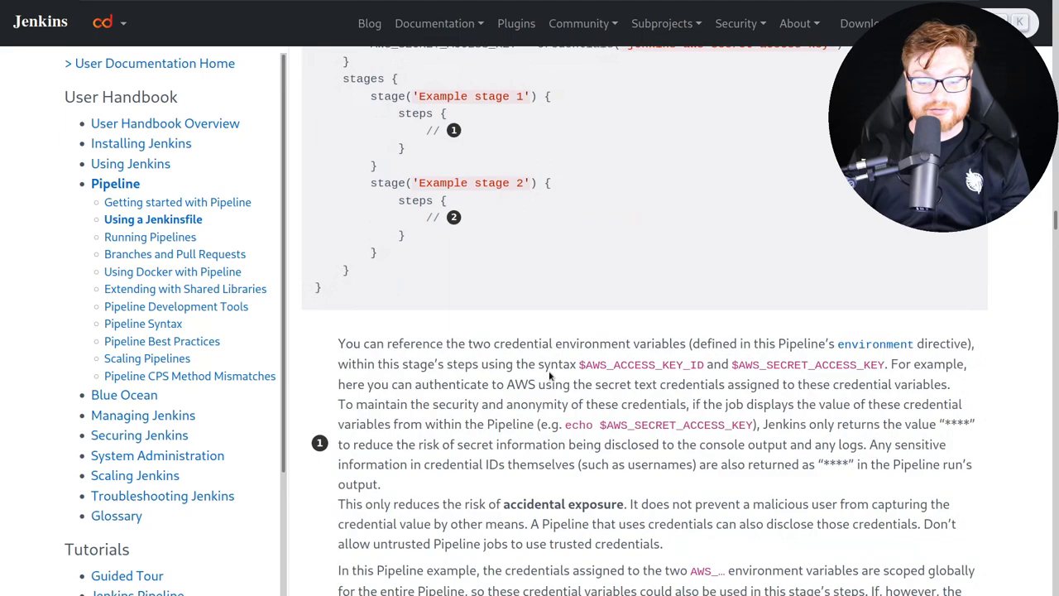
scroll("down", 3)
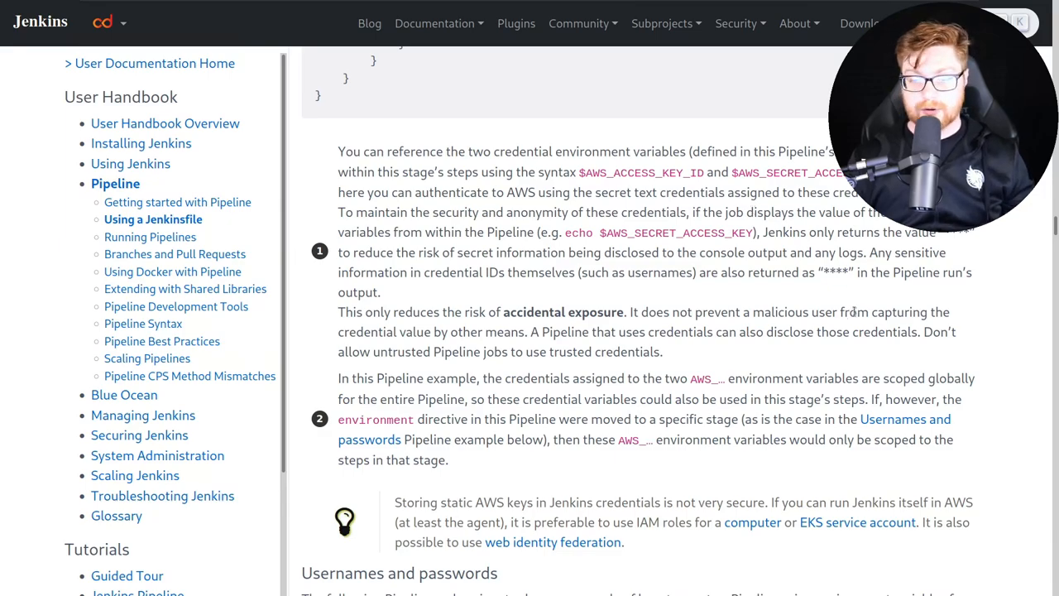
scroll("up", 3)
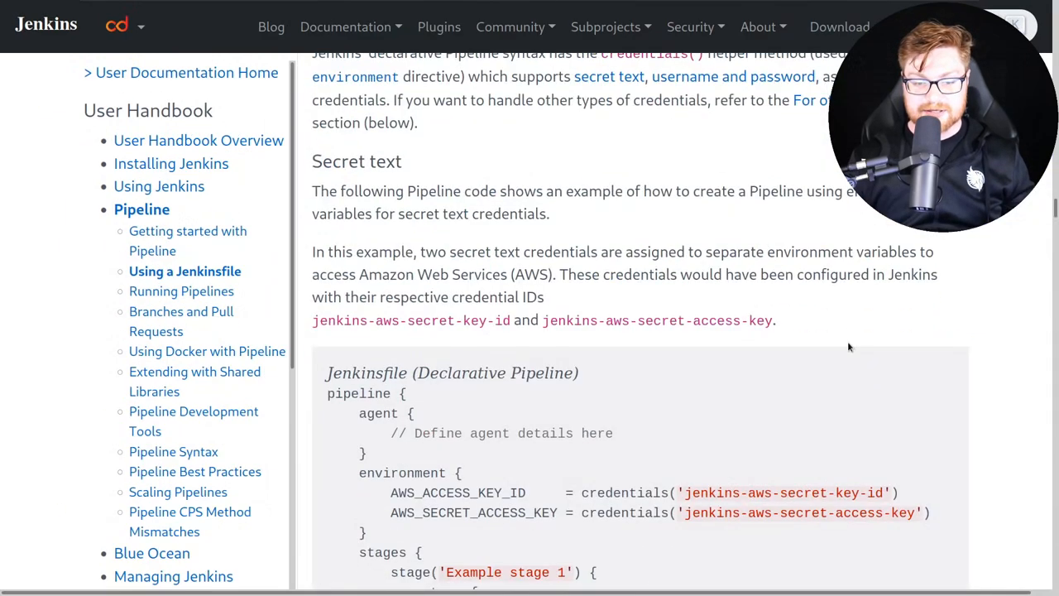
scroll("down", 3)
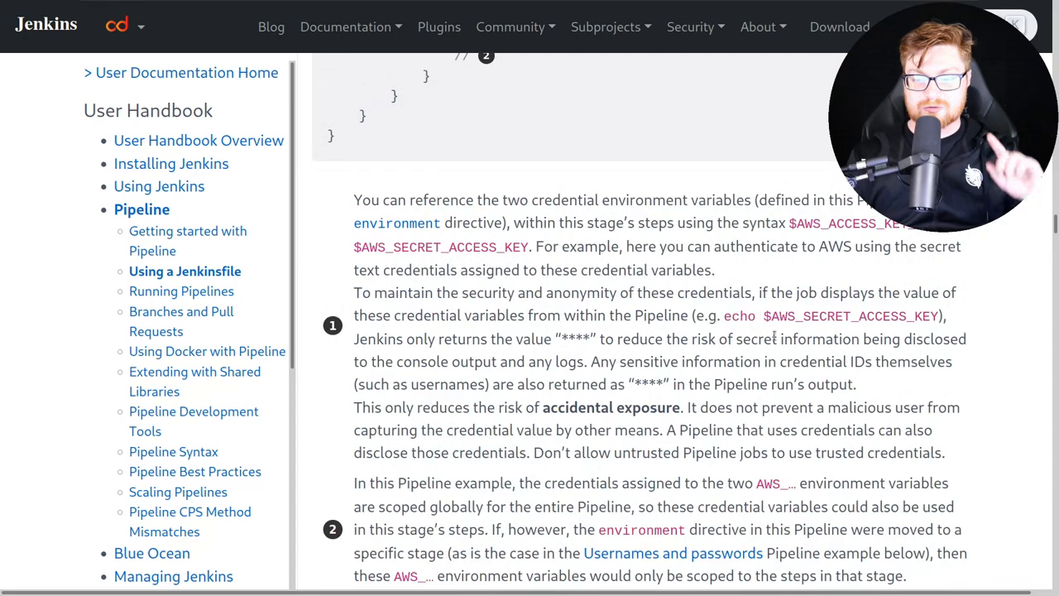
mouse_move(774, 334)
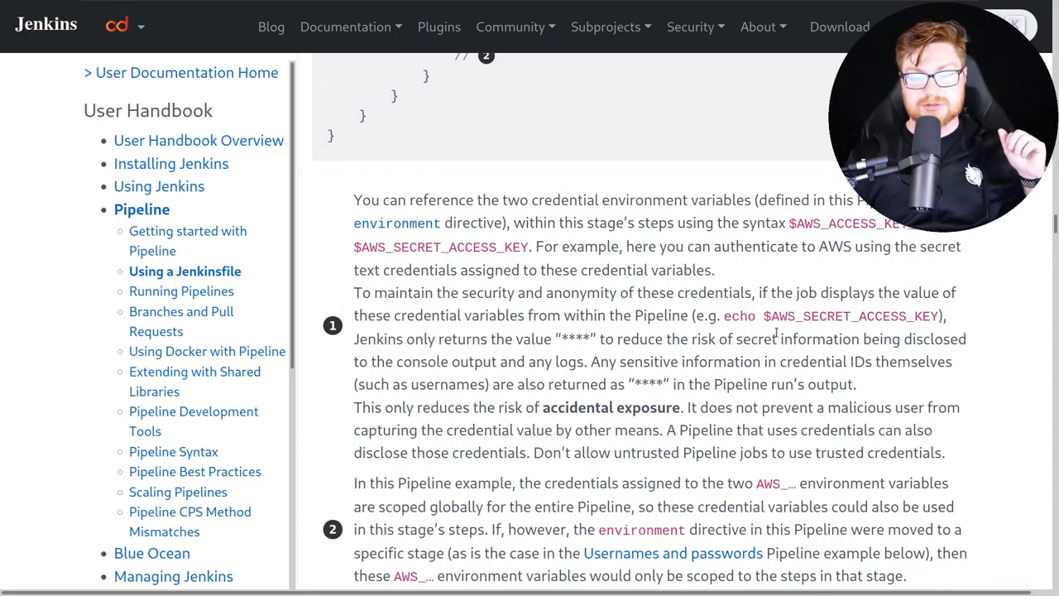
left_click_drag(353, 292, 510, 292)
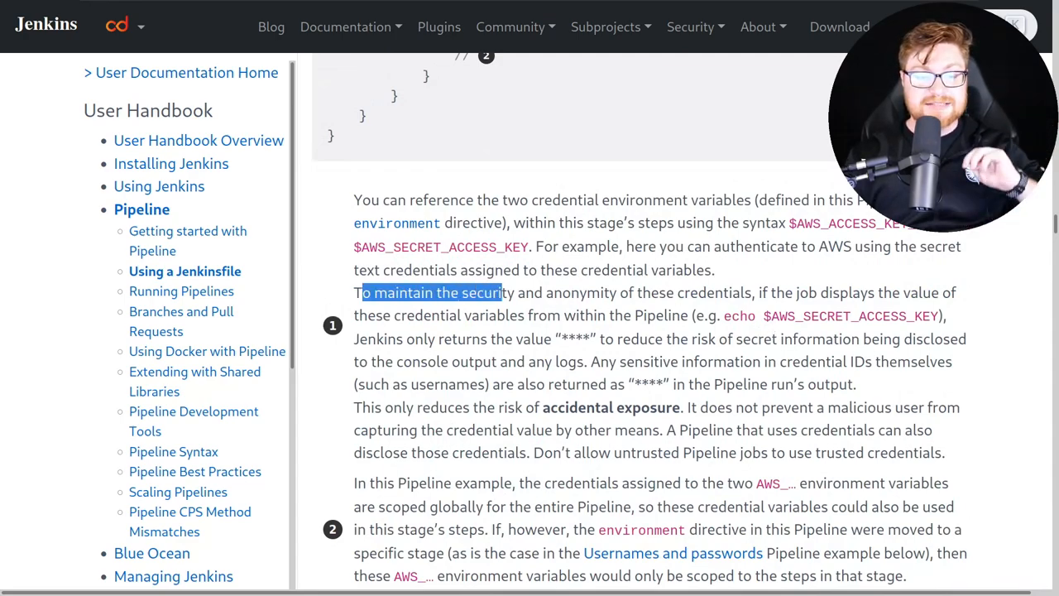
left_click_drag(499, 292, 754, 293)
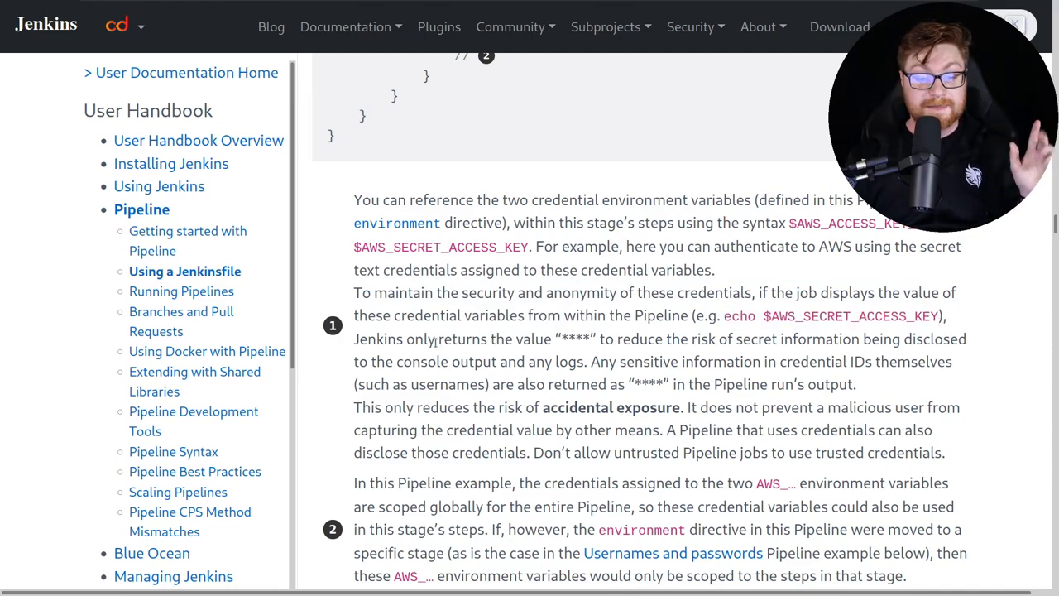
mouse_move(561, 341)
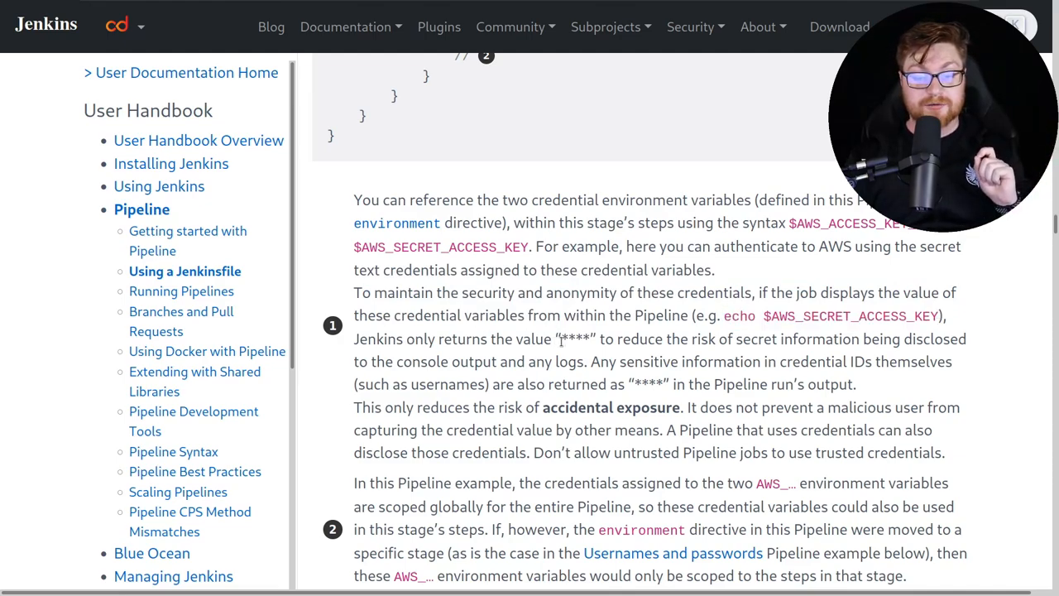
mouse_move(688, 336)
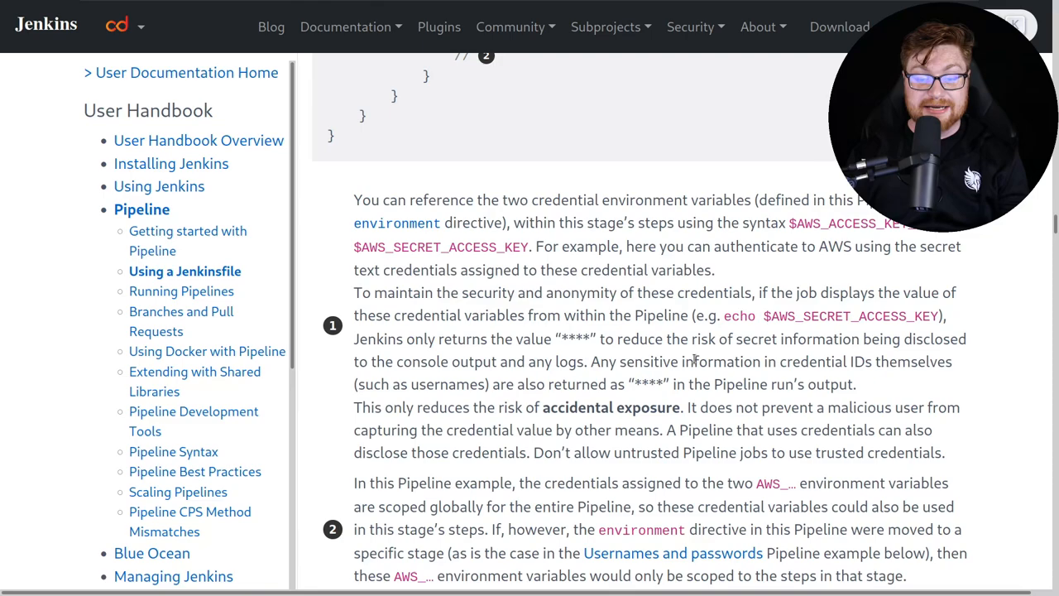
mouse_move(614, 354)
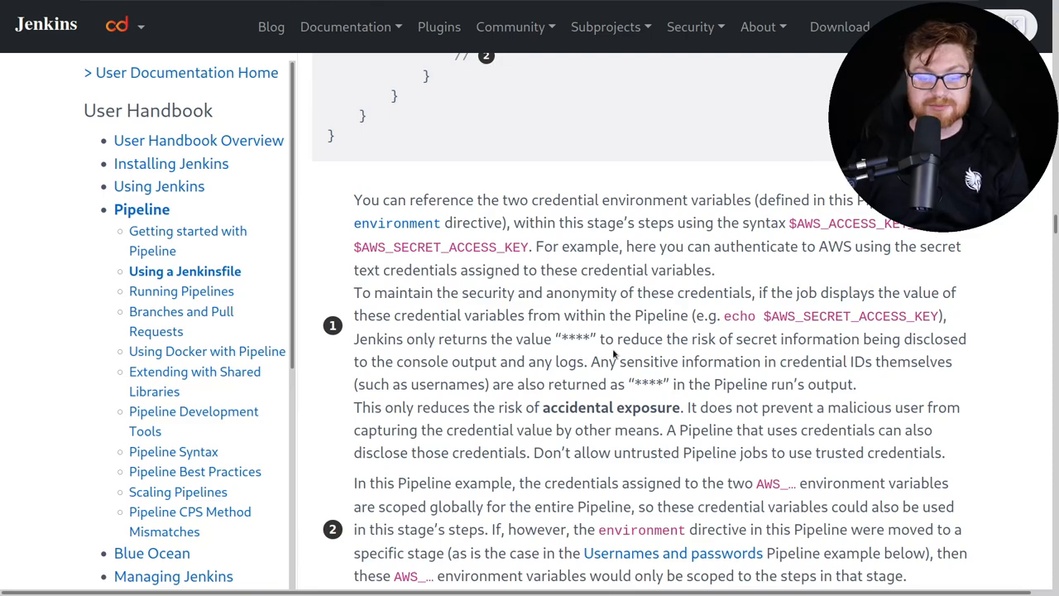
scroll("down", 3)
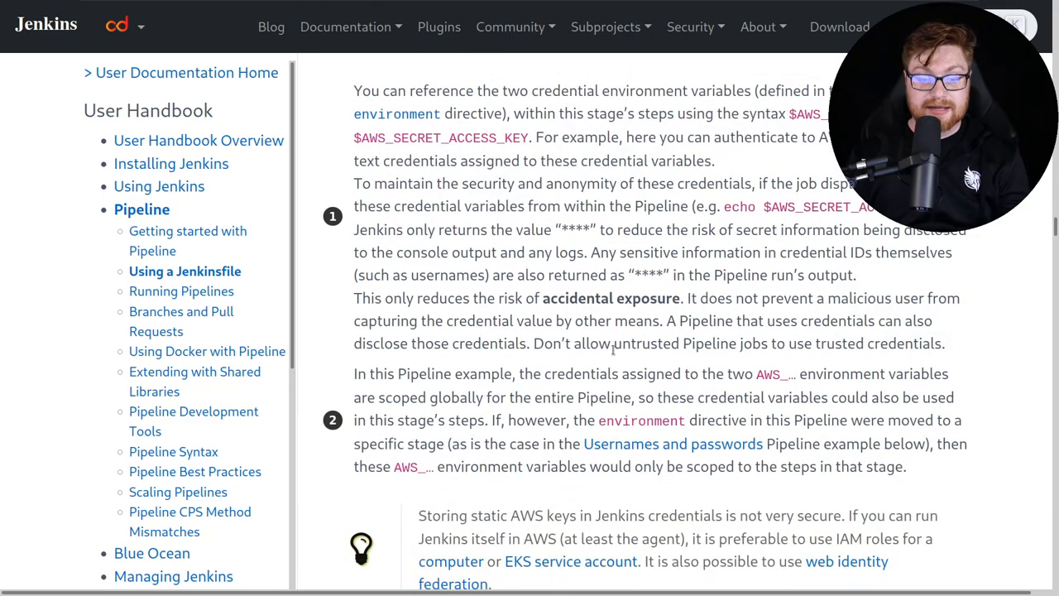
double_click(604, 298)
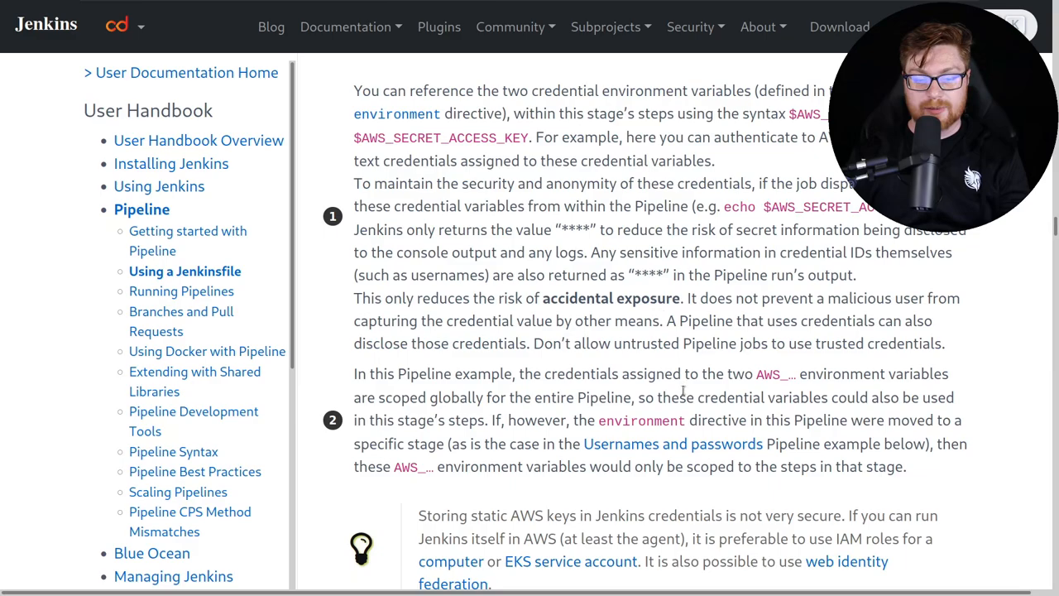
scroll("down", 3)
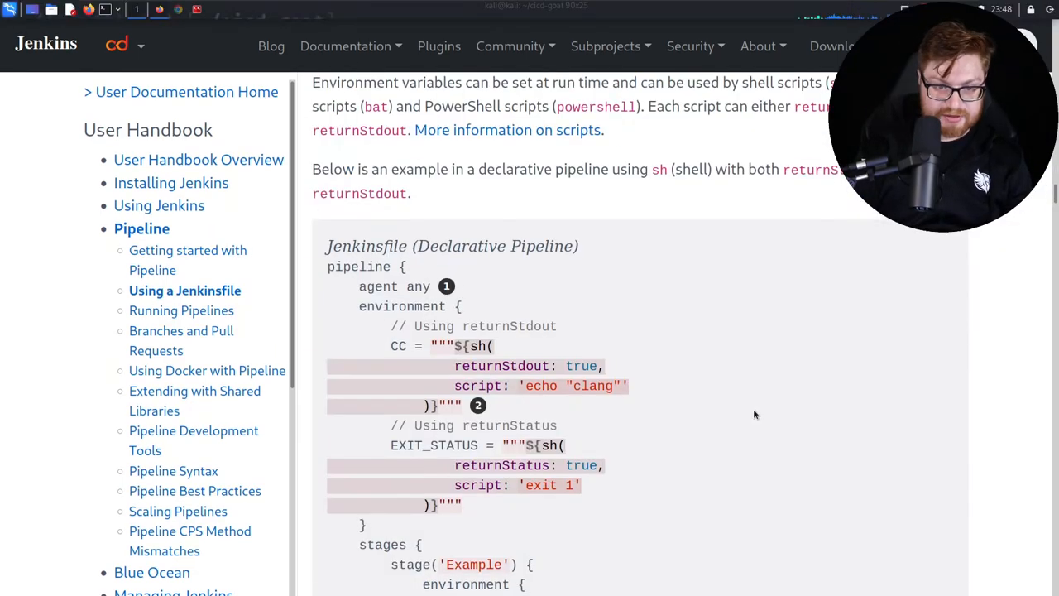
Clone the white-rabbit repository from localhost:3000 using the thealice login.
left_click(306, 31)
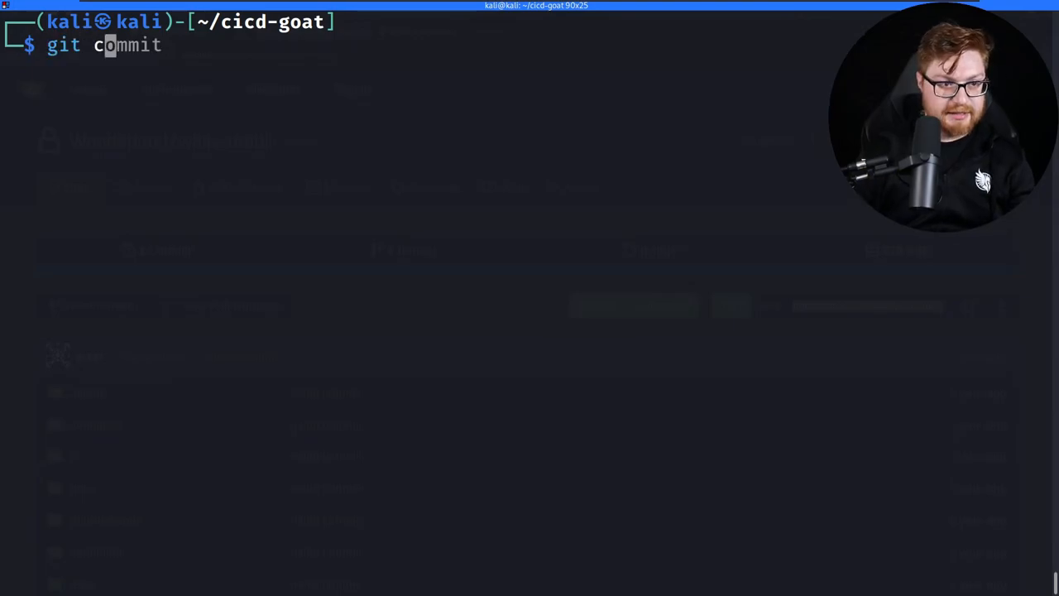
type("clone http://localhost:3000/Wonderland/white-rabbit.git")
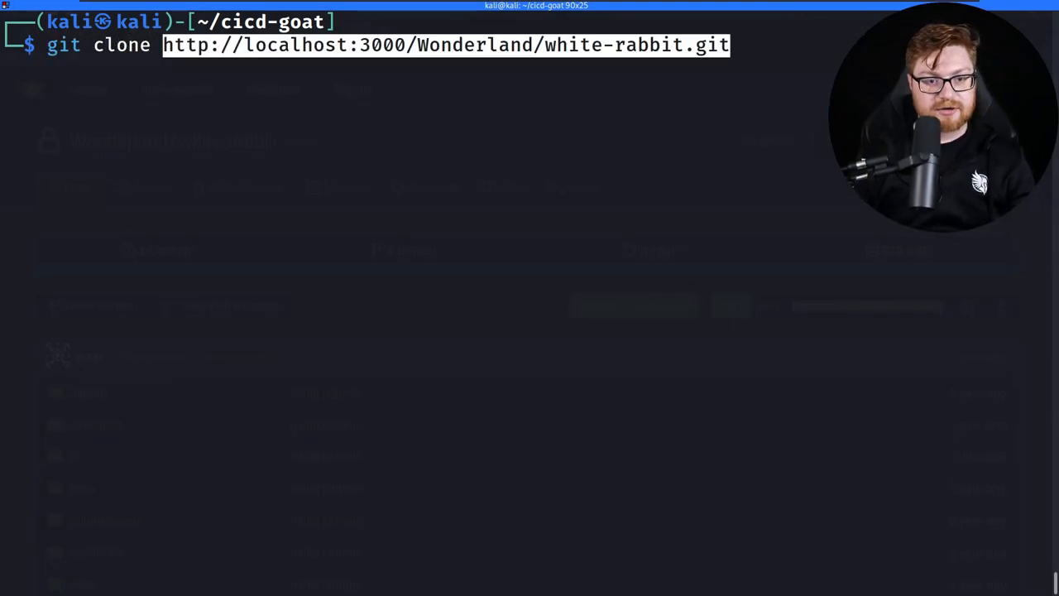
key("Return")
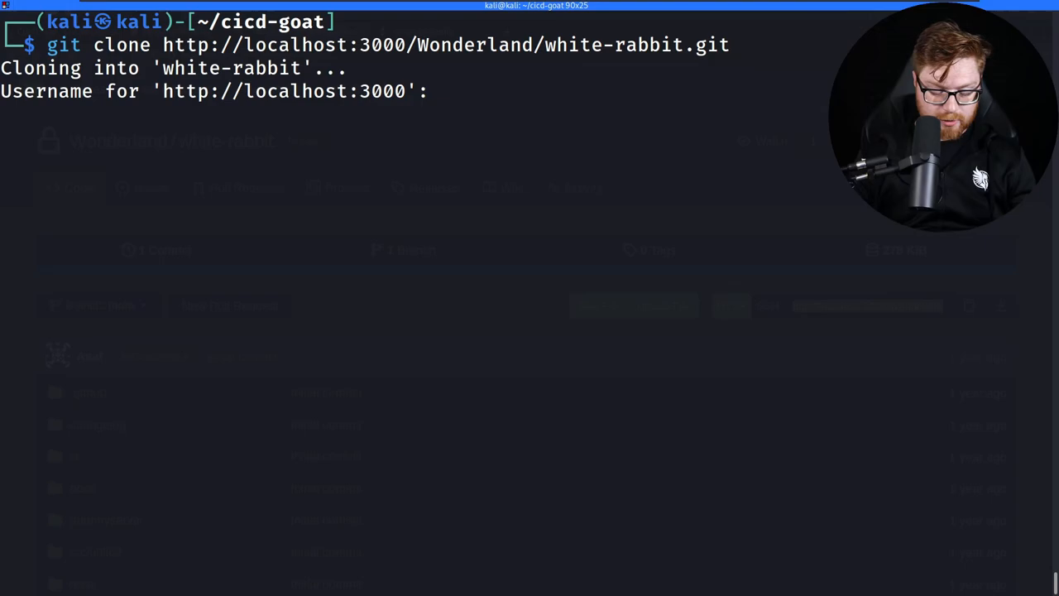
type("thealice")
type("ls")
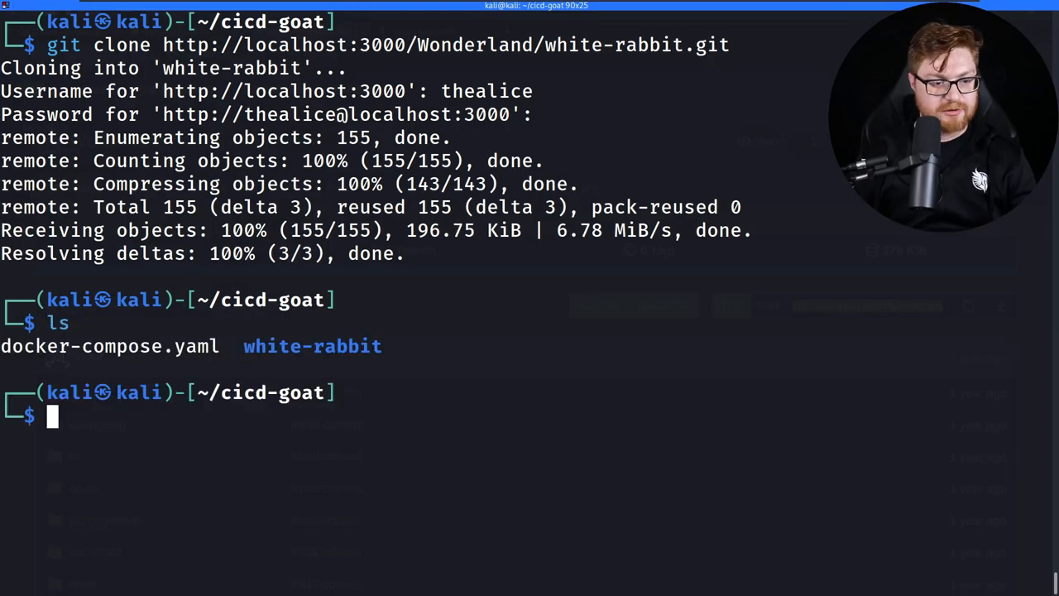
Enter the white-rabbit folder and create and check out branch my_new_branch.
type("cd white-rabbit/")
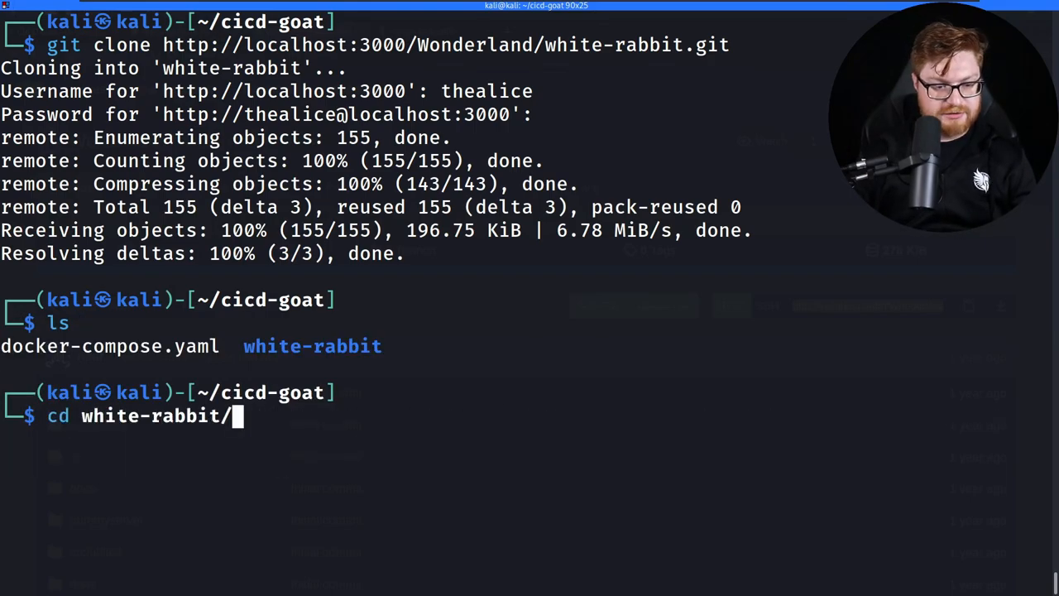
key("Return")
type("ls")
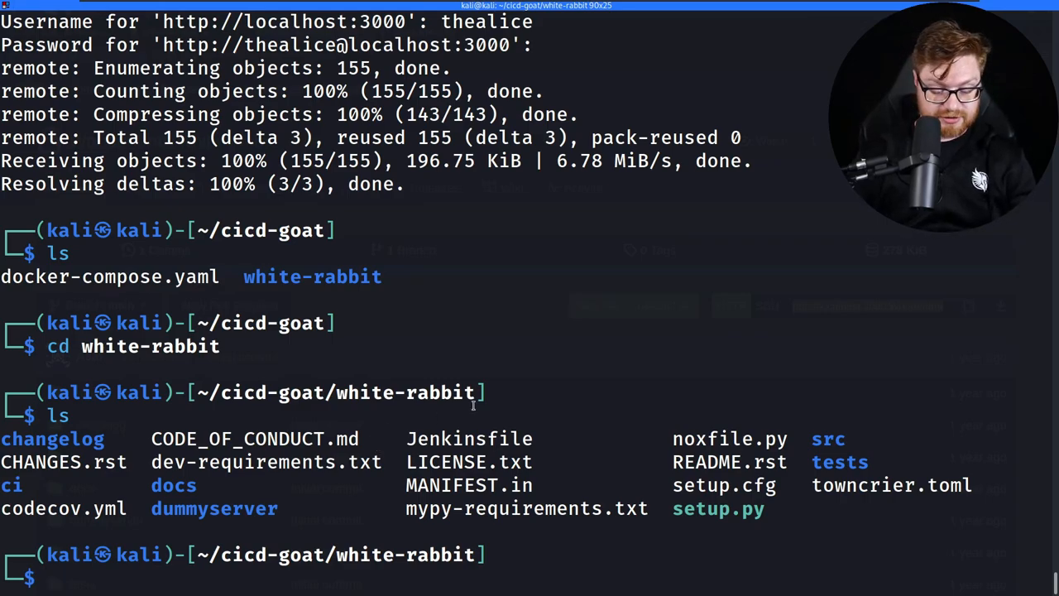
type("git check")
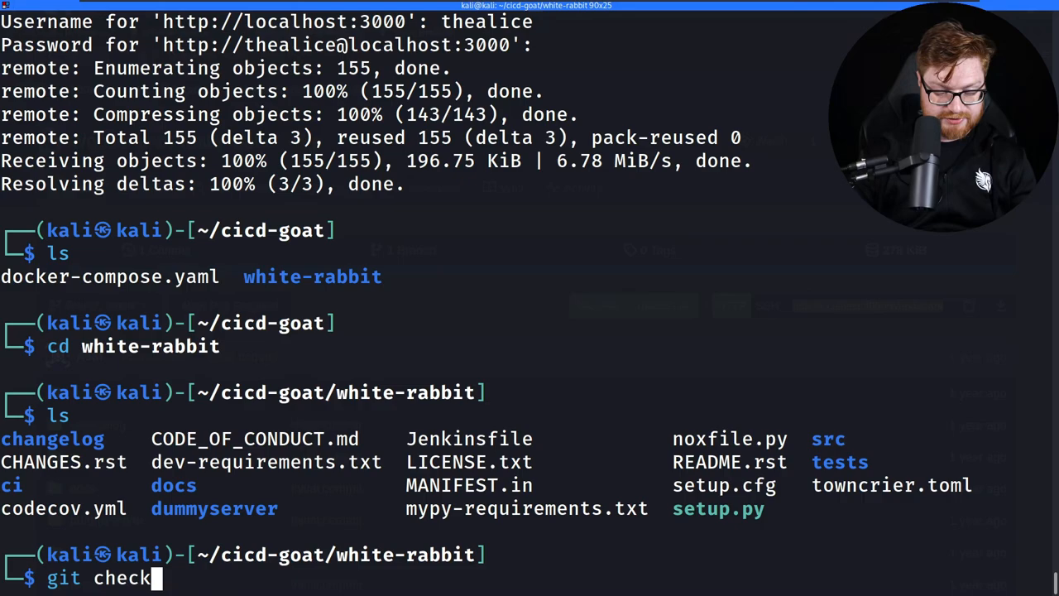
type("out -b")
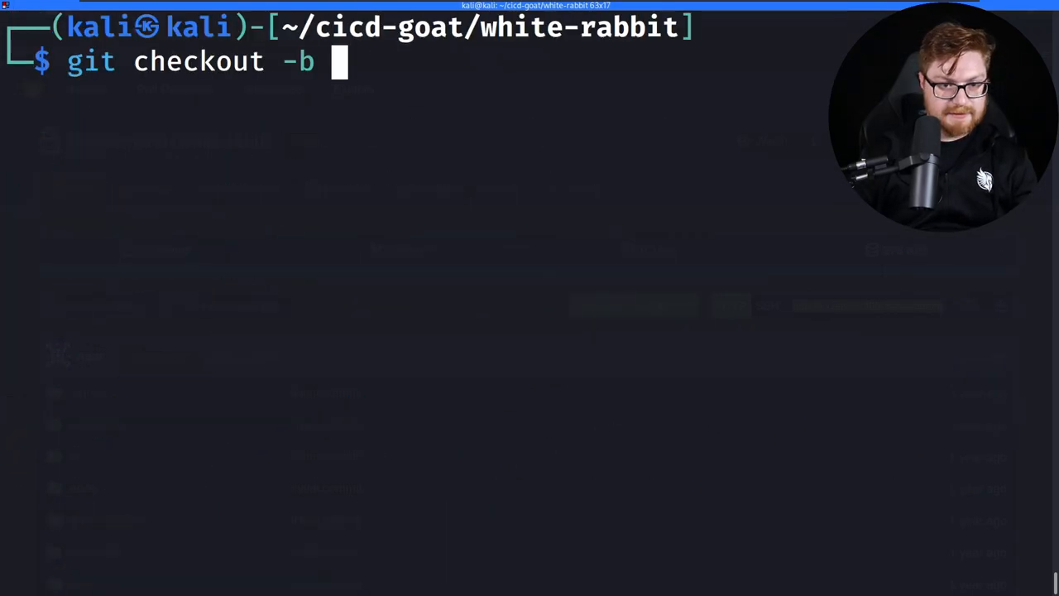
type("my")
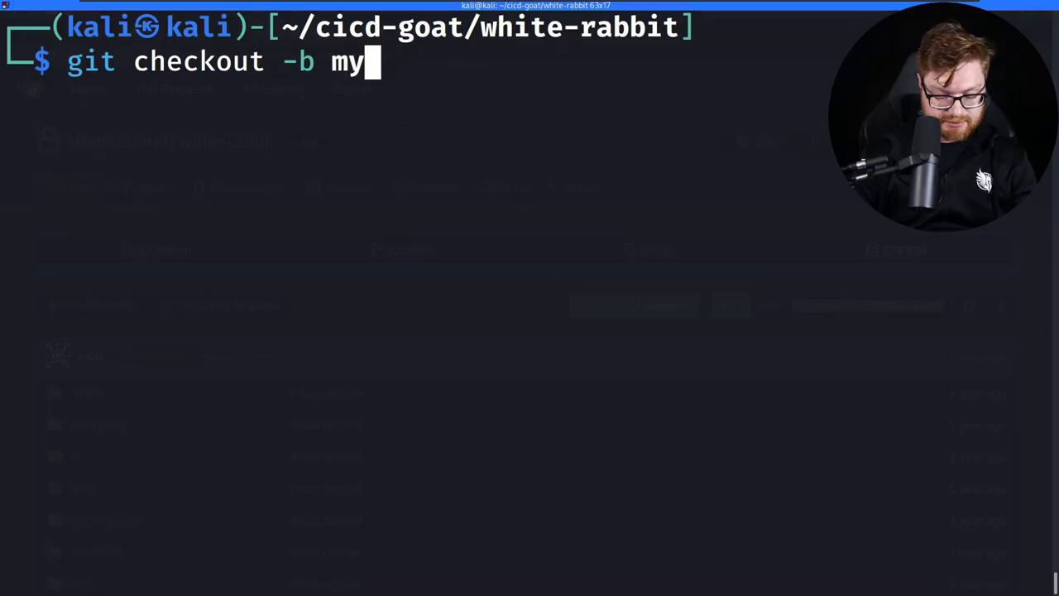
type("_new_branch")
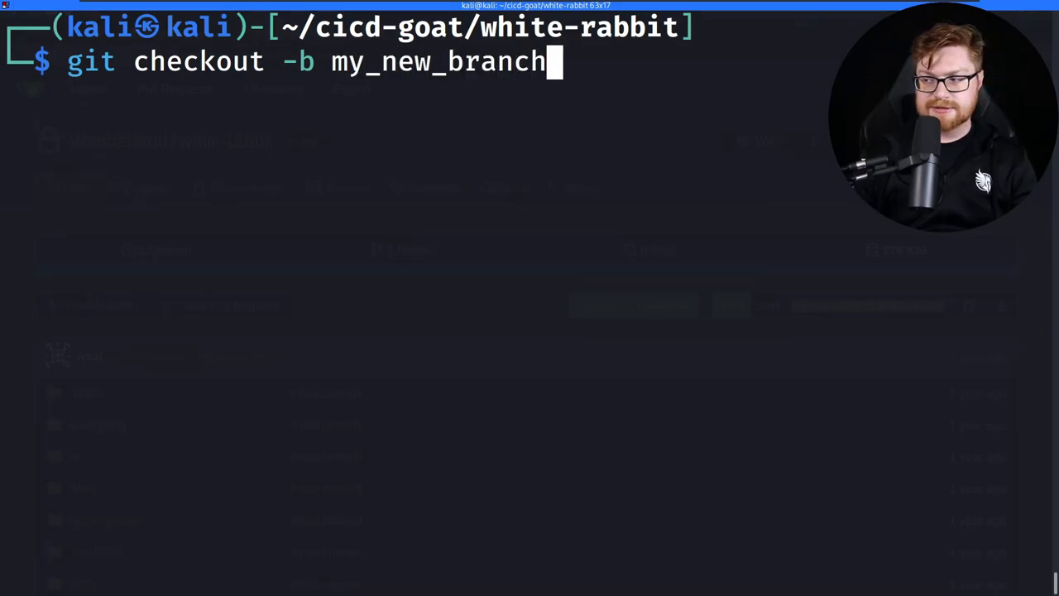
key("Return")
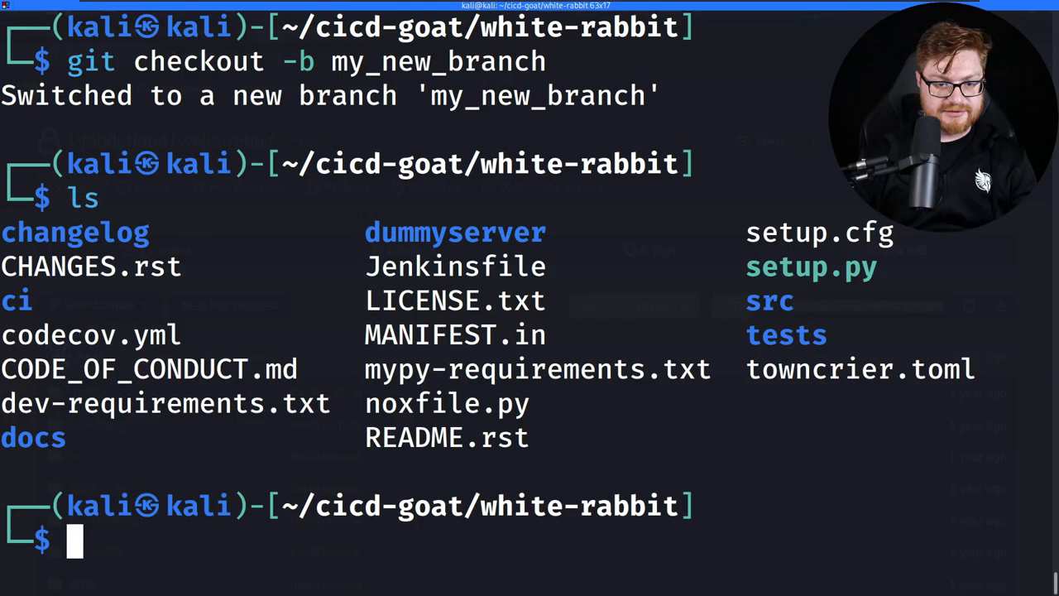
type("subl Jenkinsfile")
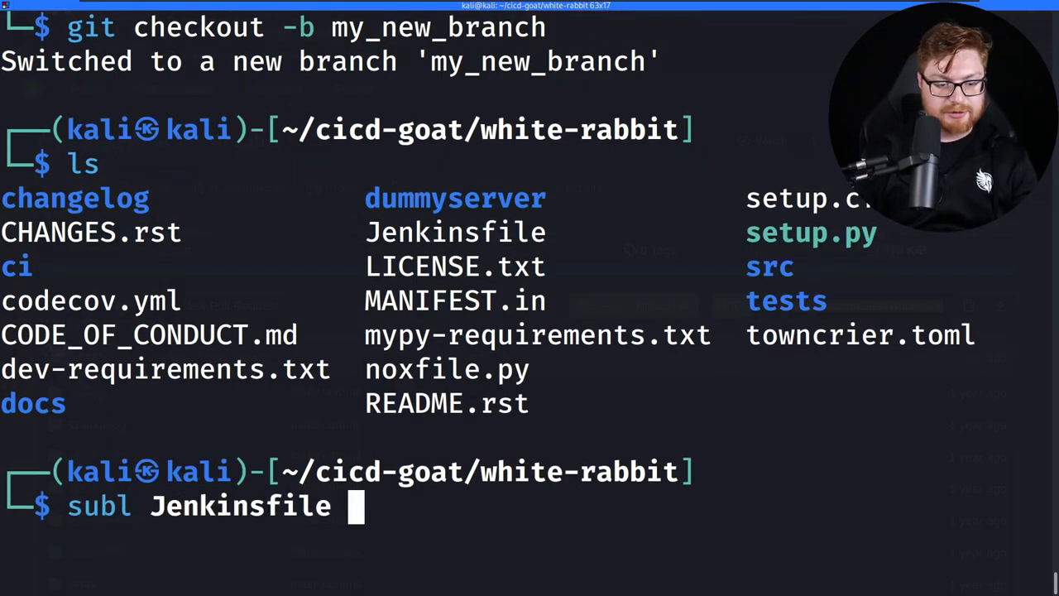
Open the Jenkinsfile in Sublime, rename the stage to Display Flag, and make it echo $FLAG.
key("Return")
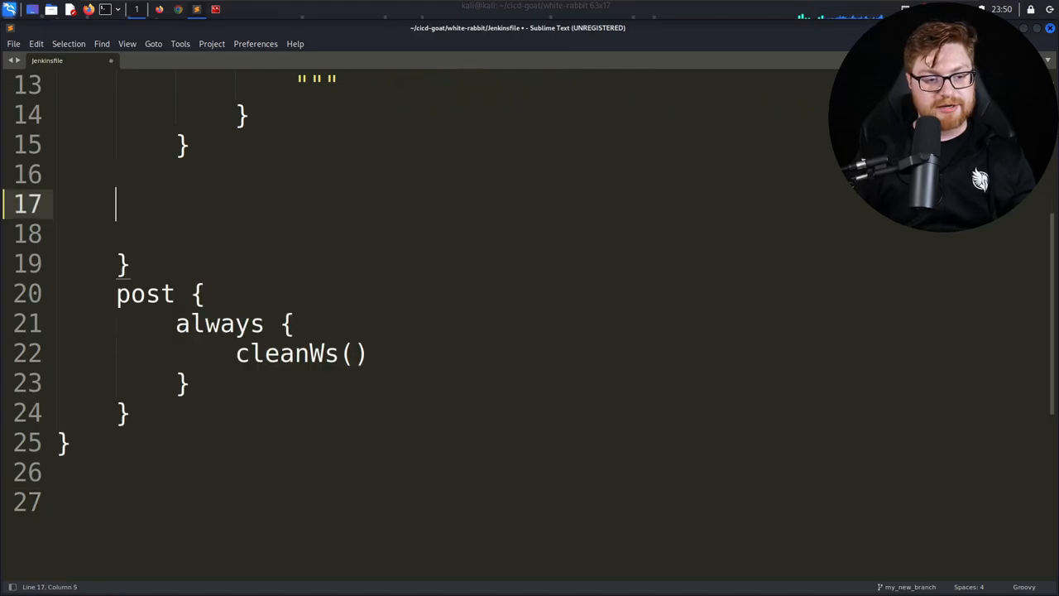
scroll("up", 3)
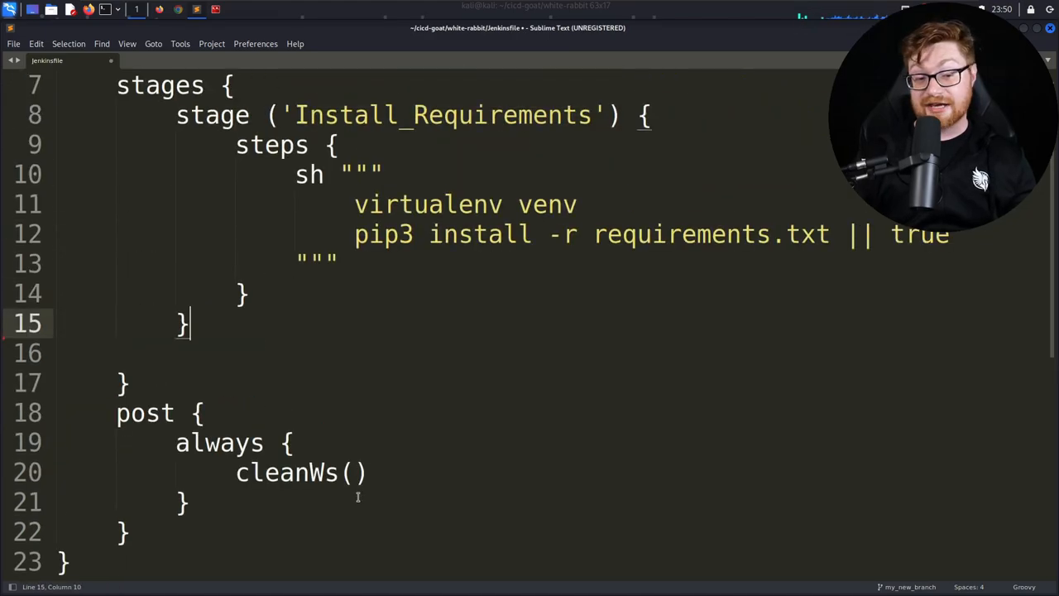
scroll("up", 3)
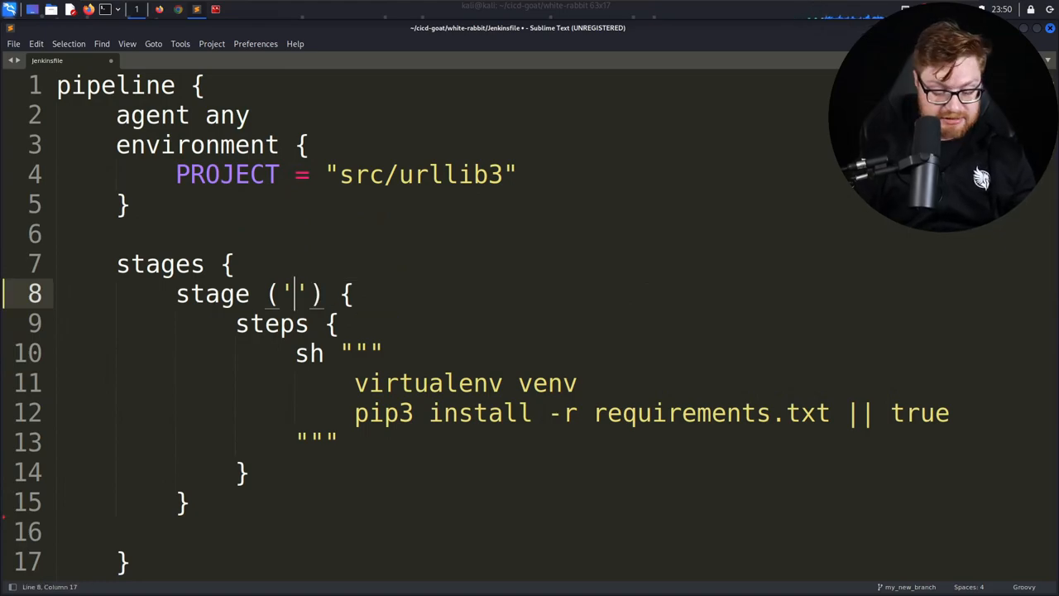
type("Display Flag")
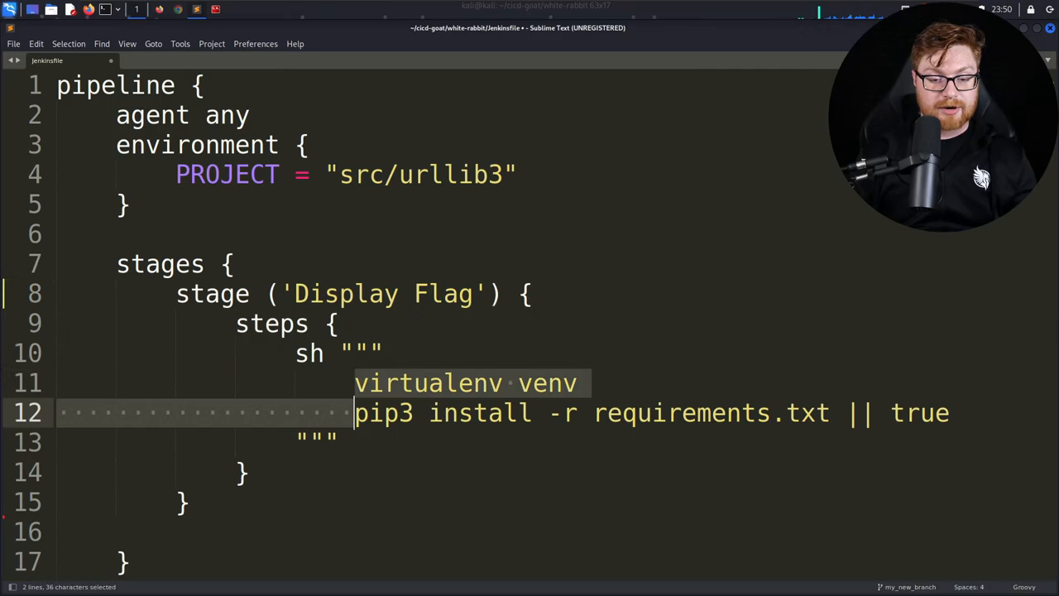
type("echio")
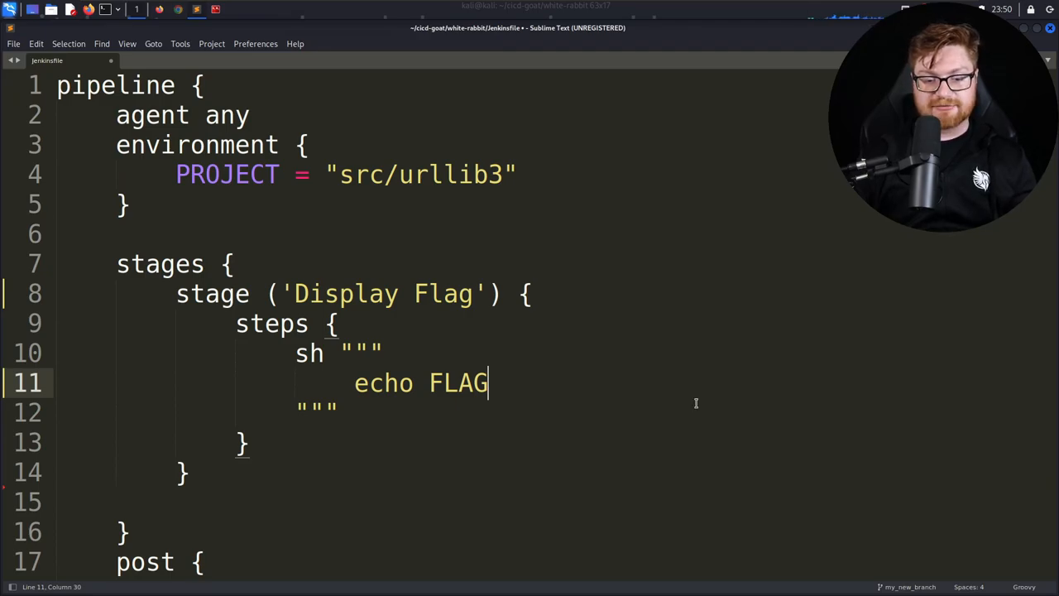
type("$")
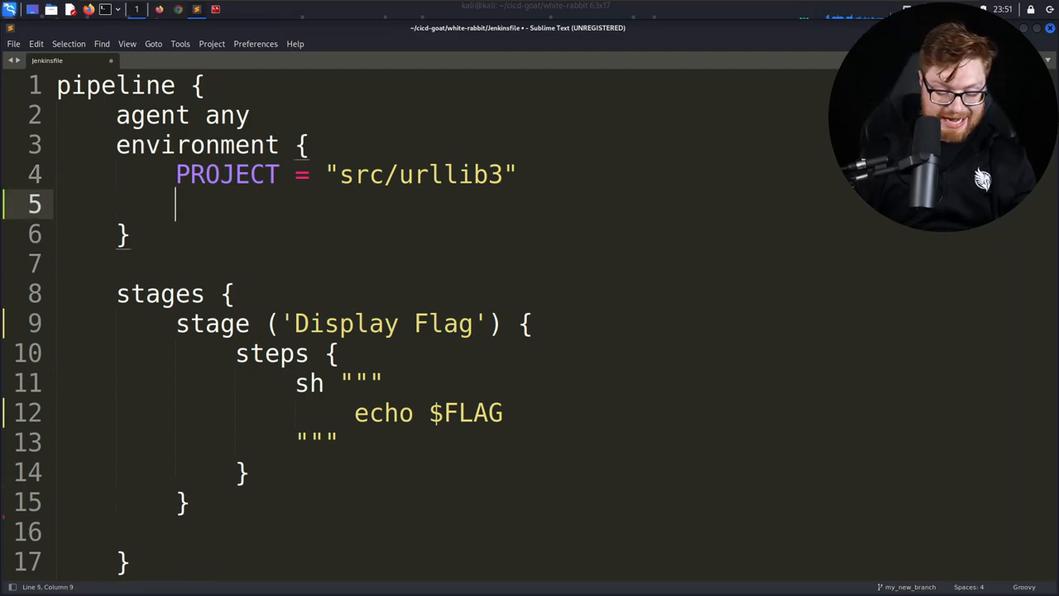
Add FLAG = credentials("flag1") to the Jenkinsfile's environment block.
type("FLAG = cr")
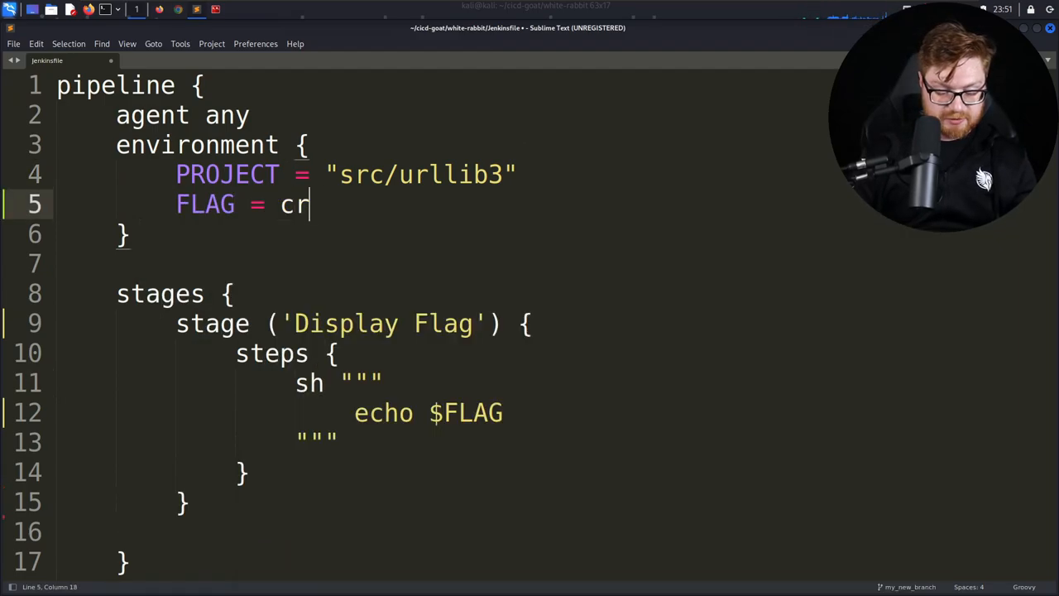
type("edentials()")
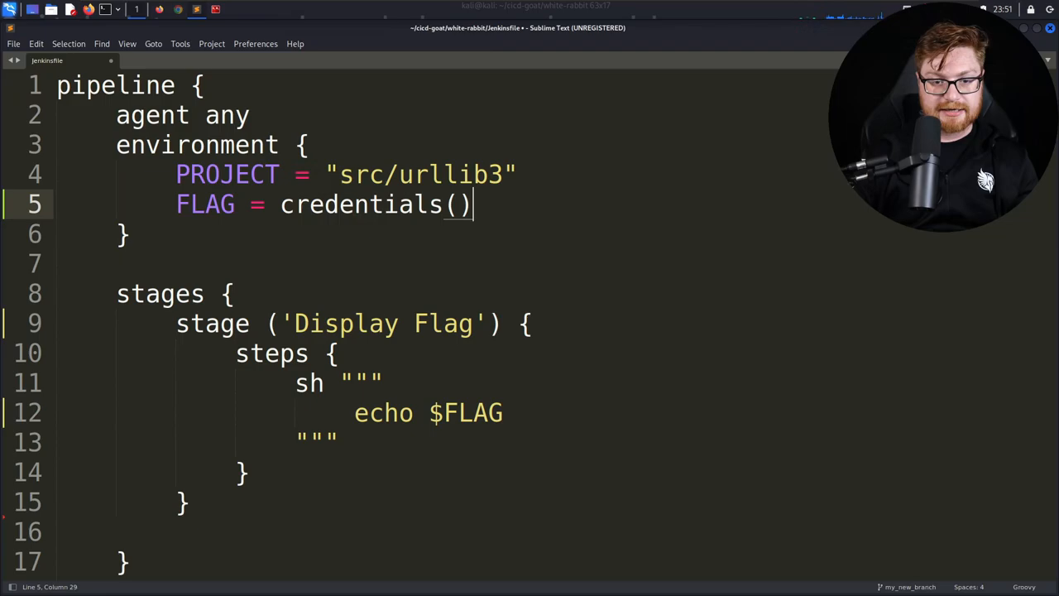
type("\"\"")
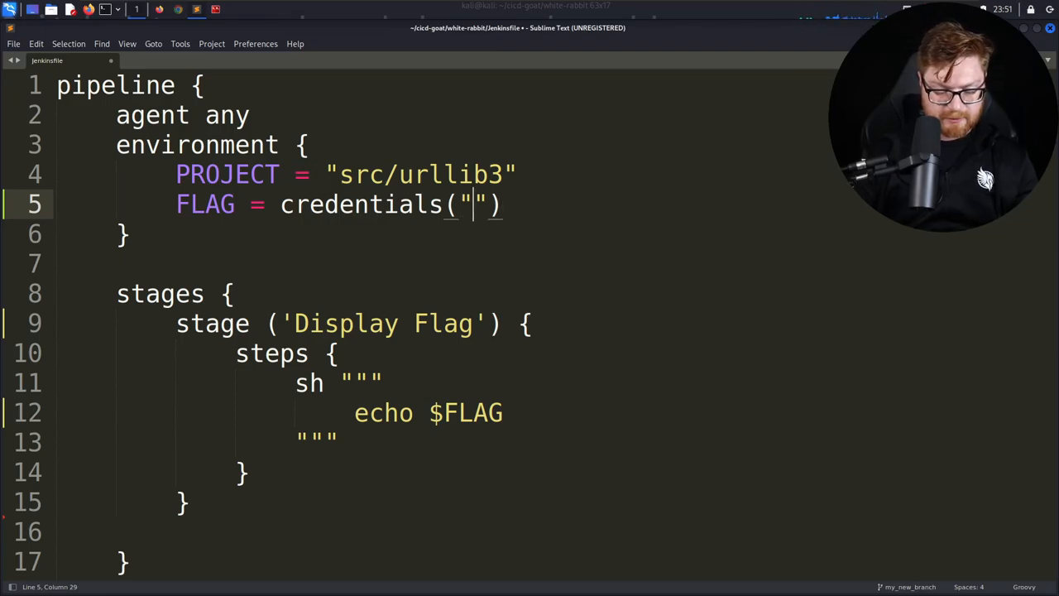
type("flag1")
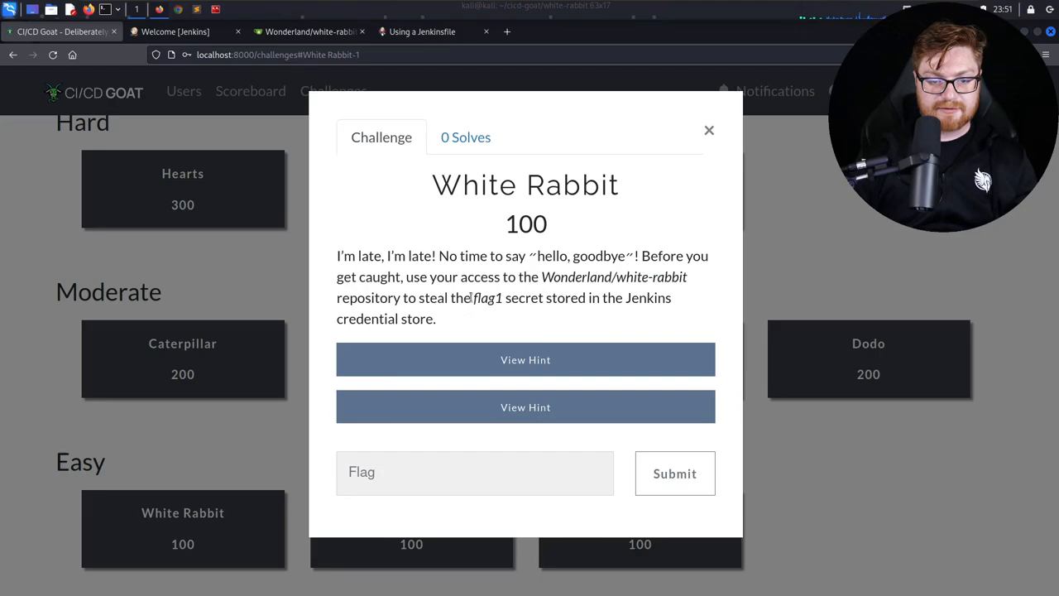
left_click_drag(455, 298, 648, 298)
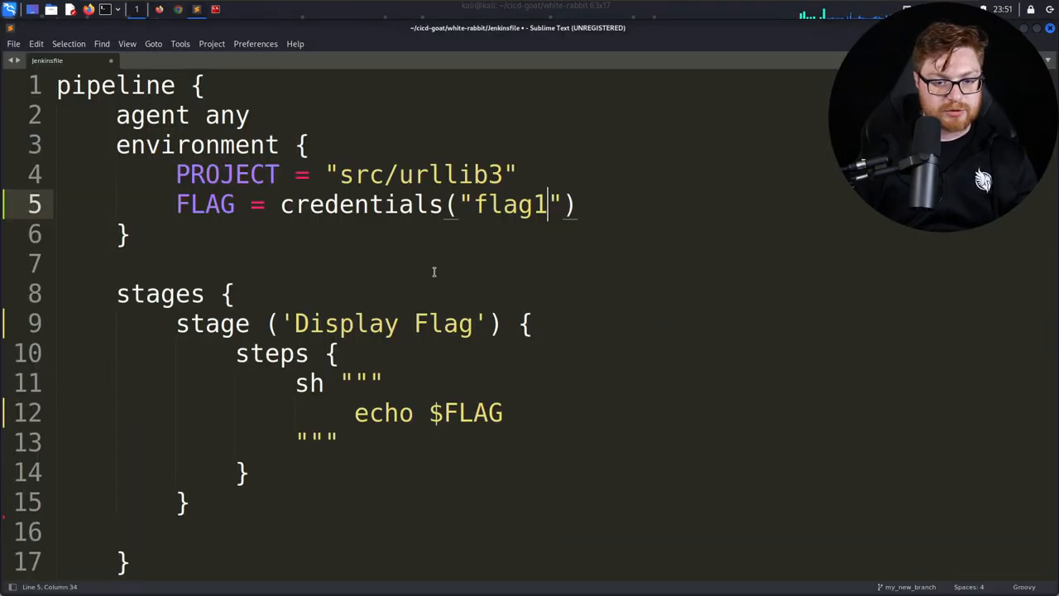
Change the Display Flag command to 'echo $FLAG | base64' and save the Jenkinsfile.
key("ctrl+s")
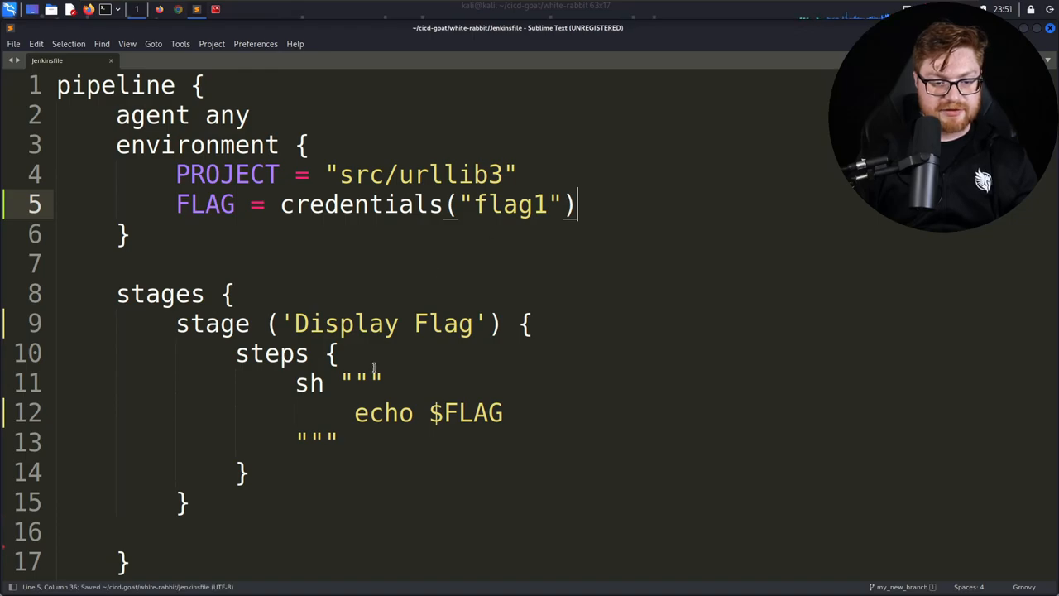
left_click(504, 413)
type(" |")
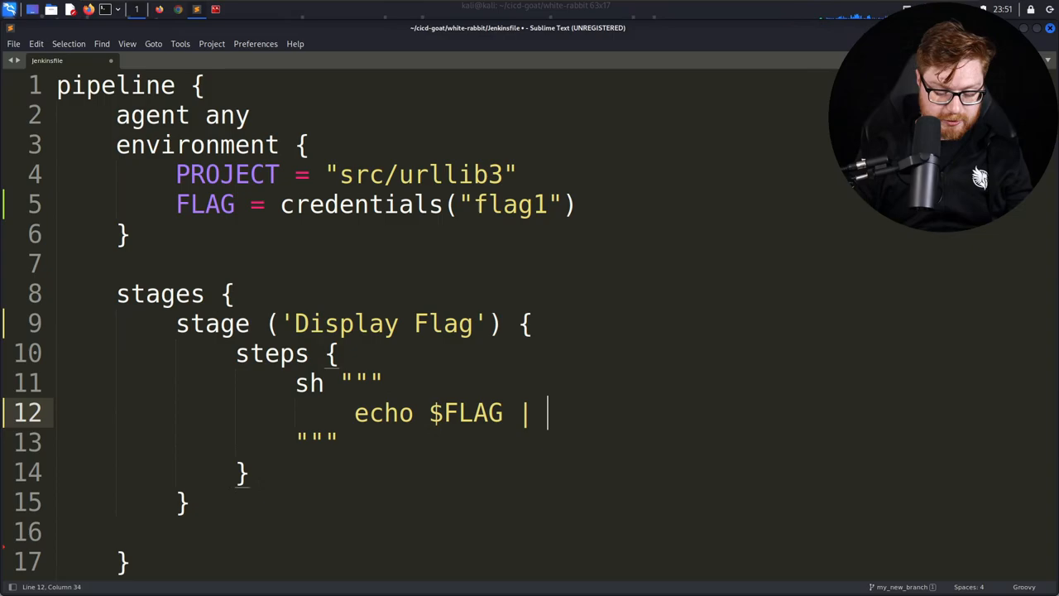
type("base64")
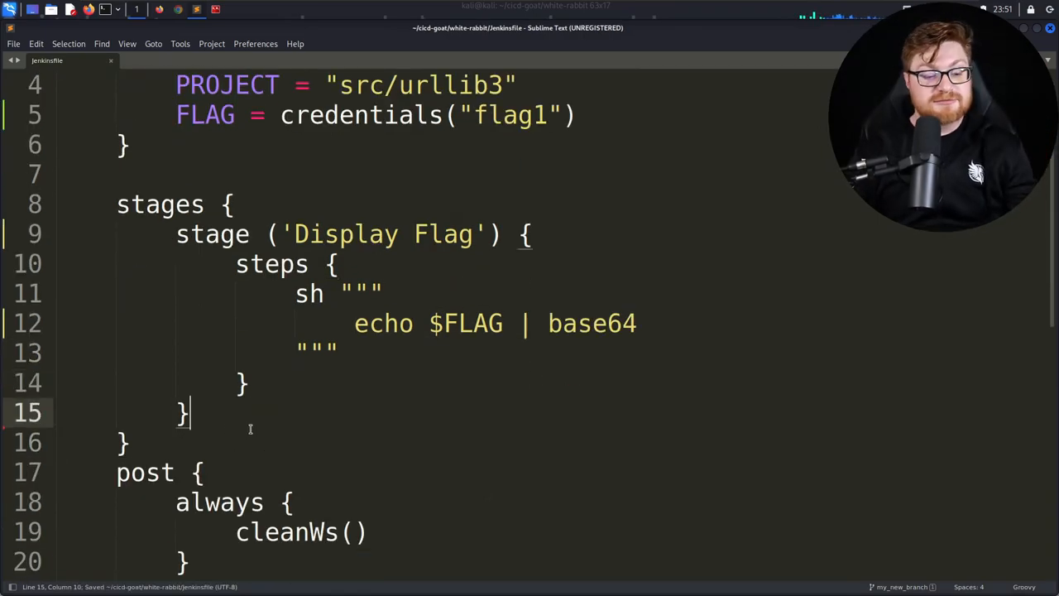
scroll("up", 3)
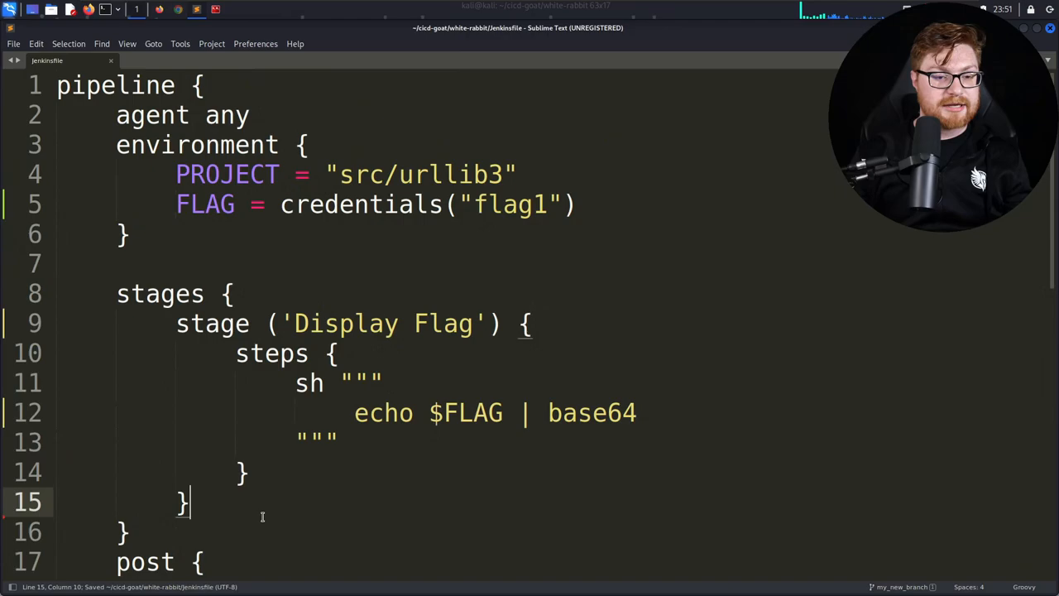
scroll("down", 3)
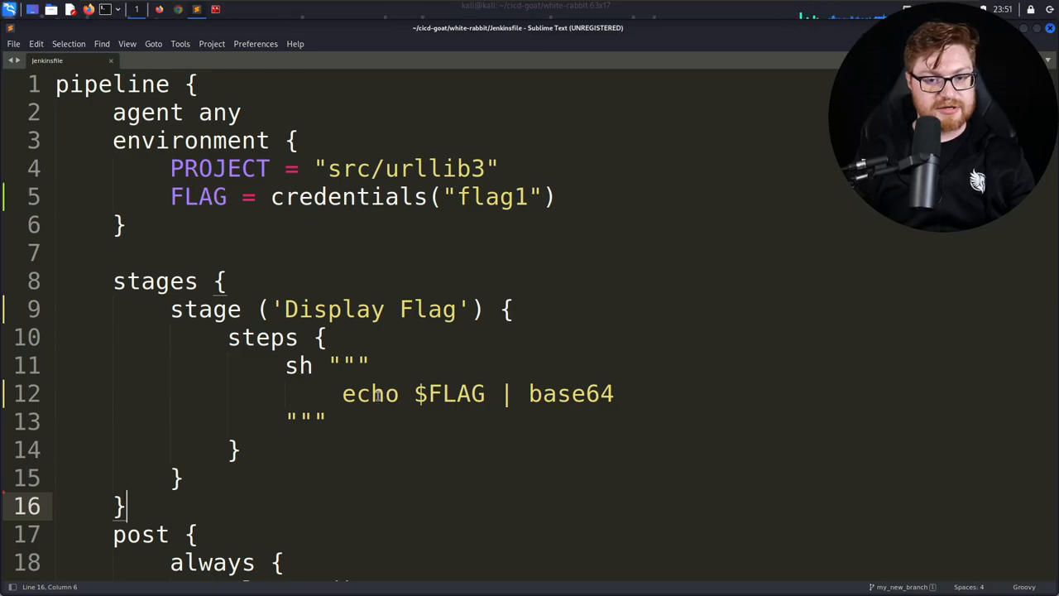
key("ctrl+s")
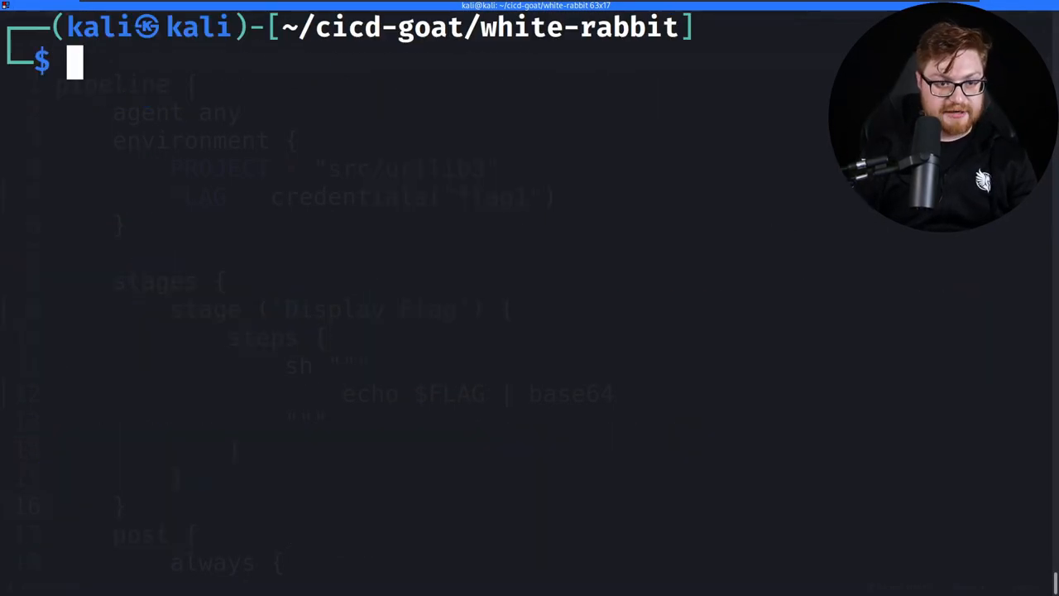
Stage the Jenkinsfile and commit it with message 'Trying to solve challenge 1'.
type("git add Jenkinsfile")
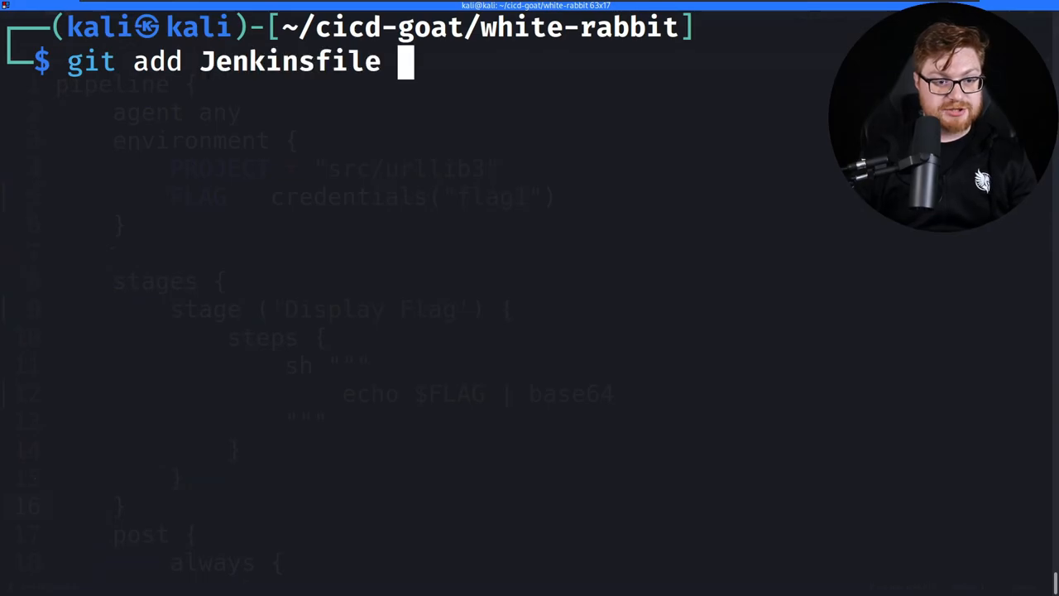
type("git commit")
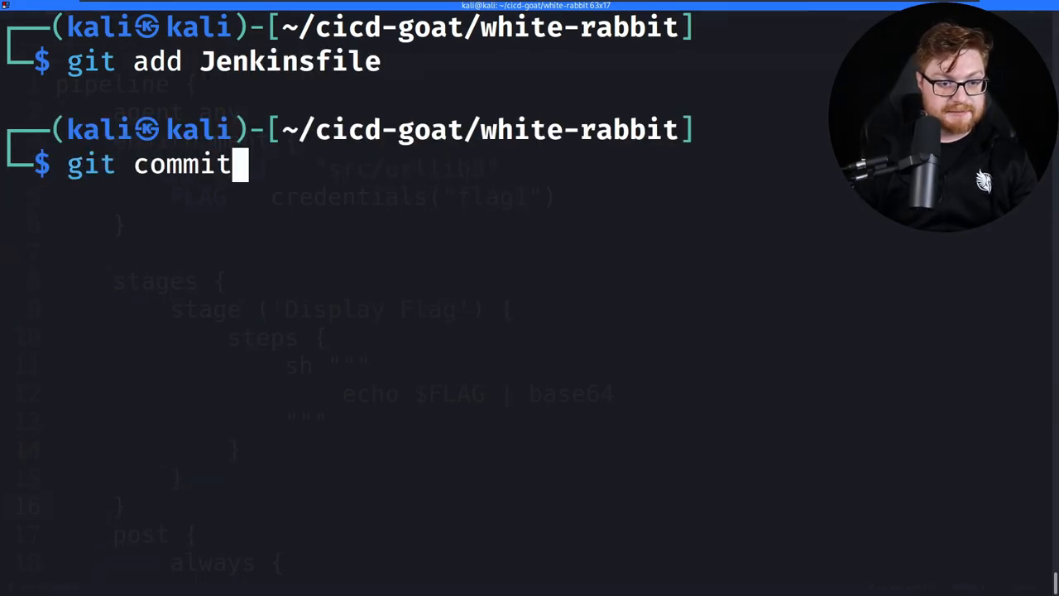
key("Return")
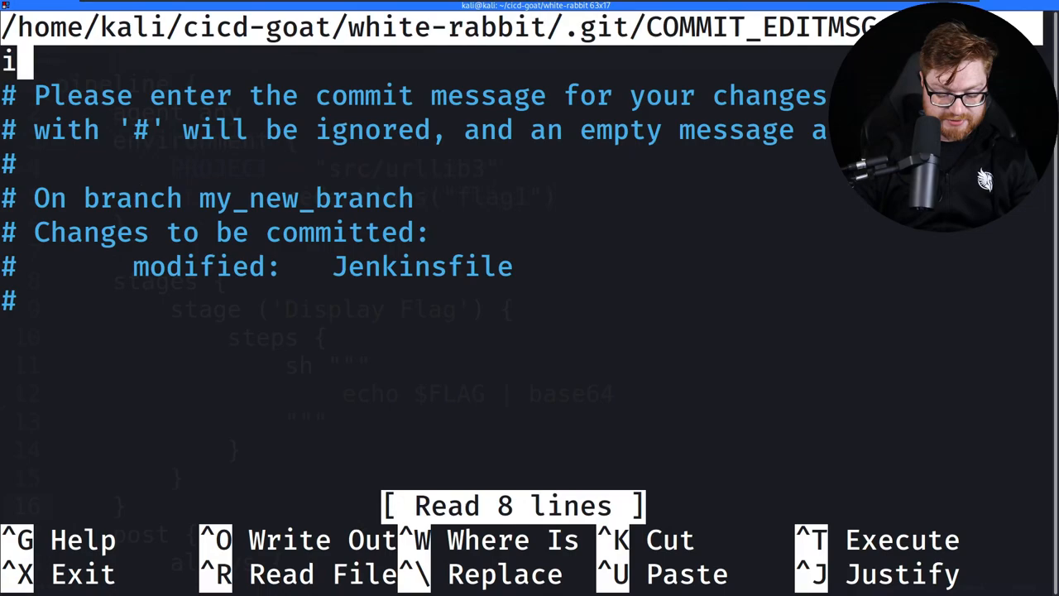
type("trying to")
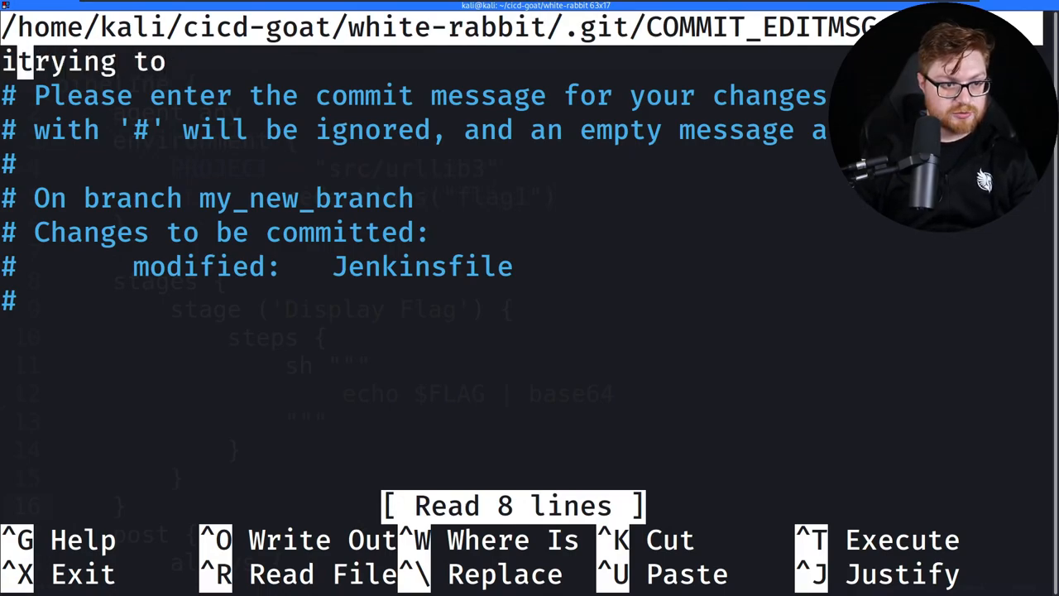
type("Trying to solve")
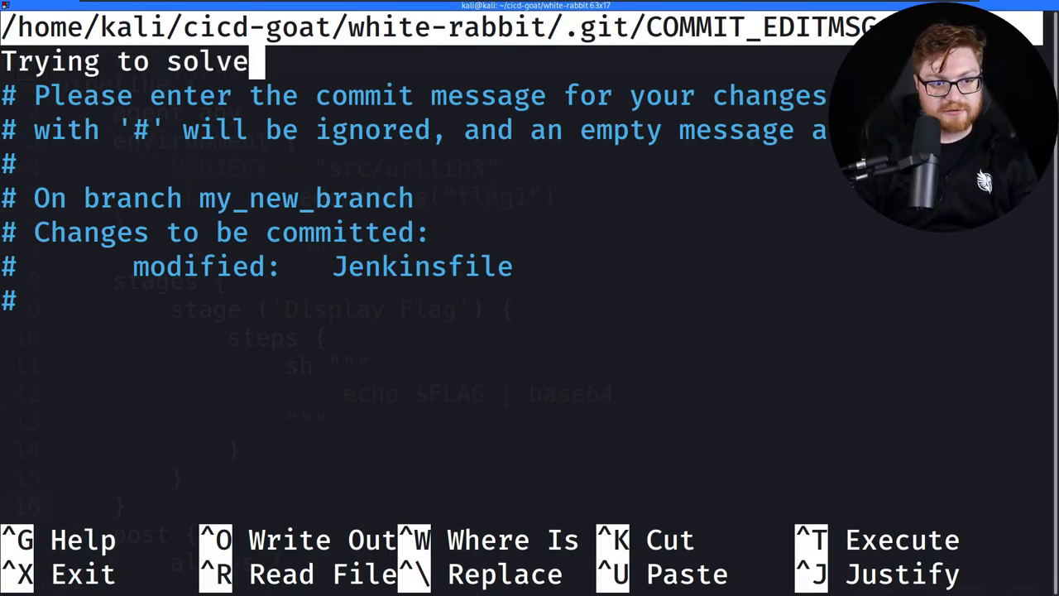
type("challenge 1")
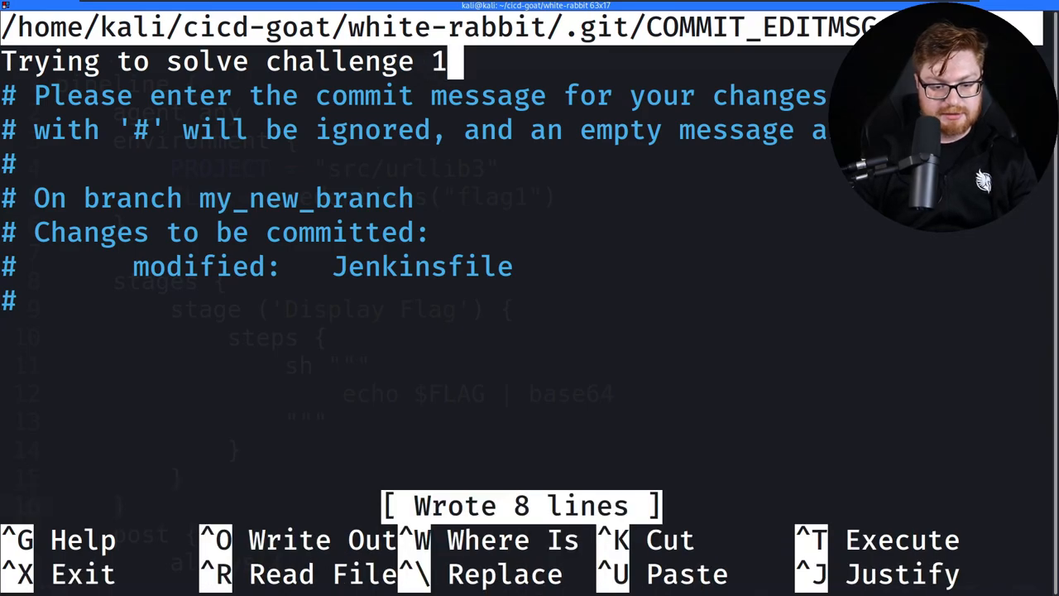
key("ctrl+x")
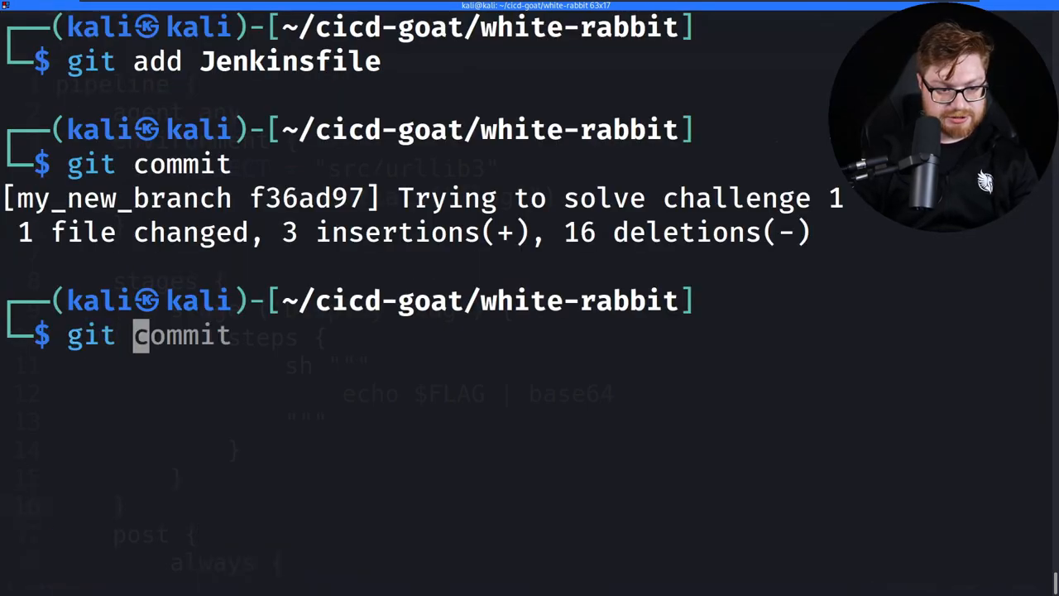
Push my_new_branch to origin with --set-upstream, authenticating as thealice.
type(" push")
key("Return")
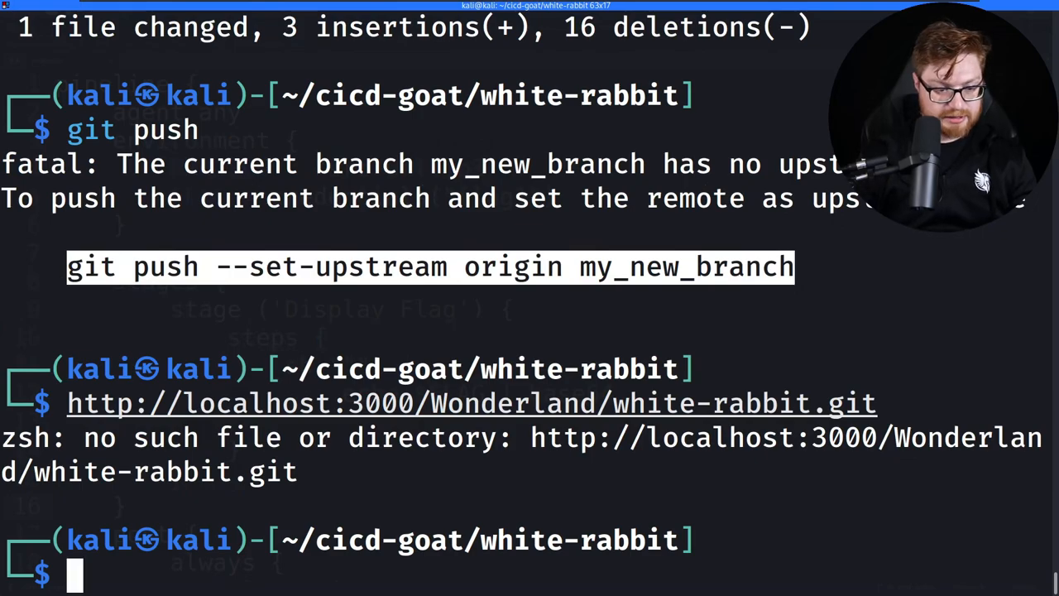
key("Return")
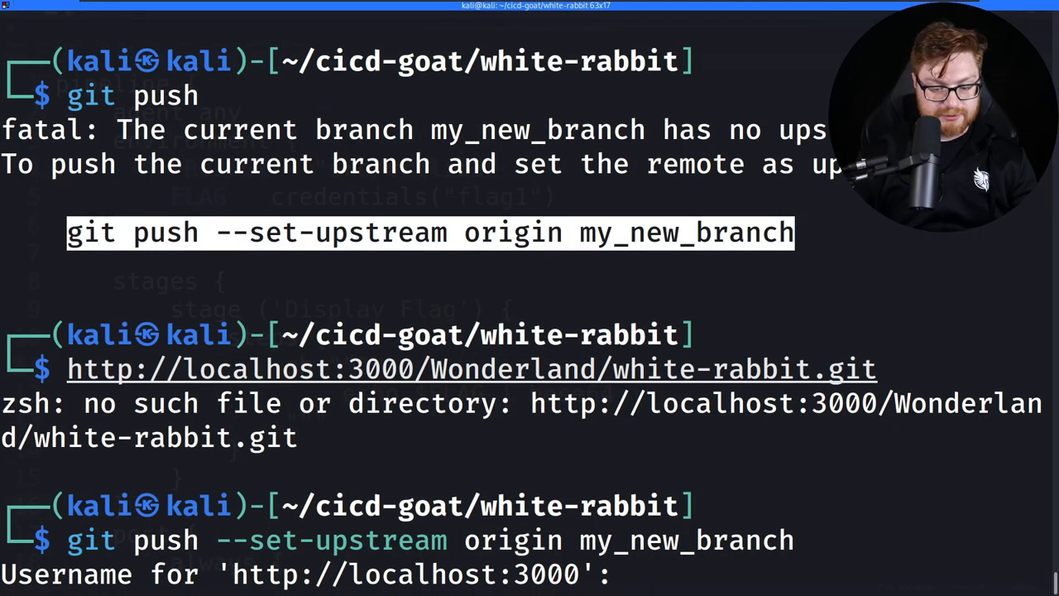
type("thealice")
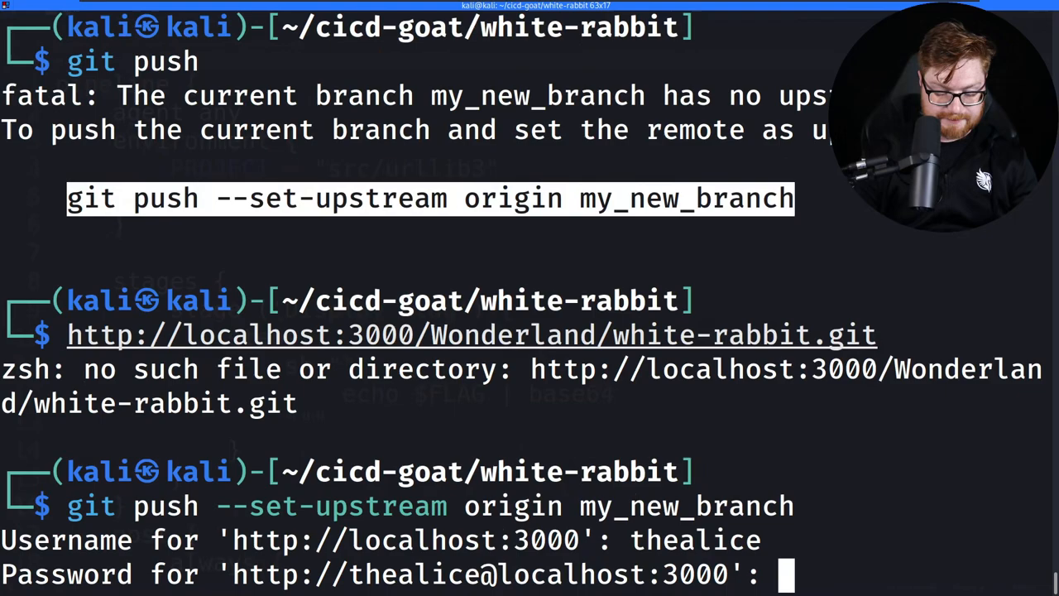
key("Return")
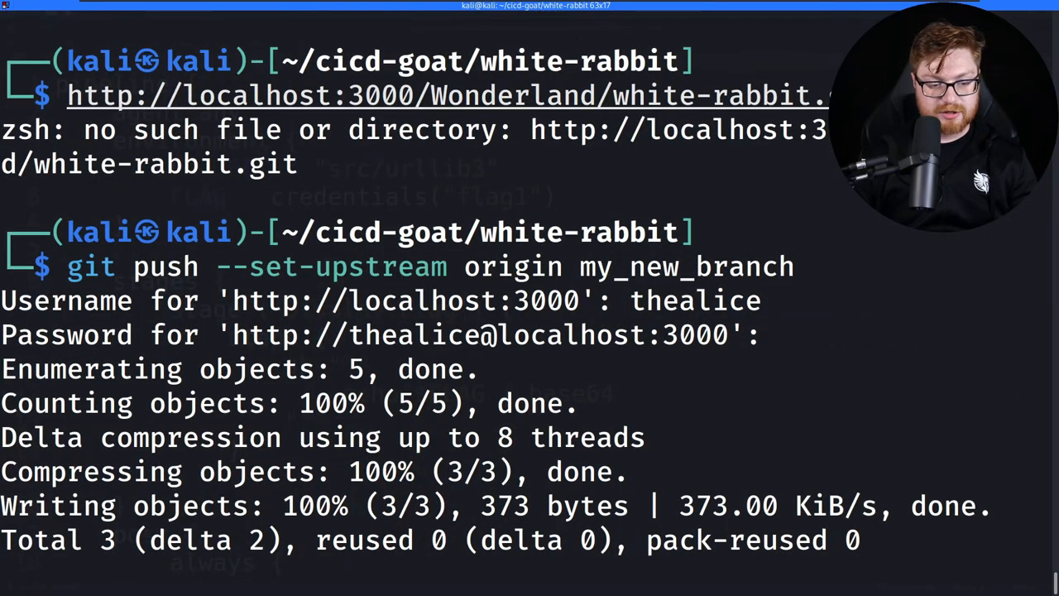
scroll("down", 3)
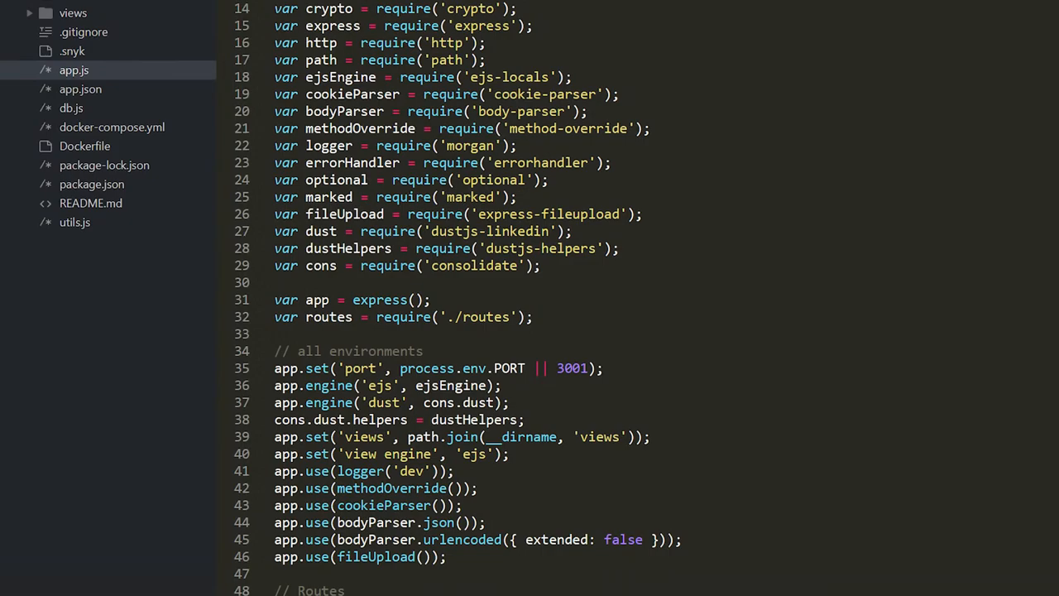
Sign up to Snyk with GitHub, import snyk-goof, and view package.json's 124 issues.
scroll("down", 3)
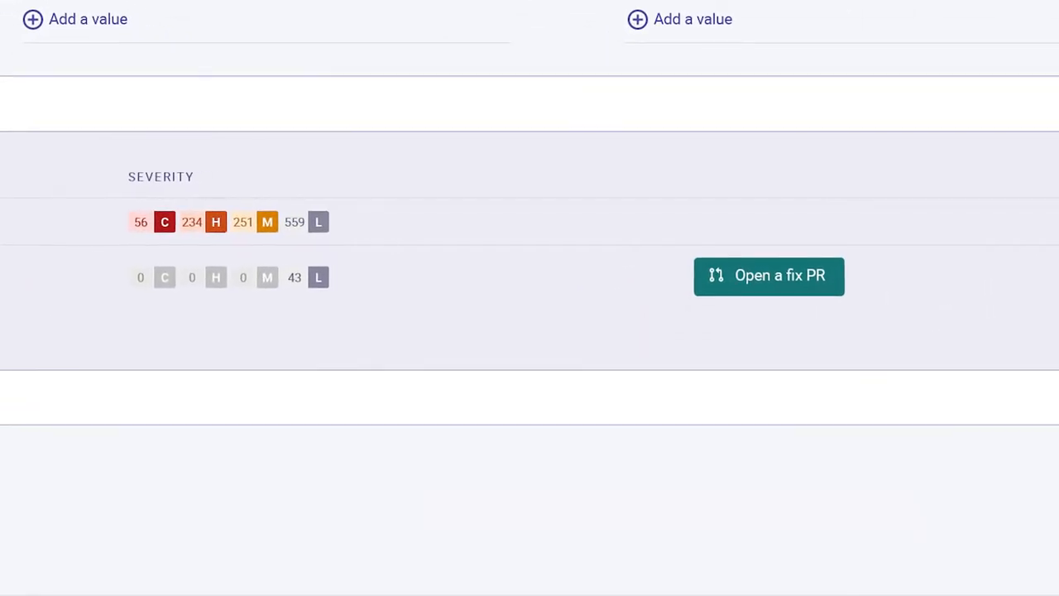
left_click(768, 275)
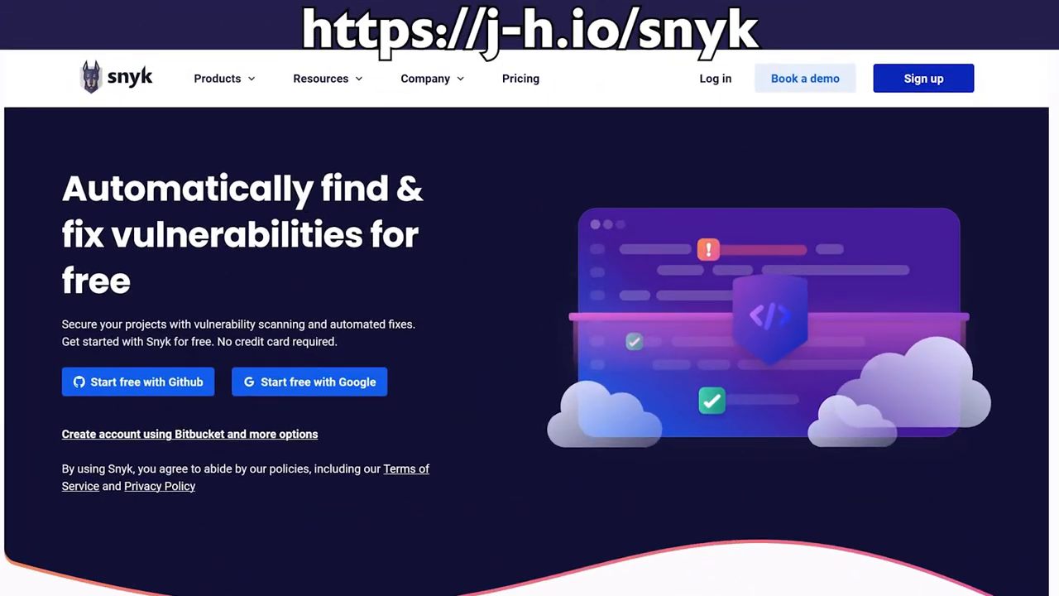
left_click(137, 381)
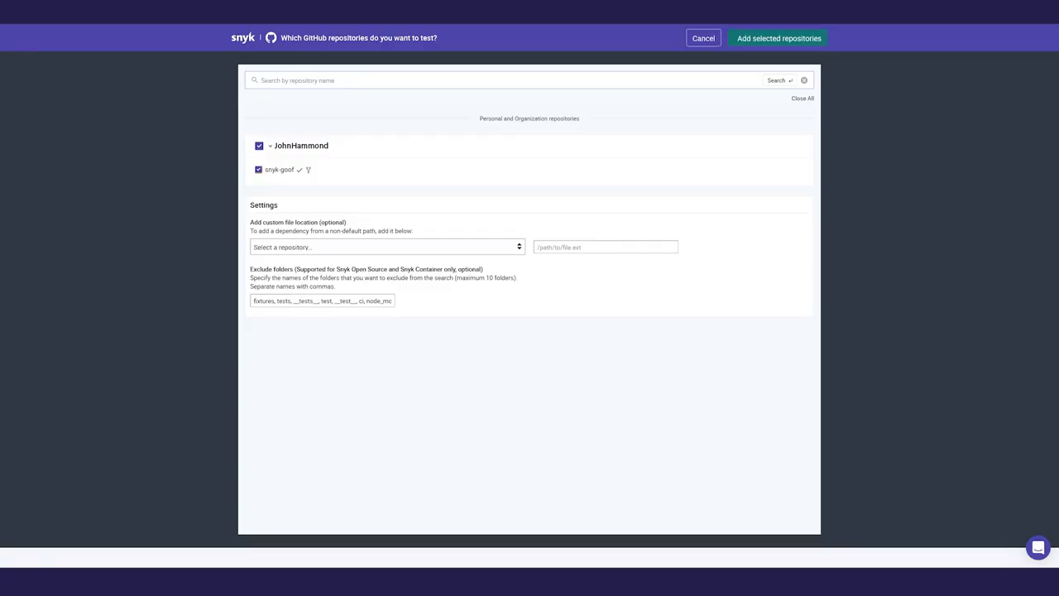
left_click(778, 38)
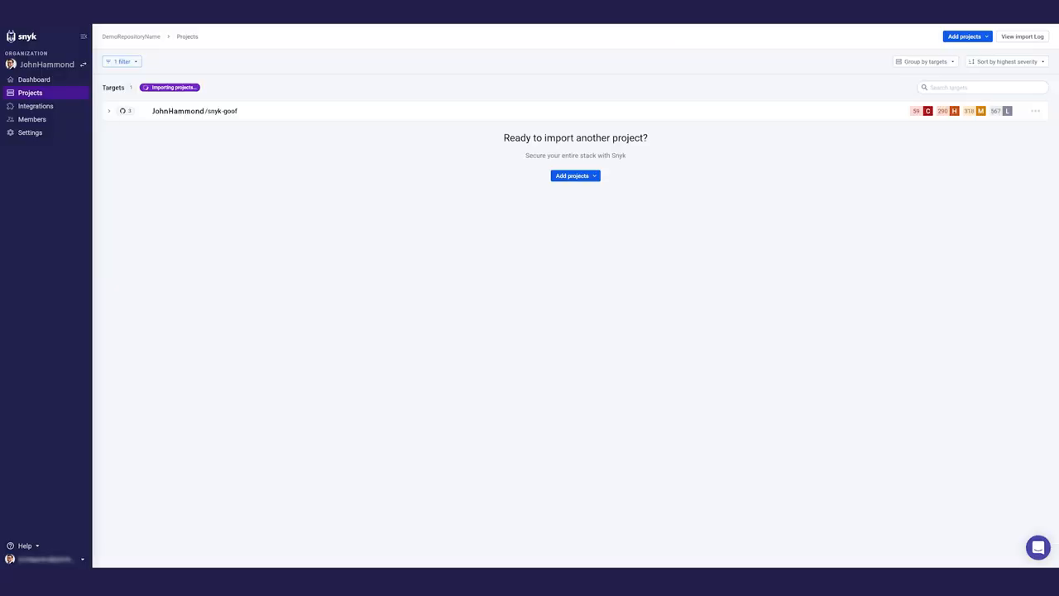
left_click(109, 110)
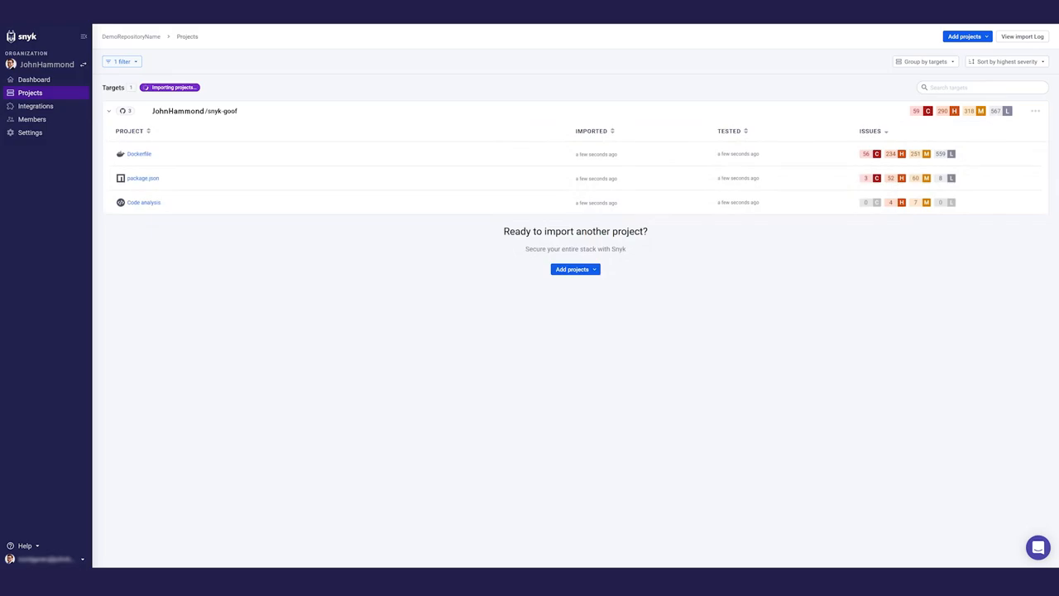
left_click(142, 178)
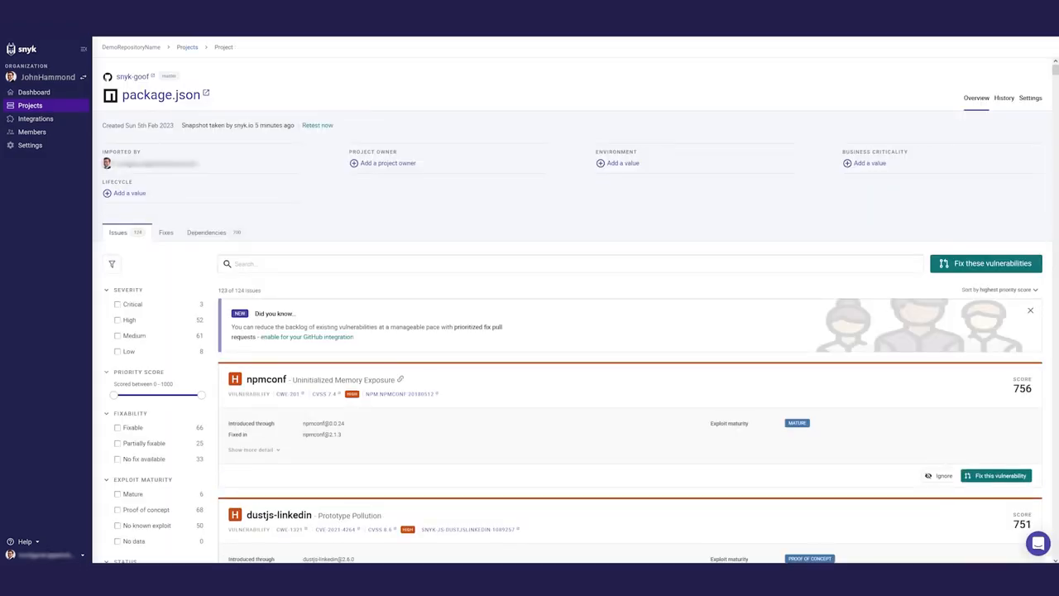
scroll("down", 3)
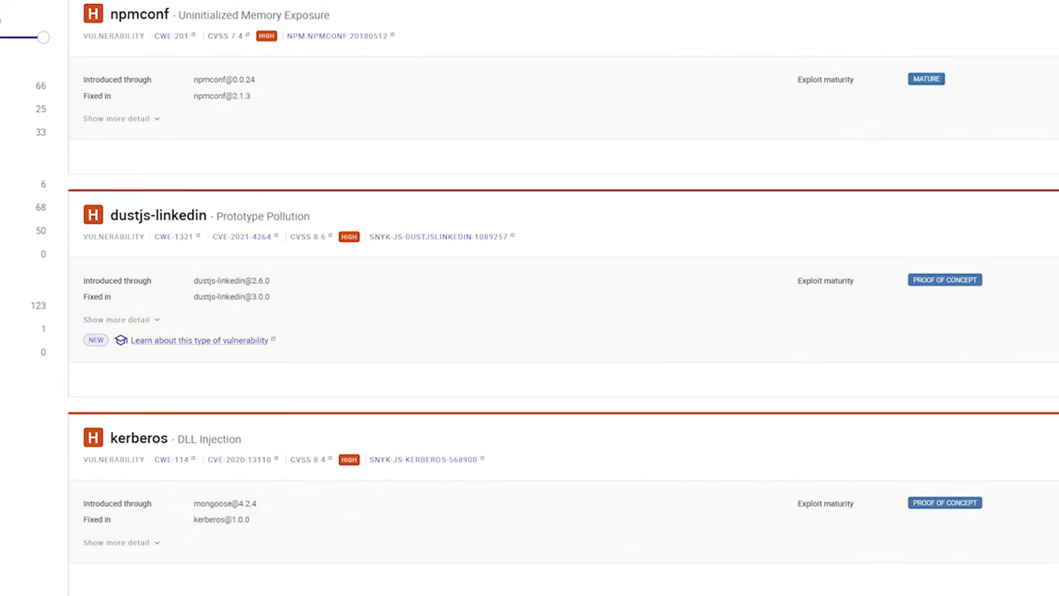
left_click(200, 341)
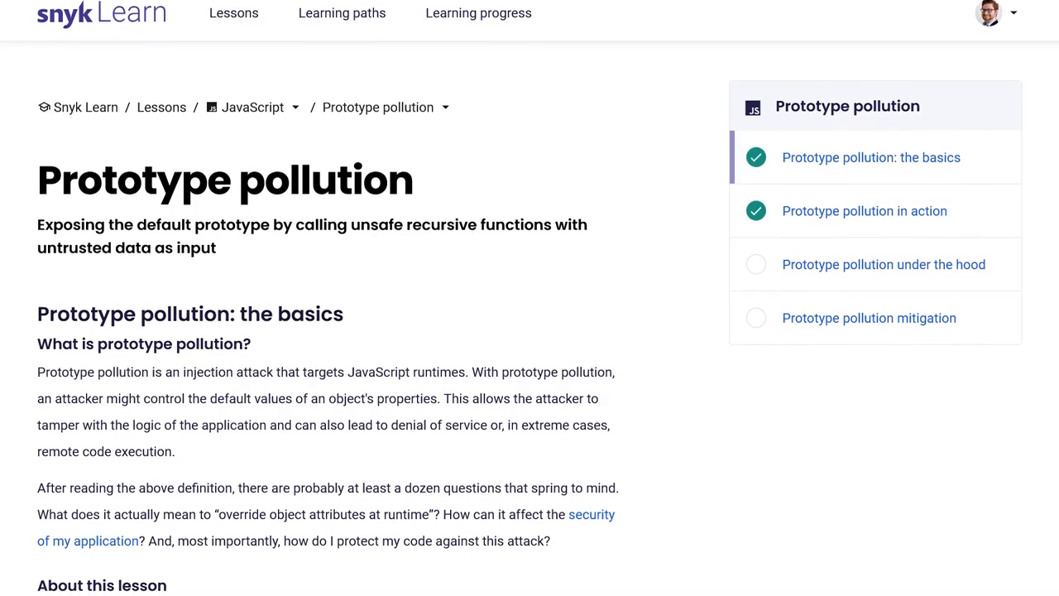
scroll("down", 3)
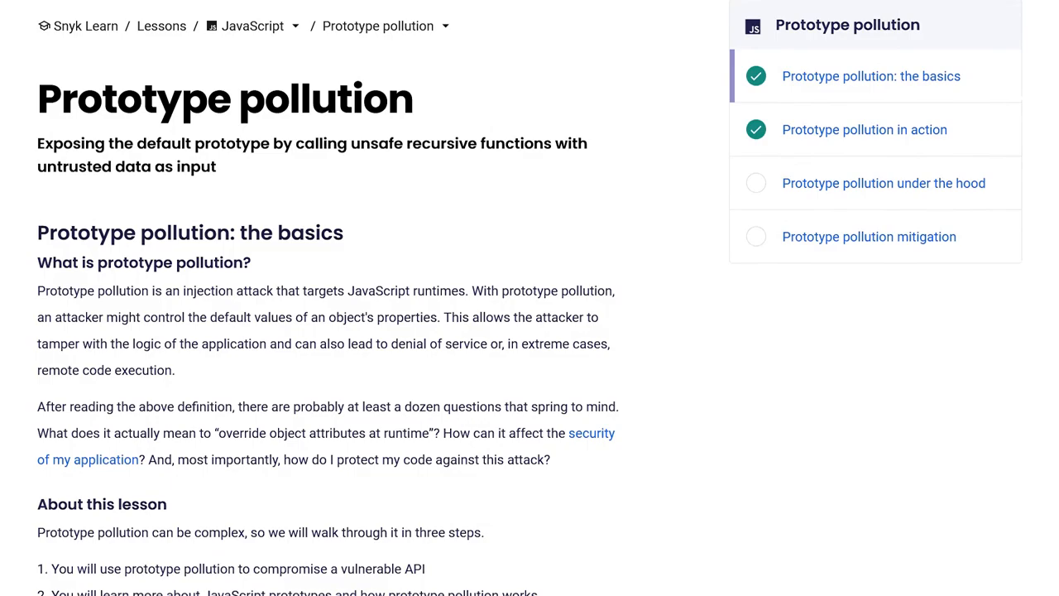
scroll("down", 3)
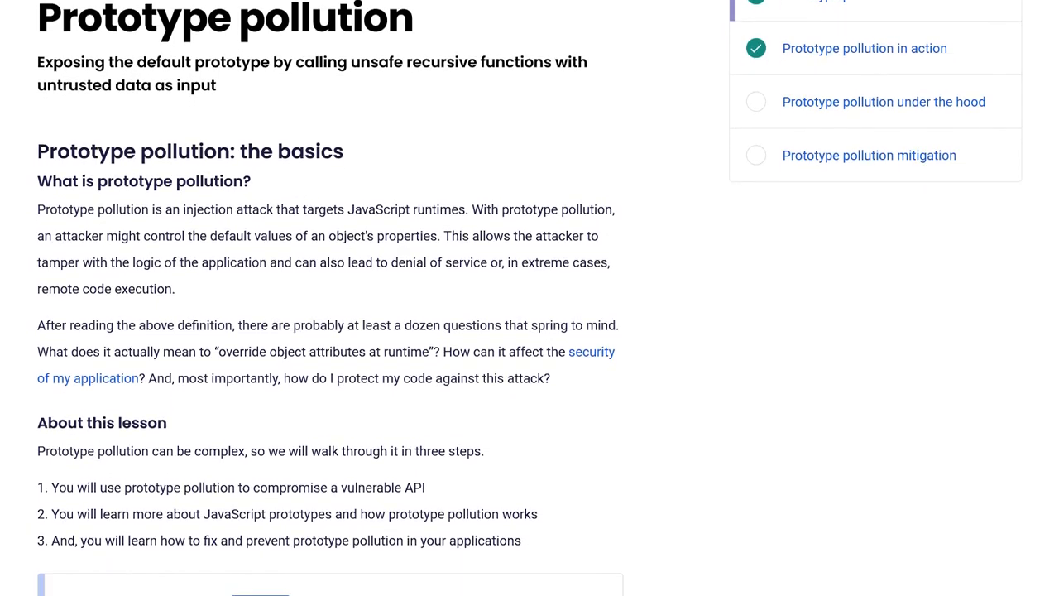
scroll("down", 3)
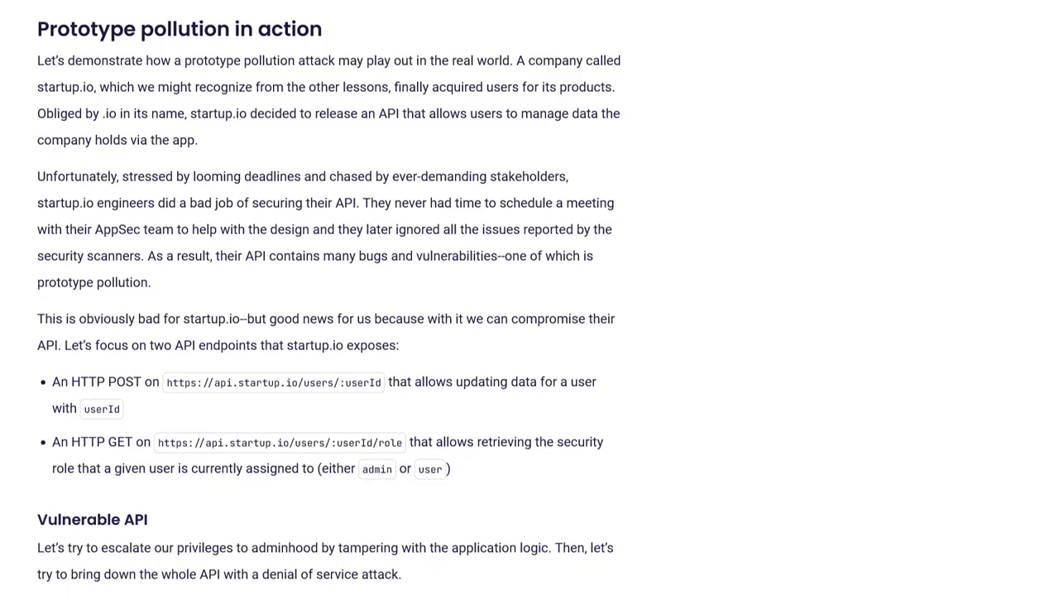
scroll("down", 3)
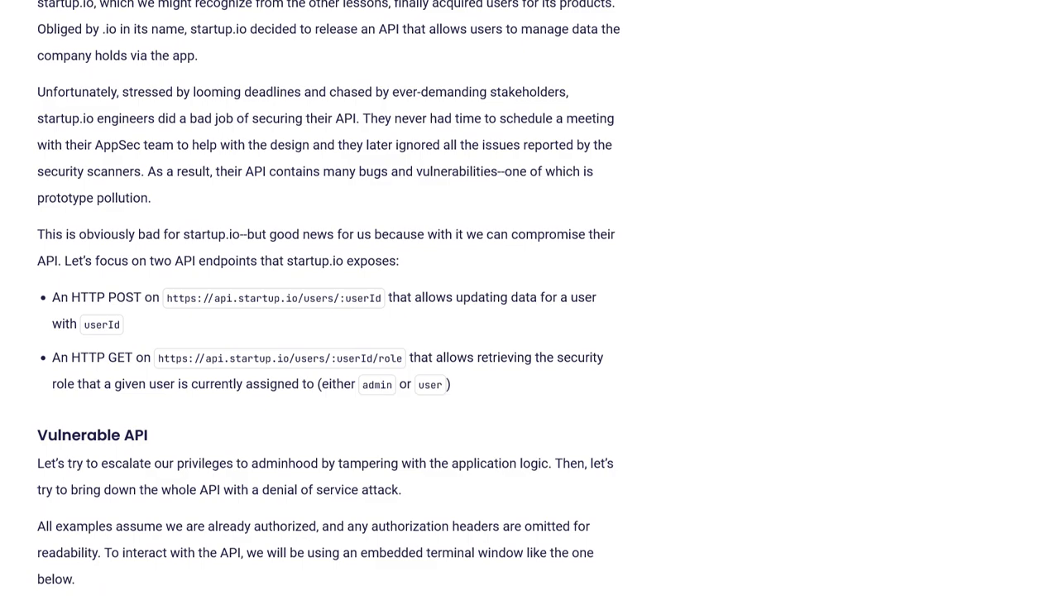
scroll("down", 3)
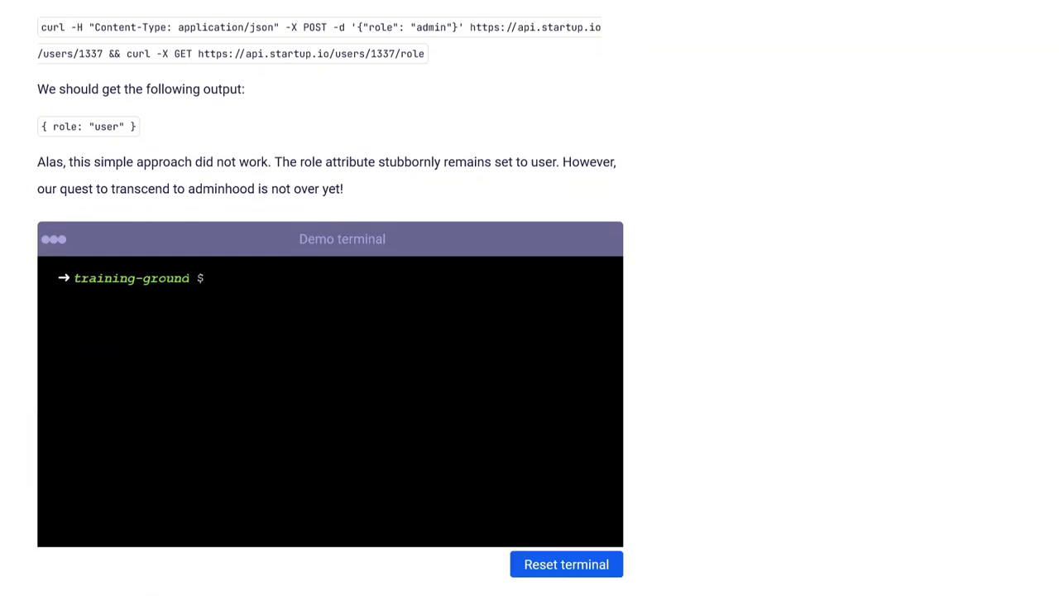
scroll("down", 3)
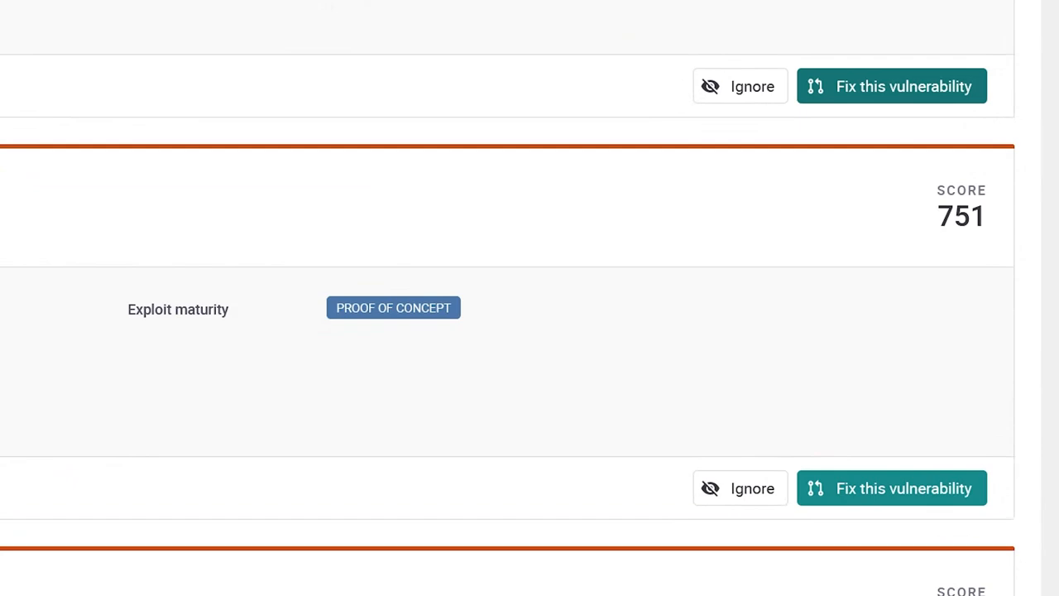
mouse_move(865, 517)
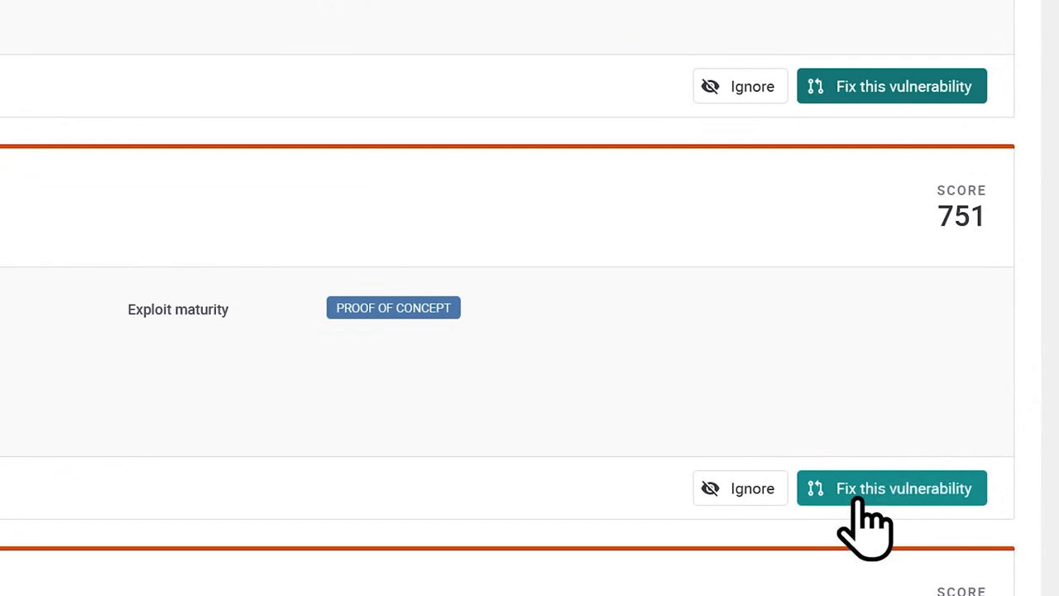
Start fixing the vulnerability and open a Snyk fix PR for the selected issues.
left_click(891, 488)
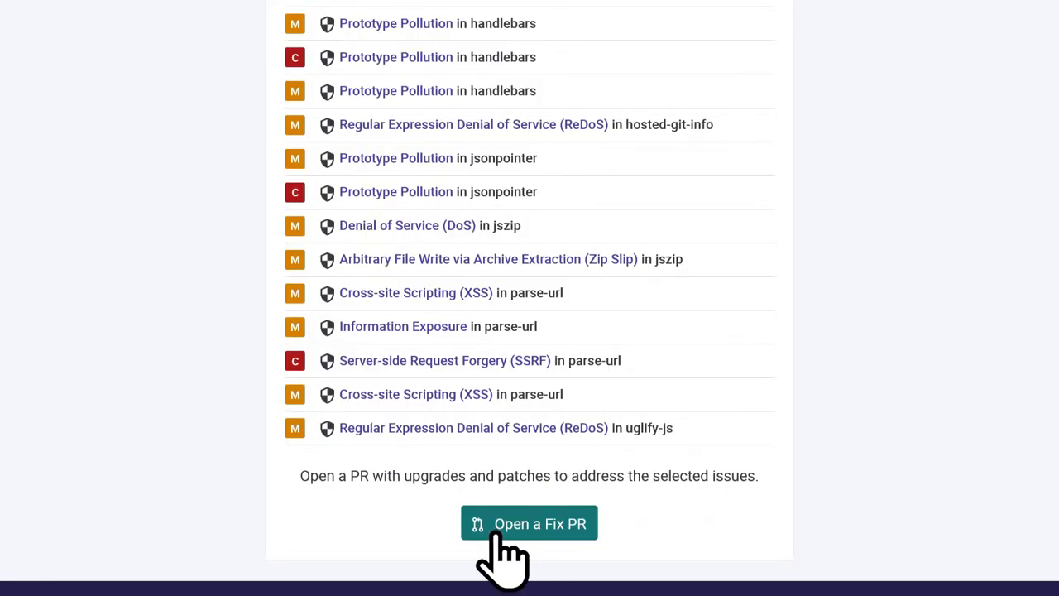
left_click(529, 523)
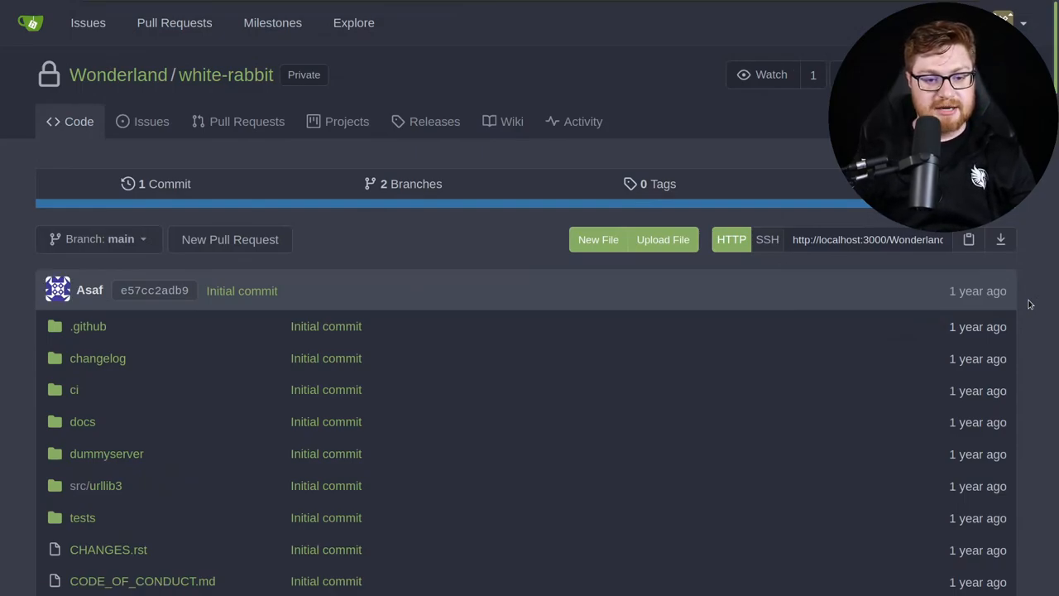
mouse_move(335, 190)
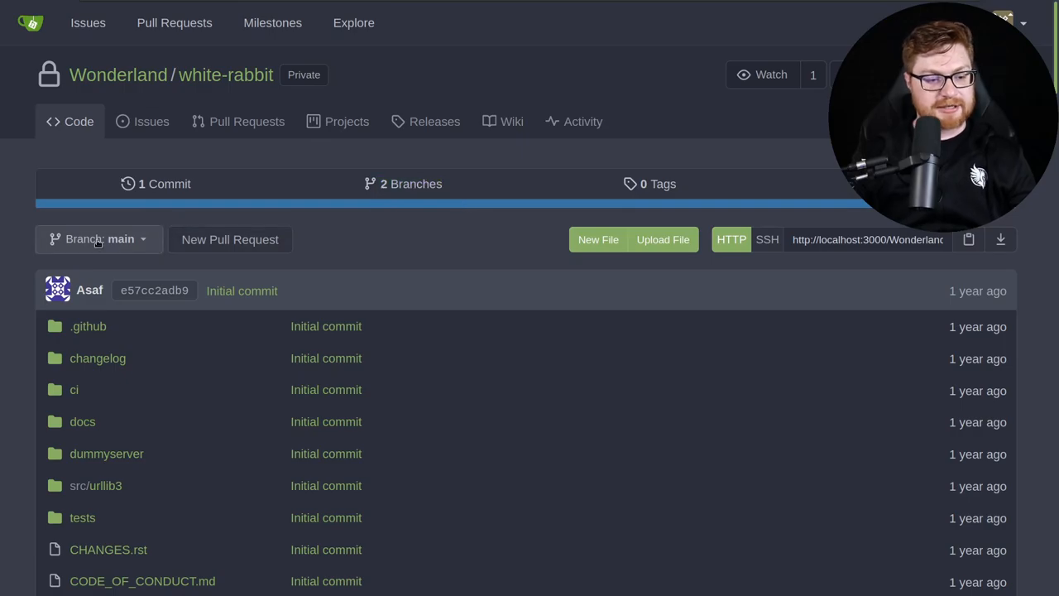
Switch white-rabbit to my_new_branch and view its 'Trying to solve challenge 1' Jenkinsfile commit.
left_click(99, 239)
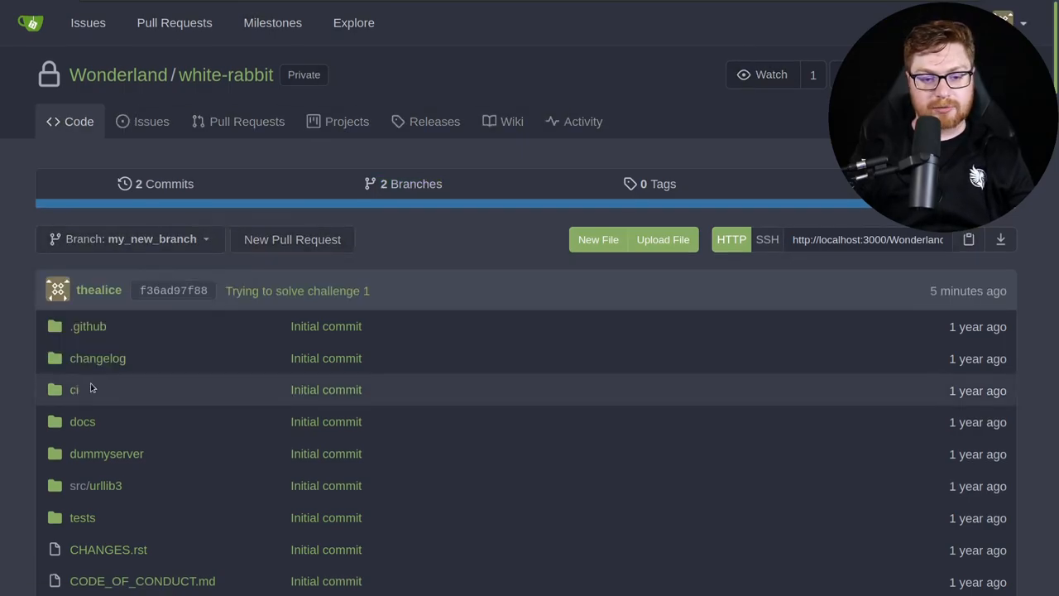
scroll("down", 3)
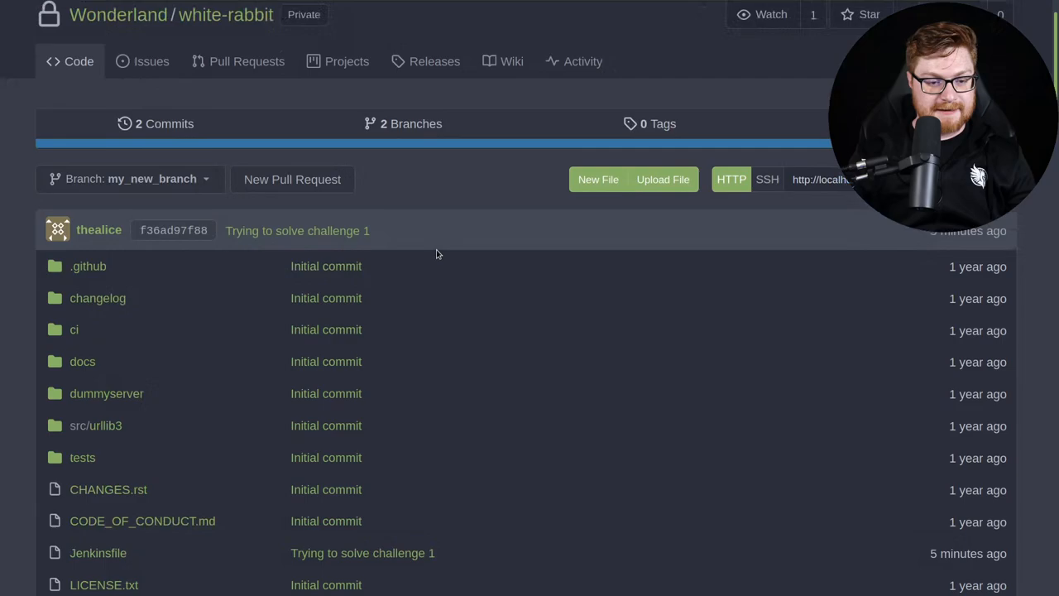
scroll("down", 3)
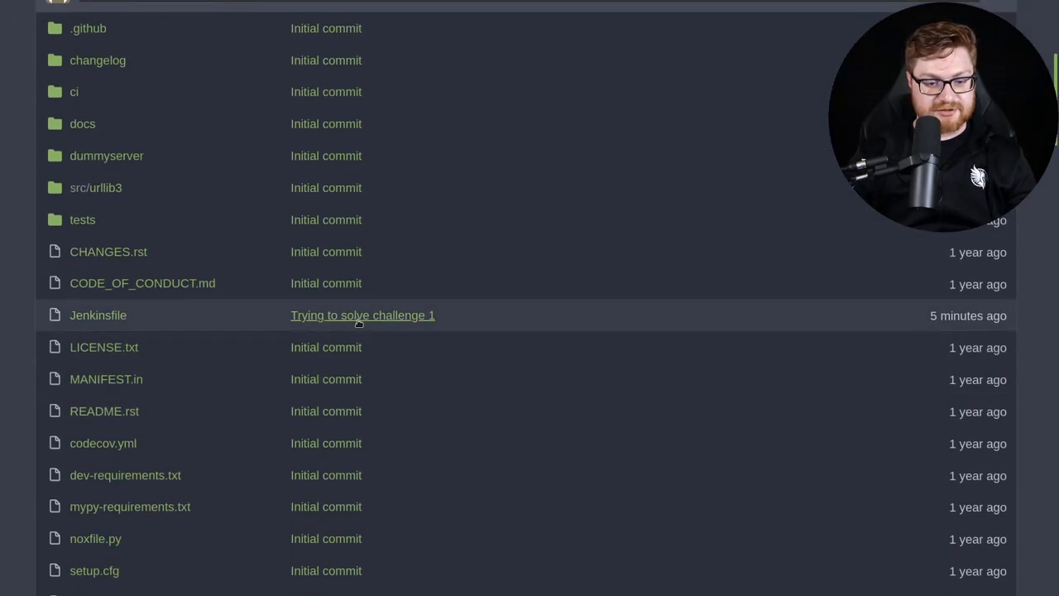
scroll("up", 3)
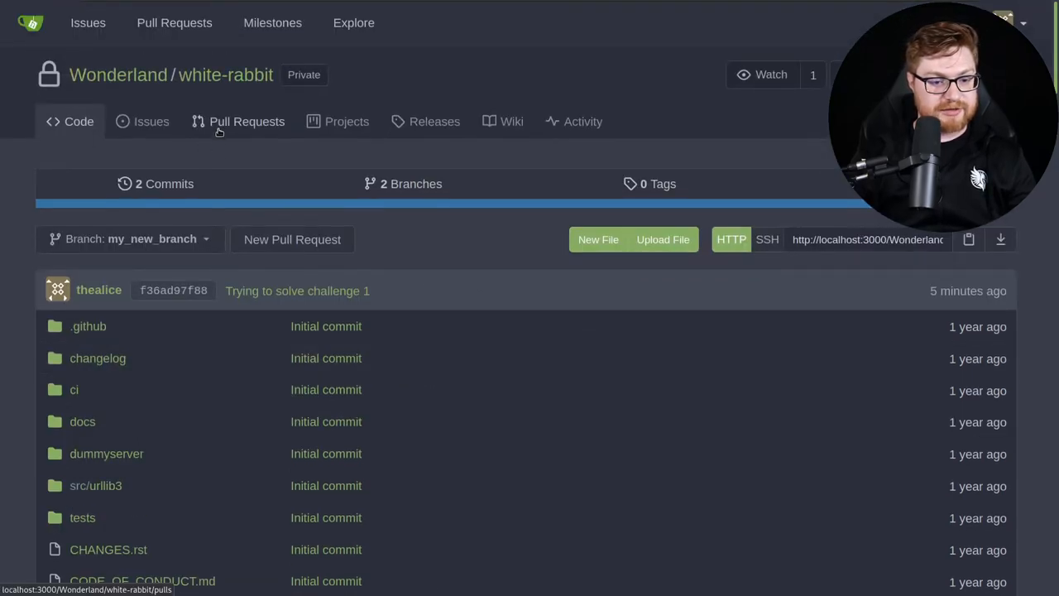
Open the new pull request form for my_new_branch into main with its template text.
left_click(292, 239)
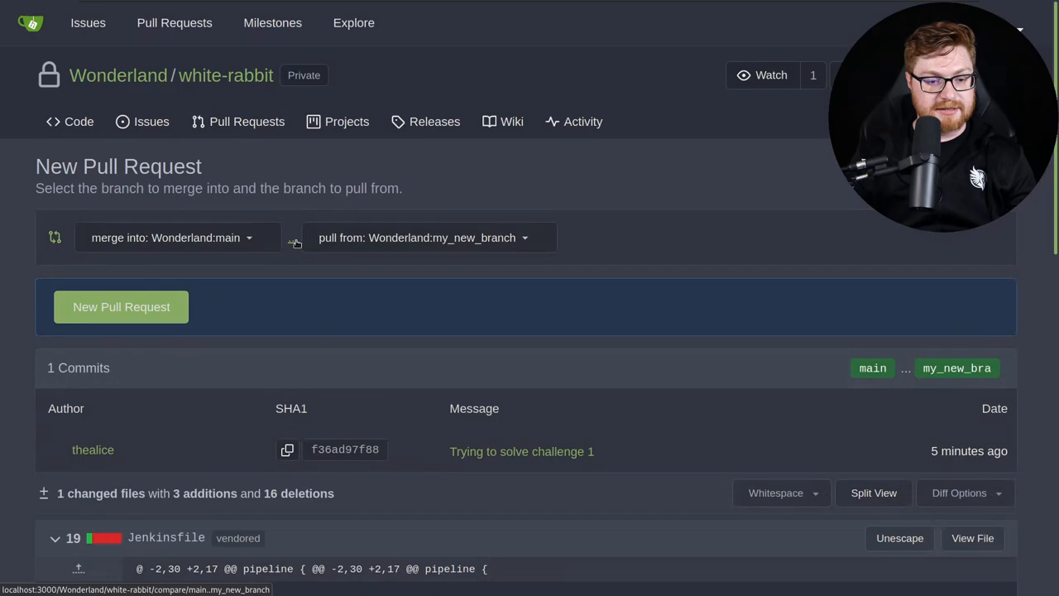
scroll("down", 3)
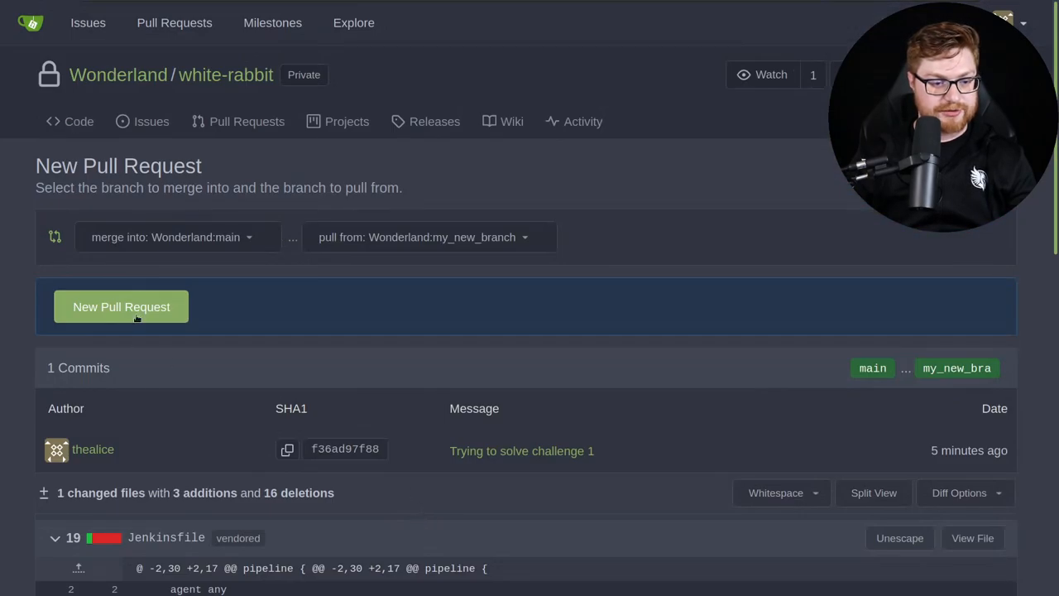
left_click(121, 306)
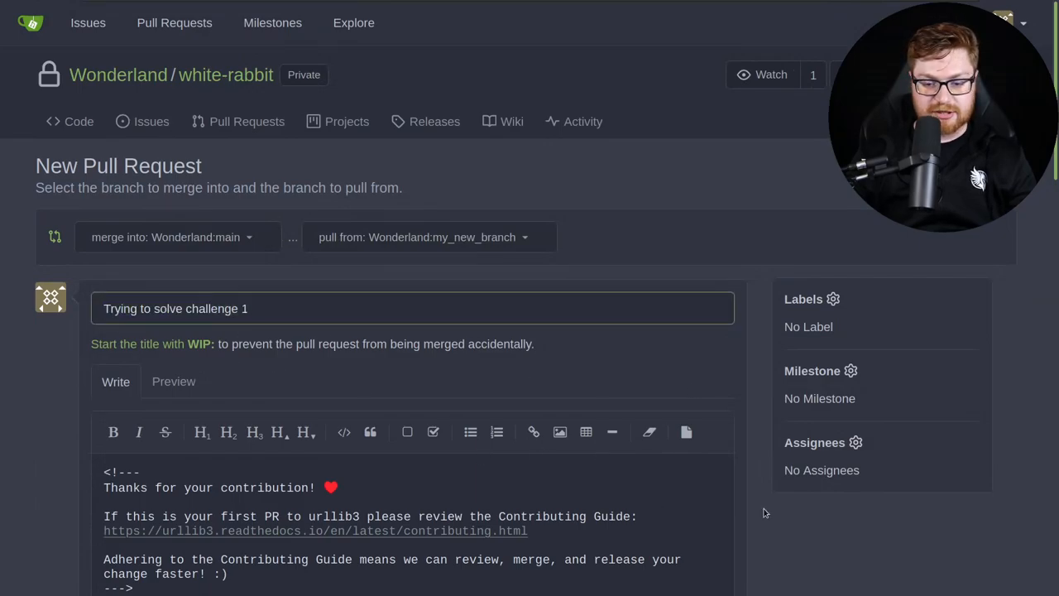
scroll("down", 3)
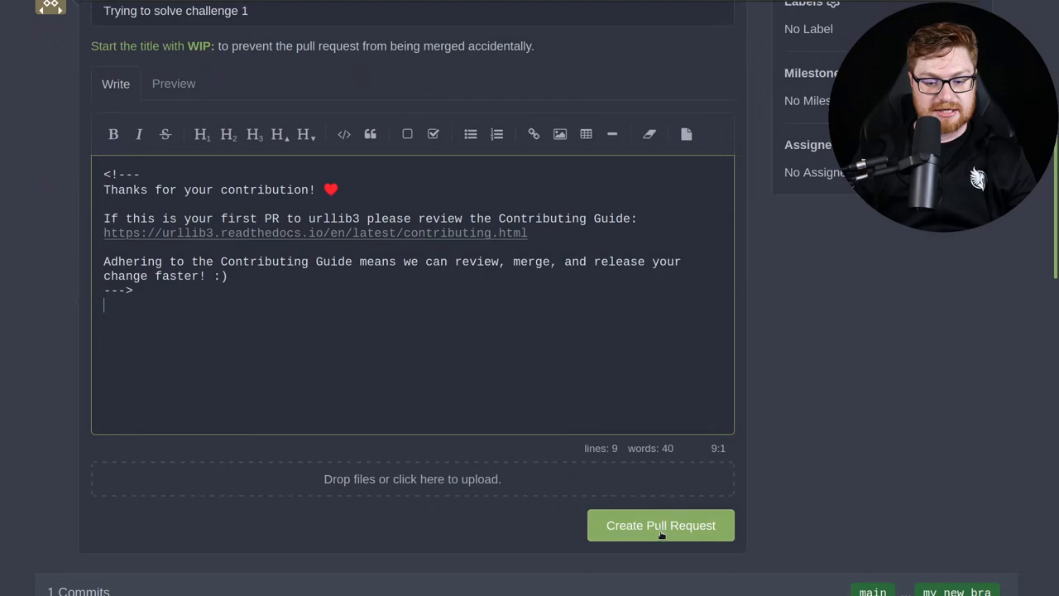
Create pull request #1 'Trying to solve challenge 1' and review its 0-of-2 approvals status.
left_click(661, 525)
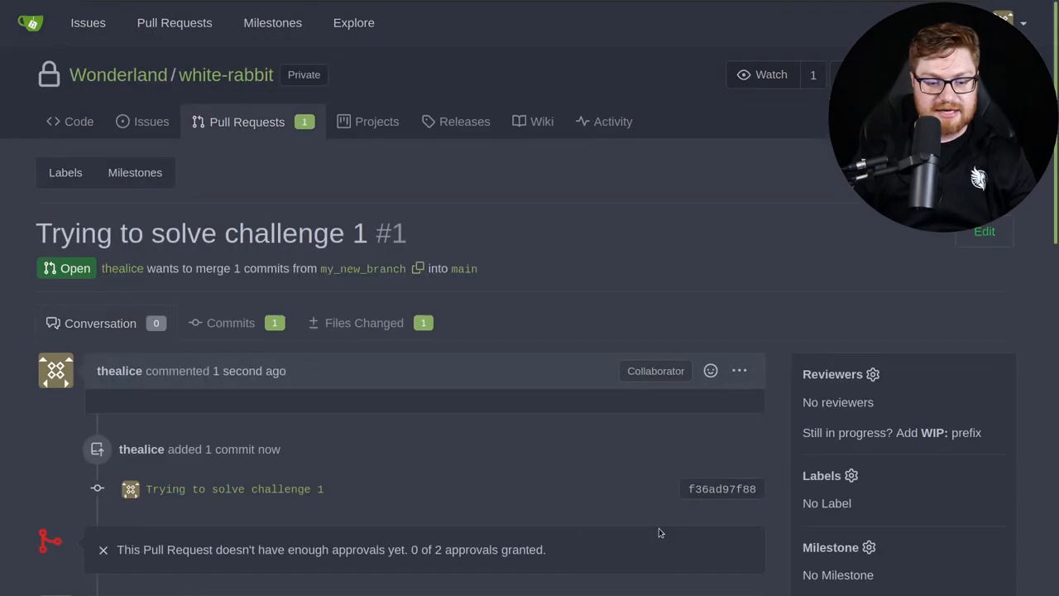
mouse_move(784, 371)
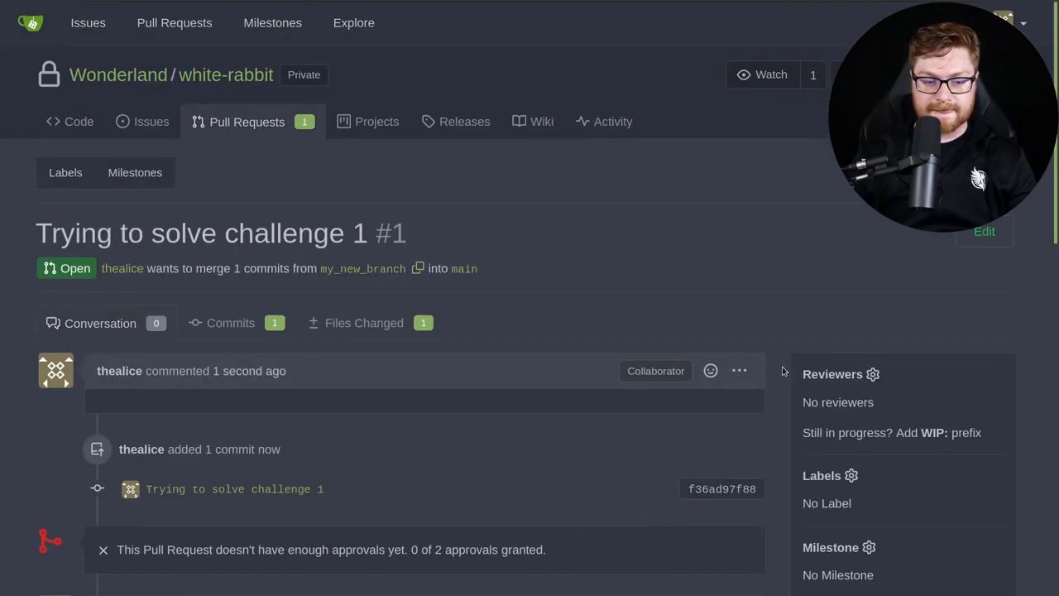
scroll("down", 3)
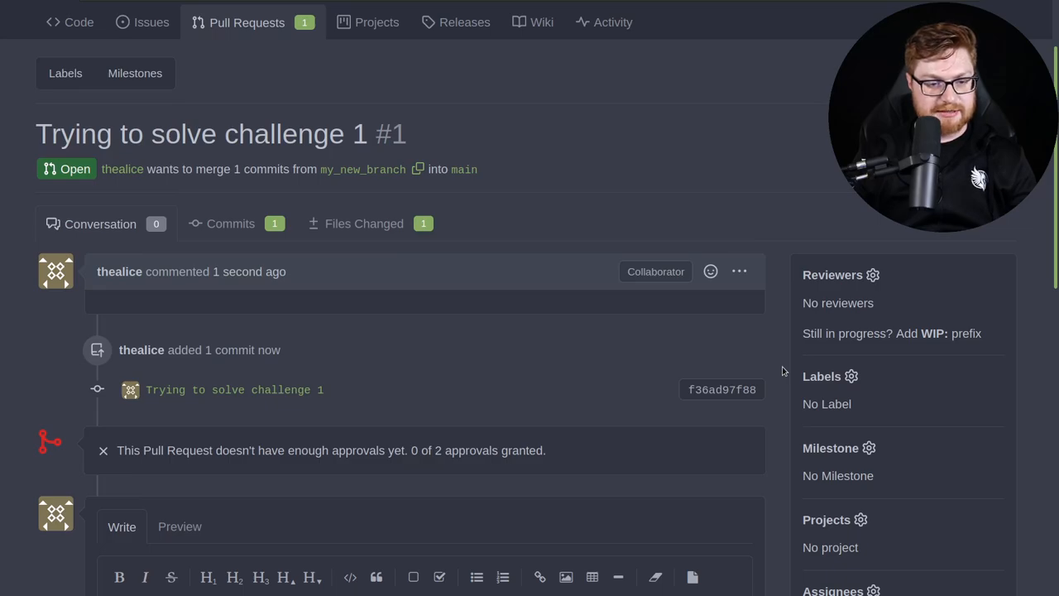
scroll("down", 3)
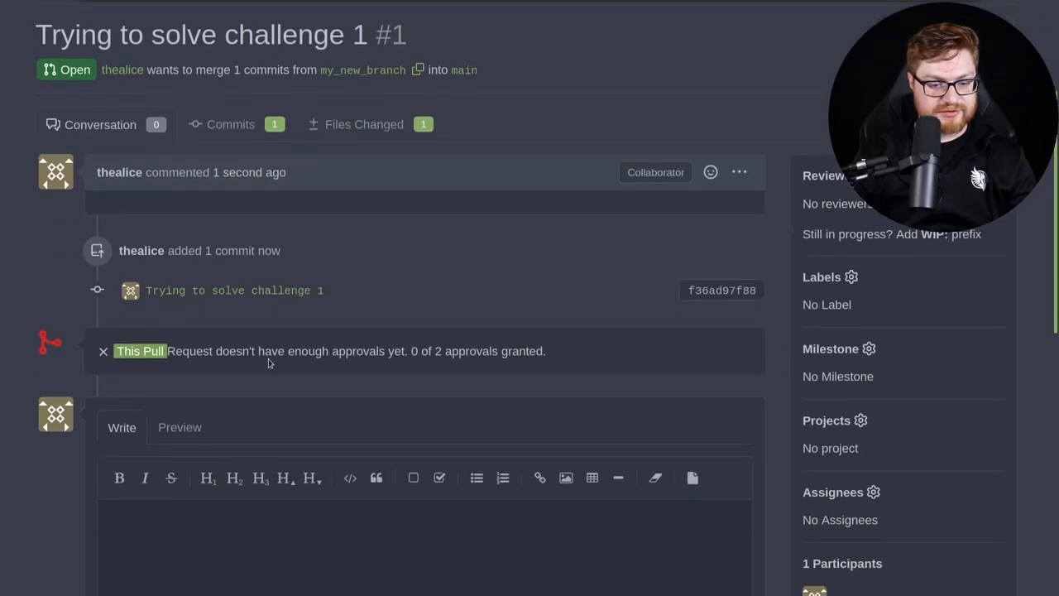
mouse_move(561, 366)
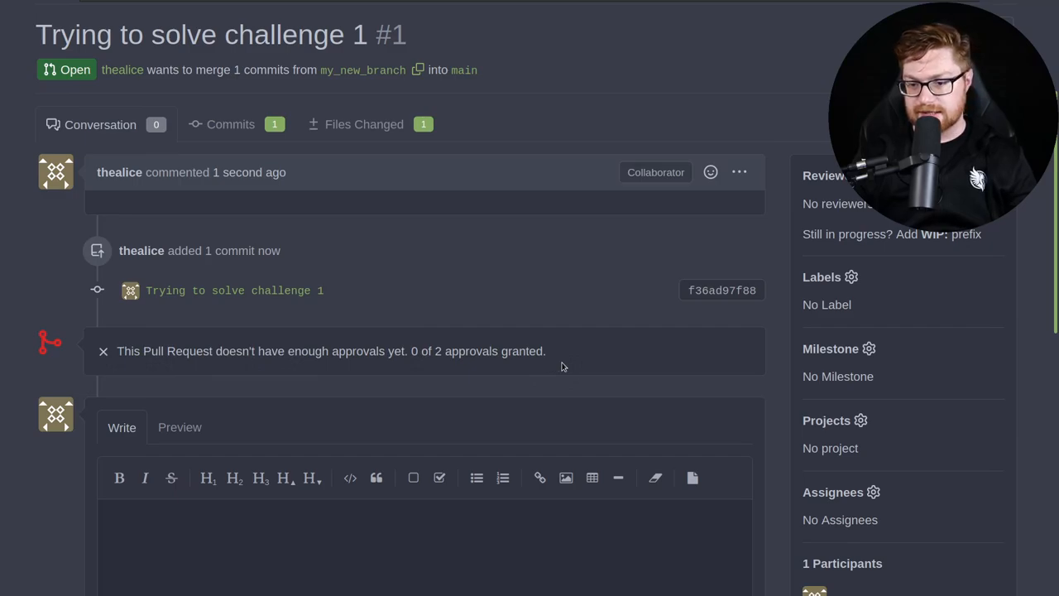
scroll("down", 3)
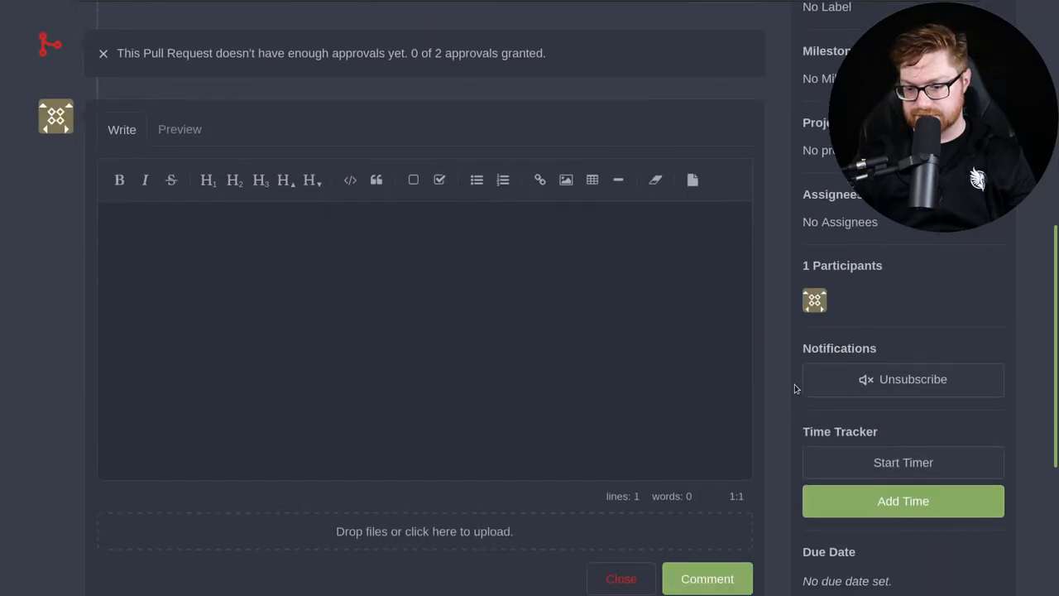
scroll("down", 3)
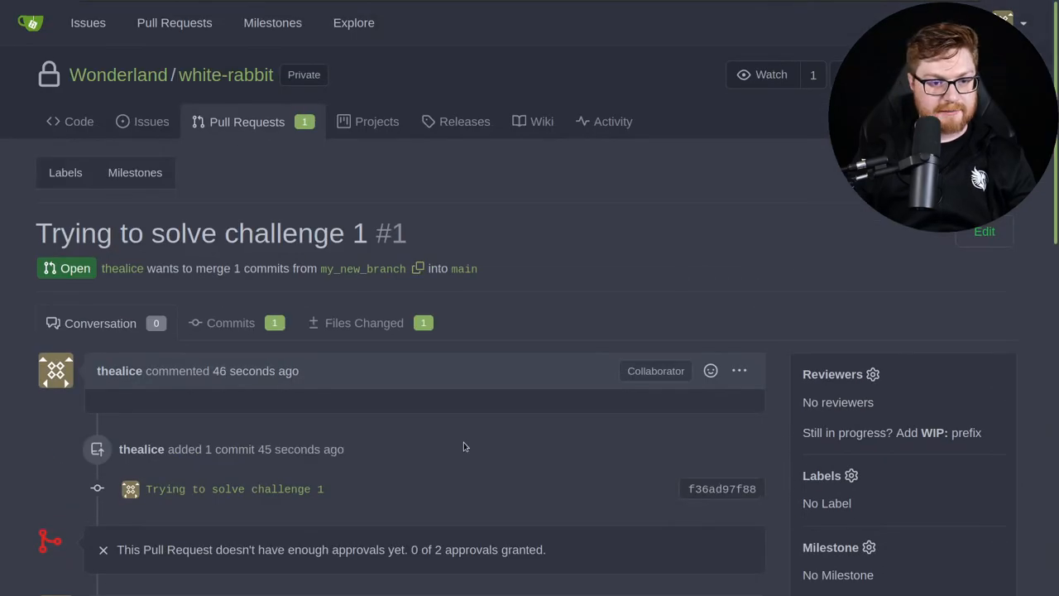
mouse_move(507, 308)
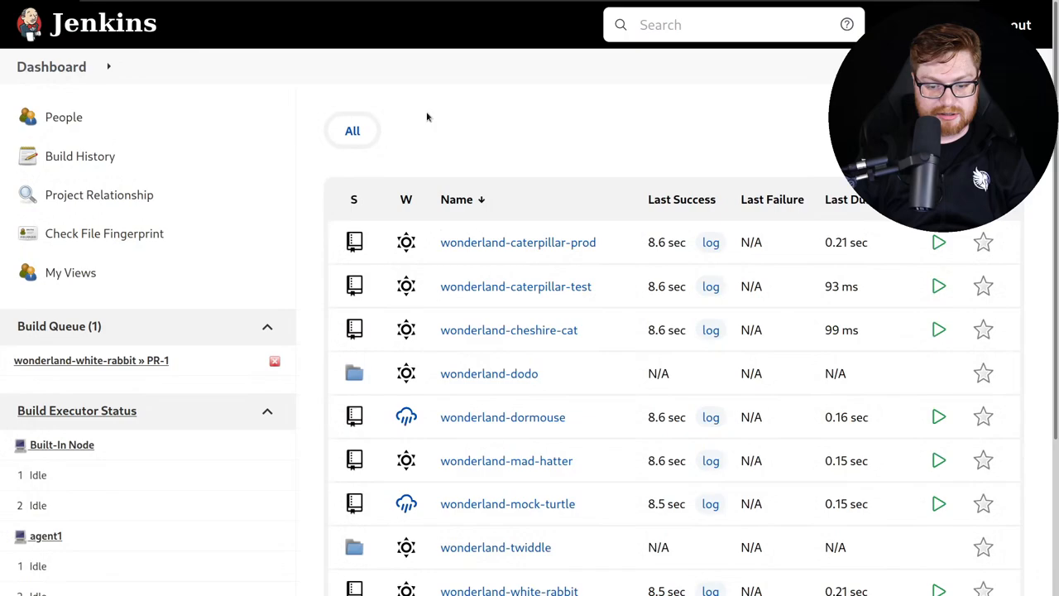
Trigger a new PR-1 build from wonderland-white-rabbit's Pull Requests tab.
scroll("down", 3)
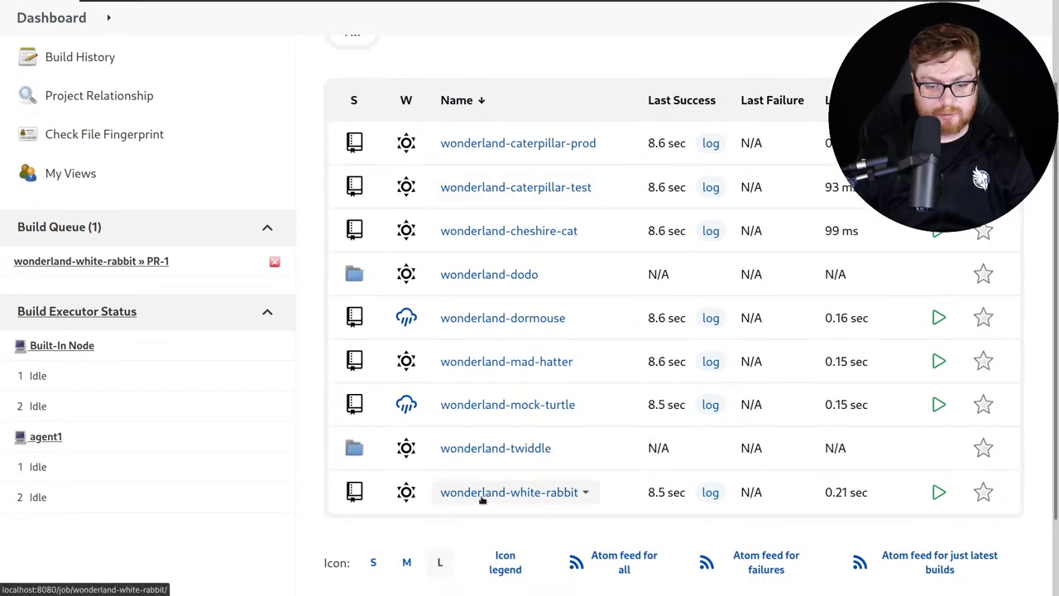
left_click(508, 491)
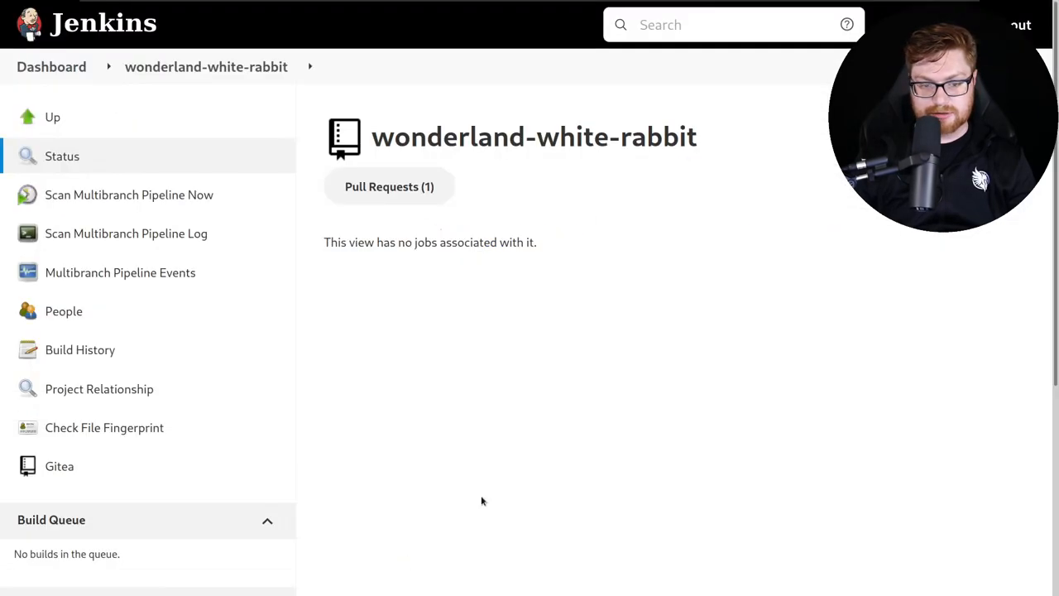
mouse_move(389, 186)
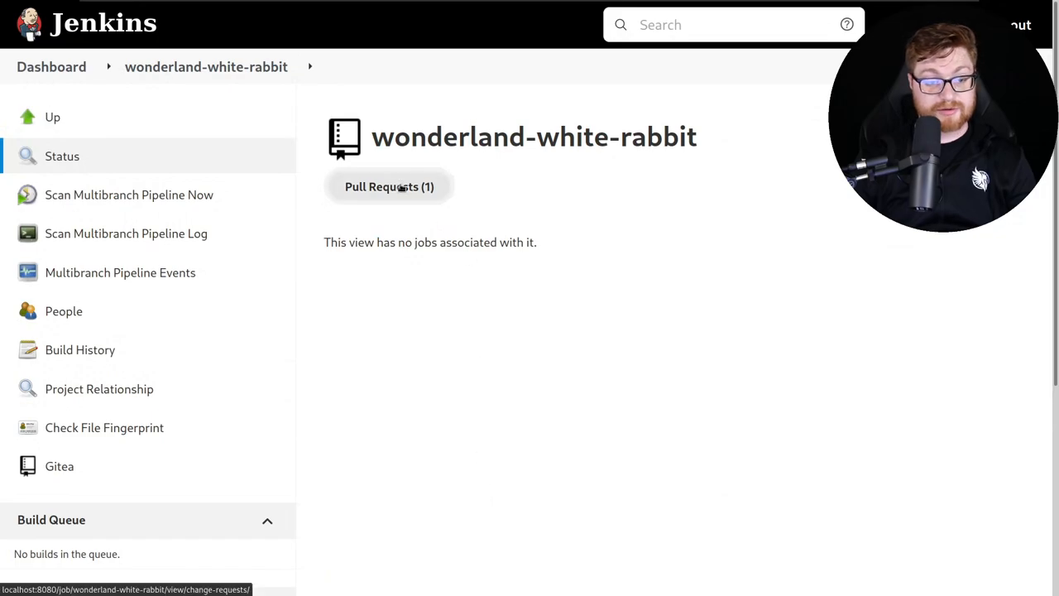
left_click(389, 186)
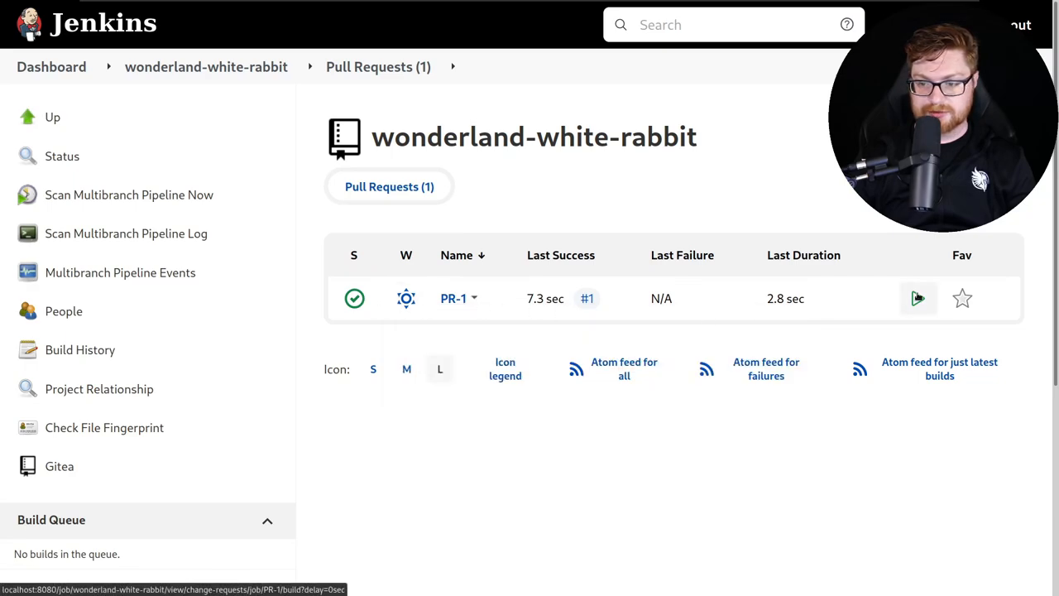
left_click(918, 298)
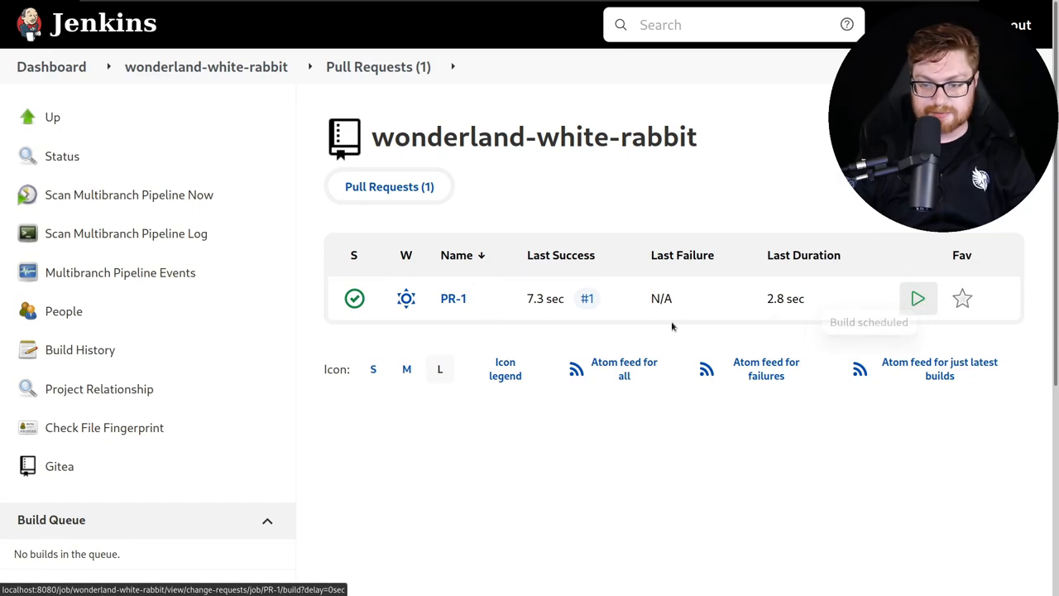
Bring up PR-1's build history showing three successful builds.
left_click(79, 349)
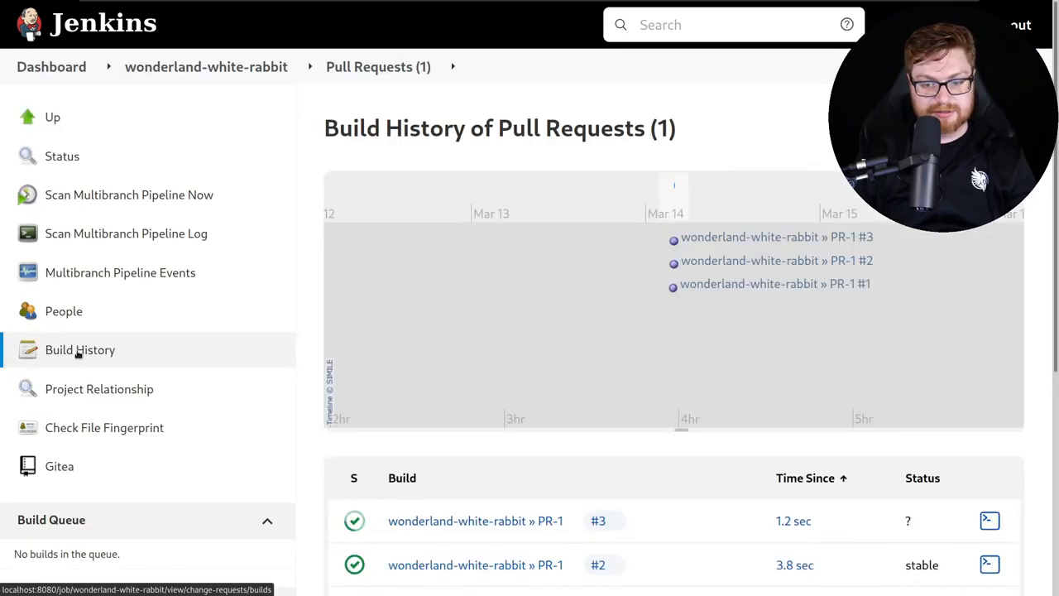
scroll("down", 3)
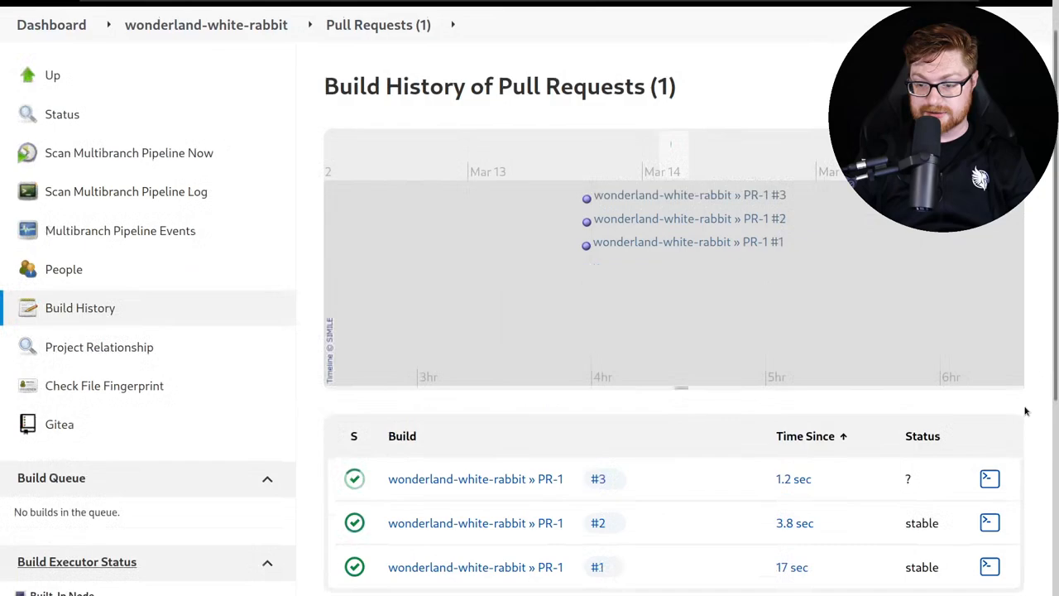
scroll("down", 3)
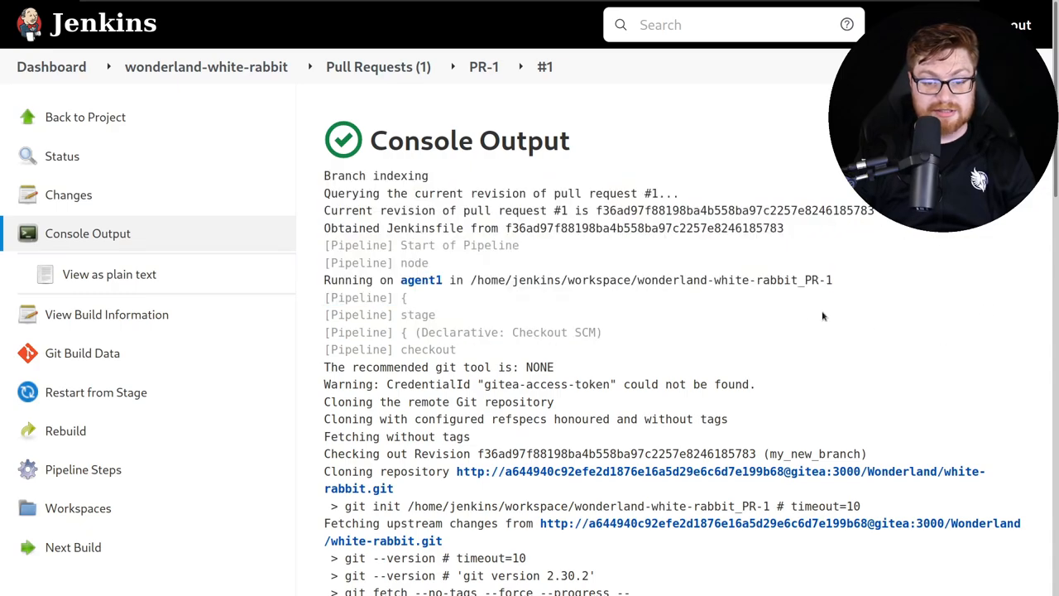
Read down build #1's console log, highlighting the commit message line.
scroll("down", 3)
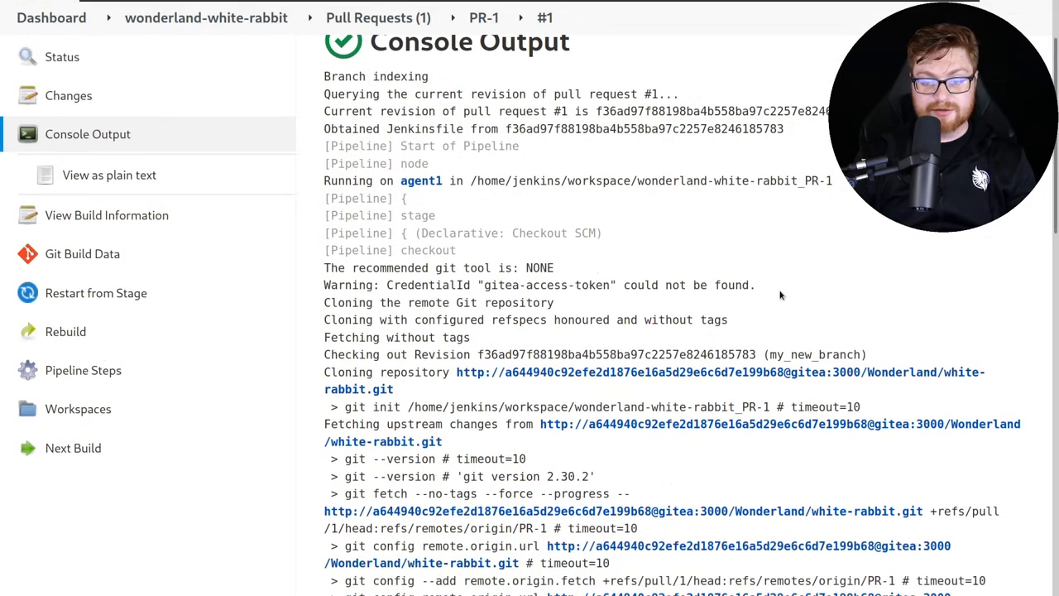
mouse_move(808, 311)
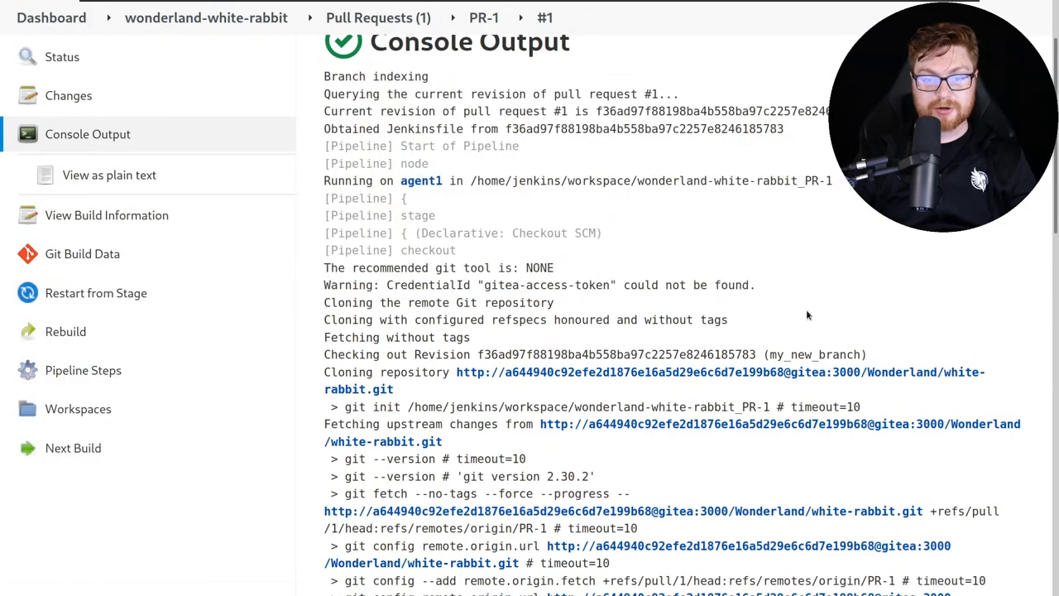
scroll("down", 3)
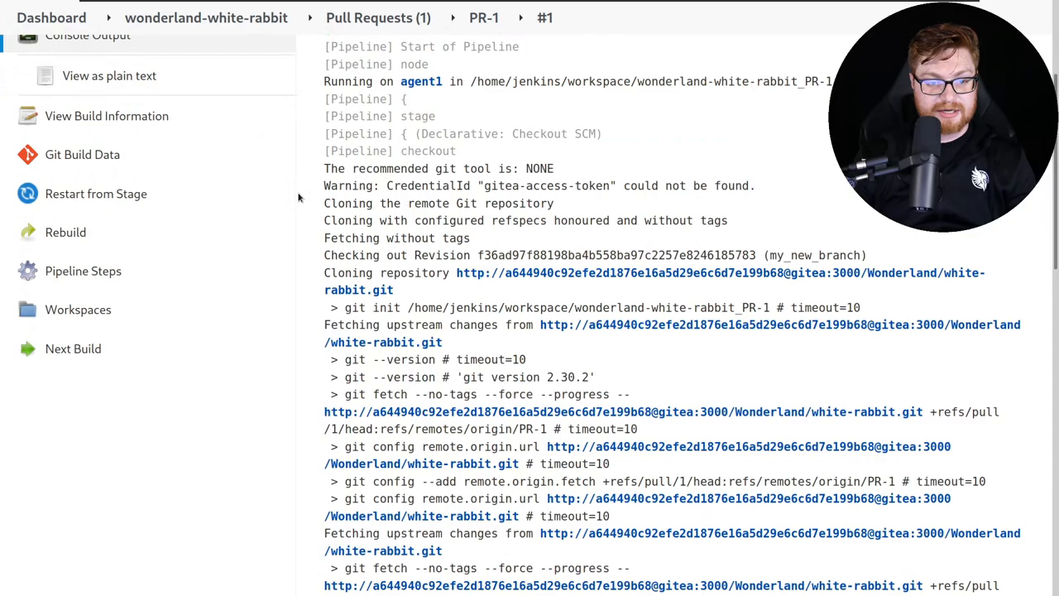
mouse_move(637, 211)
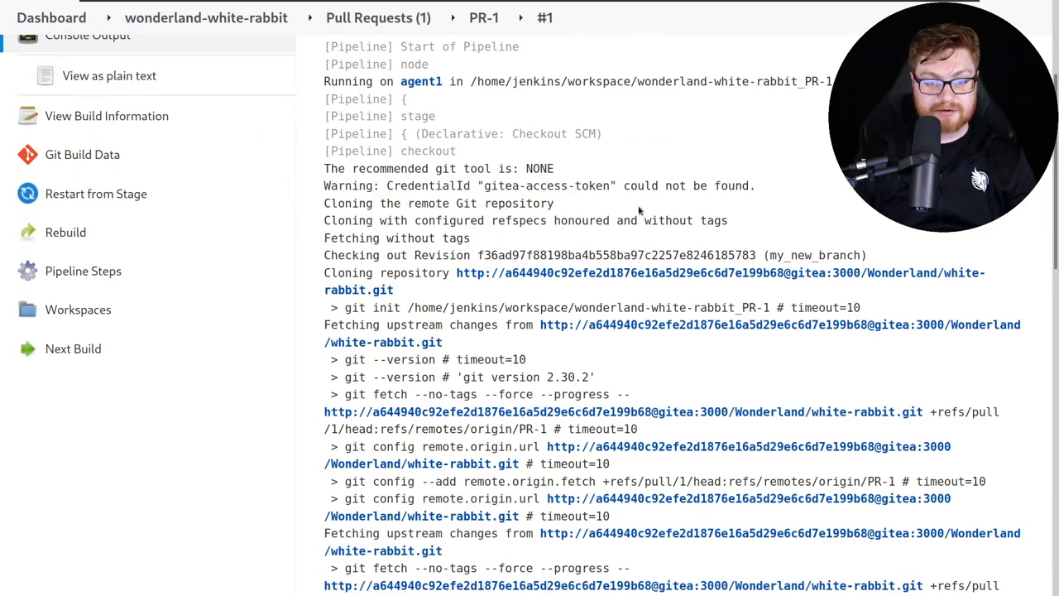
scroll("down", 3)
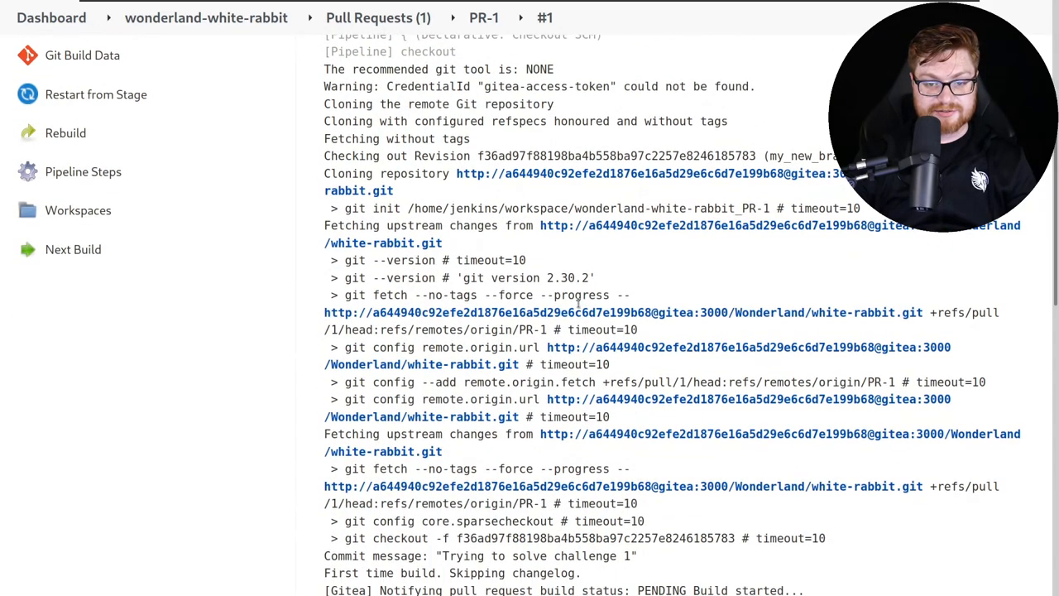
scroll("down", 3)
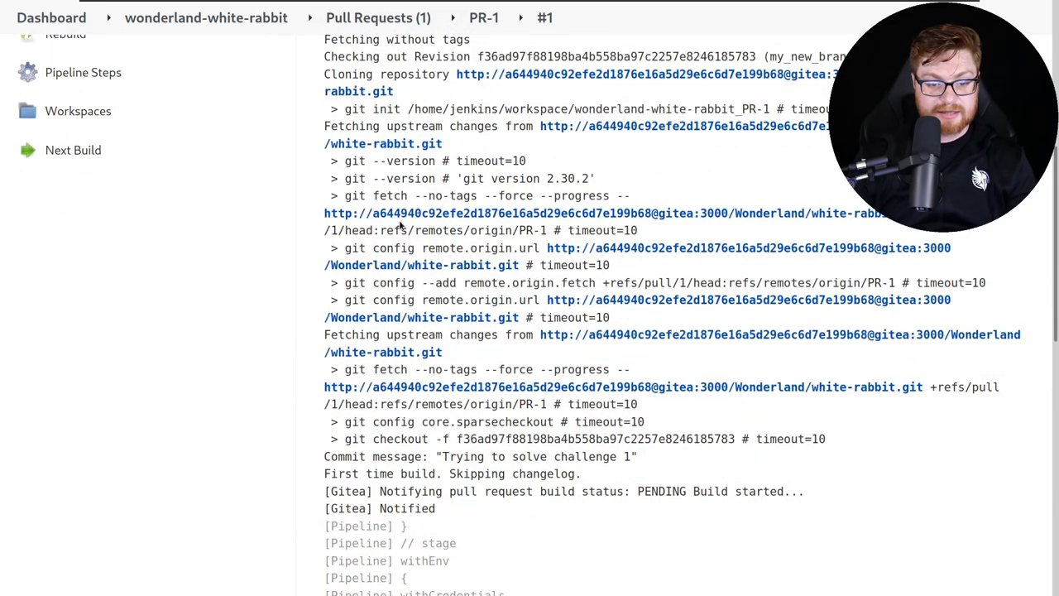
scroll("down", 3)
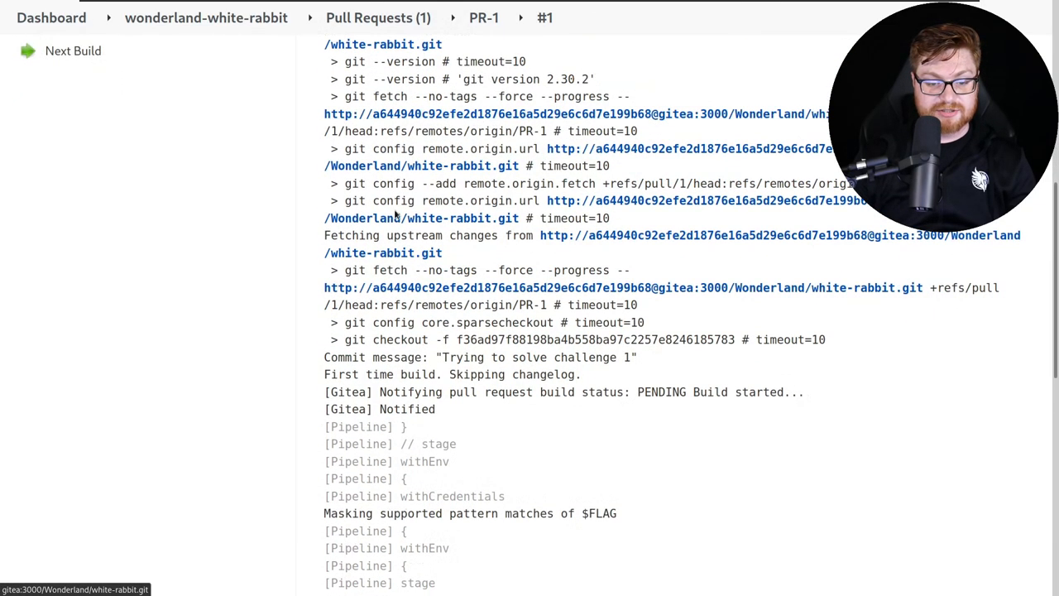
scroll("down", 3)
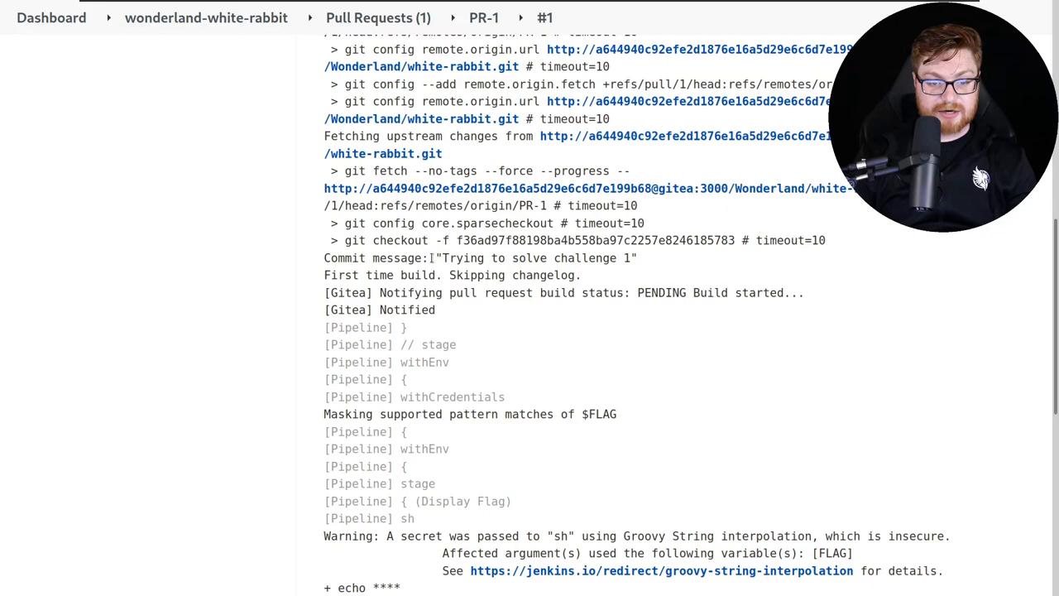
double_click(378, 257)
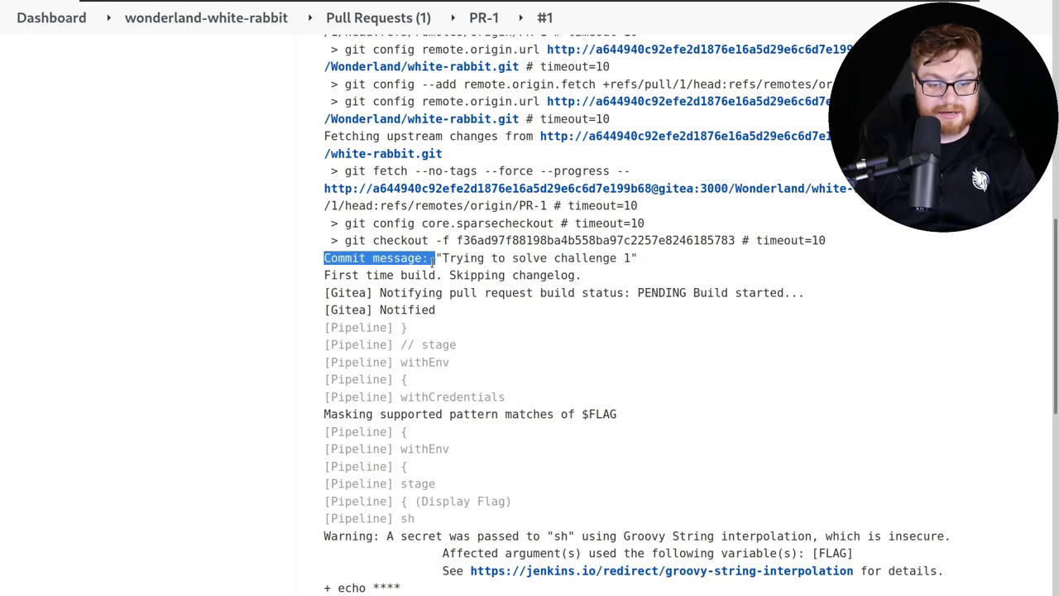
scroll("down", 3)
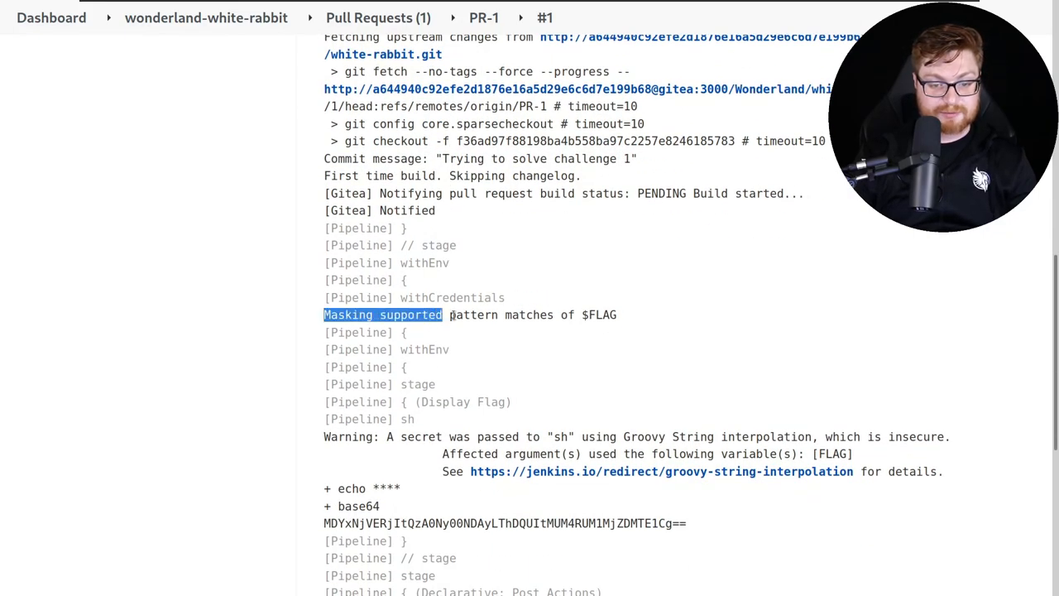
left_click(521, 308)
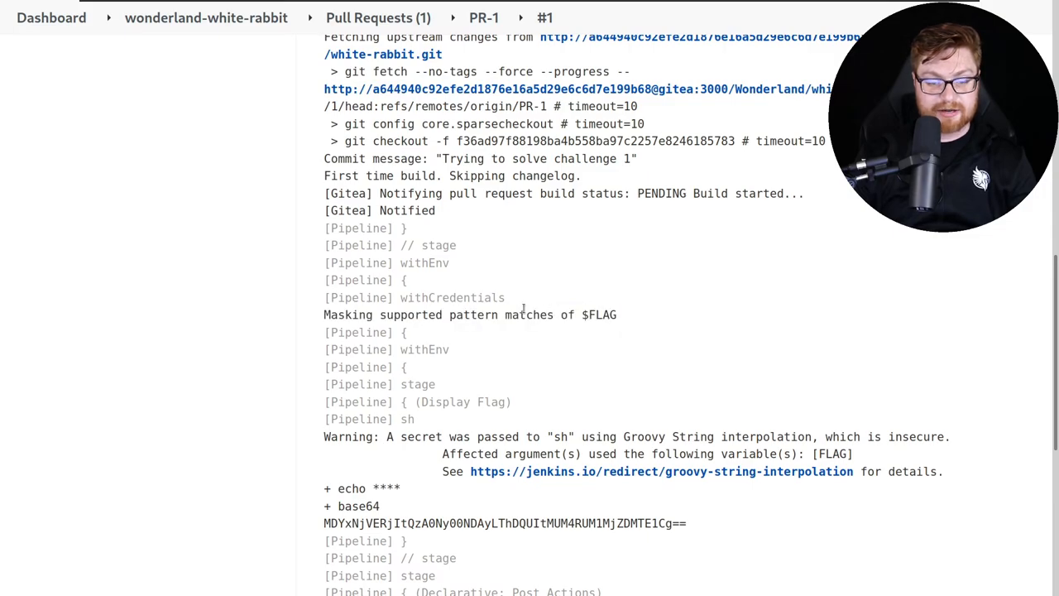
mouse_move(613, 300)
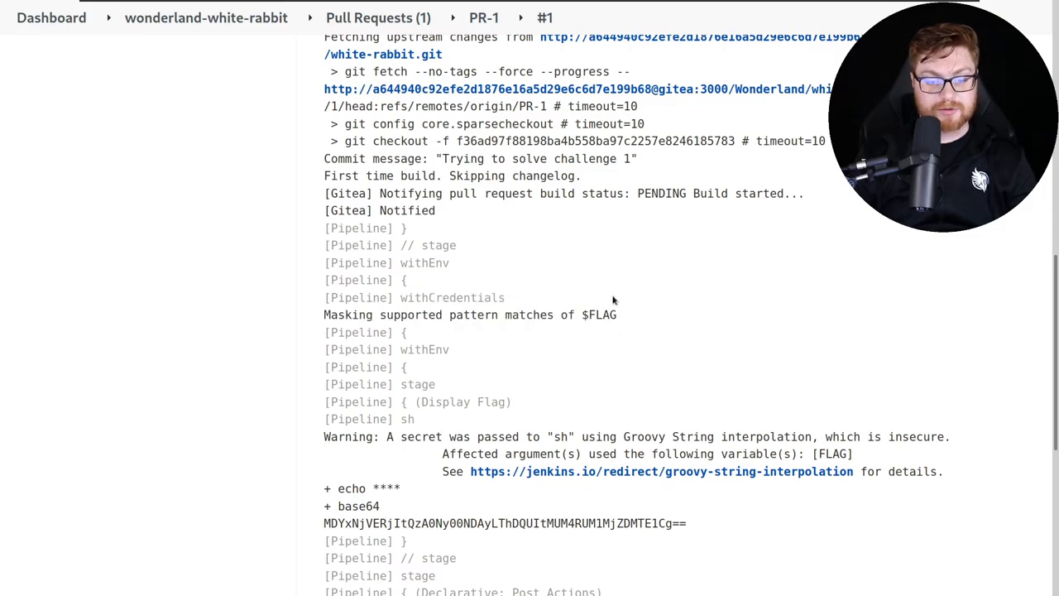
mouse_move(426, 274)
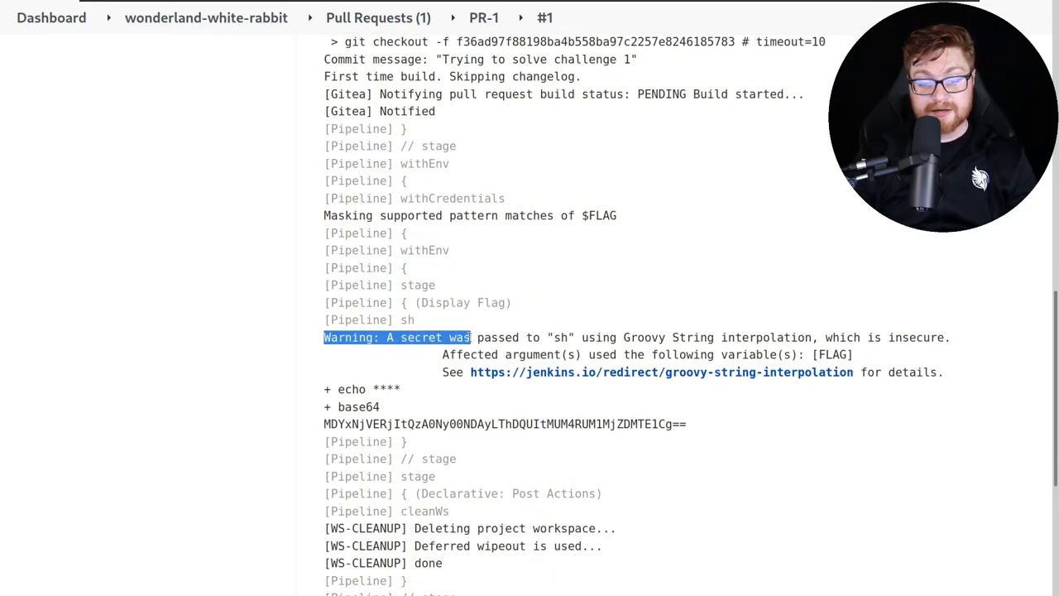
Highlight the insecure secret interpolation warning and copy the base64 flag string.
left_click_drag(471, 337, 827, 337)
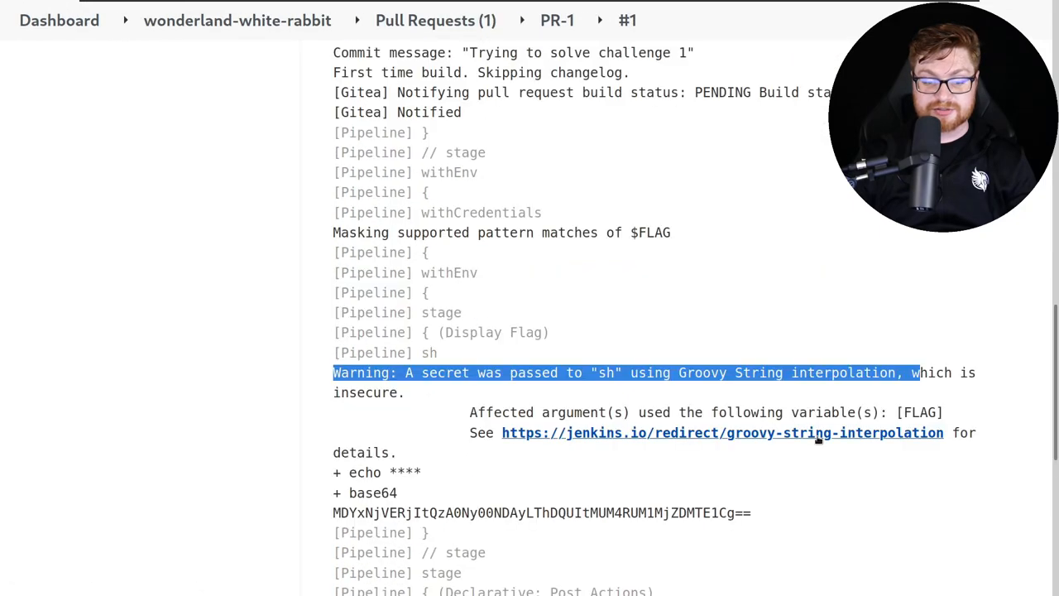
scroll("down", 3)
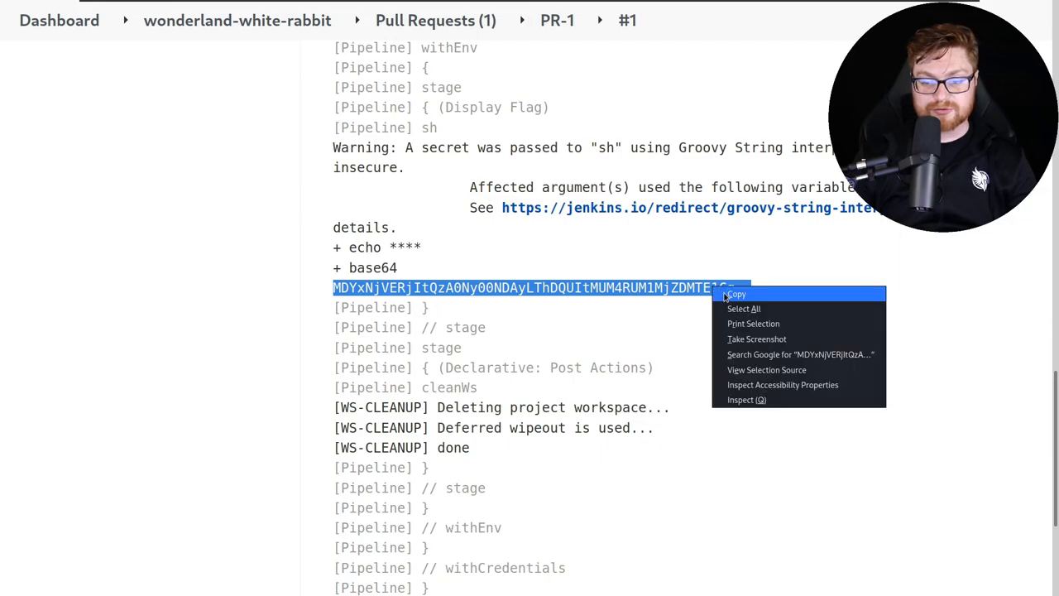
left_click(736, 294)
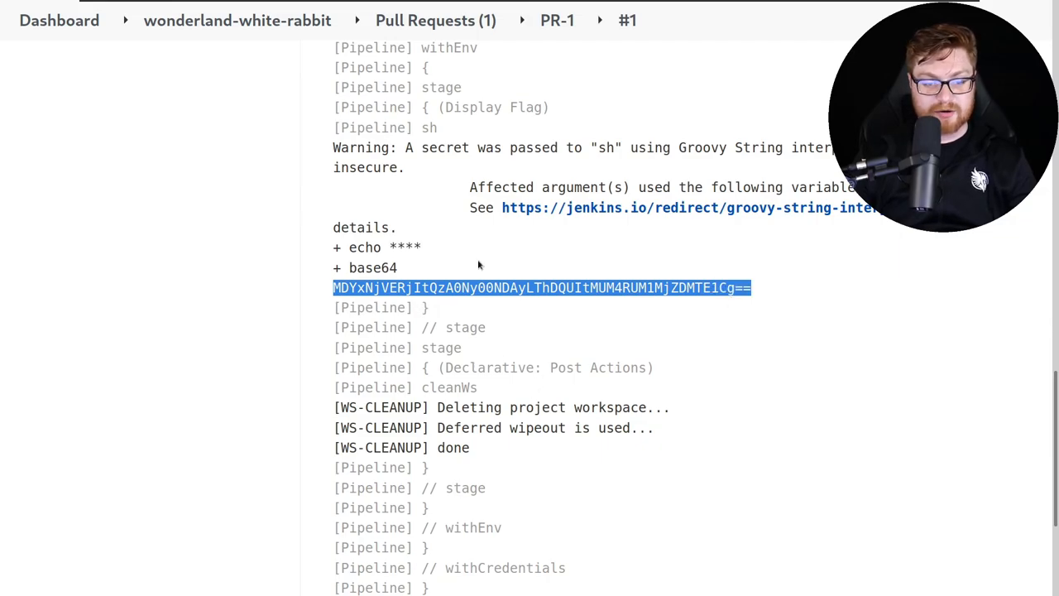
scroll("down", 3)
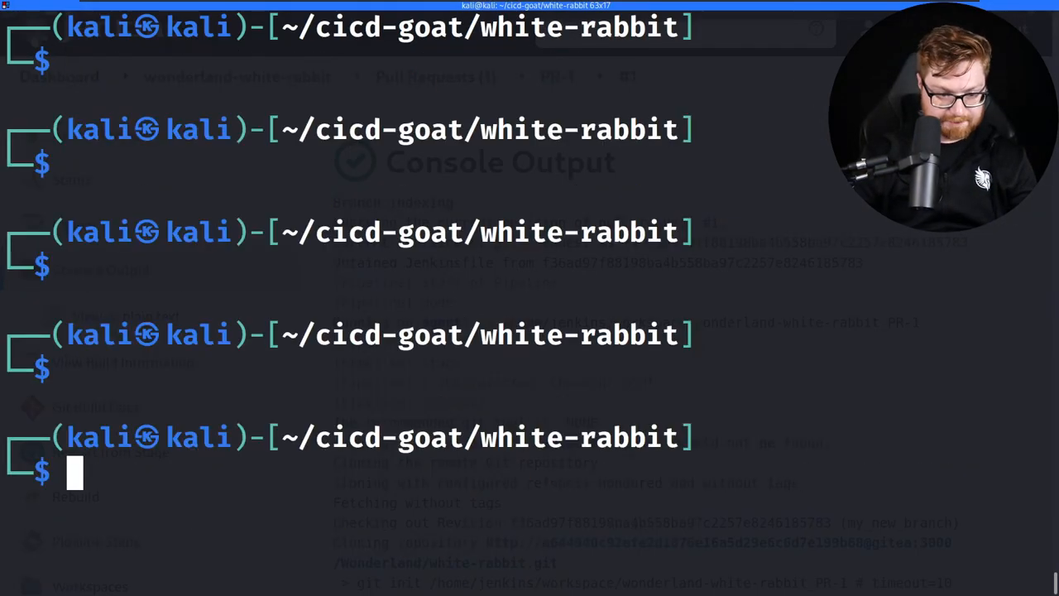
Run echo '<flag string>' | base64 -d in the Kali terminal.
type("echo 'MDYxNjVERjItQzA0Ny00NDAyLThDQUItMUM4RUM1MjZDMTE1Cg==' | baser")
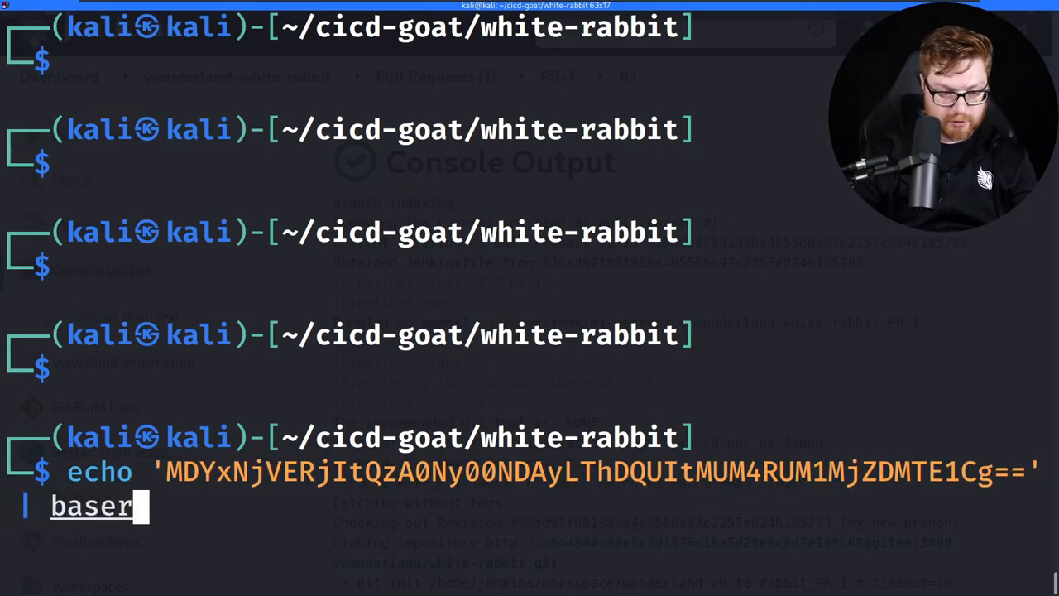
type("64 -d")
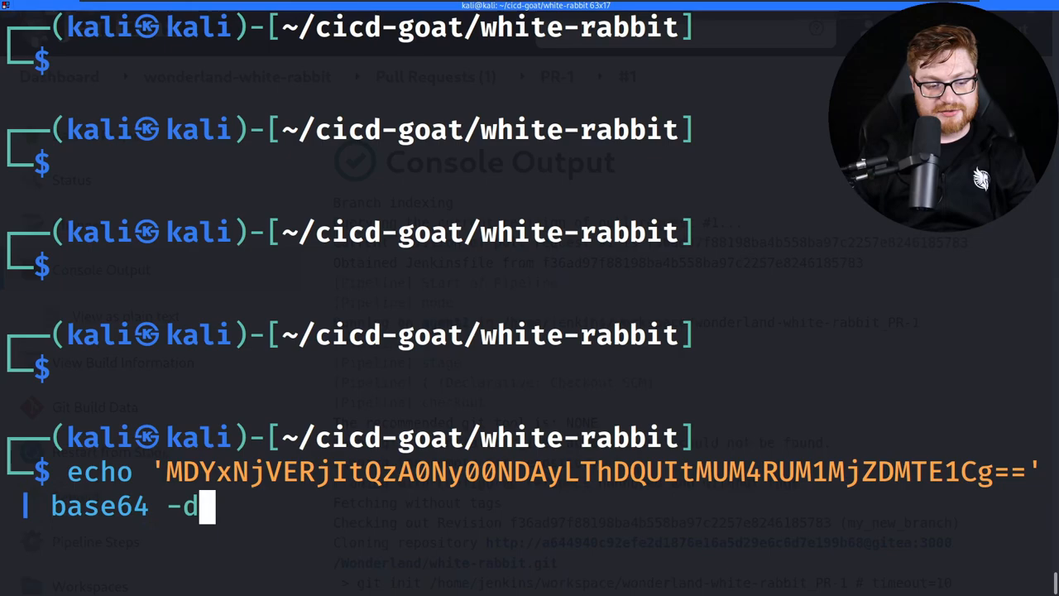
key("Return")
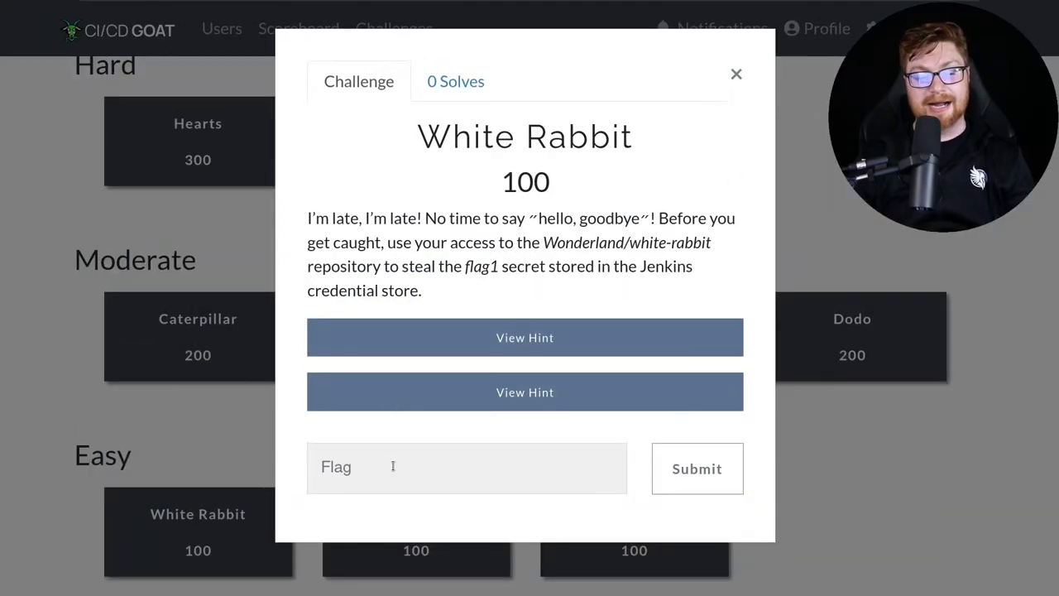
Start entering the decoded flag in the White Rabbit challenge's answer field.
left_click(696, 469)
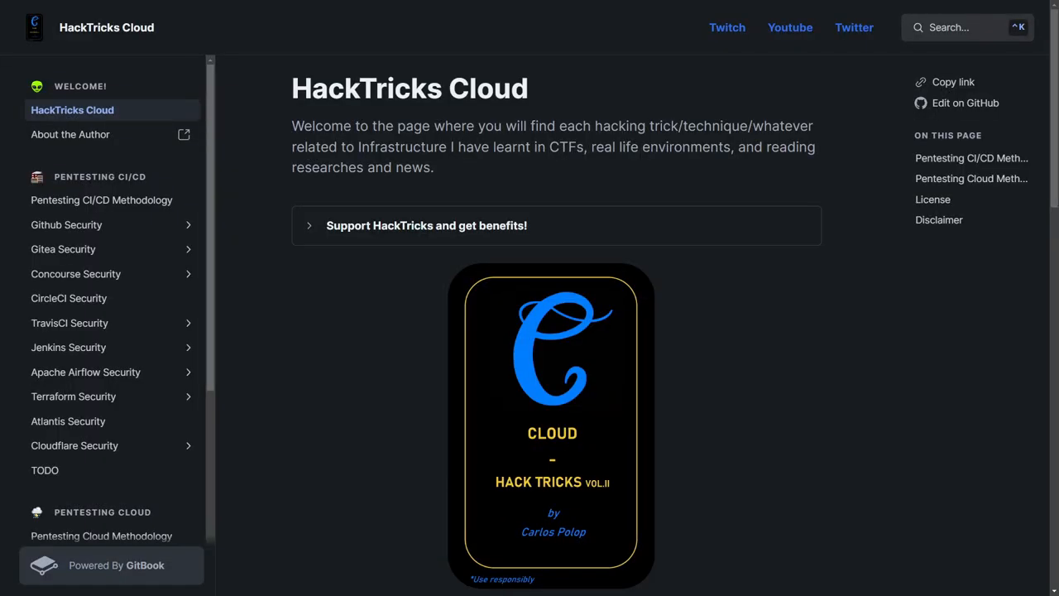
Read the Pentesting CI/CD Methodology page through Poisoned Pipeline Execution to Exploitation Benefits.
scroll("down", 3)
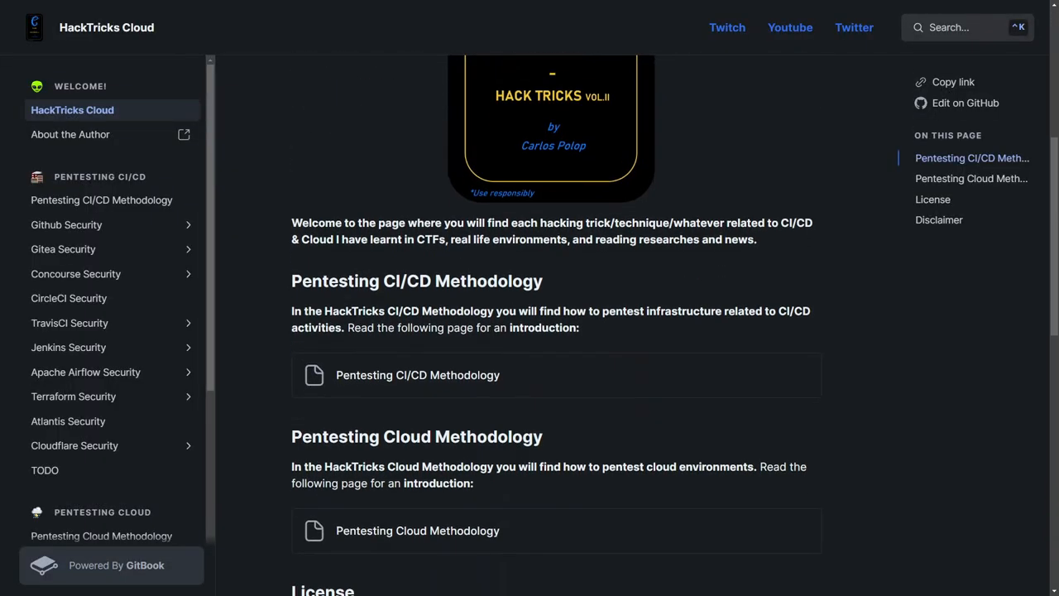
scroll("down", 3)
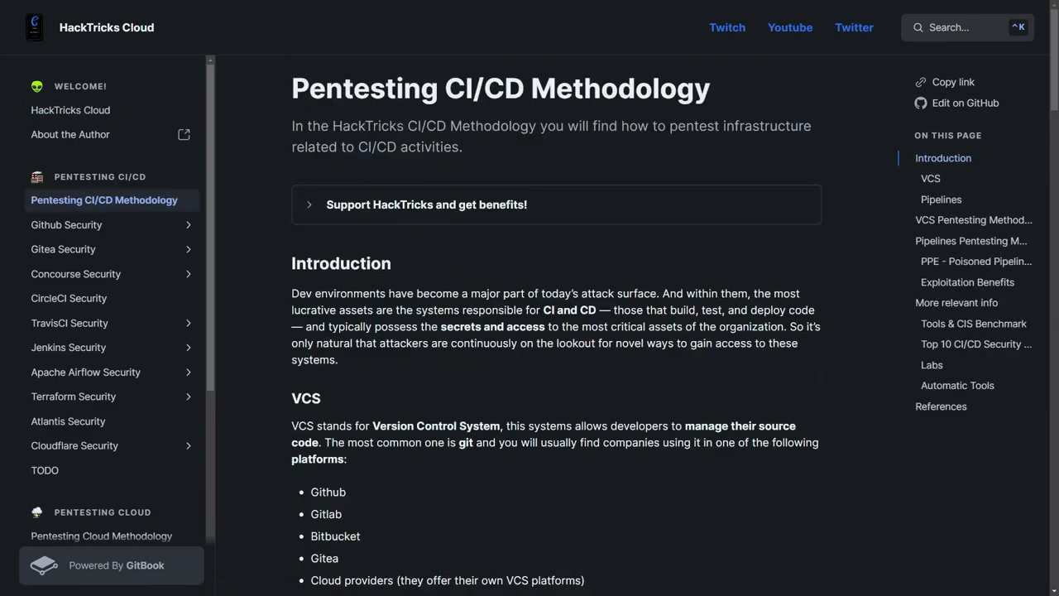
scroll("down", 3)
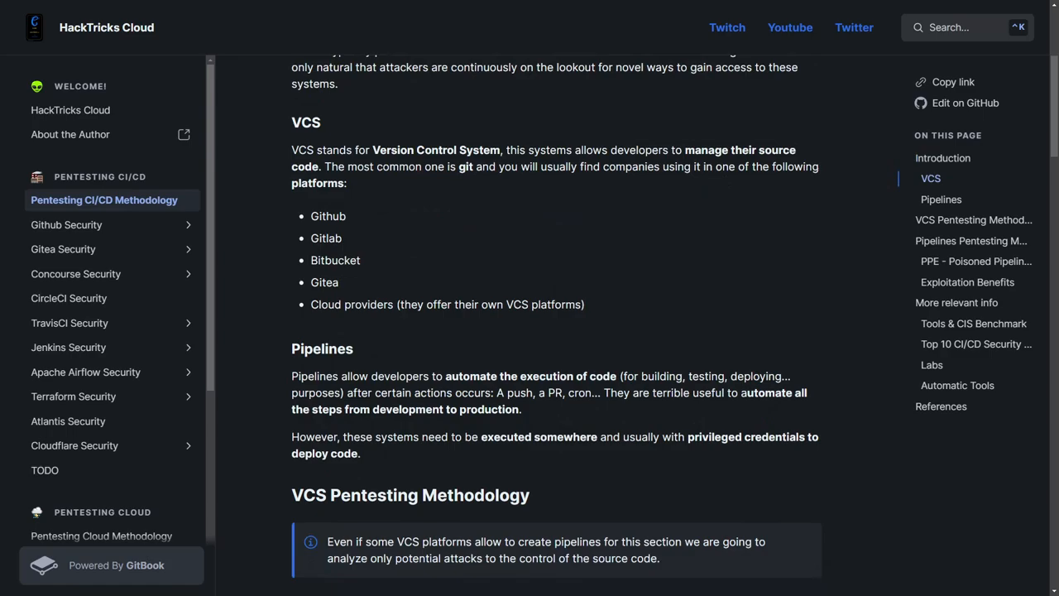
scroll("down", 3)
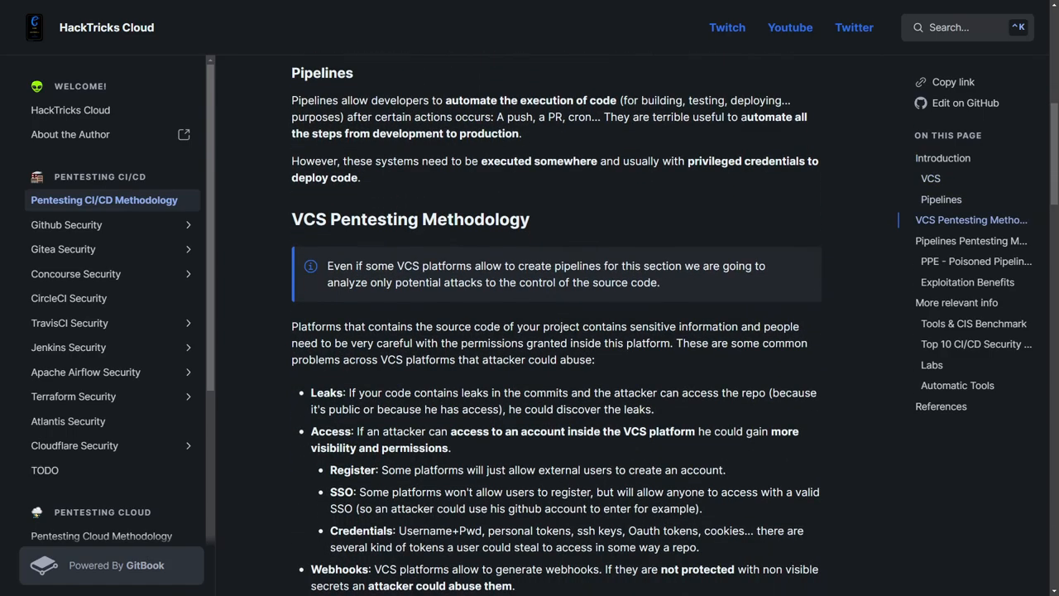
scroll("down", 3)
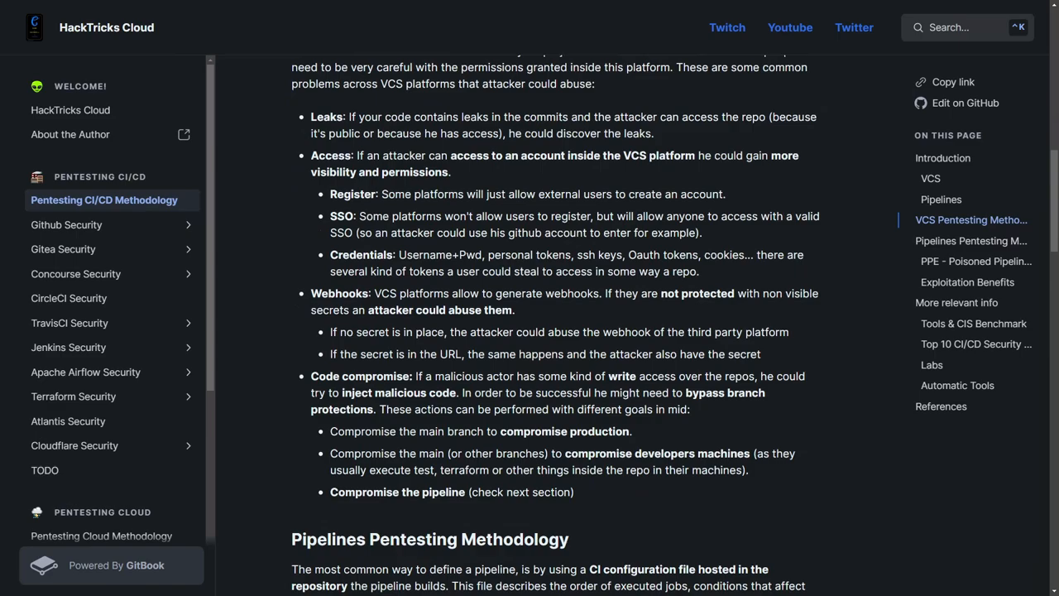
scroll("down", 3)
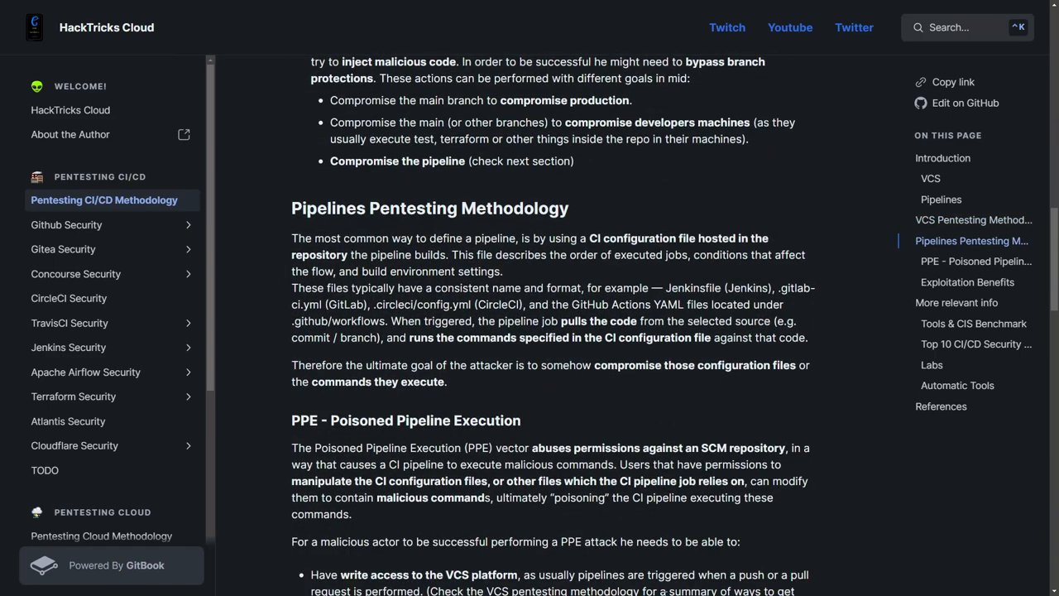
scroll("down", 3)
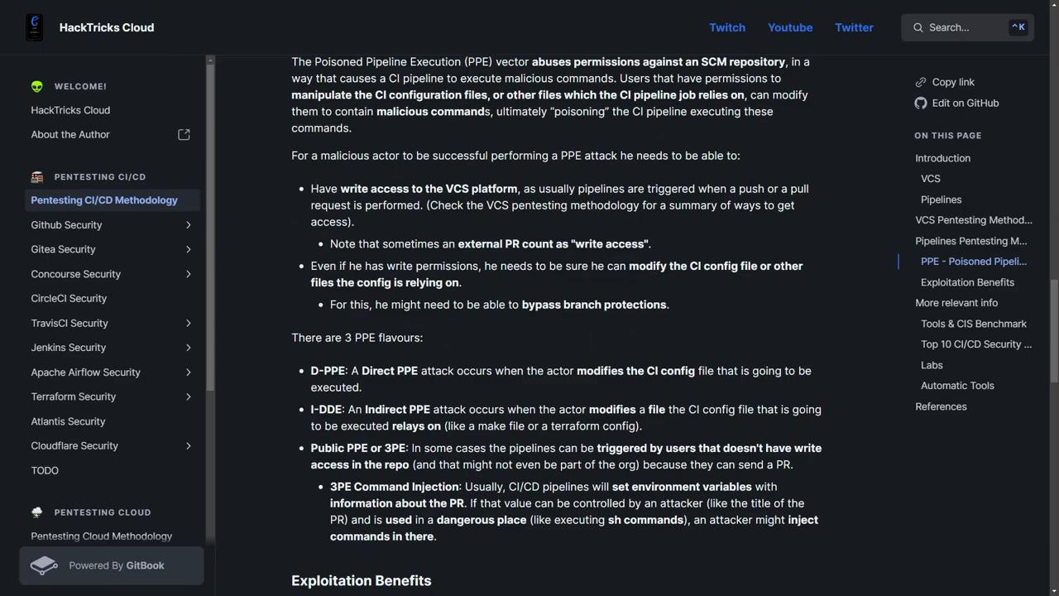
scroll("down", 3)
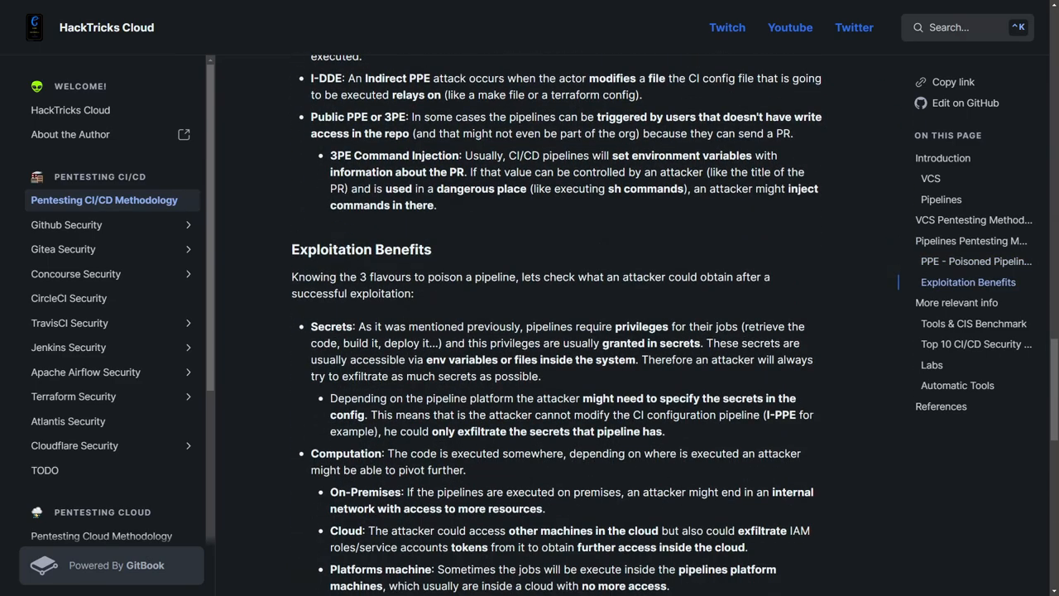